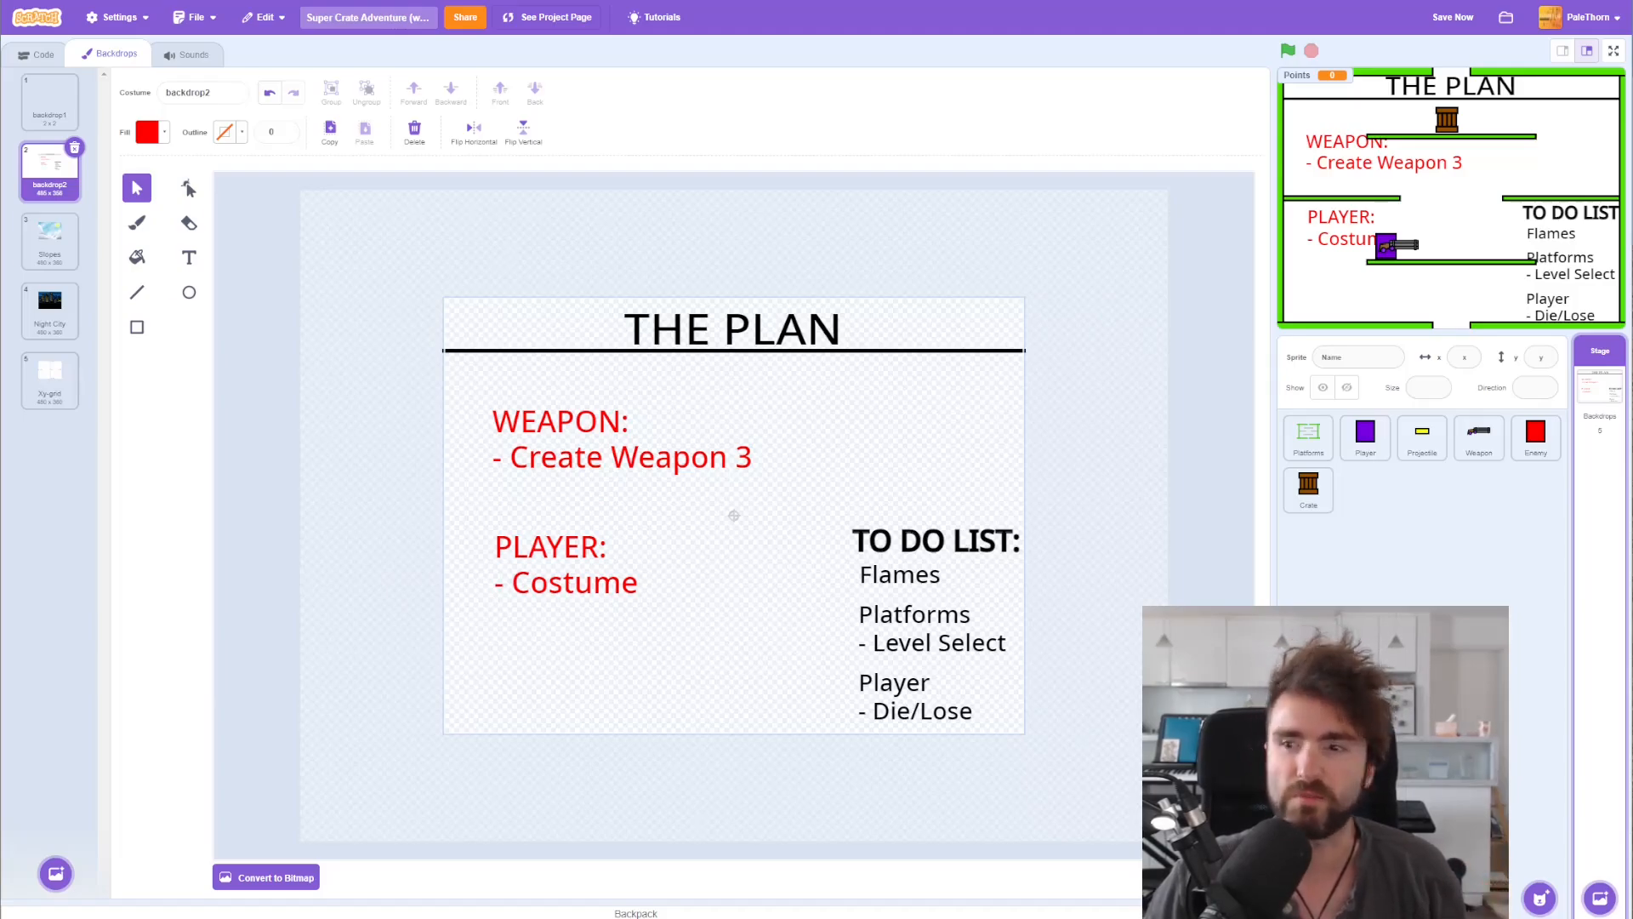
Step: Restore the Slopes backdrop on the stage and select the Weapon sprite's costumes
{"action": "left_click", "coordinate": [49, 240]}
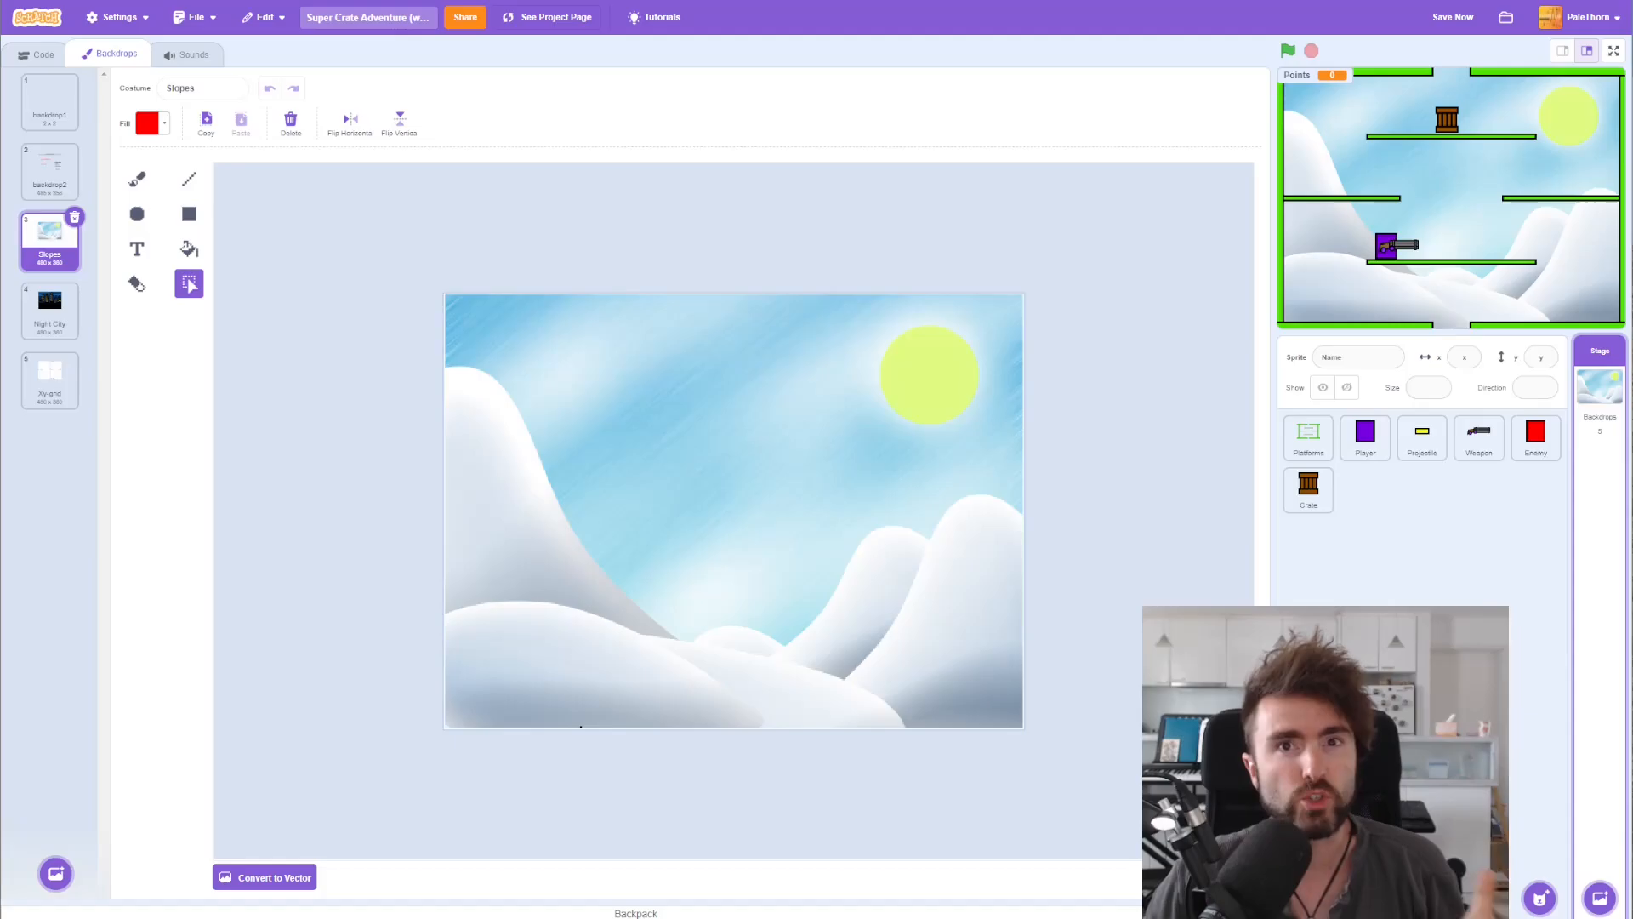
{"action": "left_click", "coordinate": [1535, 435]}
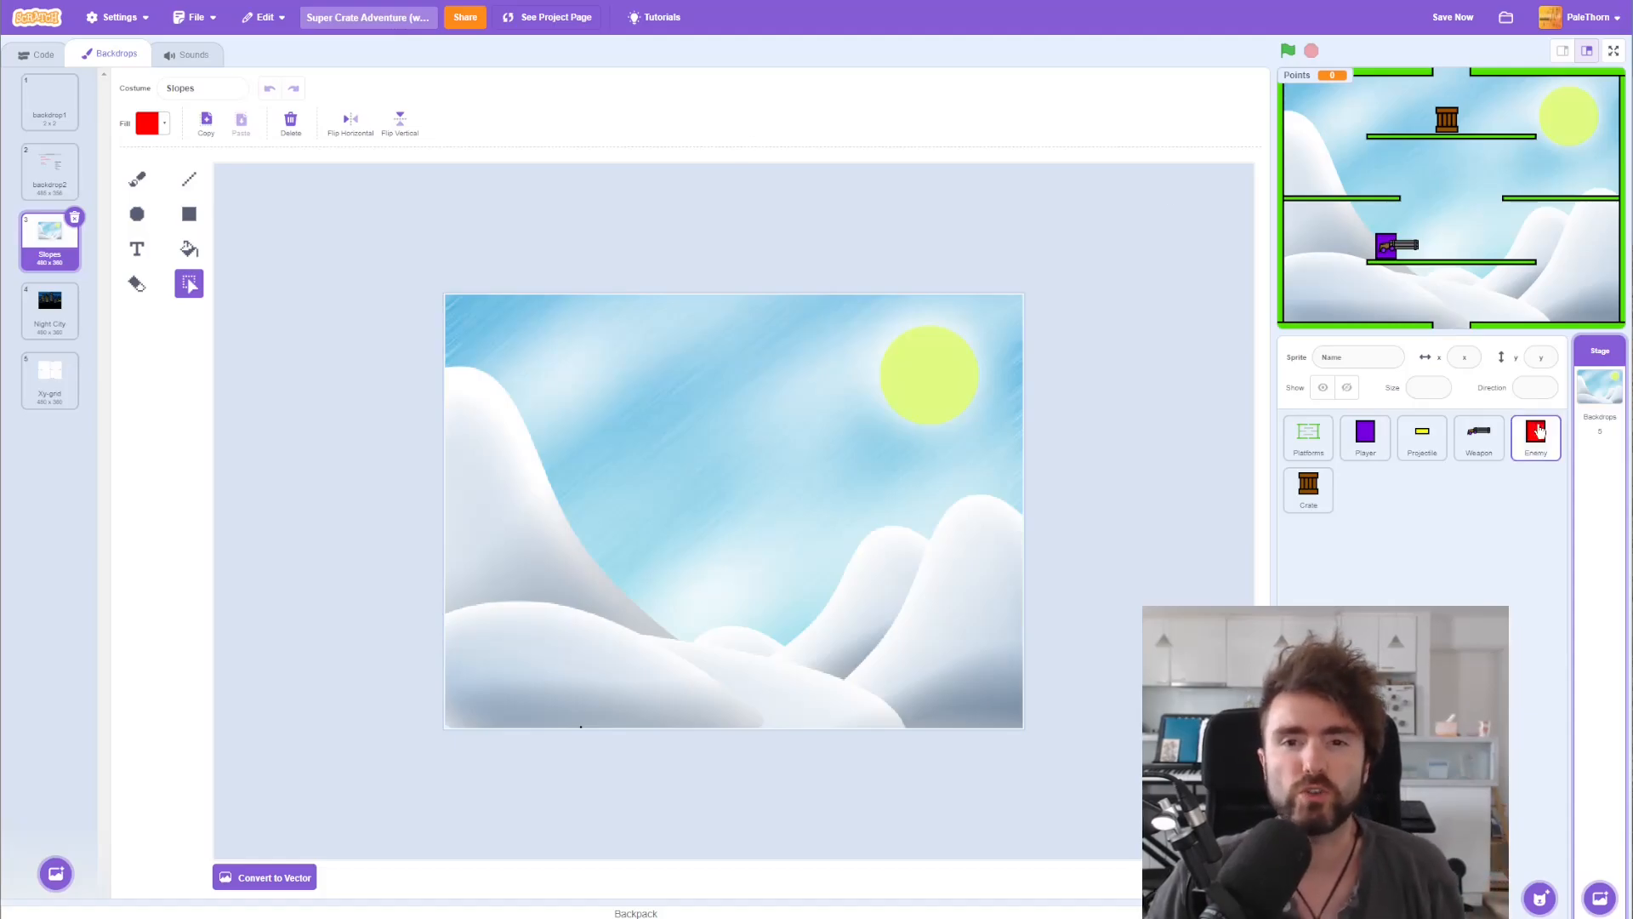
{"action": "left_click", "coordinate": [1479, 436]}
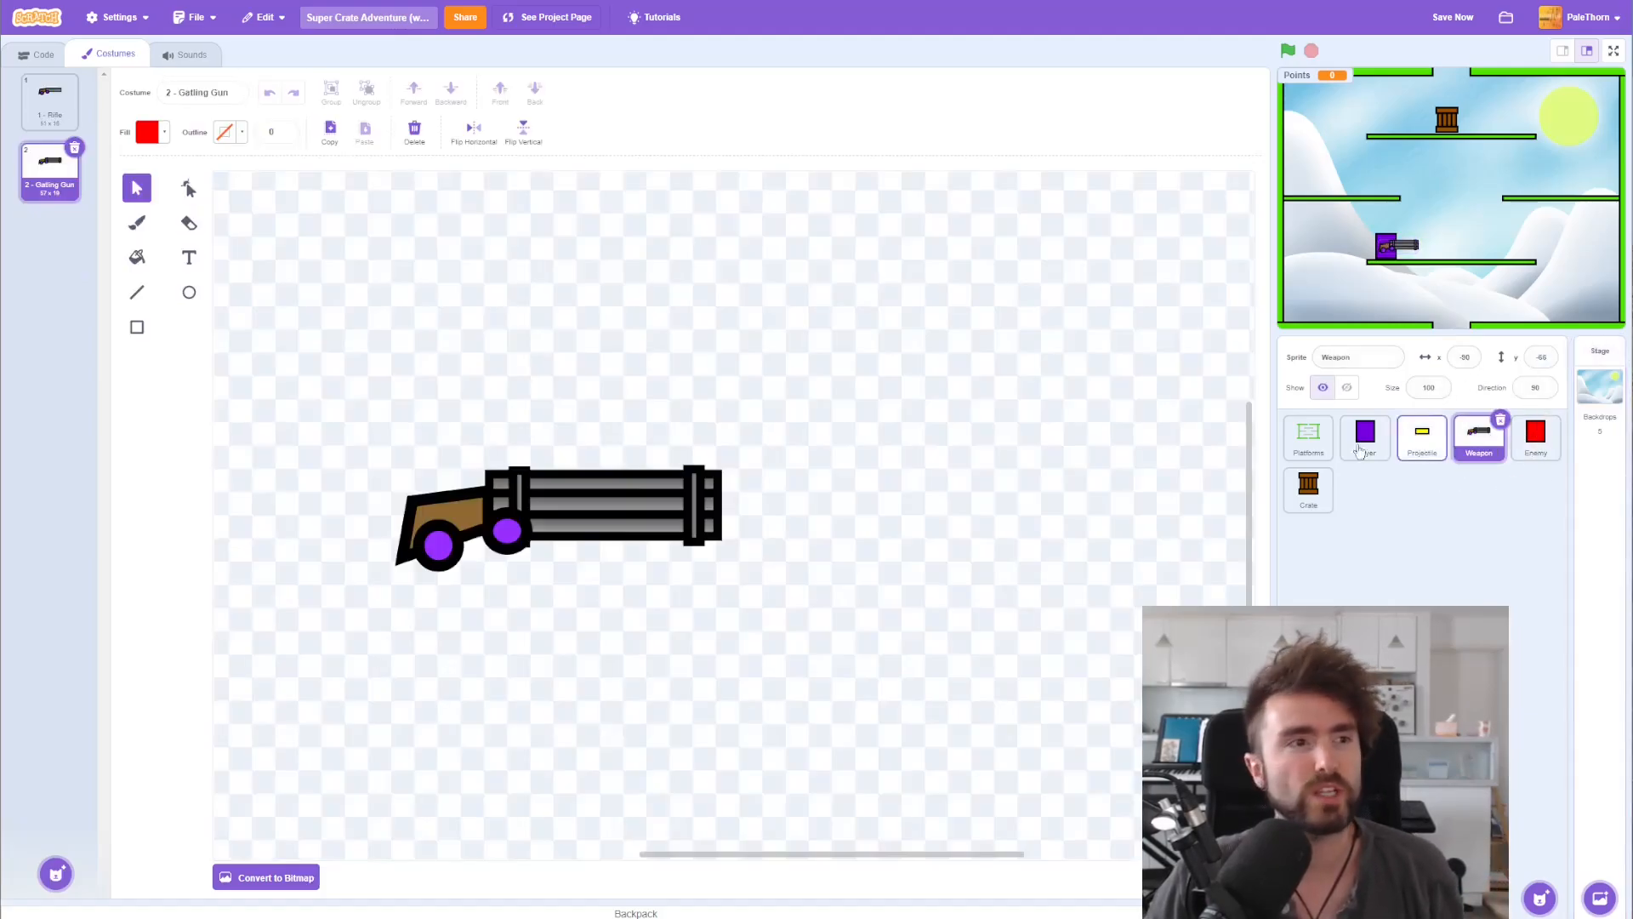
Step: Duplicate the Rifle costume and rename the copy '3 - Dual Pistols'
{"action": "right_click", "coordinate": [47, 102]}
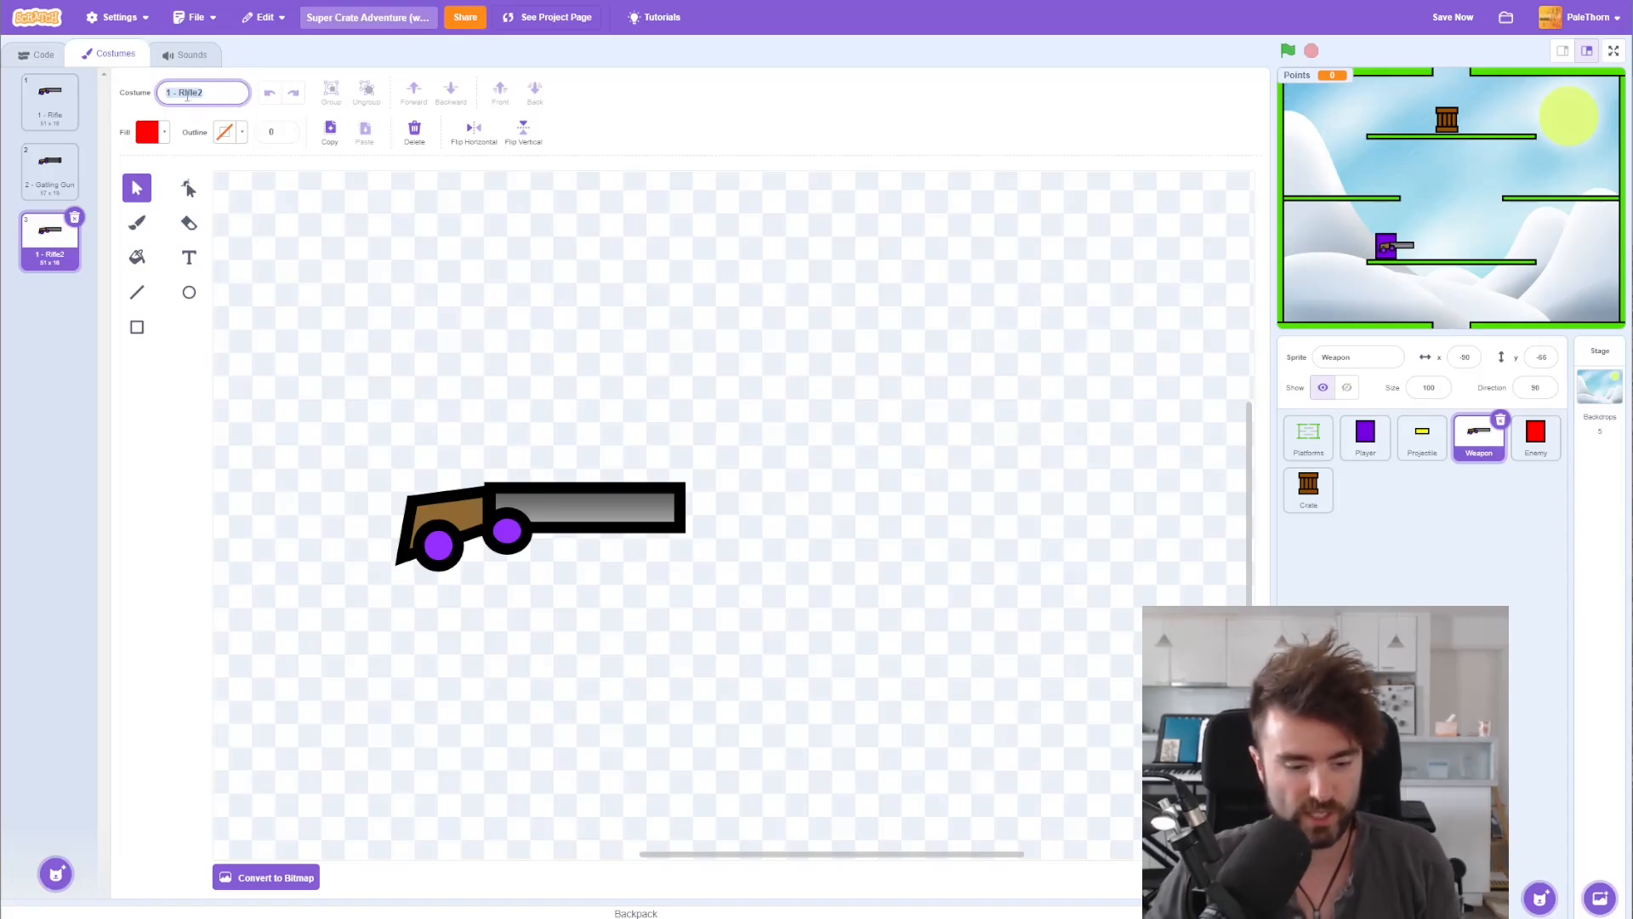
{"action": "type", "text": "3 -"}
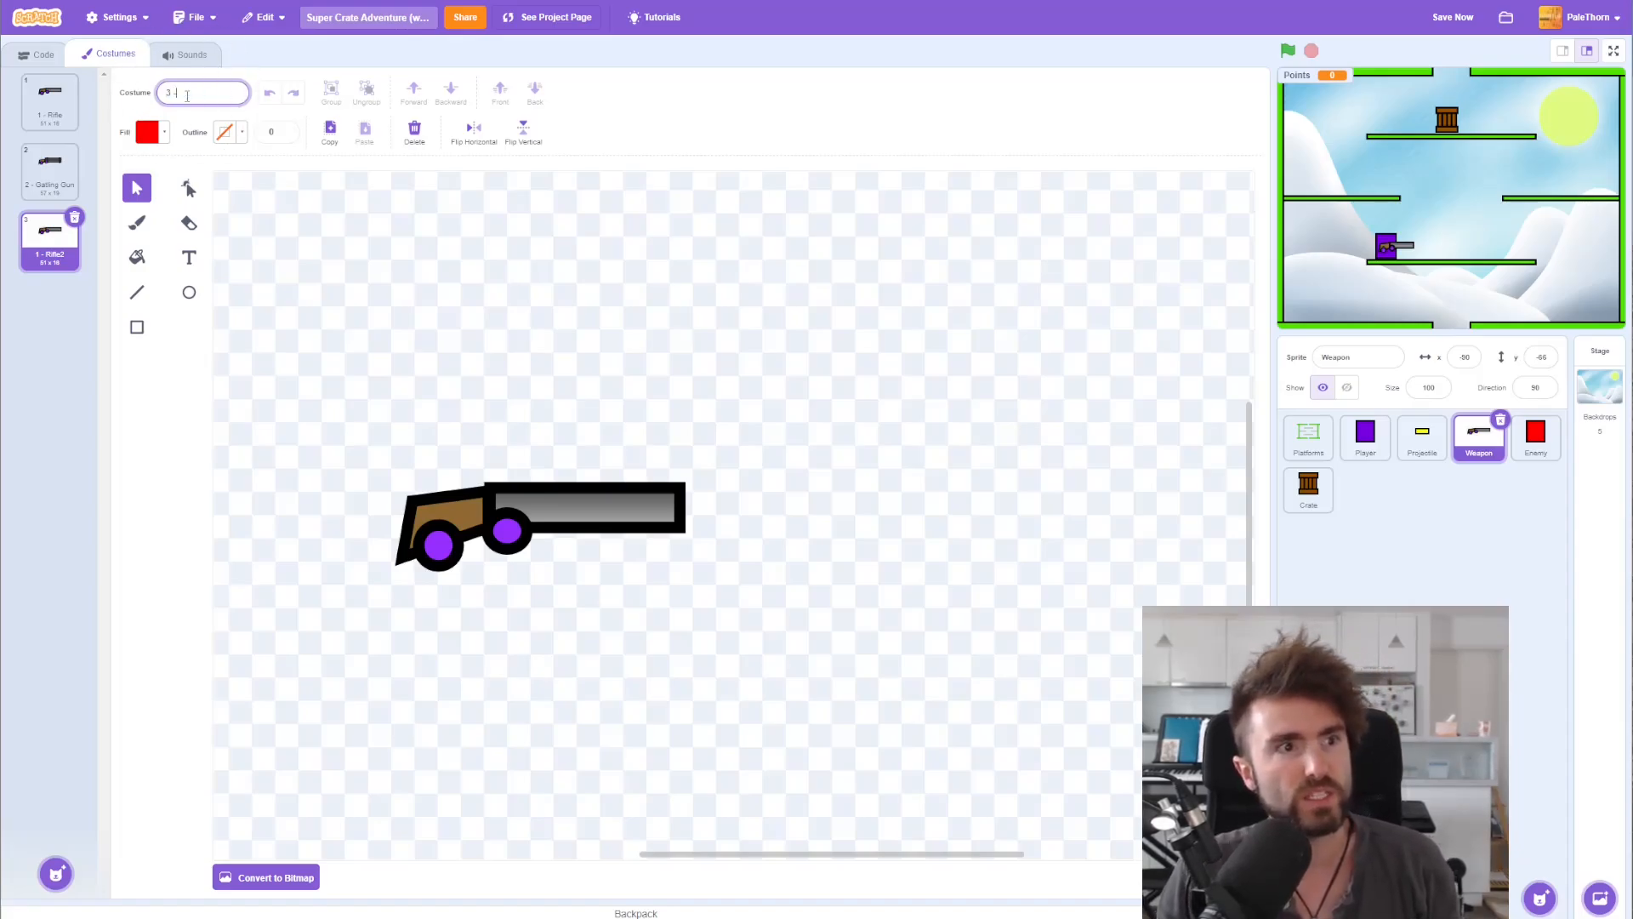
{"action": "type", "text": "Dual Pistols"}
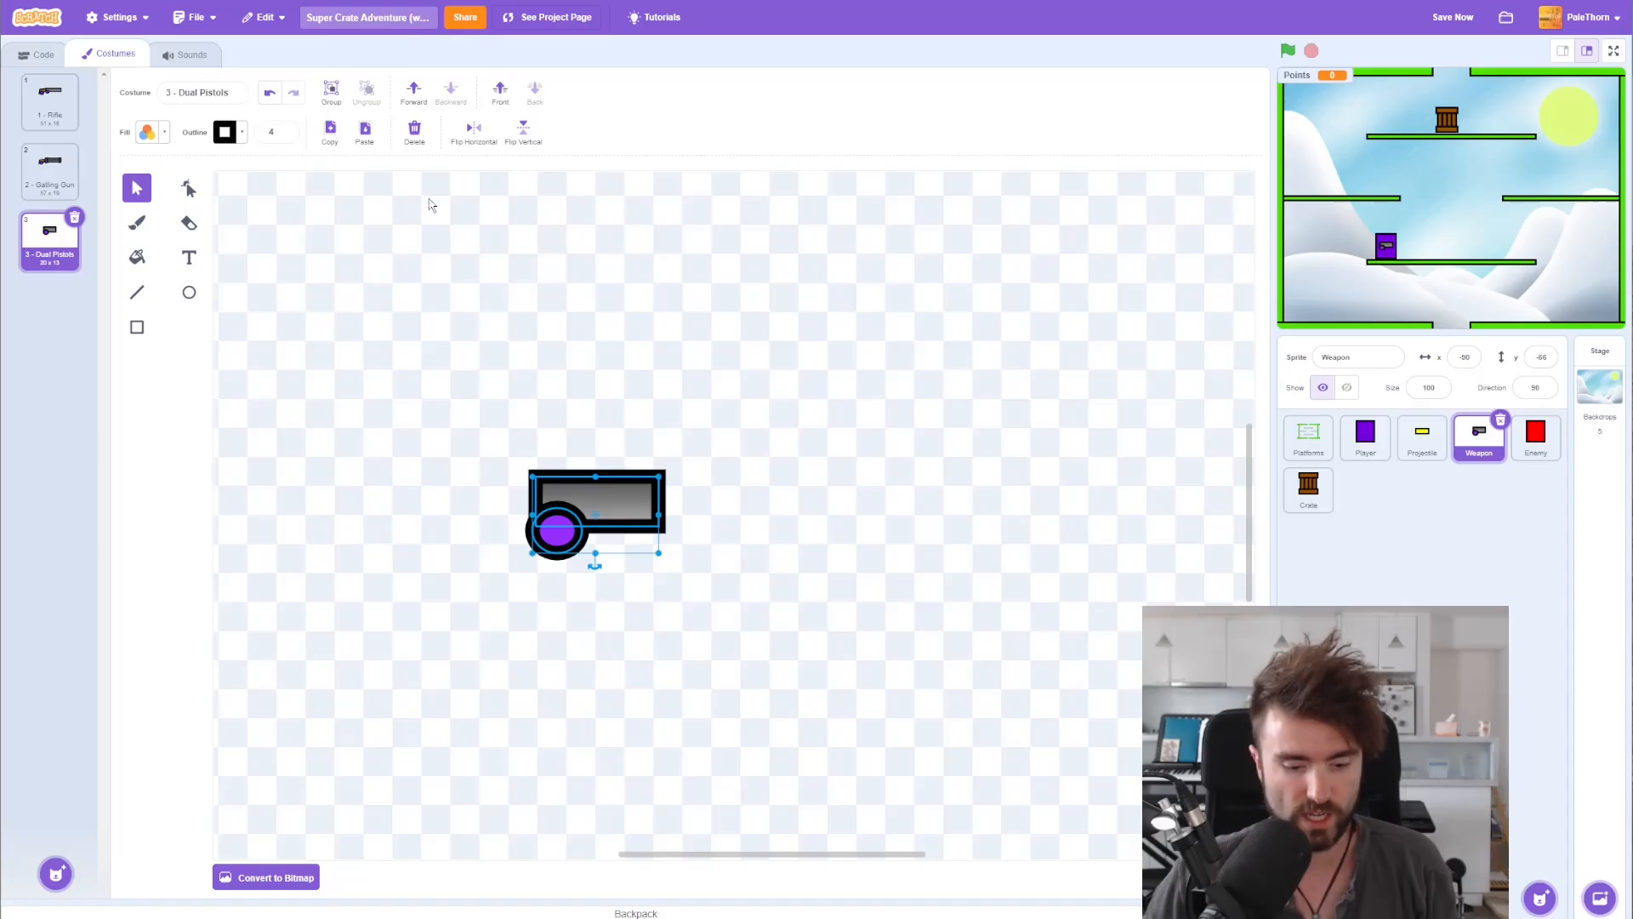
Step: Copy the pistol shape and flip the copy horizontally to face the other way
{"action": "left_click_drag", "start_coordinate": [596, 518], "coordinate": [624, 552]}
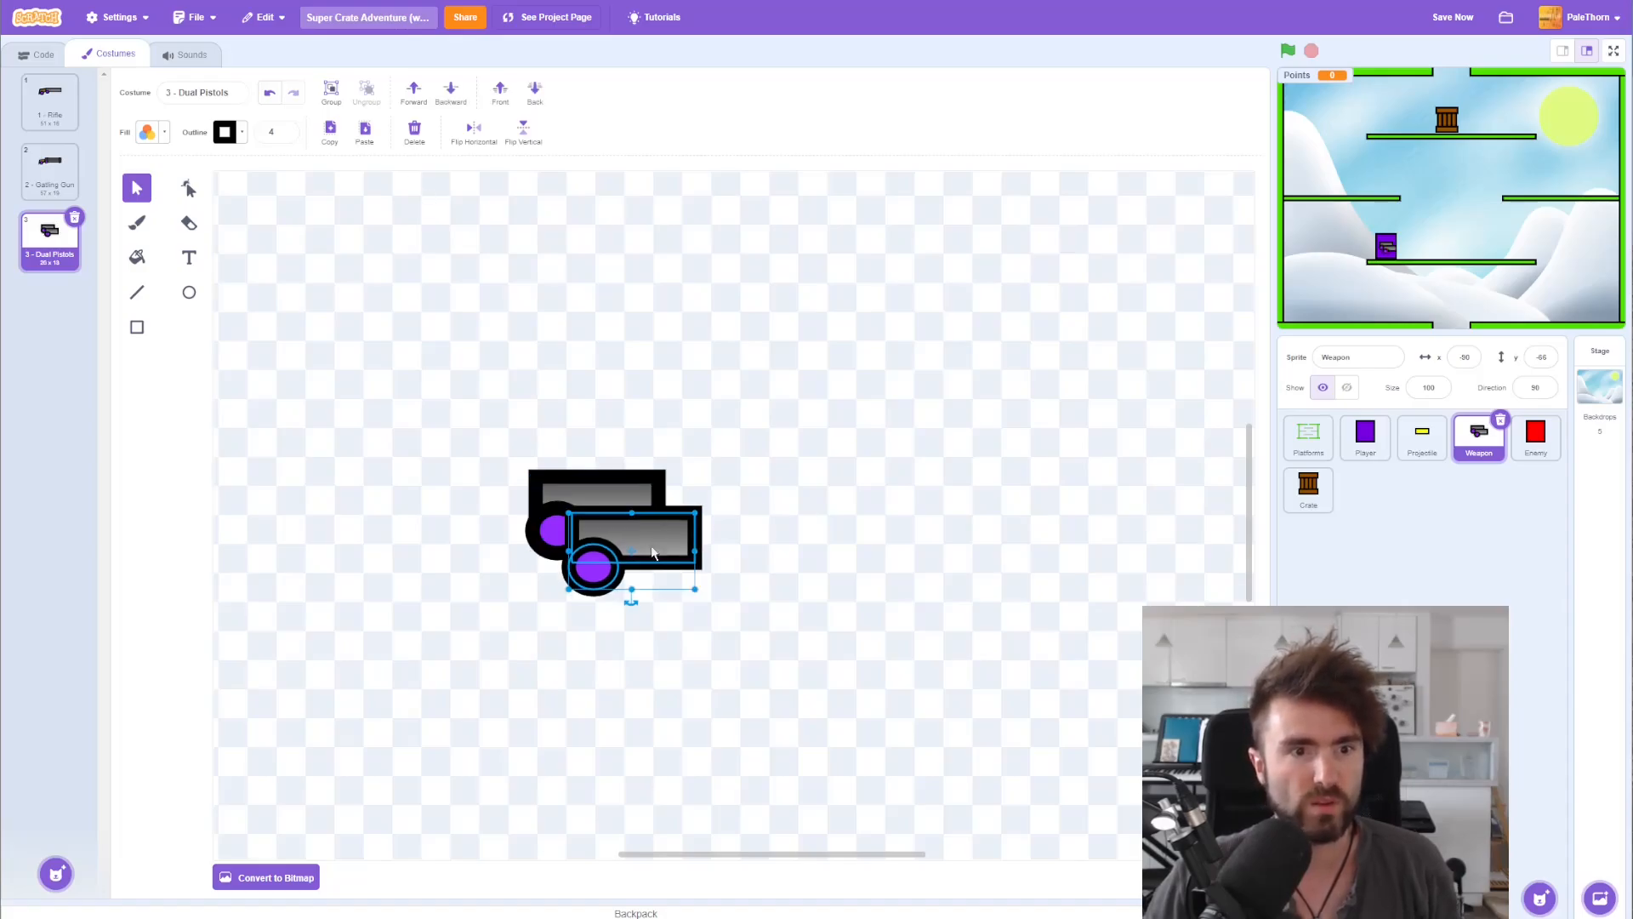
{"action": "left_click_drag", "start_coordinate": [651, 551], "coordinate": [595, 512]}
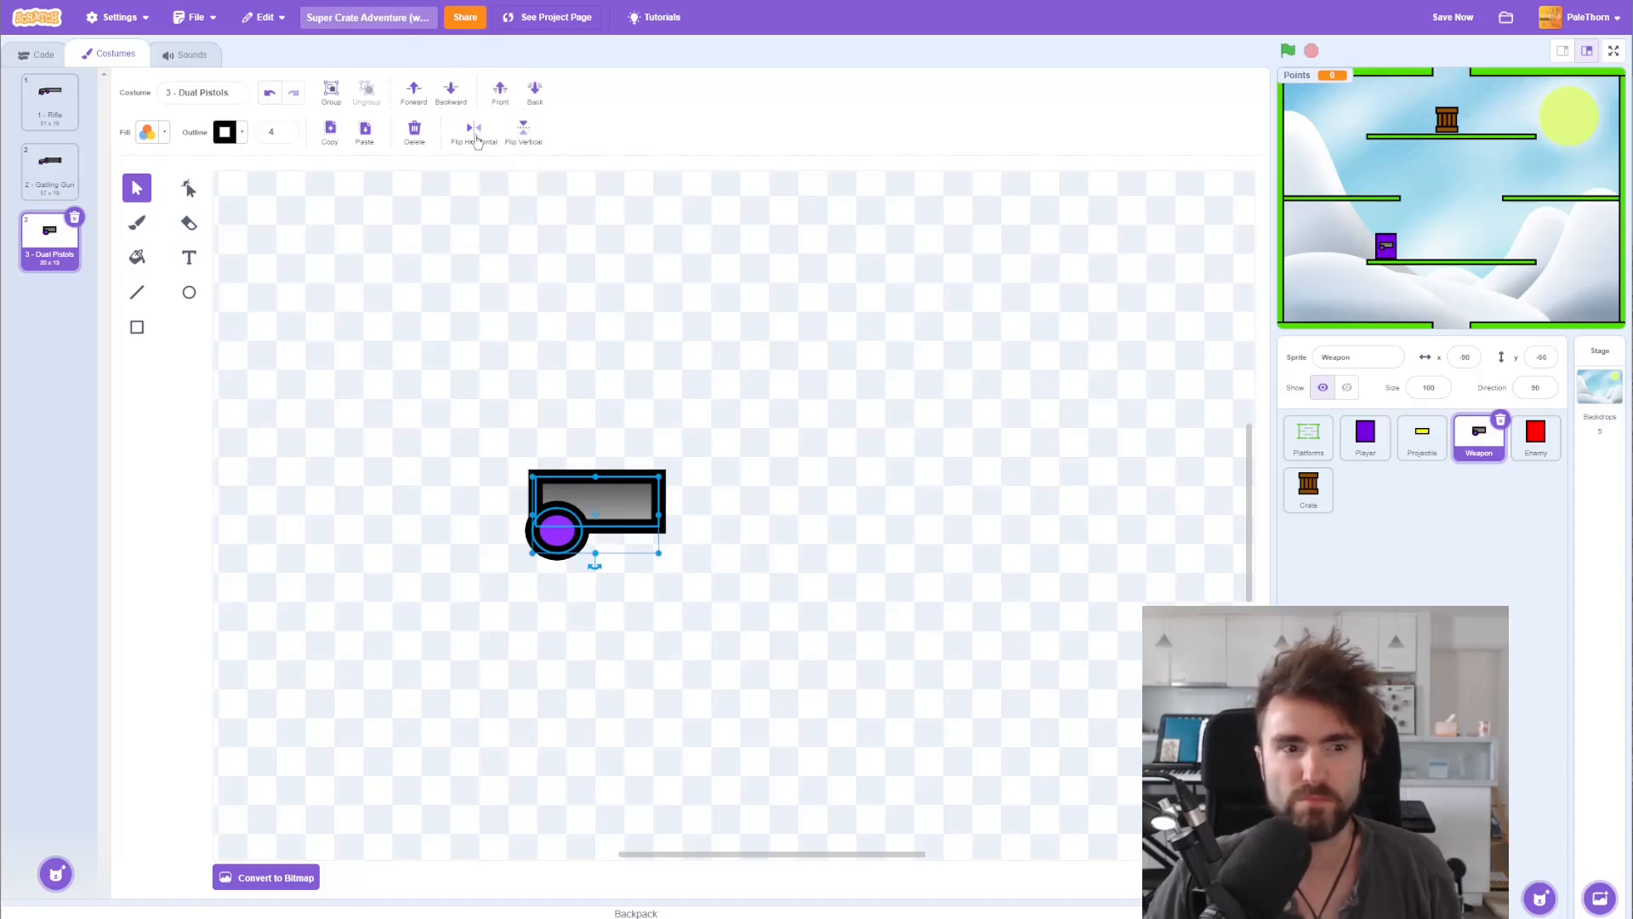
{"action": "left_click", "coordinate": [473, 137]}
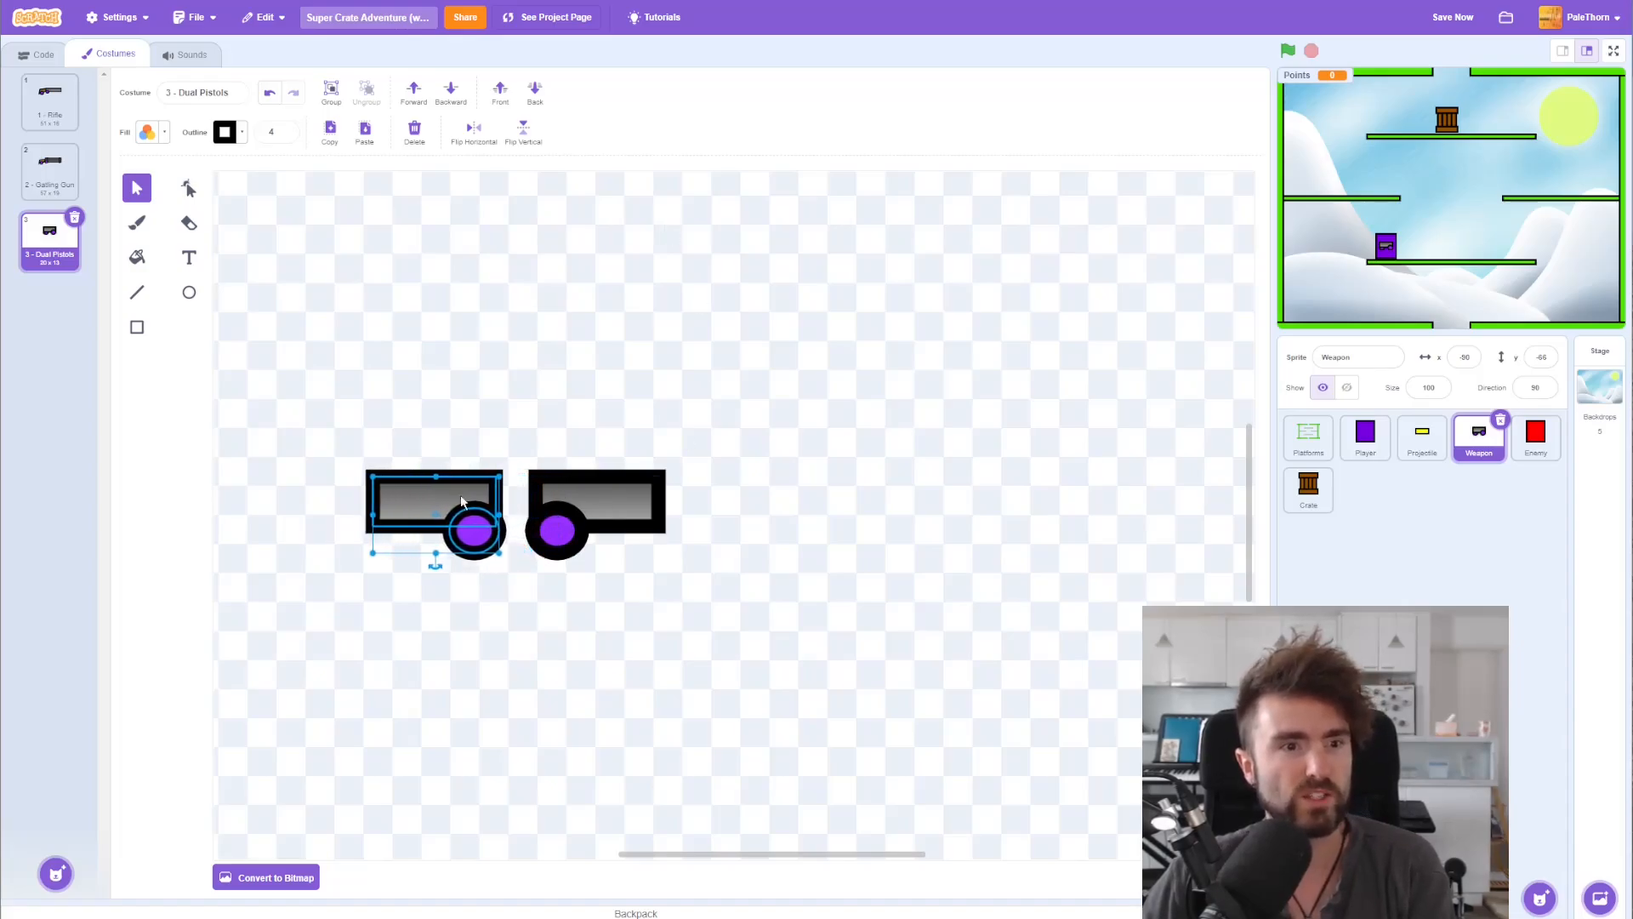
Step: Space the two mirrored pistols apart and centre the pair in the costume
{"action": "left_click_drag", "start_coordinate": [435, 515], "coordinate": [392, 515]}
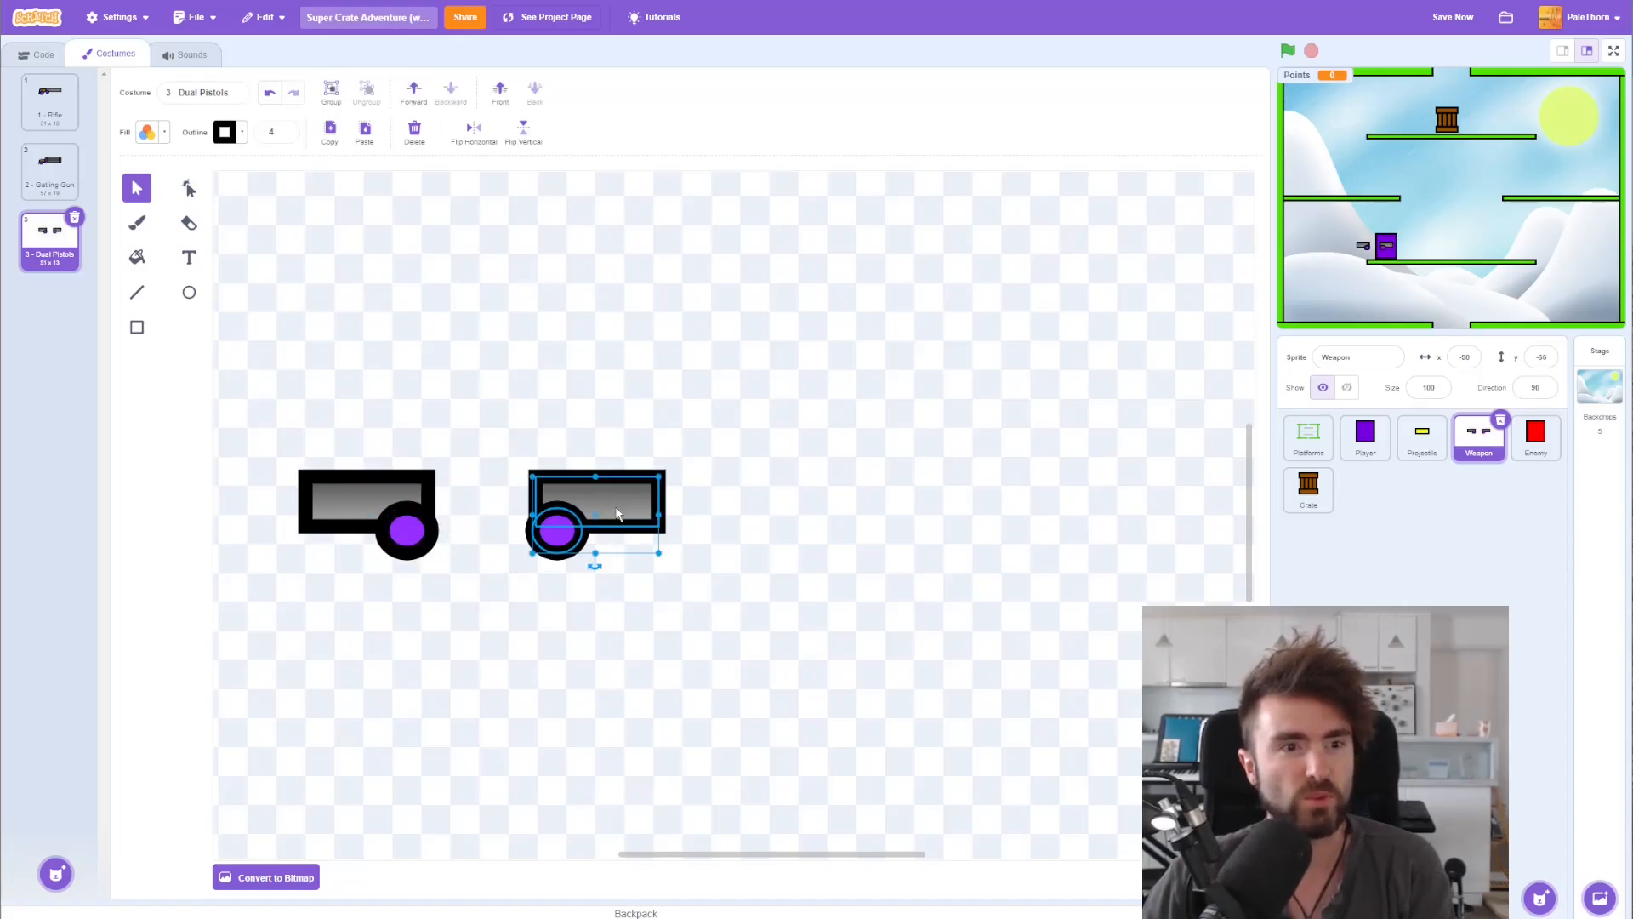
{"action": "left_click_drag", "start_coordinate": [596, 510], "coordinate": [633, 546]}
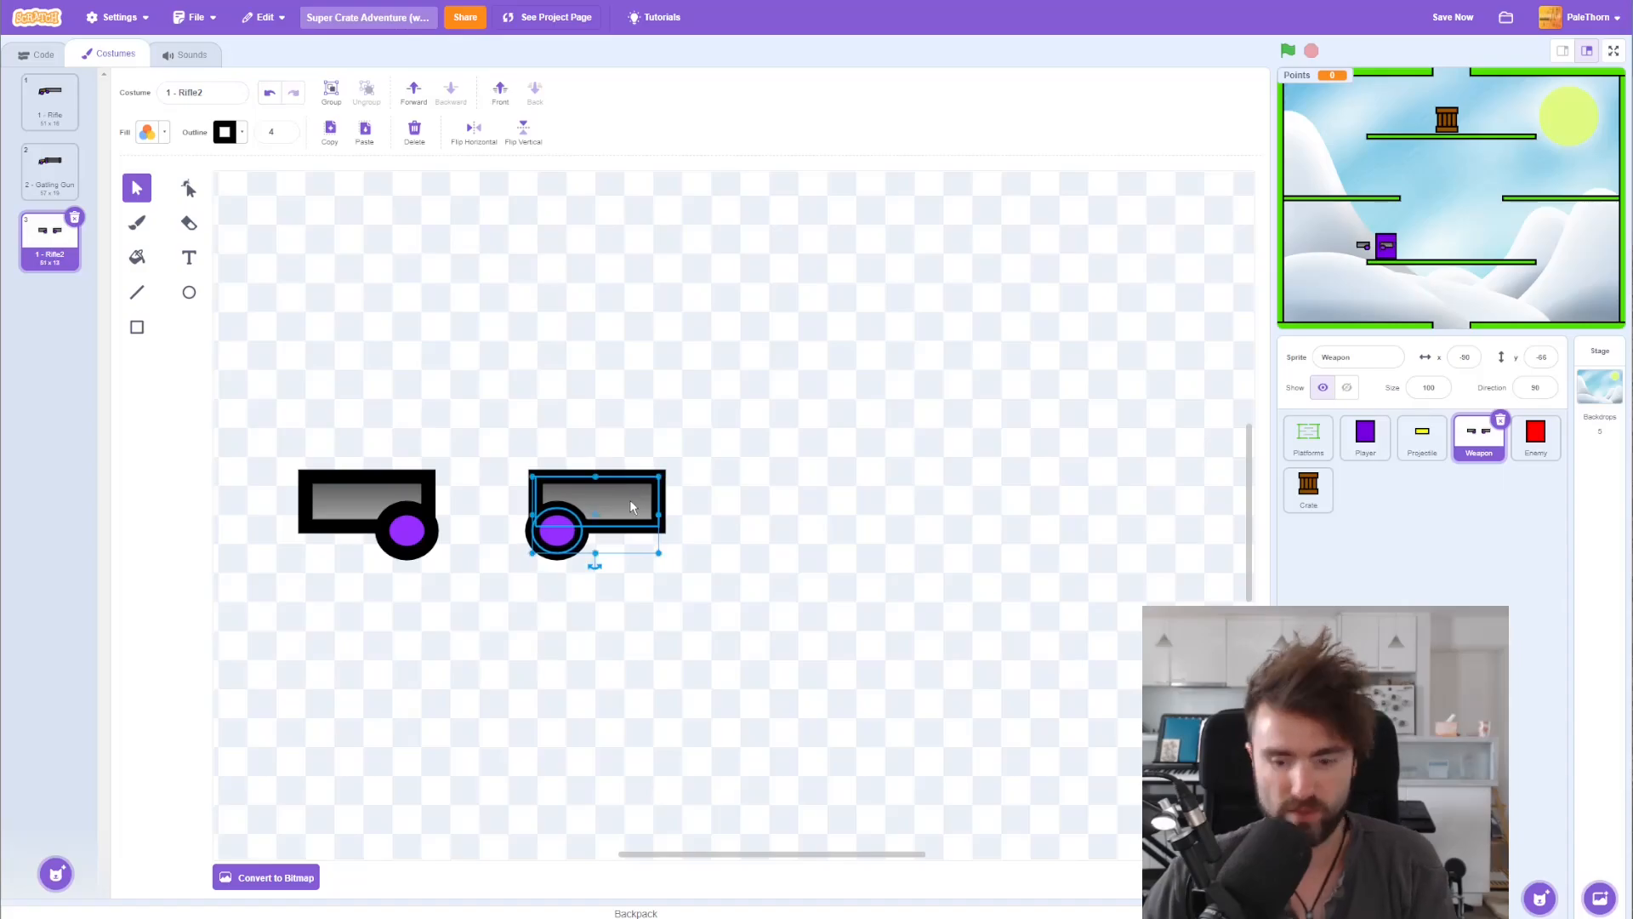
{"action": "left_click_drag", "start_coordinate": [594, 510], "coordinate": [620, 510]}
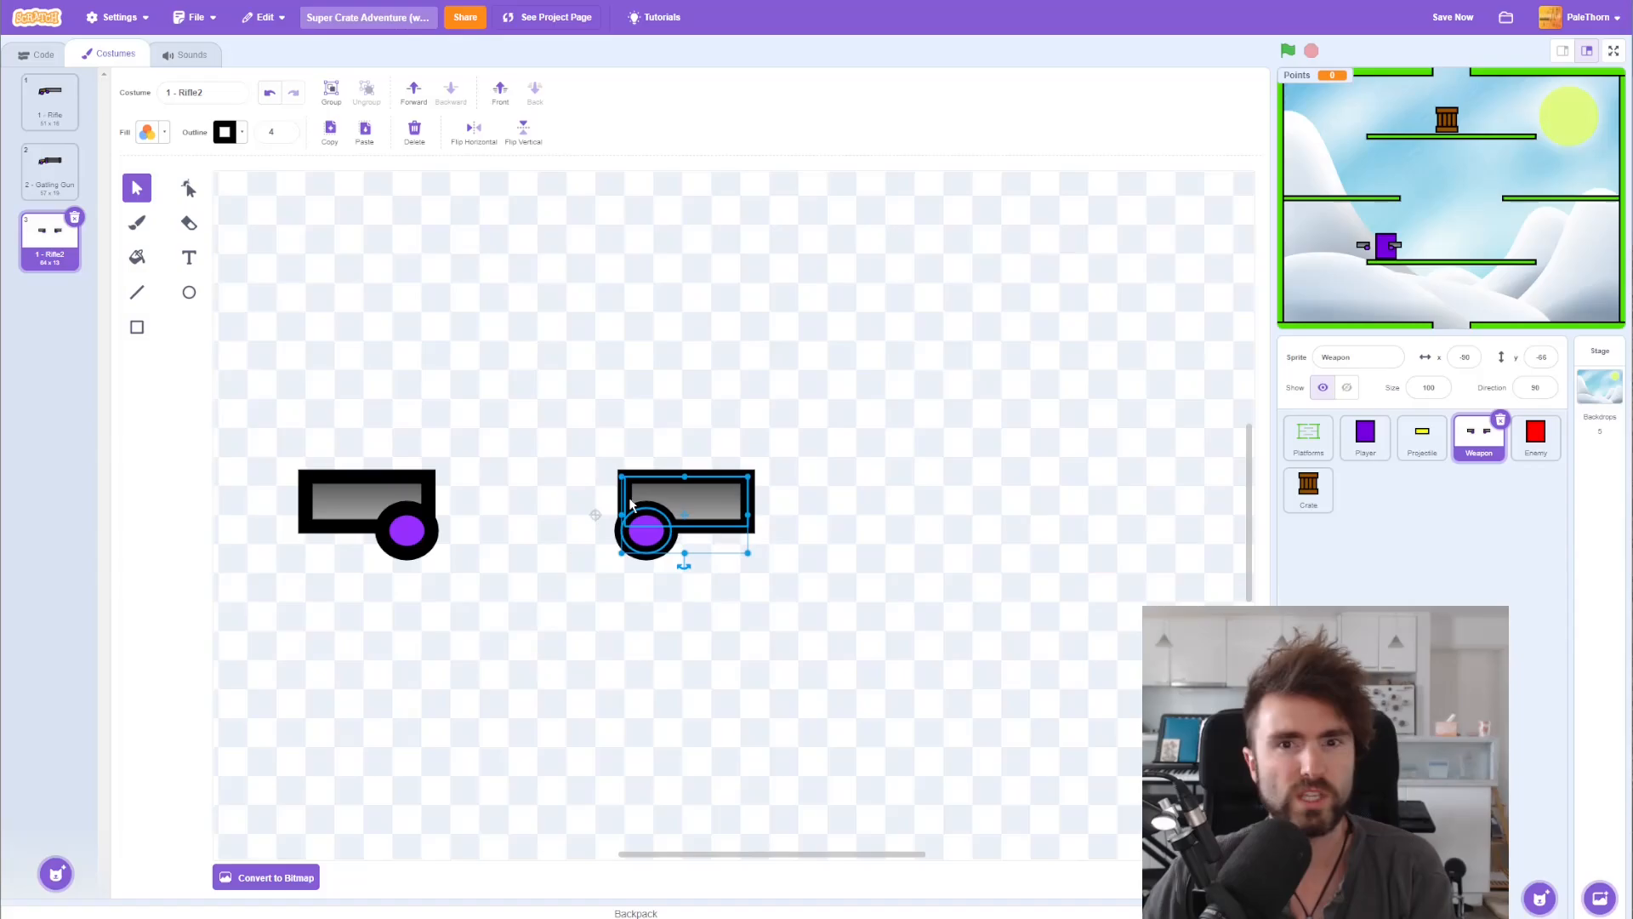
{"action": "left_click_drag", "start_coordinate": [647, 527], "coordinate": [662, 531]}
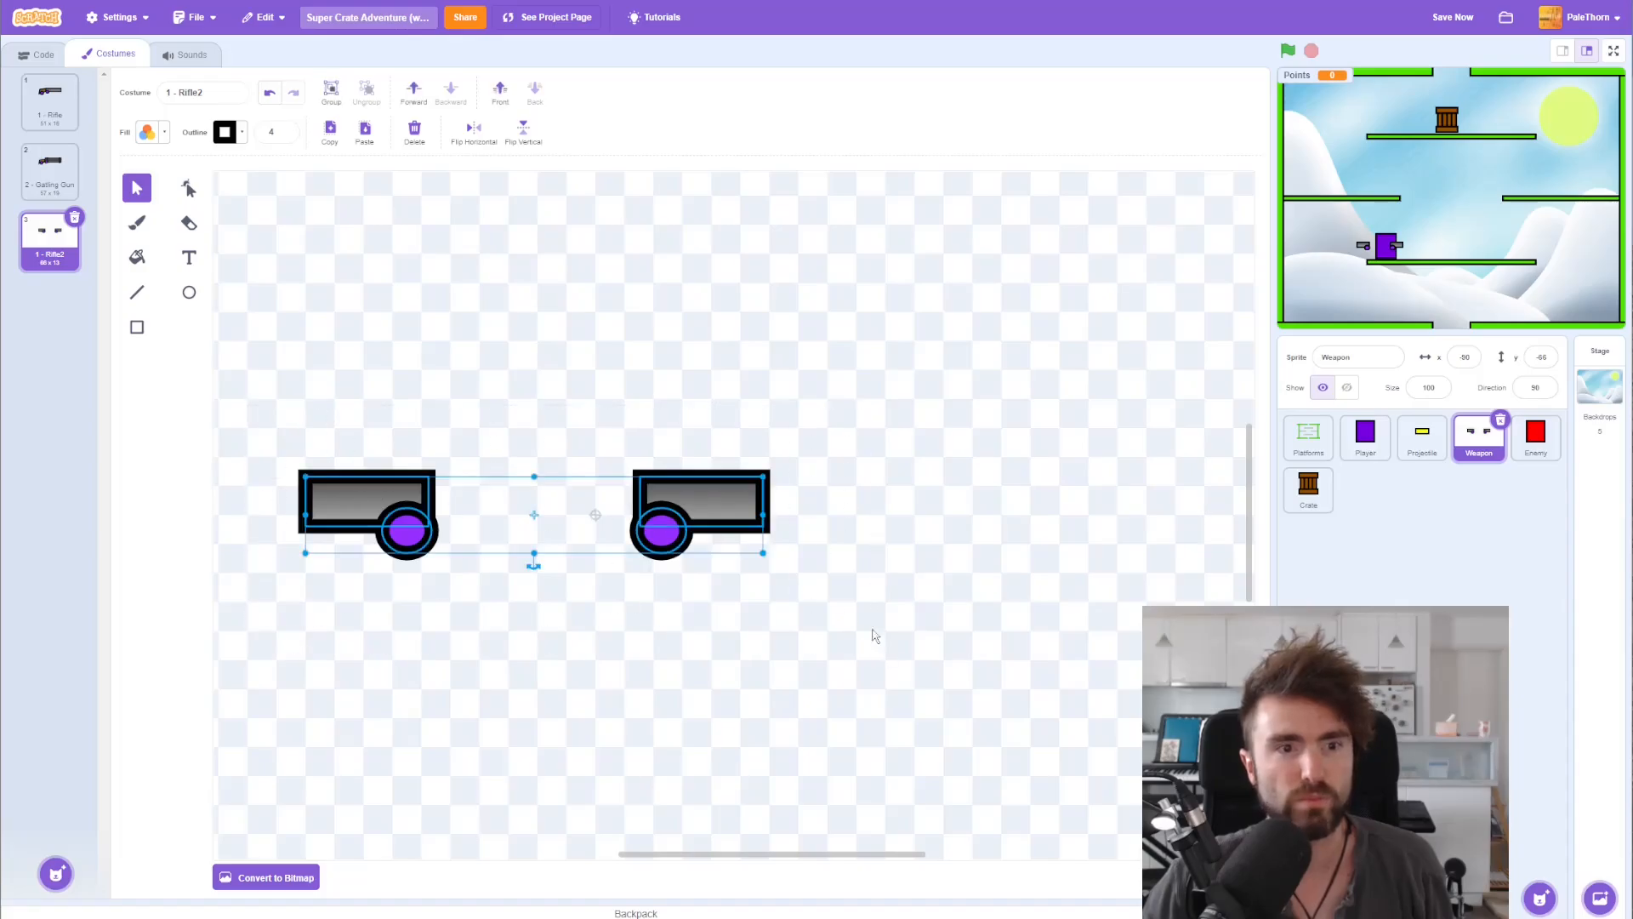
{"action": "left_click_drag", "start_coordinate": [533, 514], "coordinate": [596, 500]}
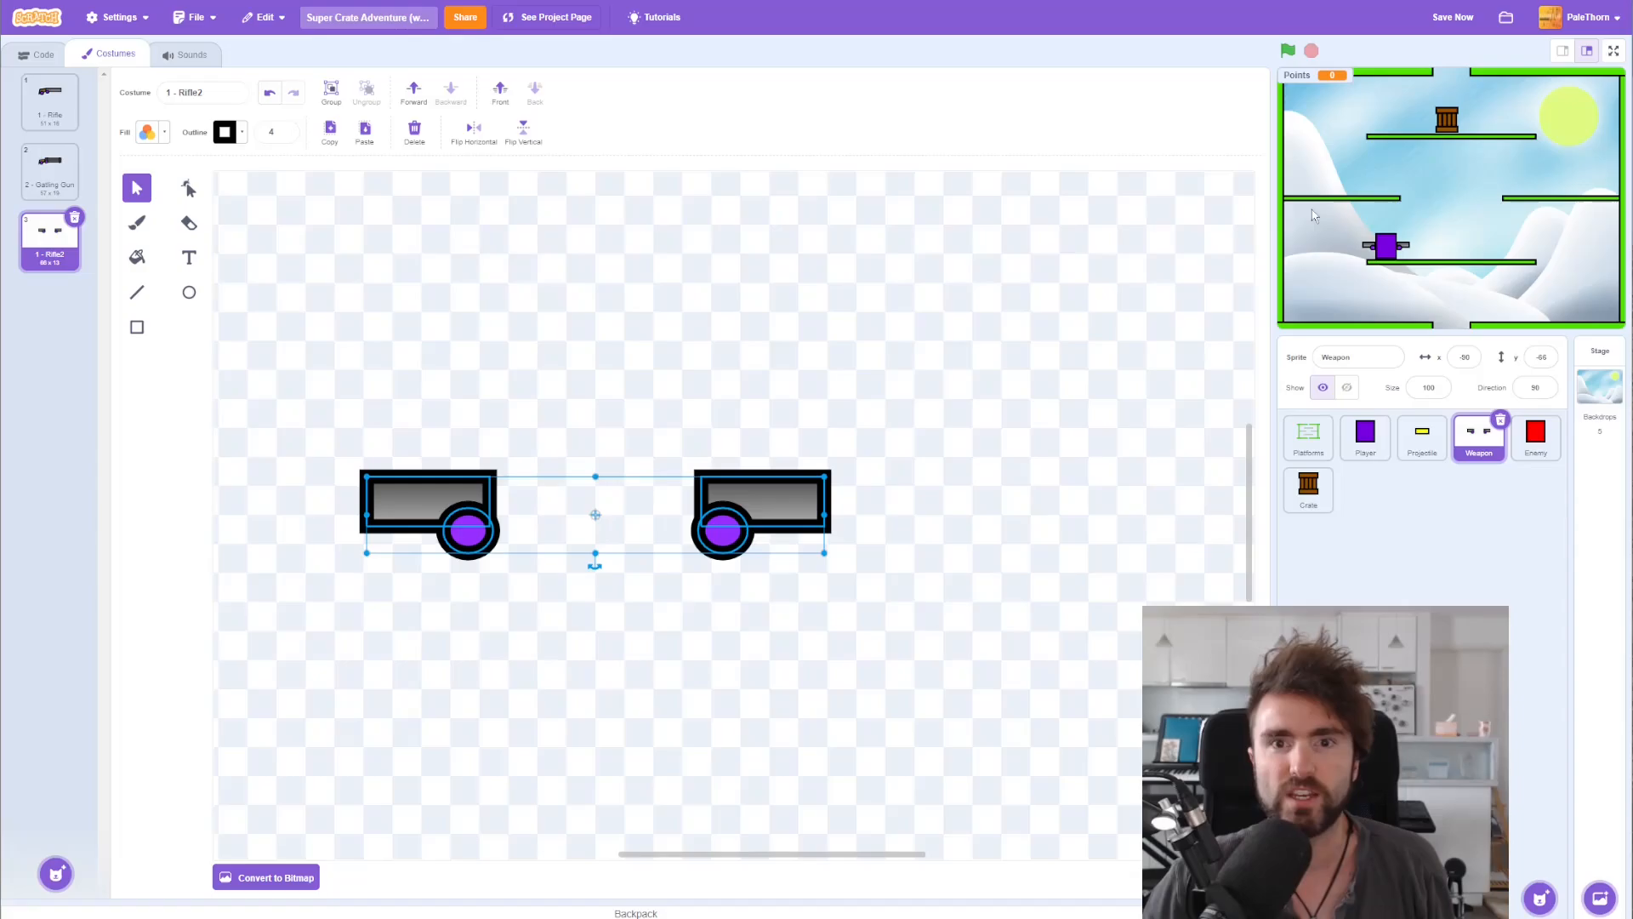
Step: Fine-tune the left pistol's spacing and check the result in full-screen stage view
{"action": "left_click", "coordinate": [1613, 50]}
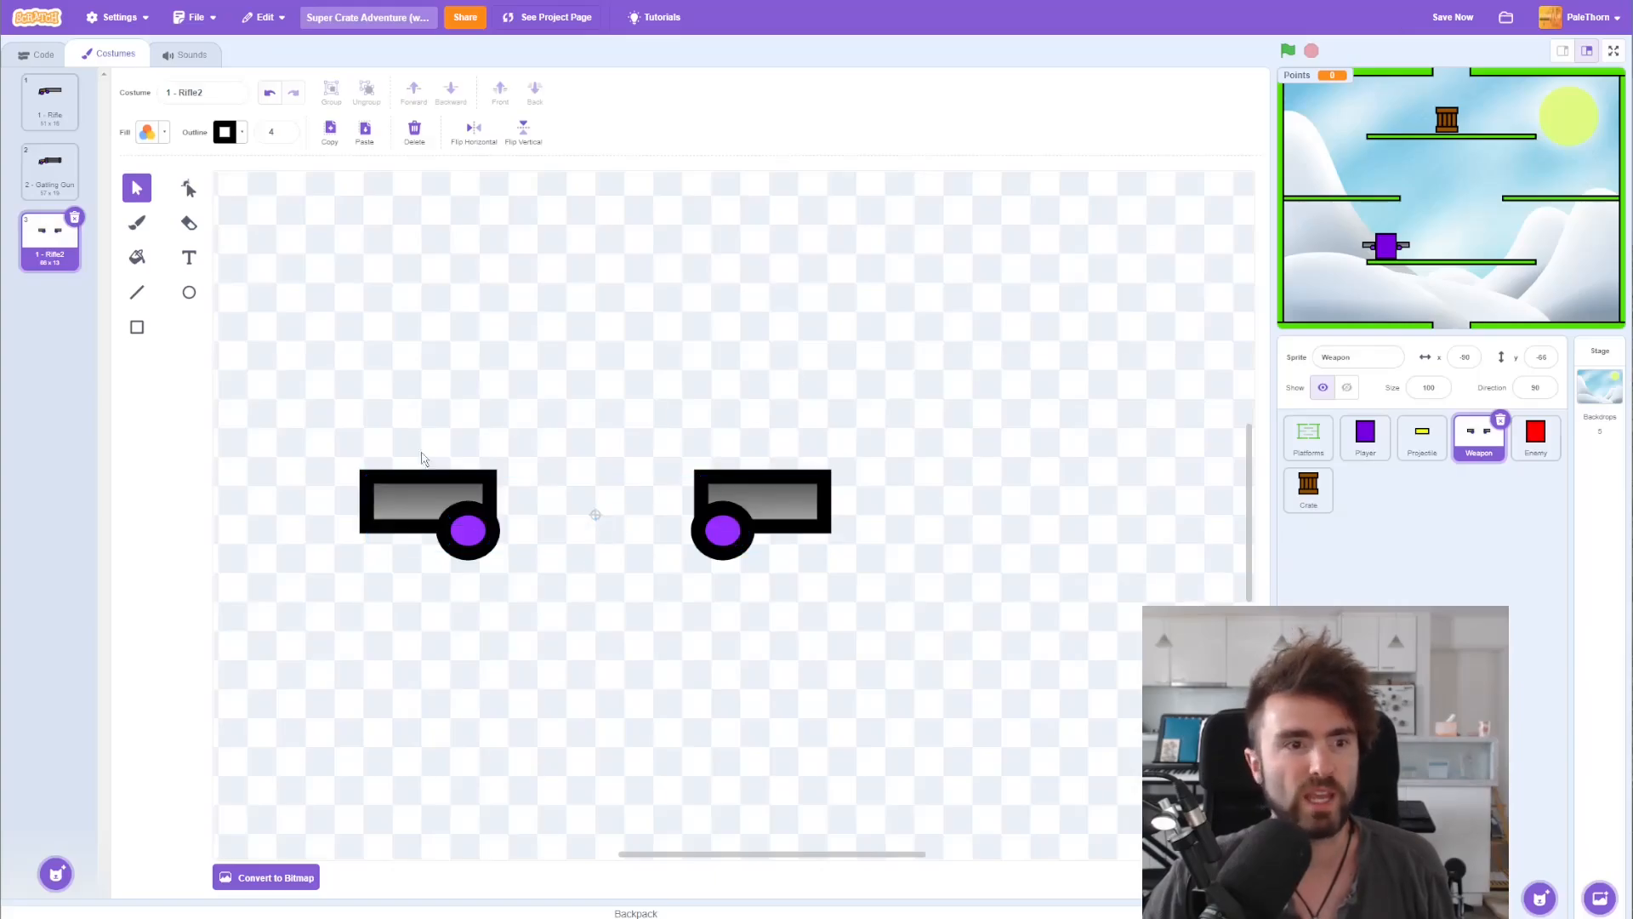
{"action": "left_click", "coordinate": [761, 510]}
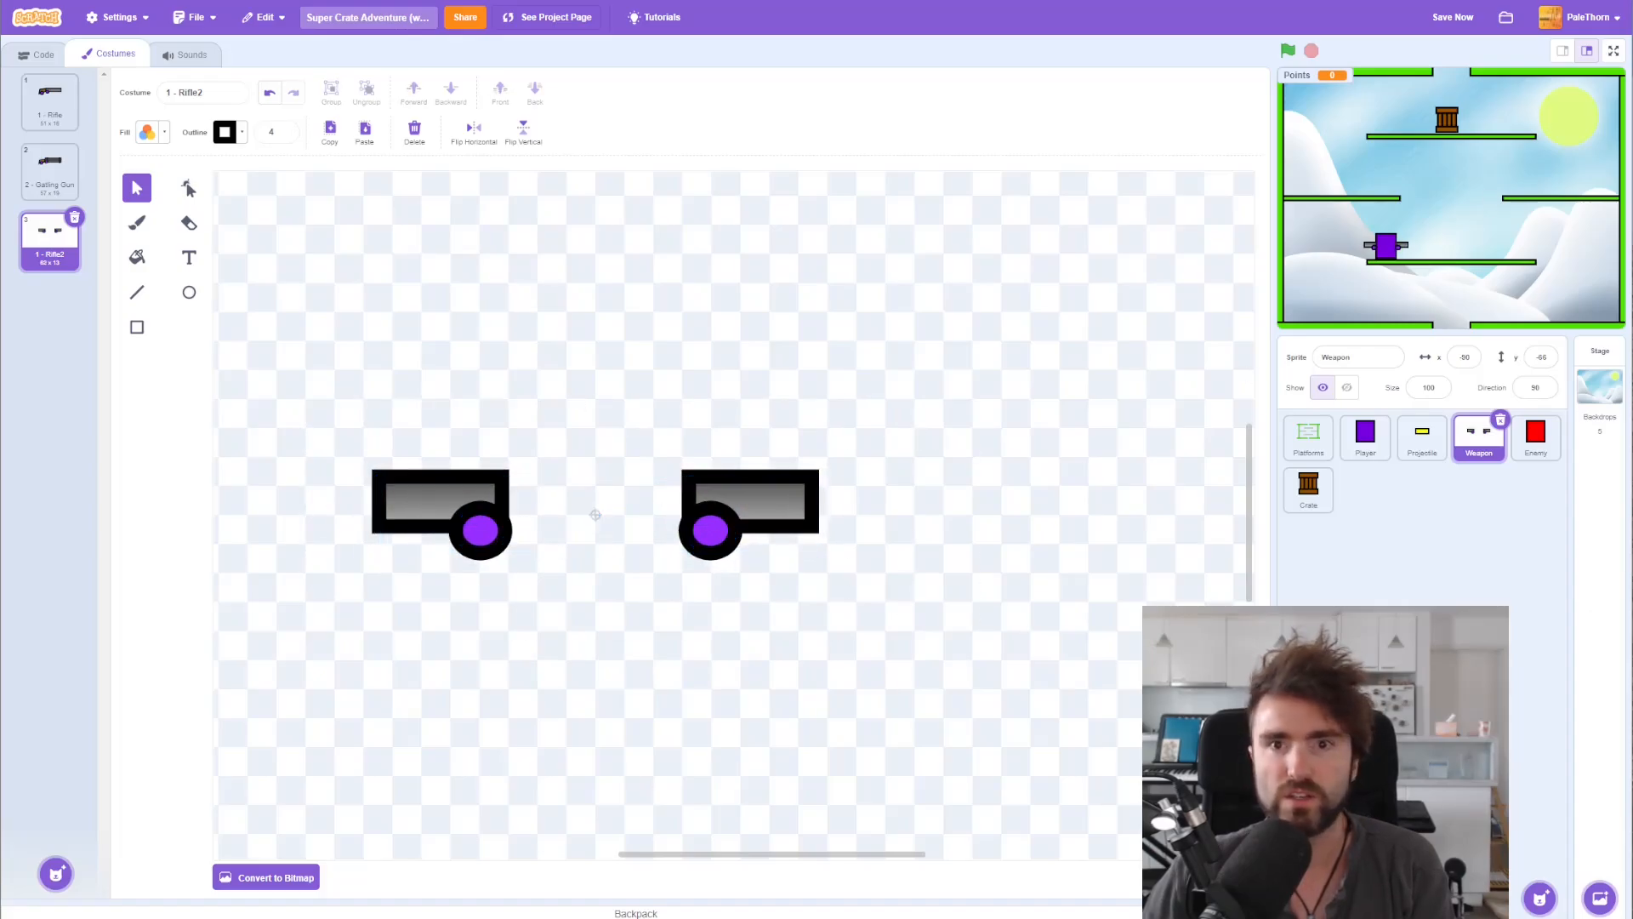
{"action": "left_click", "coordinate": [1613, 50]}
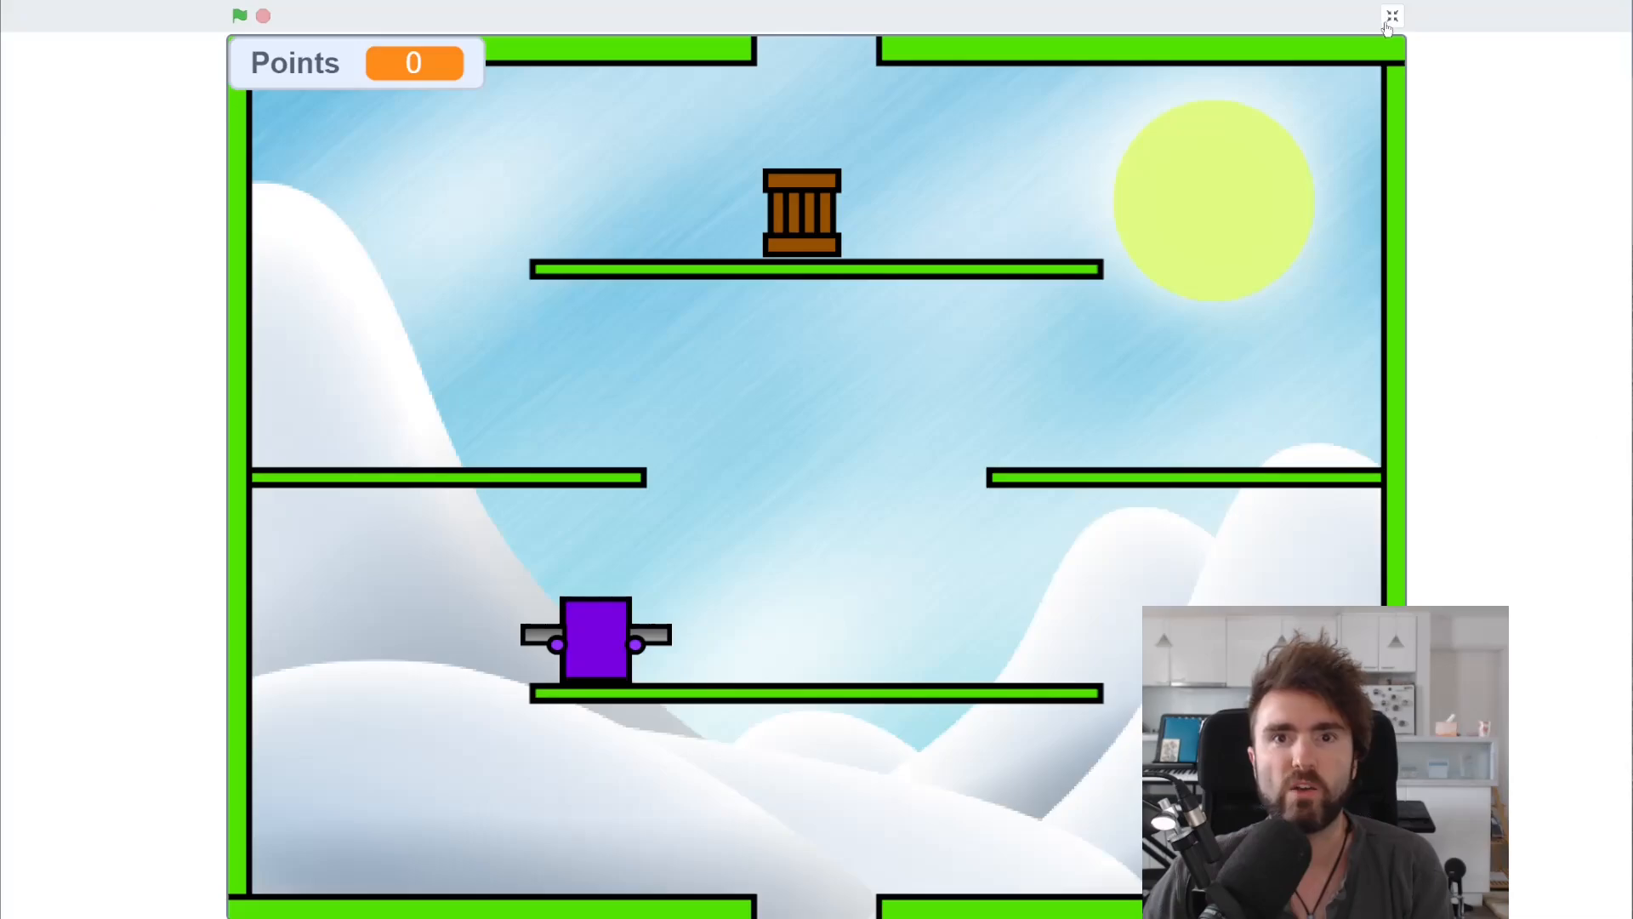
{"action": "left_click", "coordinate": [1391, 17]}
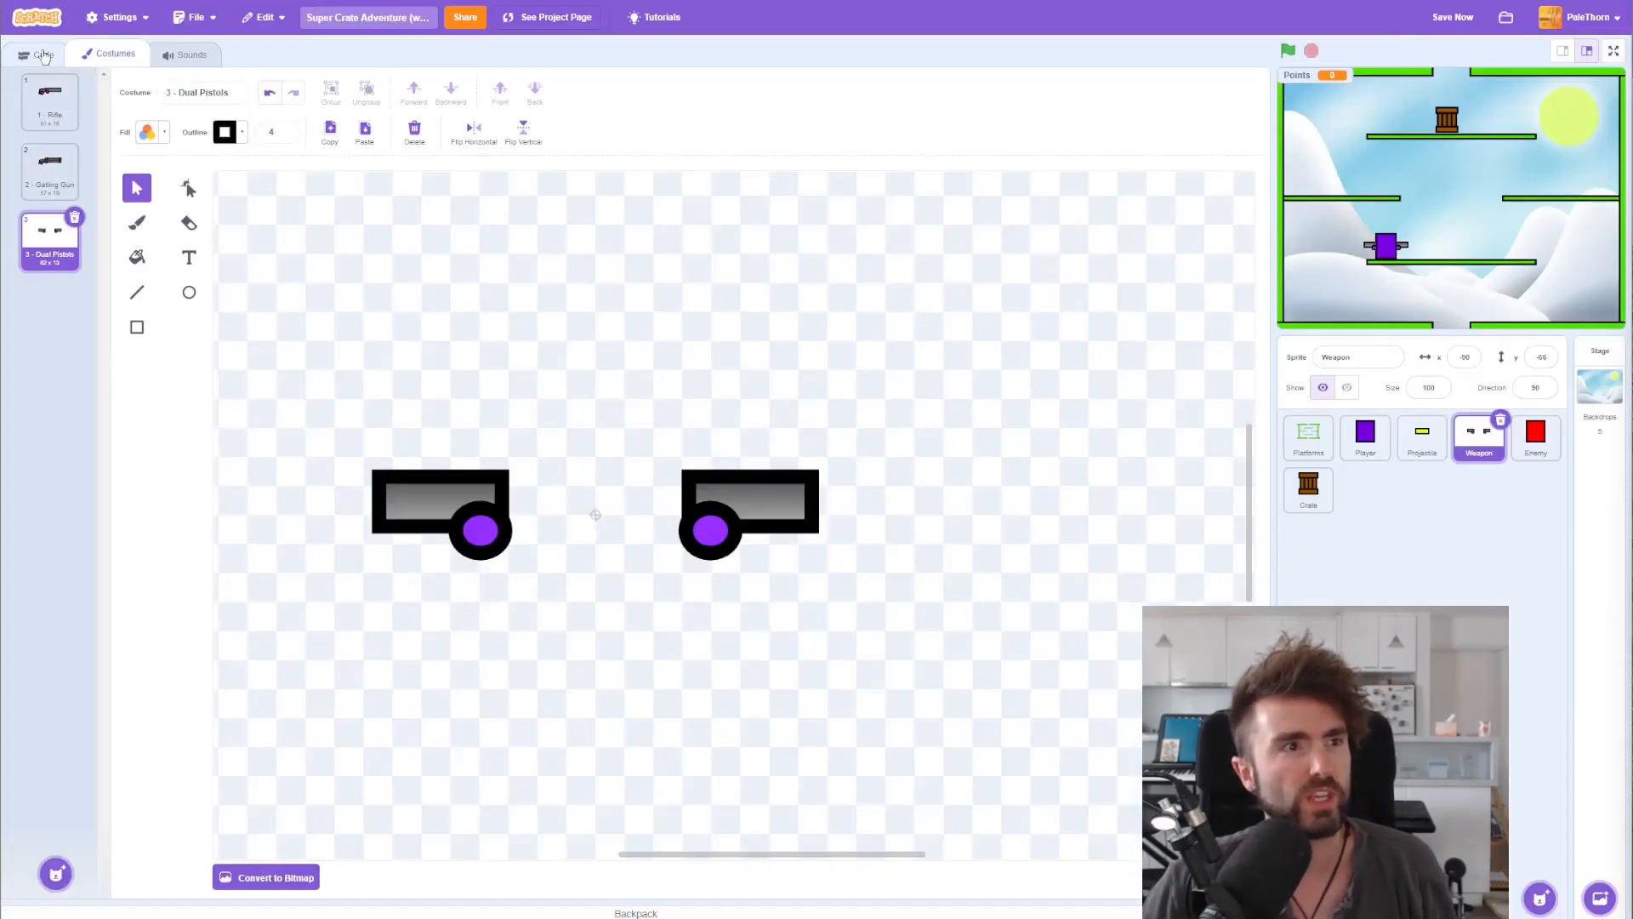
Step: Create a custom block named 'Weapon 3 - Dual Pistols' in the Weapon sprite's My Blocks
{"action": "left_click", "coordinate": [44, 53]}
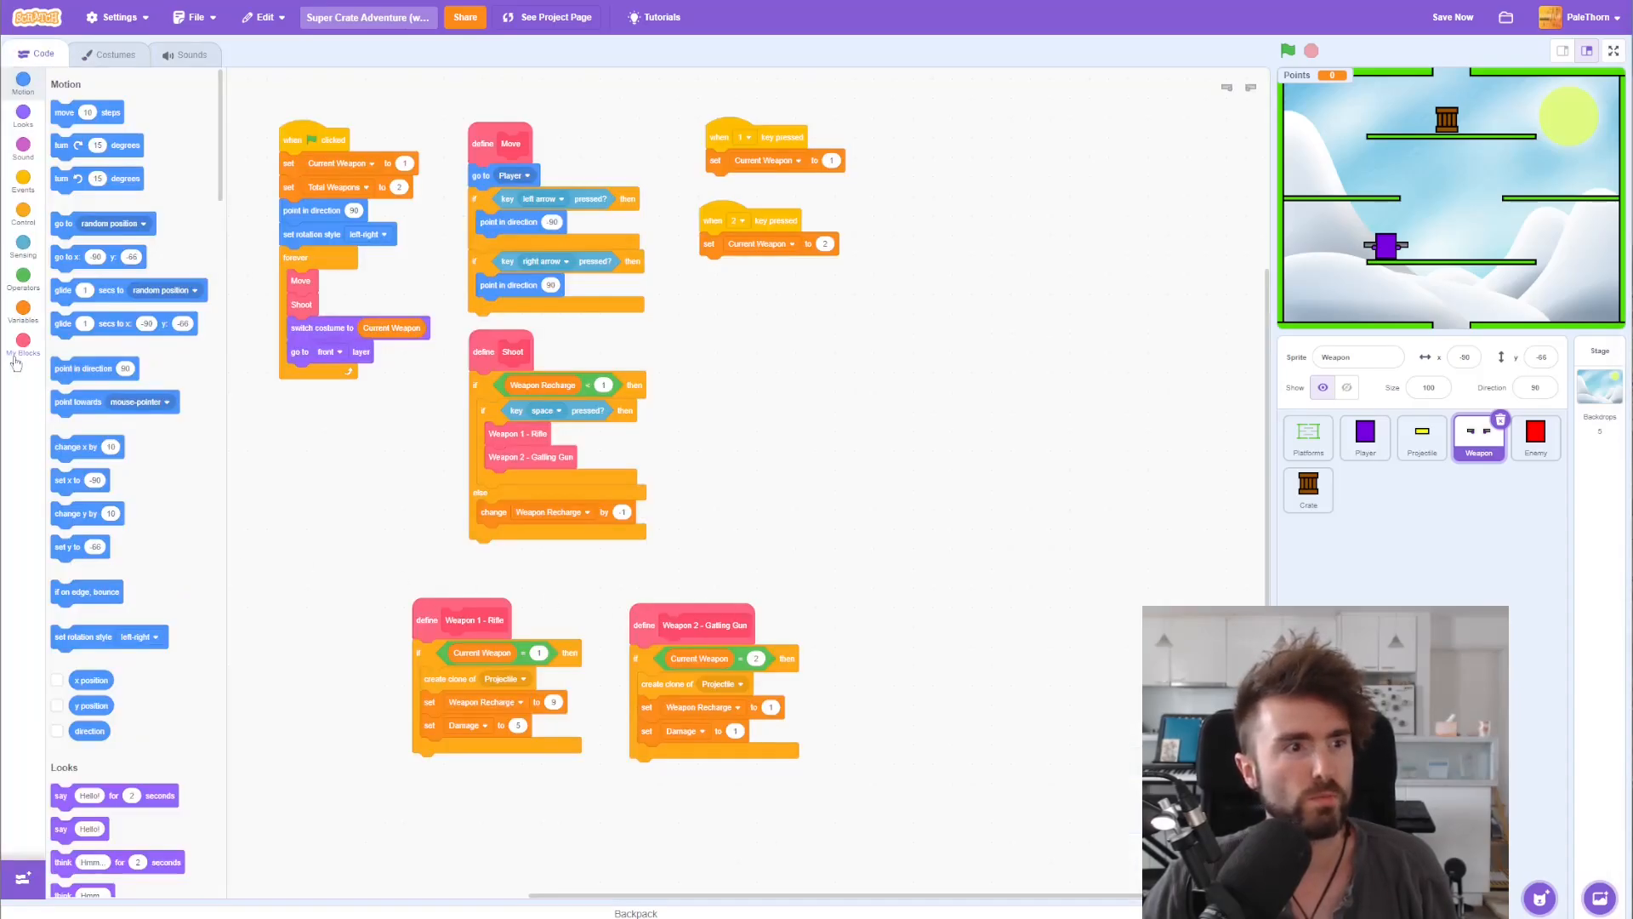
{"action": "left_click", "coordinate": [22, 344]}
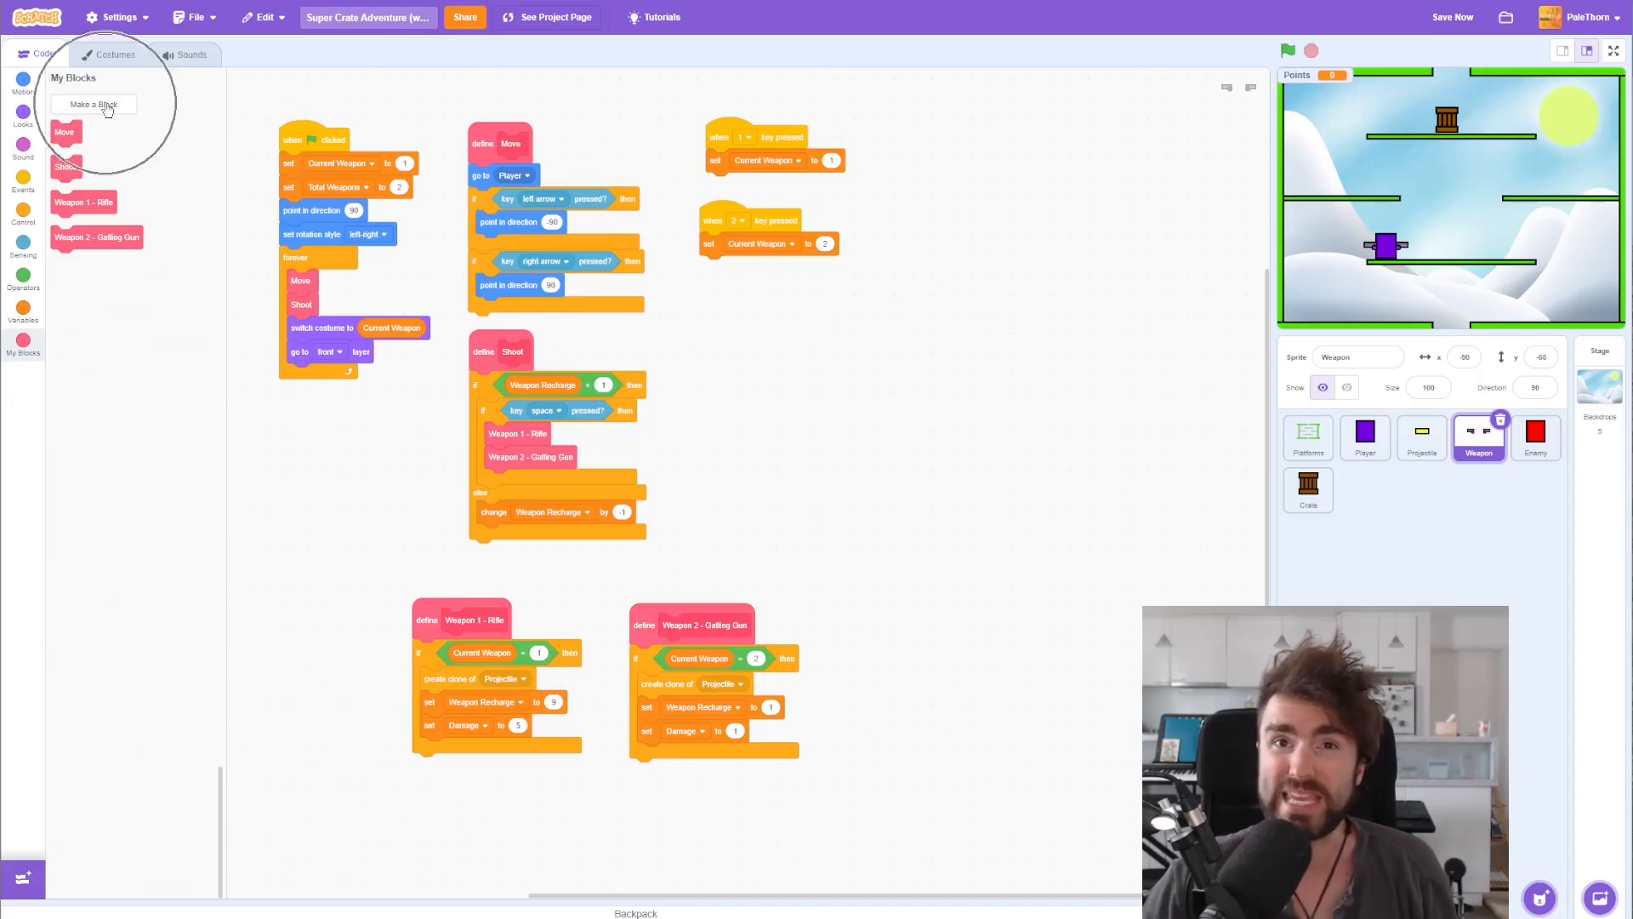
{"action": "left_click", "coordinate": [94, 104]}
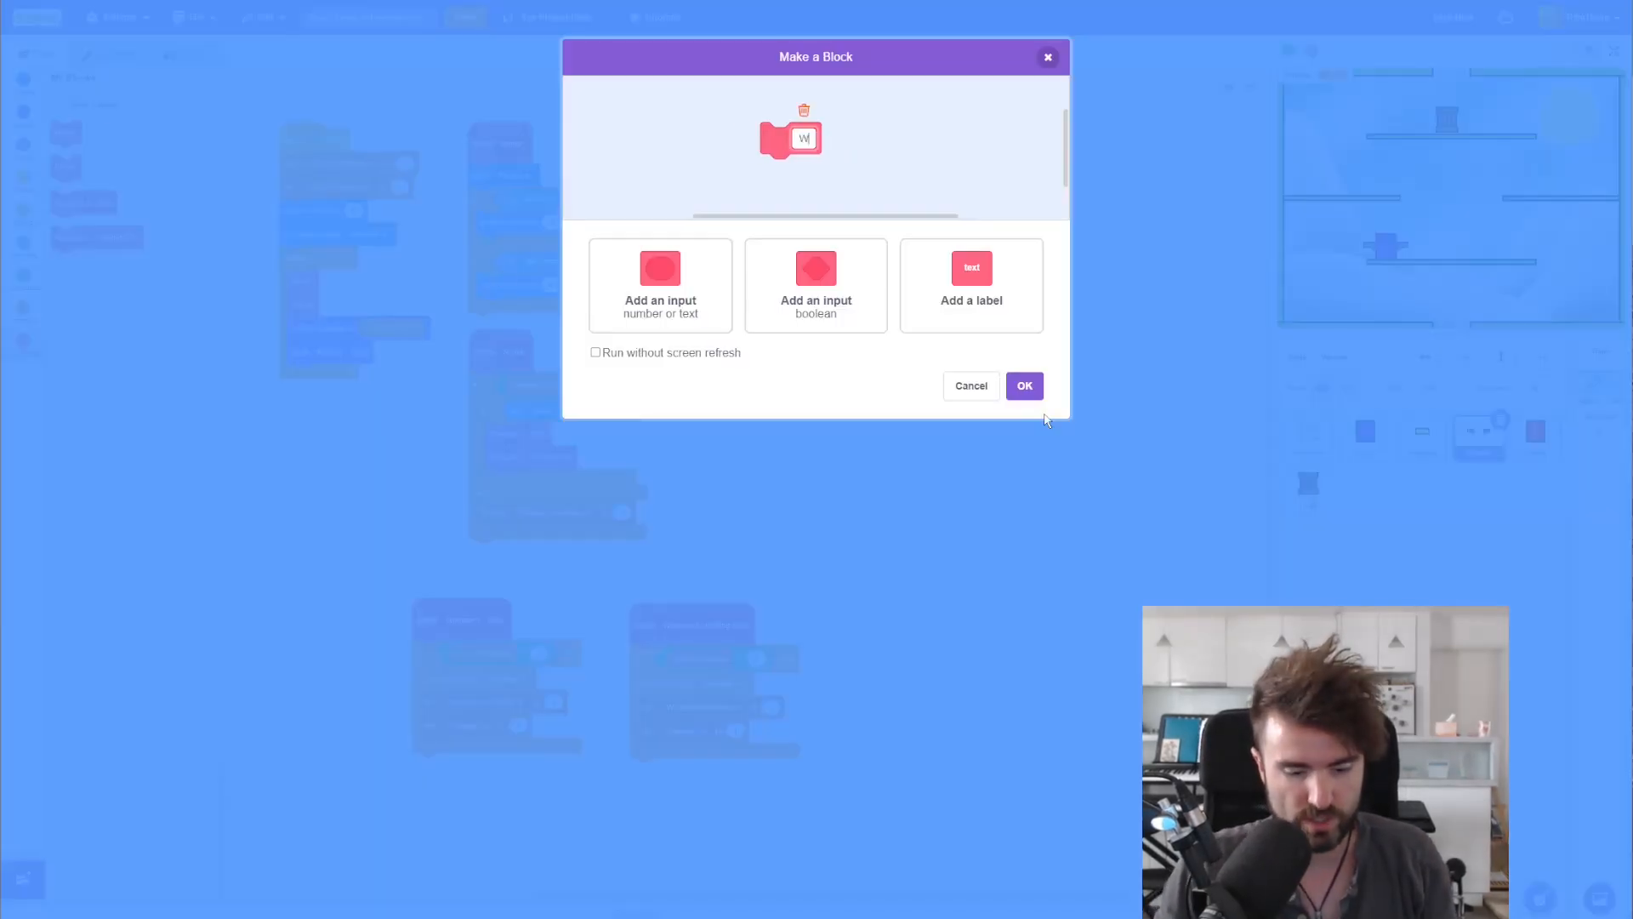
{"action": "type", "text": "Weapon 3 - Dual Pistols"}
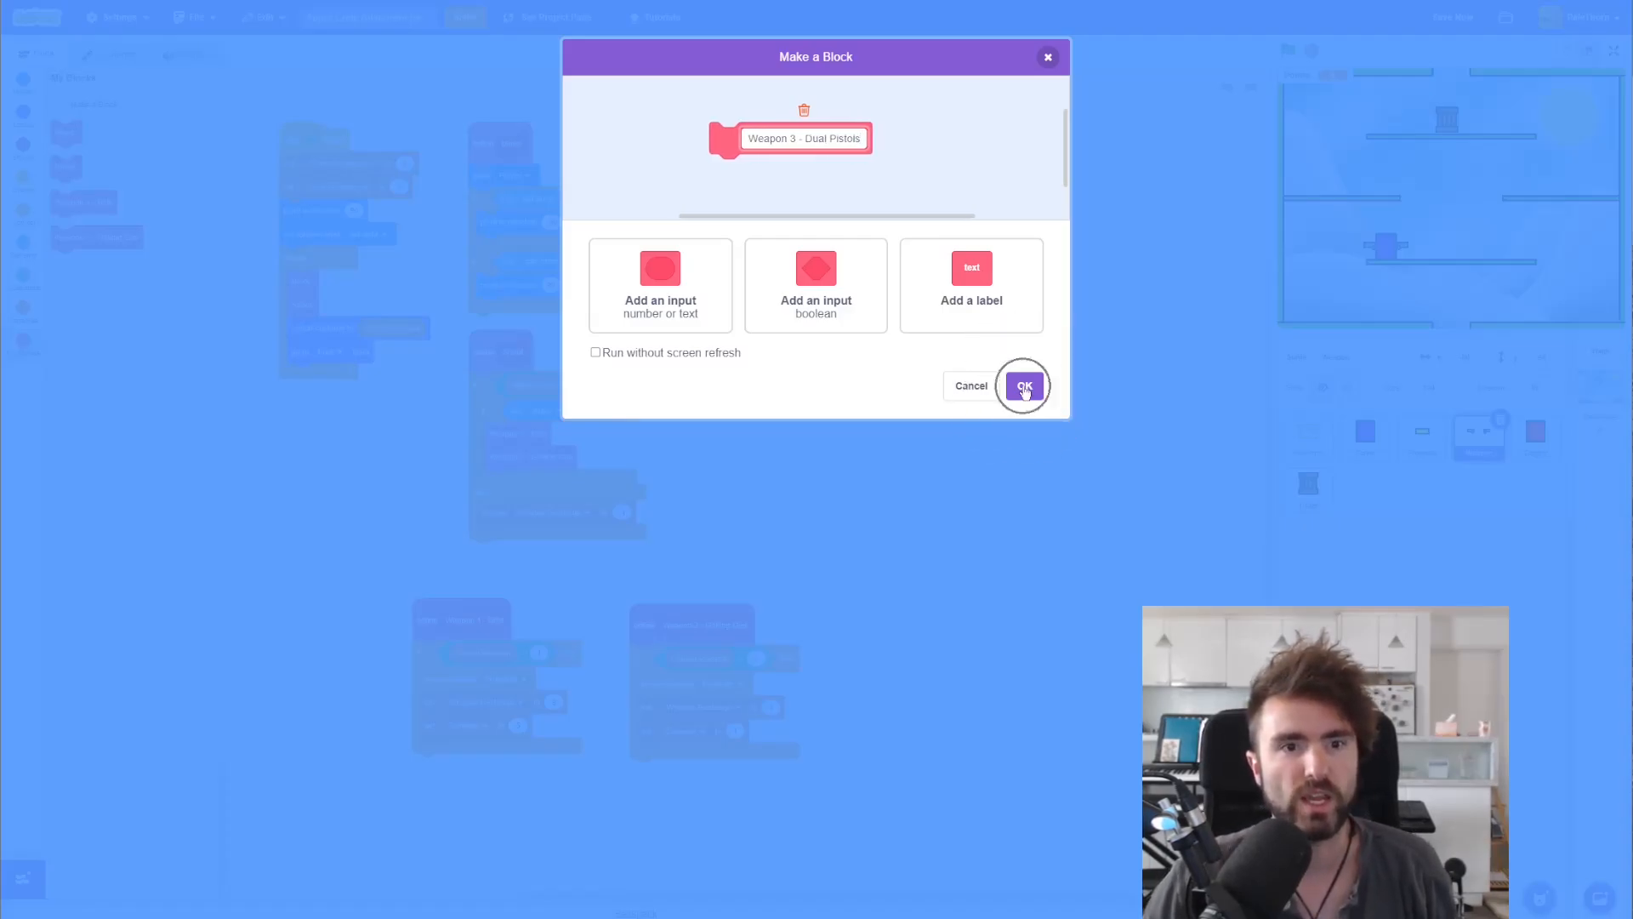
{"action": "left_click", "coordinate": [1023, 387]}
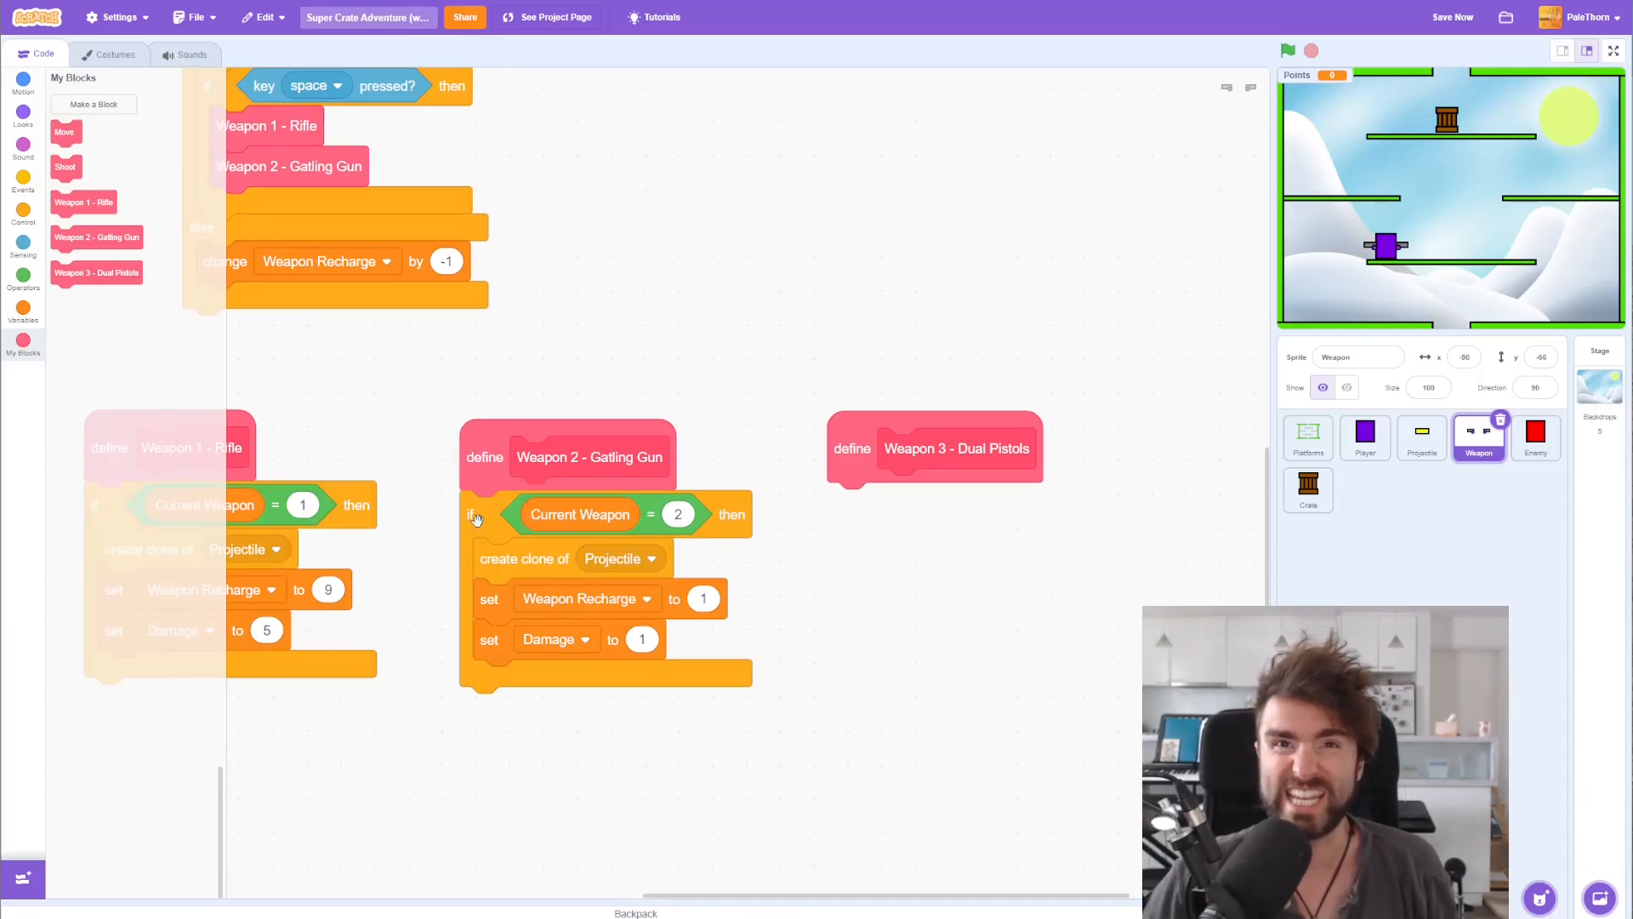
Step: Duplicate the Gatling Gun weapon-check script under the Dual Pistols define block
{"action": "right_click", "coordinate": [471, 514]}
{"action": "type", "text": "3"}
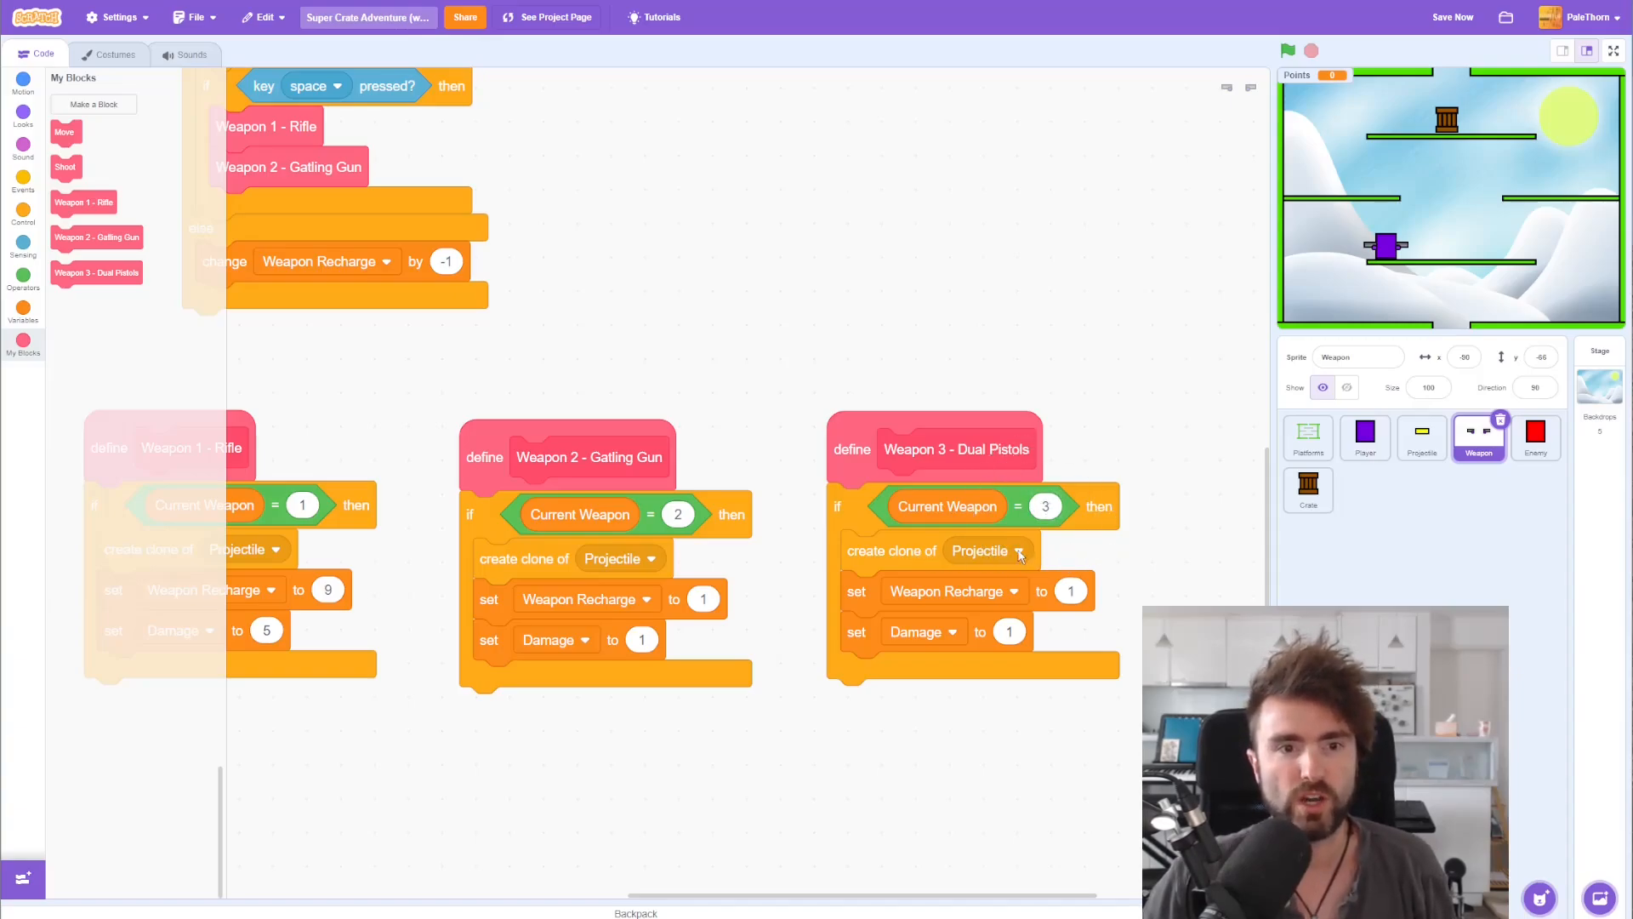
{"action": "mouse_move", "coordinate": [862, 630]}
{"action": "type", "text": "3"}
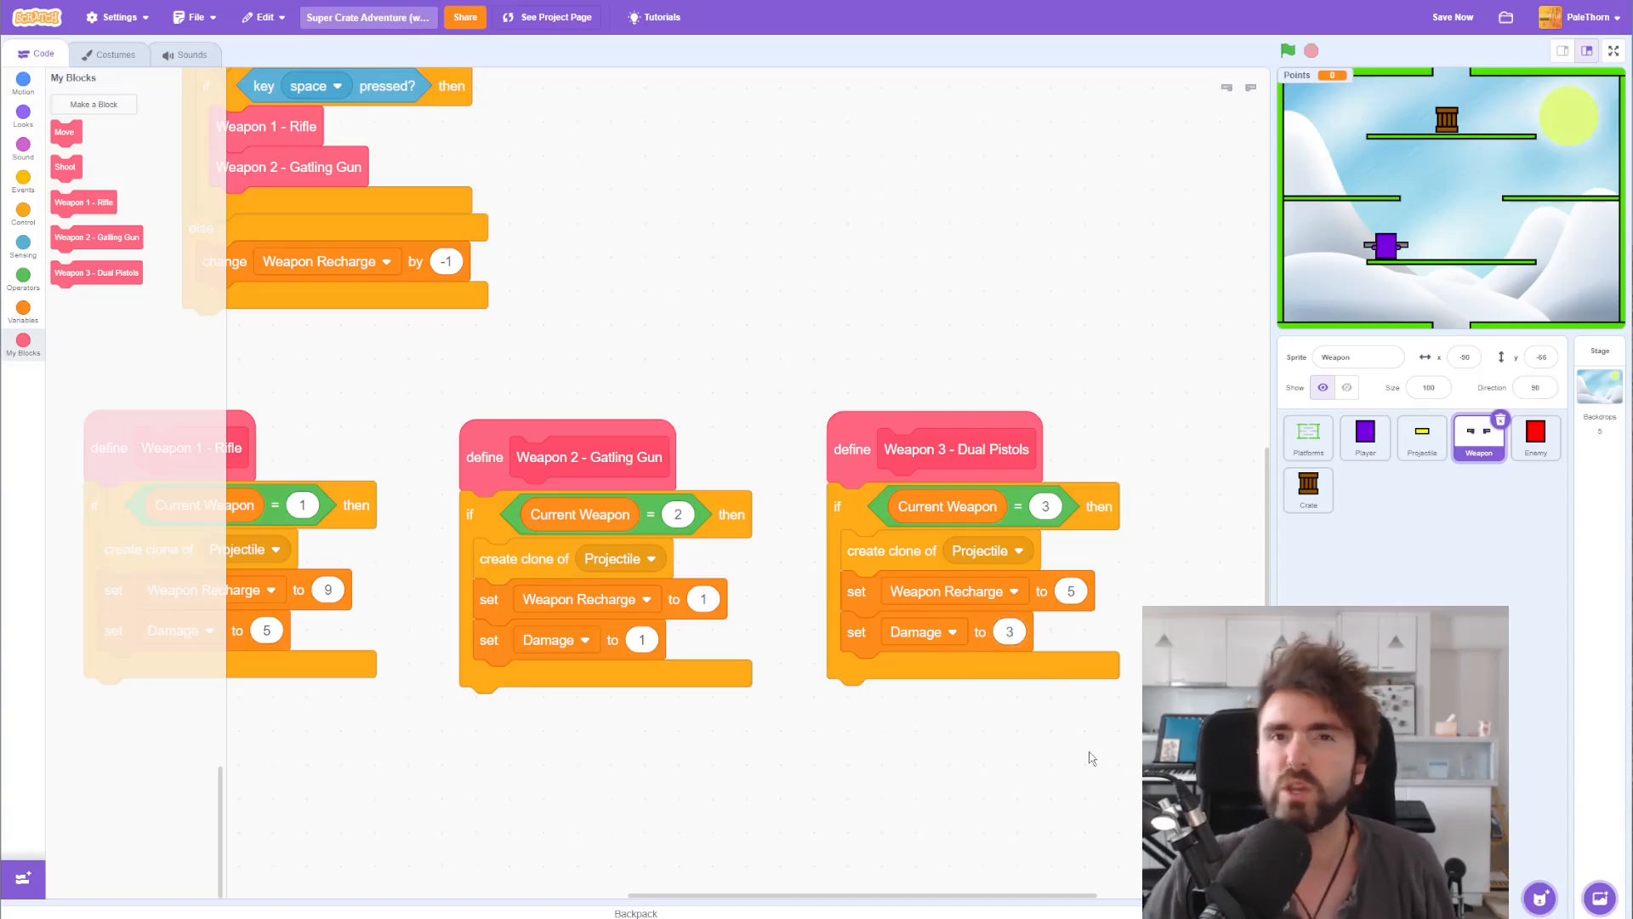
{"action": "mouse_move", "coordinate": [1026, 758]}
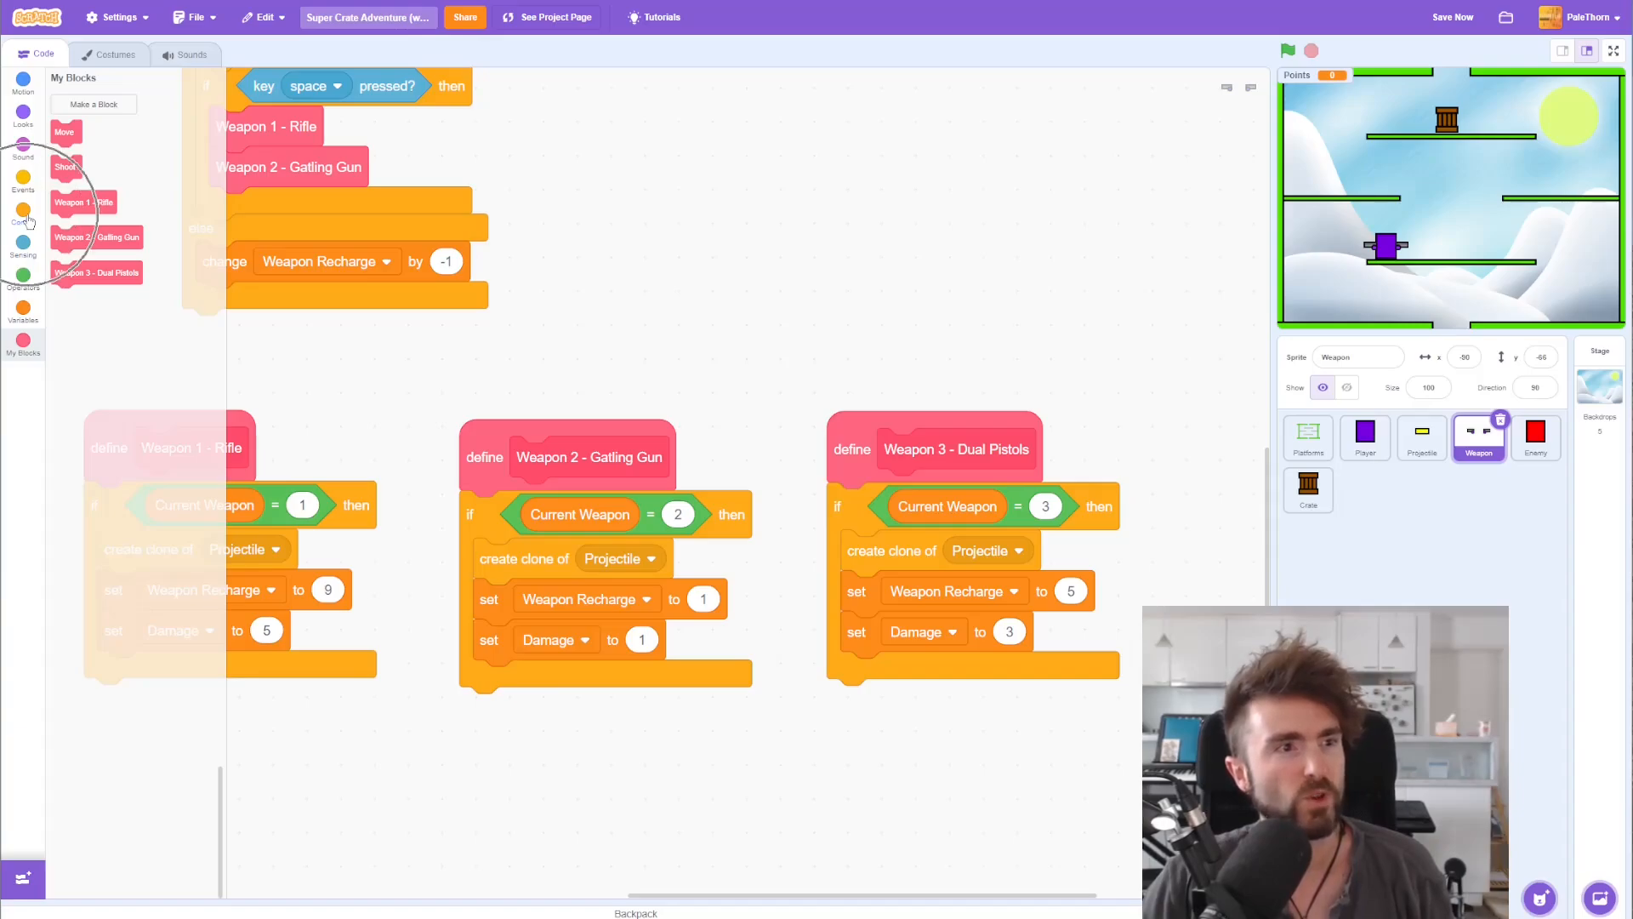
Step: Wrap the Projectile cloning in a repeat 2 loop
{"action": "left_click", "coordinate": [22, 215]}
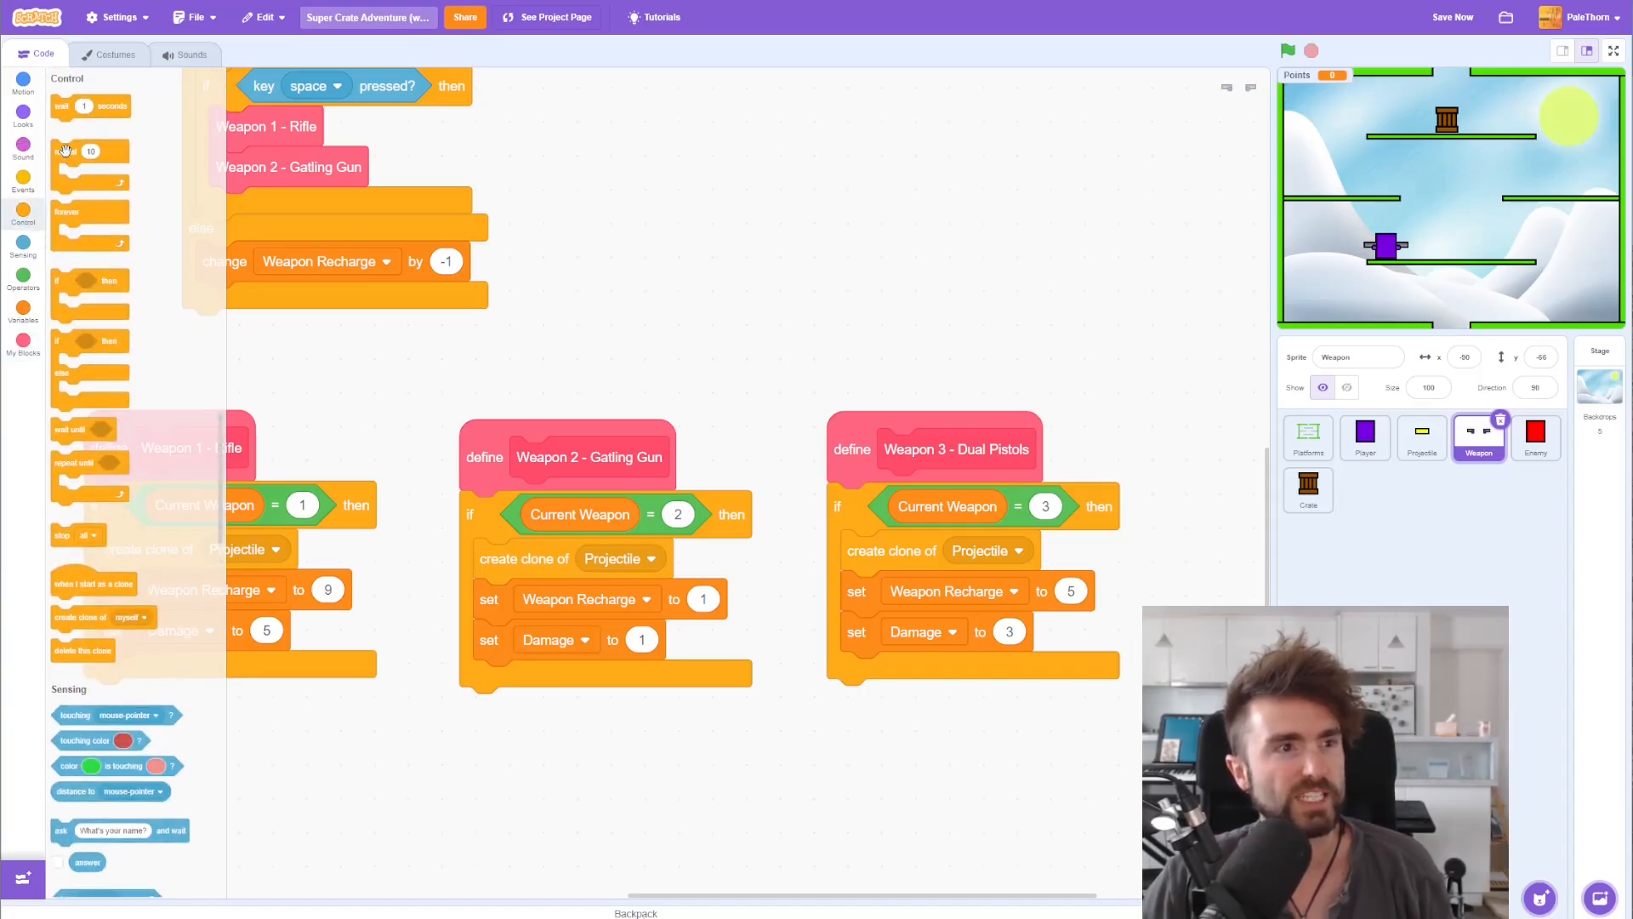
{"action": "left_click_drag", "start_coordinate": [89, 151], "coordinate": [619, 713]}
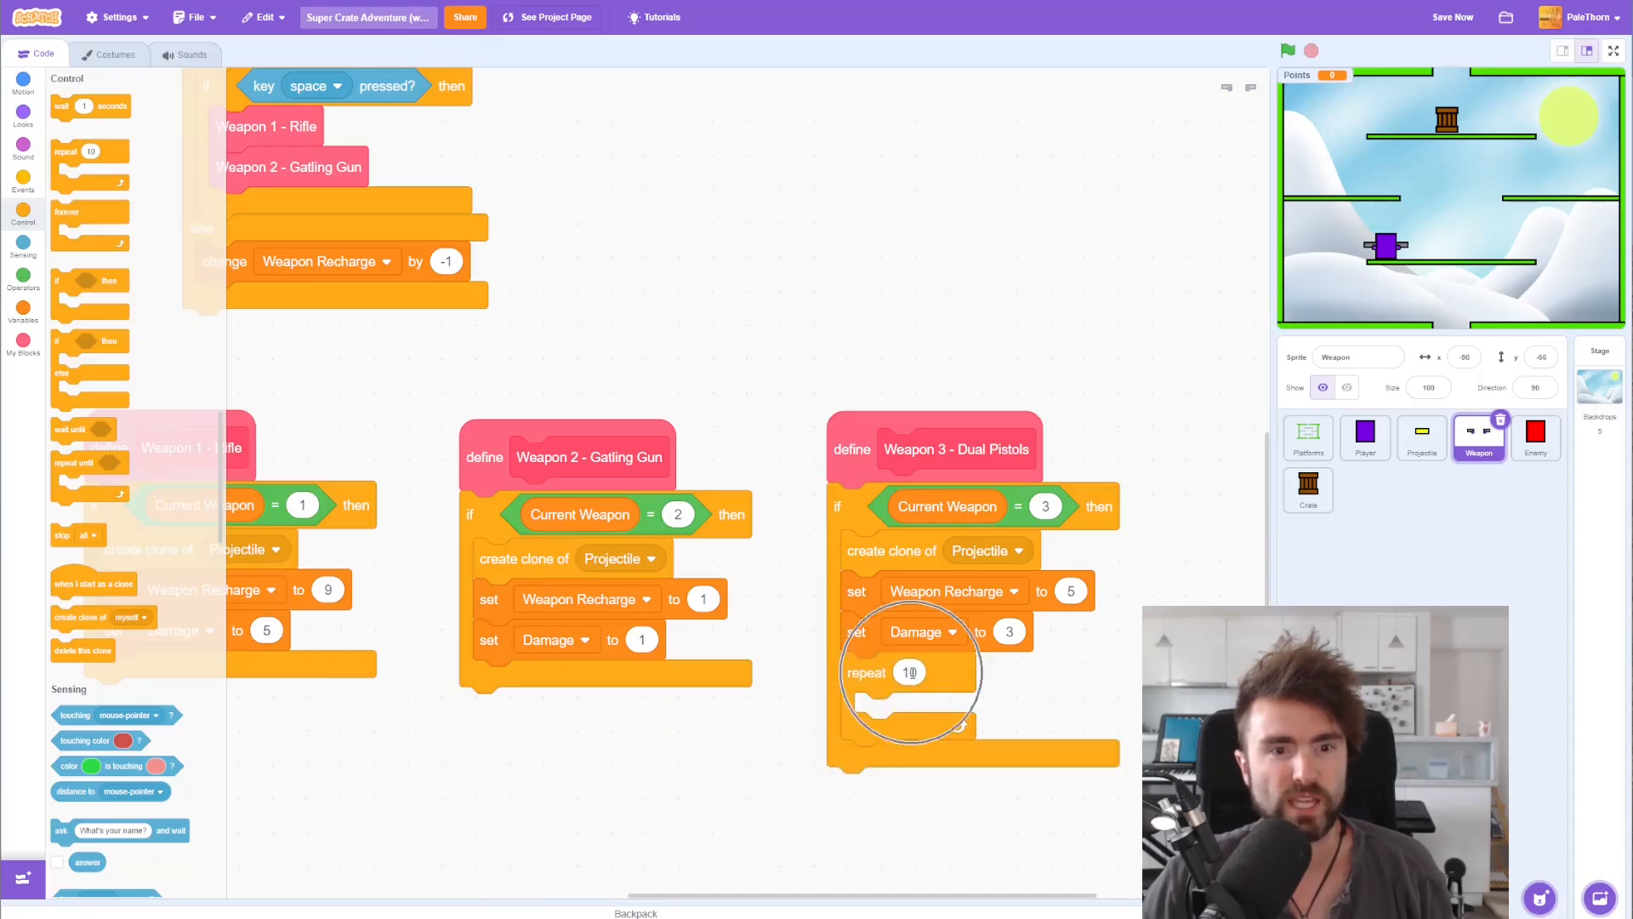
{"action": "type", "text": "2"}
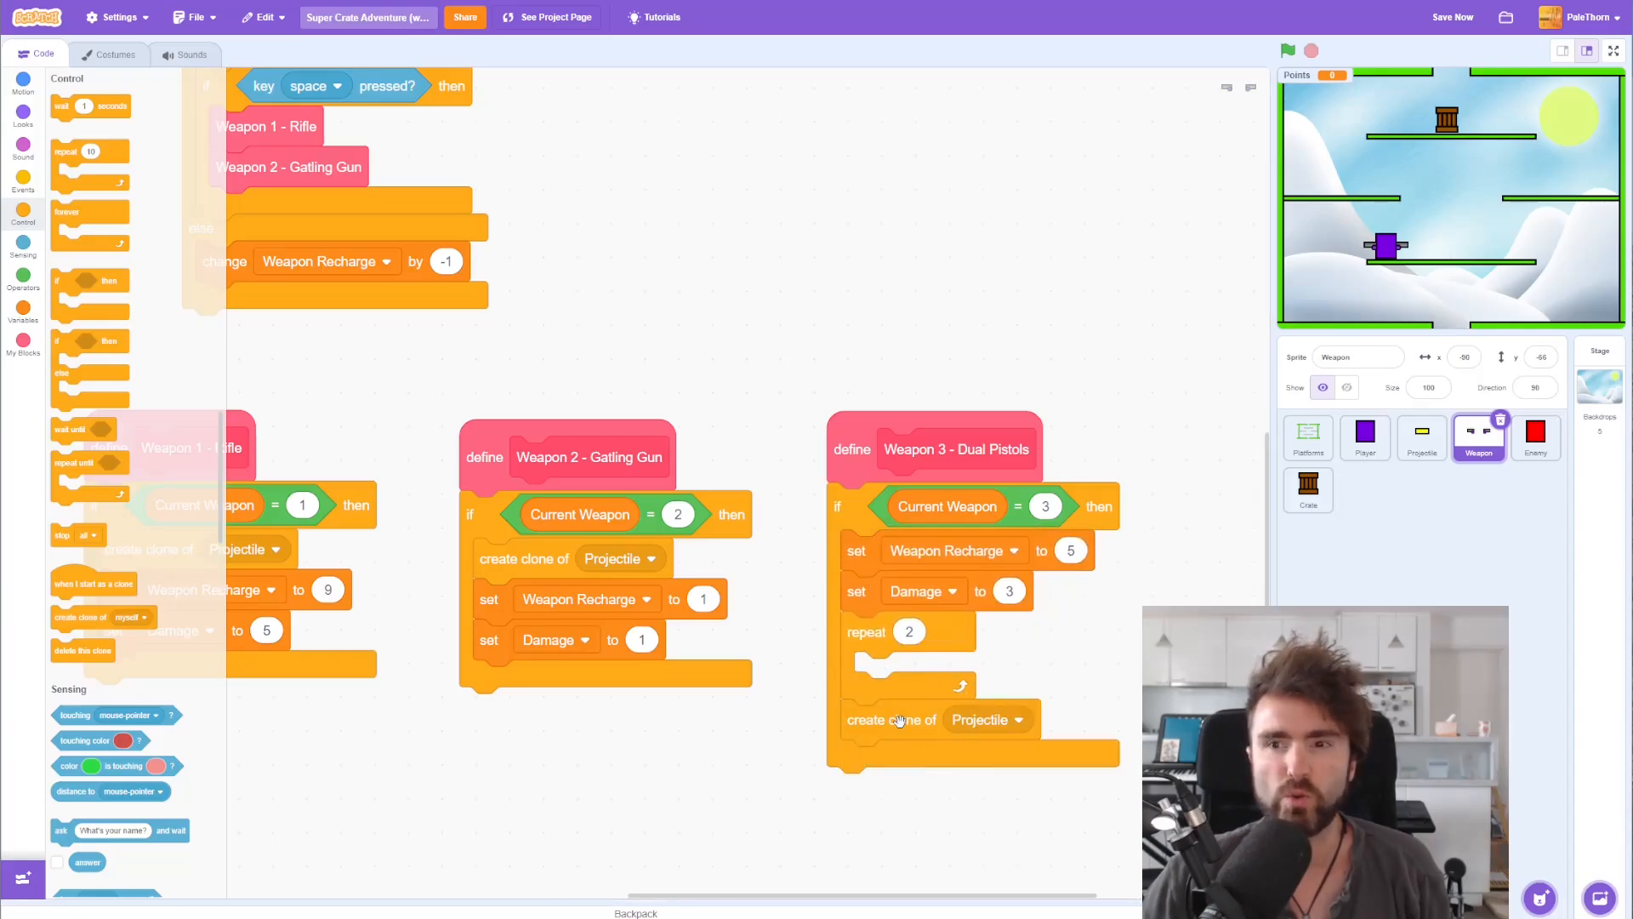
{"action": "left_click_drag", "start_coordinate": [898, 718], "coordinate": [905, 672]}
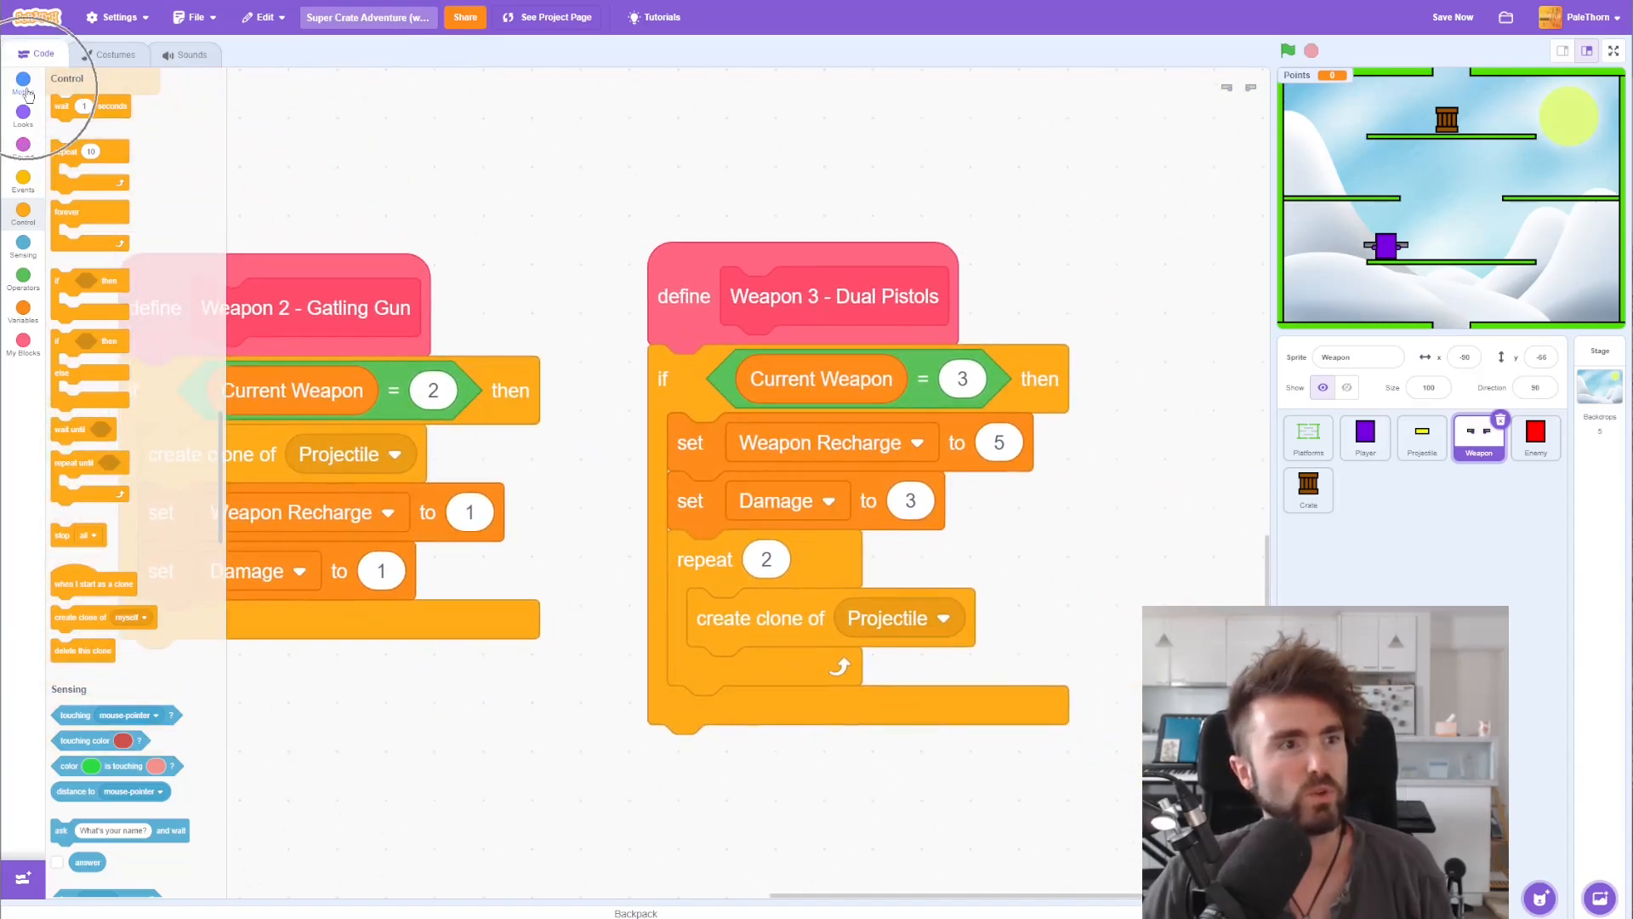
Step: Add a turn 180 degrees block after each clone inside the loop
{"action": "left_click", "coordinate": [22, 83]}
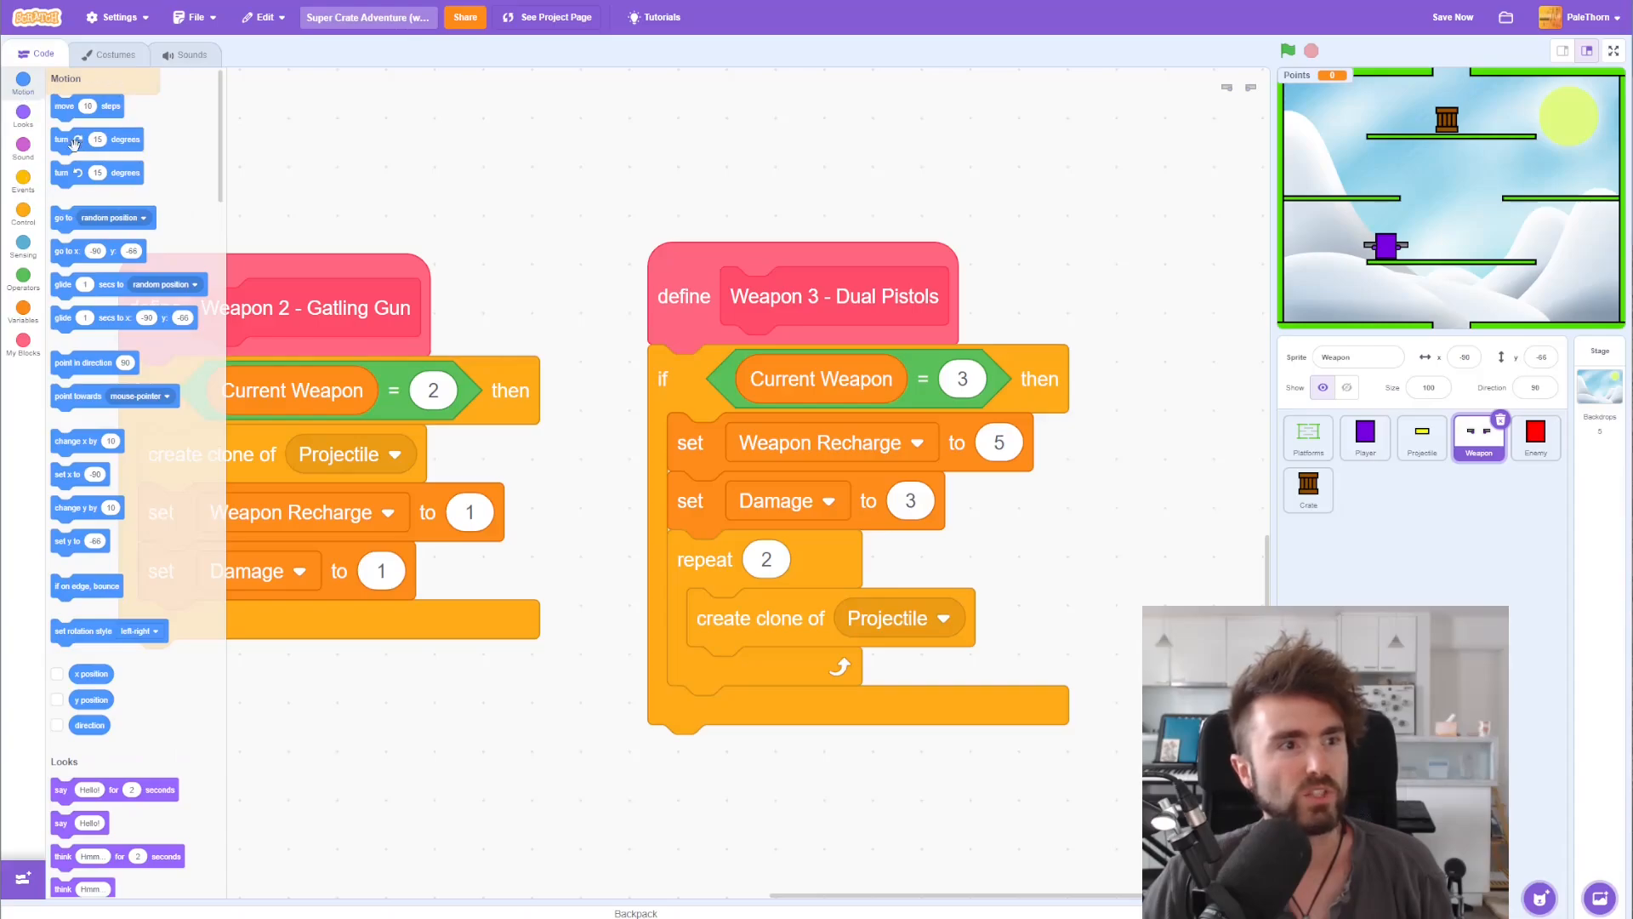
{"action": "left_click_drag", "start_coordinate": [95, 138], "coordinate": [651, 620]}
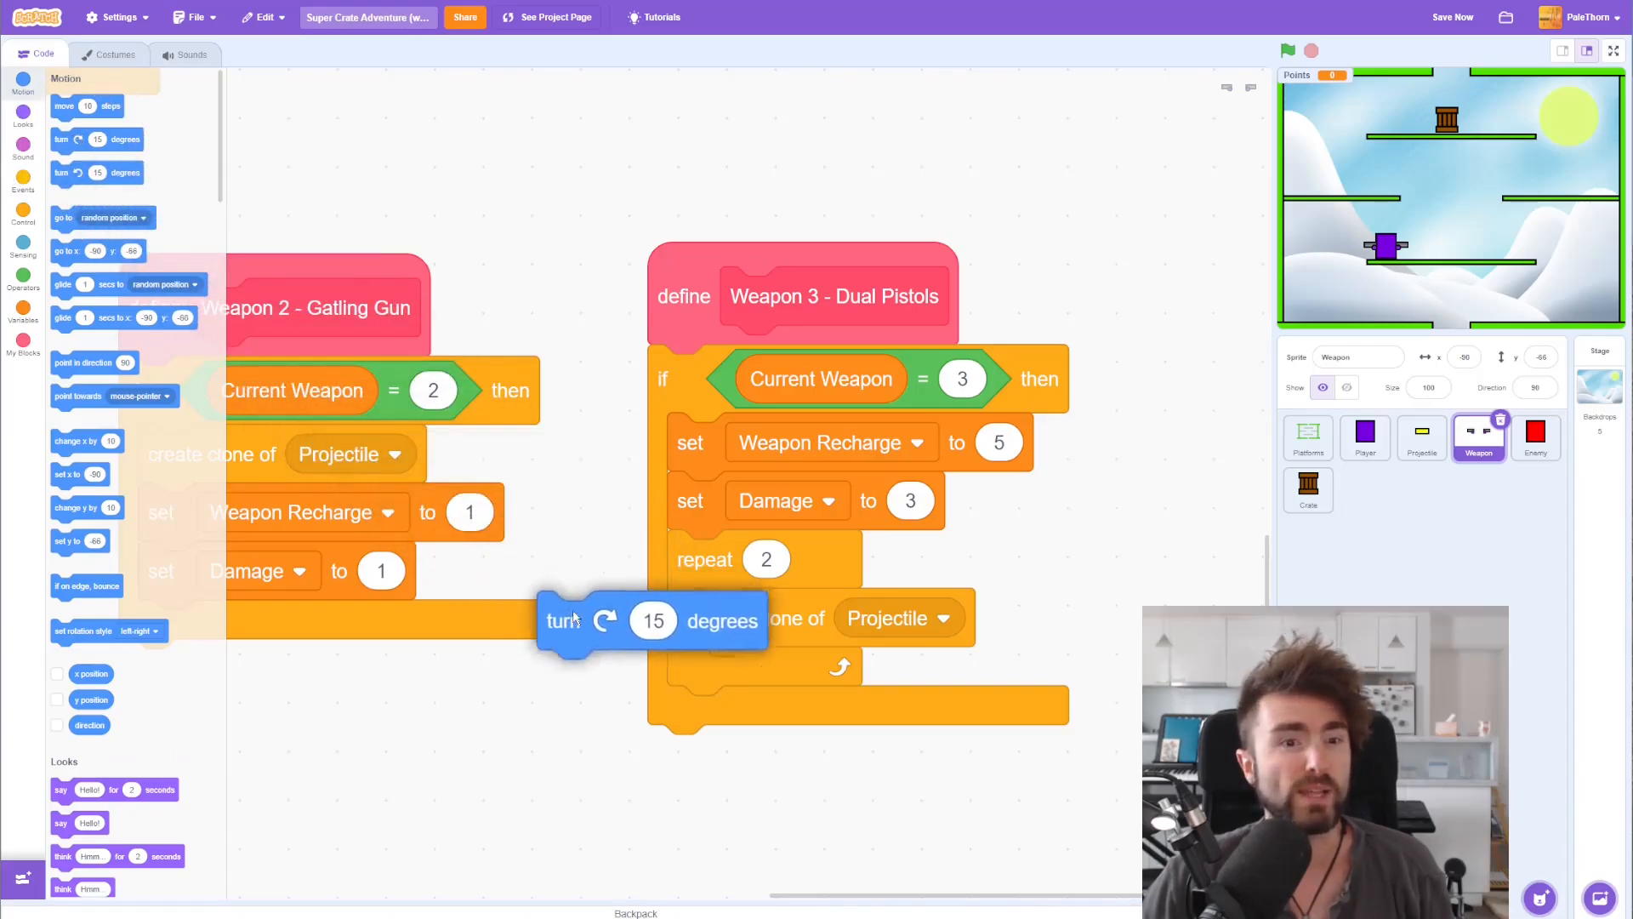
{"action": "left_click_drag", "start_coordinate": [569, 619], "coordinate": [713, 675]}
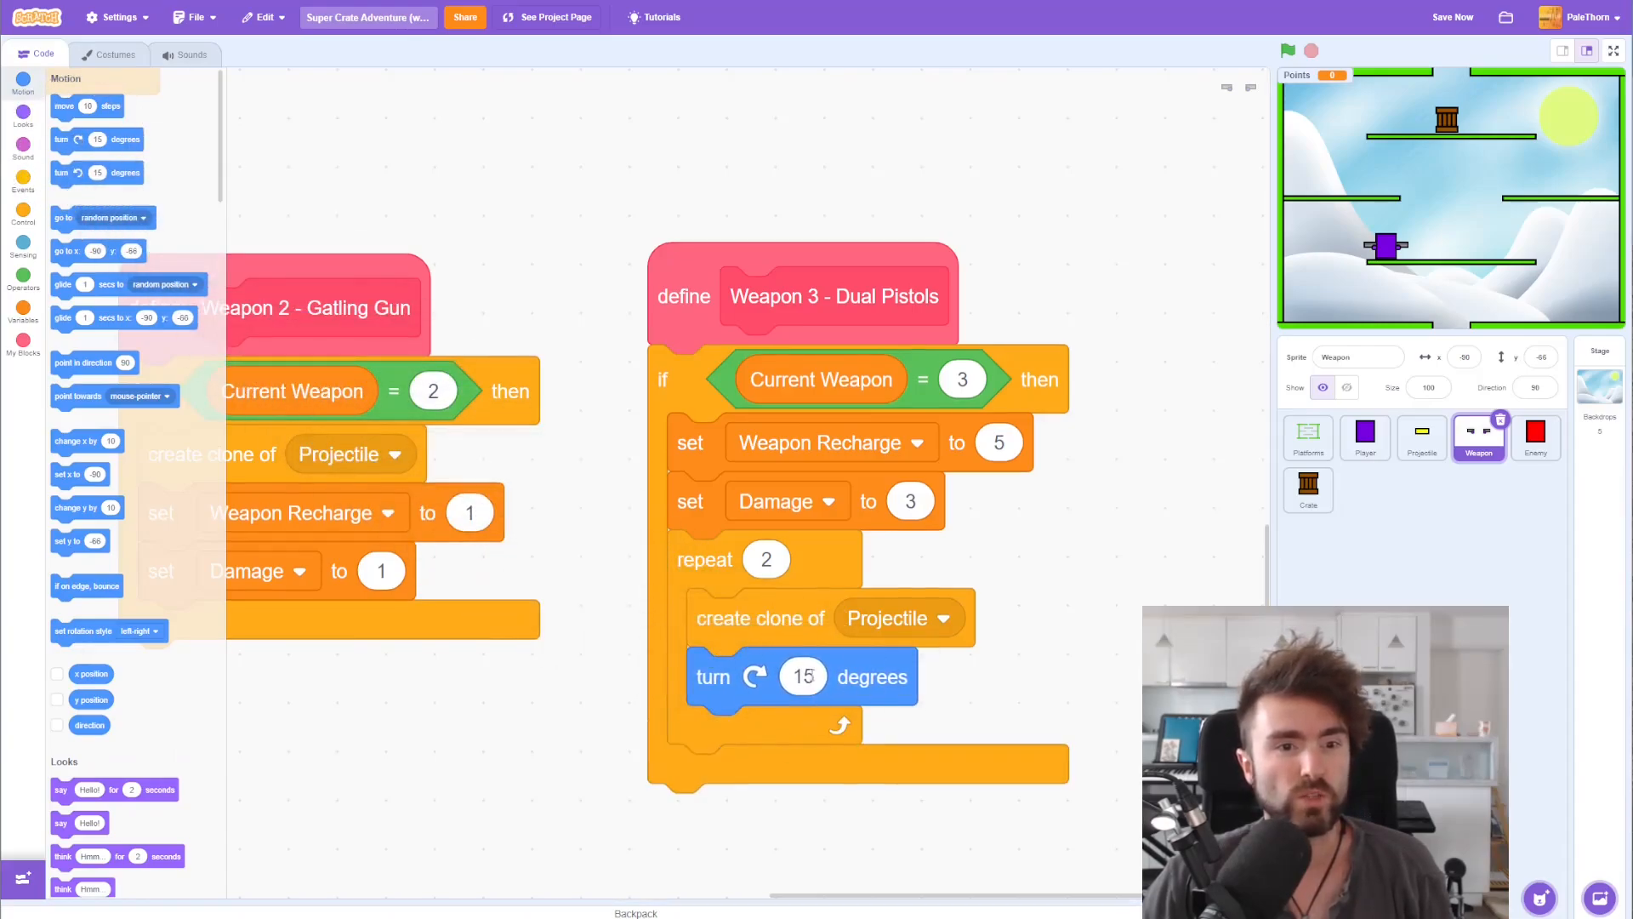
{"action": "type", "text": "180"}
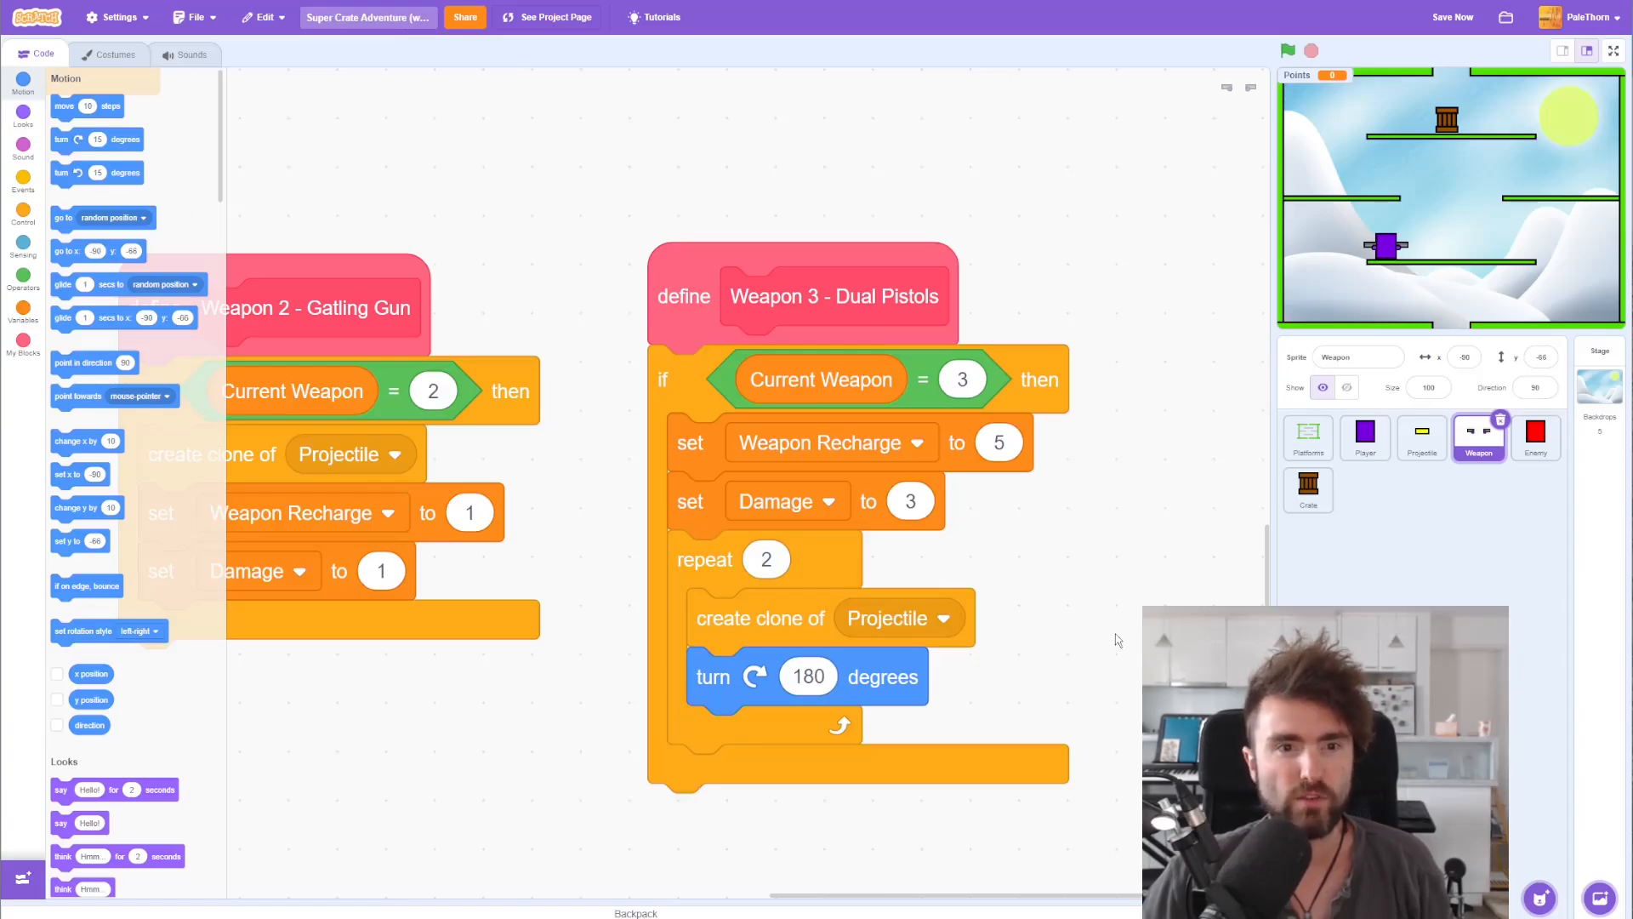
{"action": "mouse_move", "coordinate": [1106, 643]}
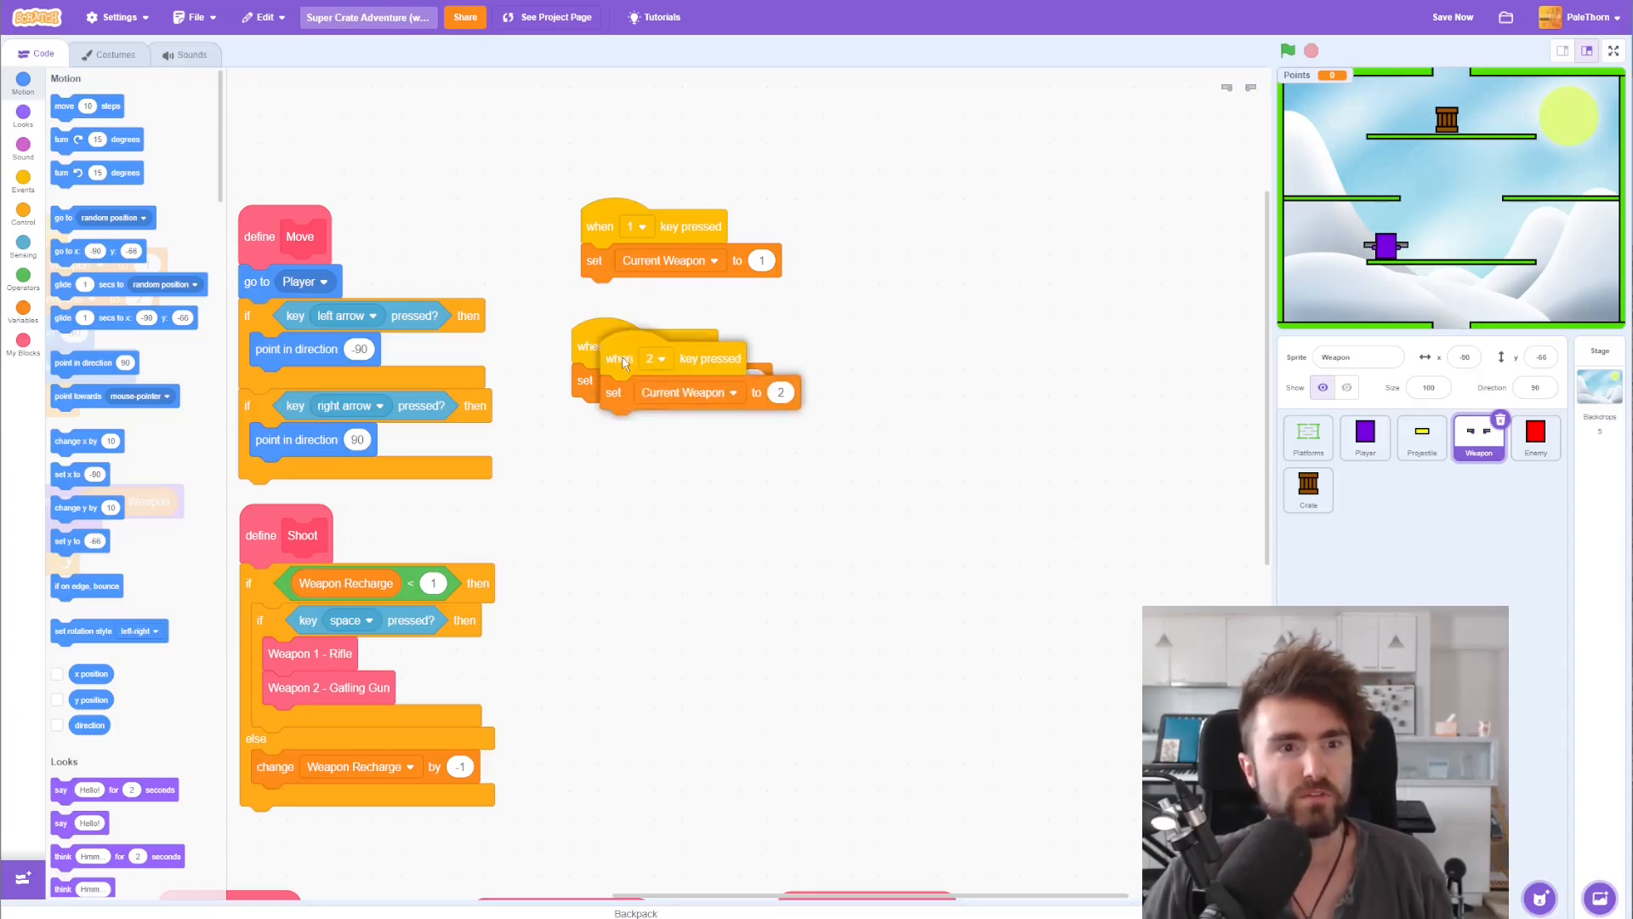
Step: Make a copied key script set Current Weapon to 3 on key 3, then start the game
{"action": "left_click_drag", "start_coordinate": [619, 359], "coordinate": [599, 463]}
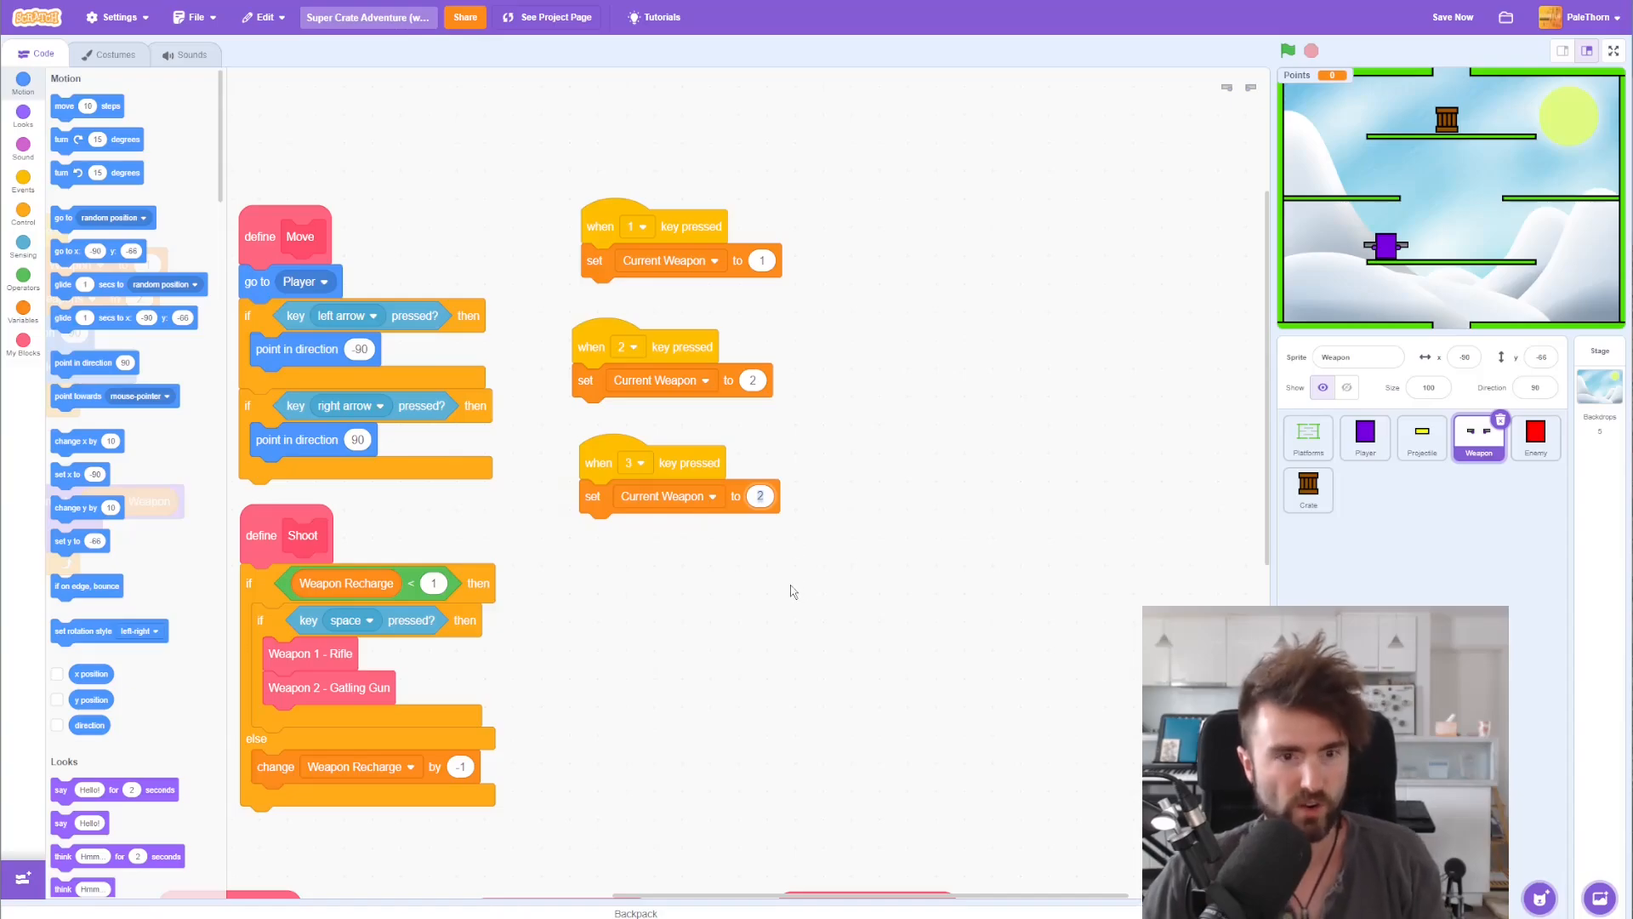
{"action": "left_click", "coordinate": [1288, 49]}
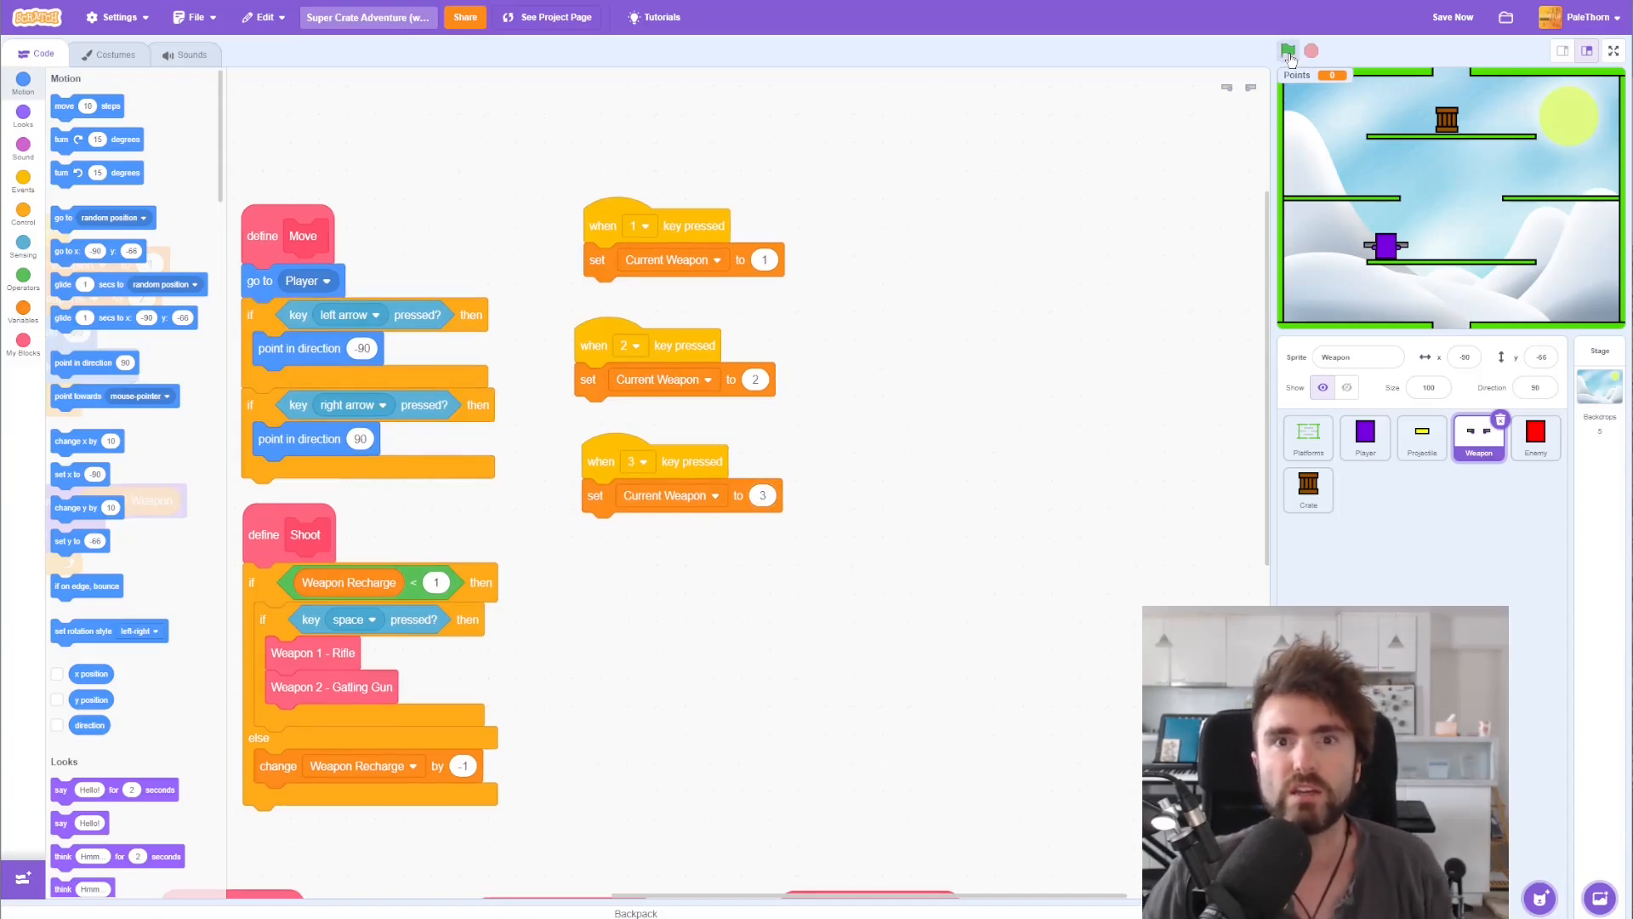
{"action": "left_click", "coordinate": [1613, 49]}
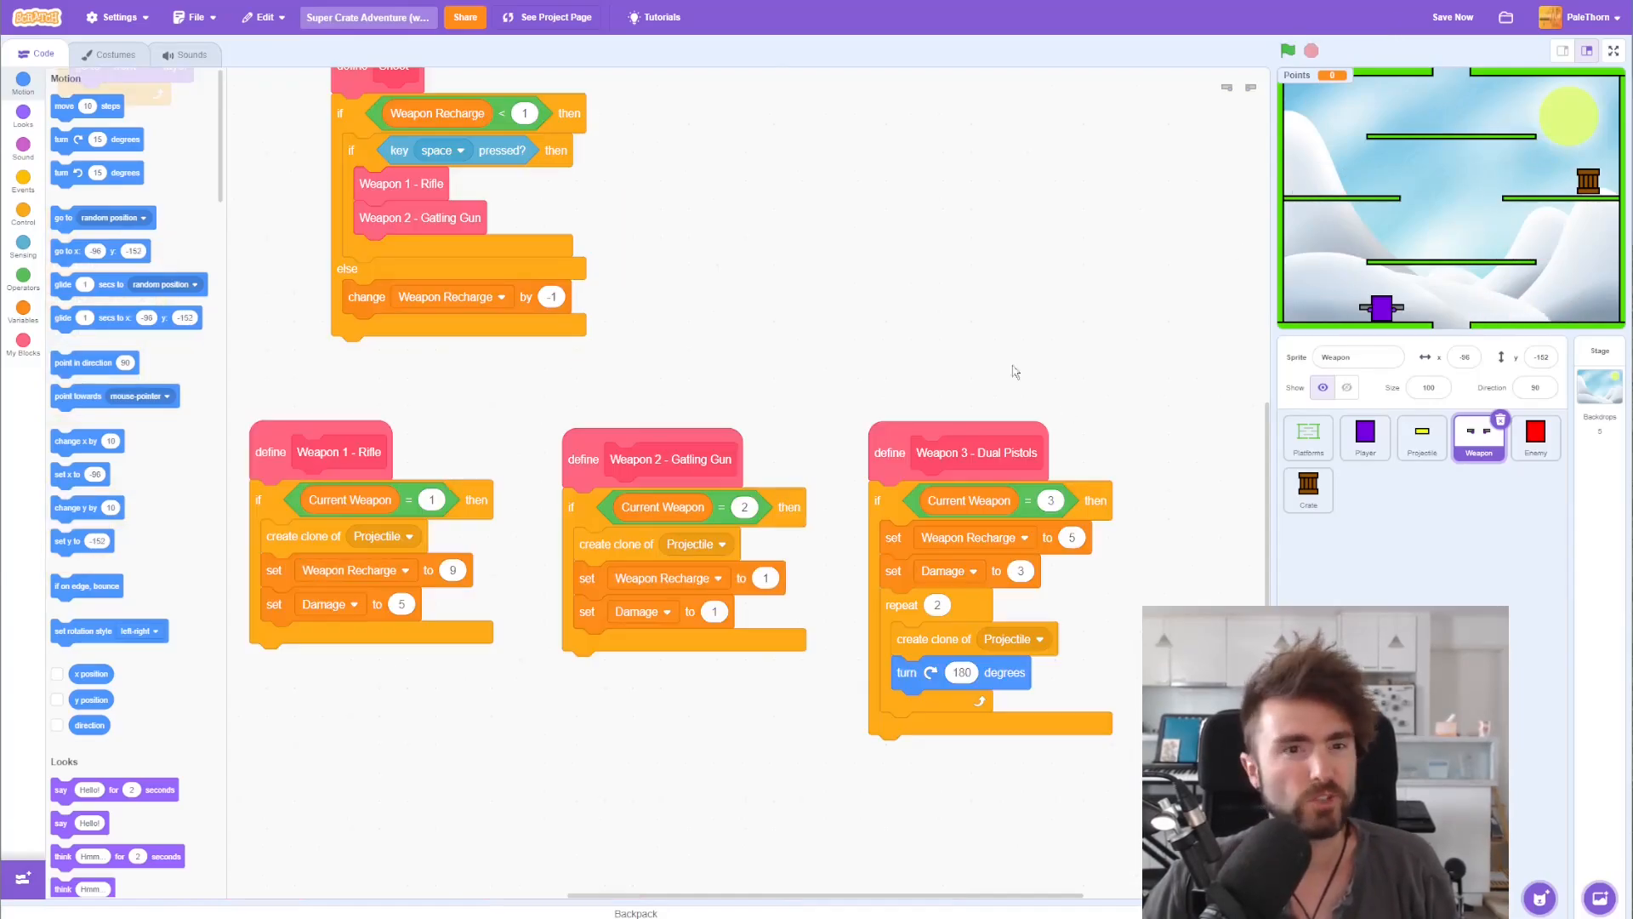
{"action": "mouse_move", "coordinate": [915, 347]}
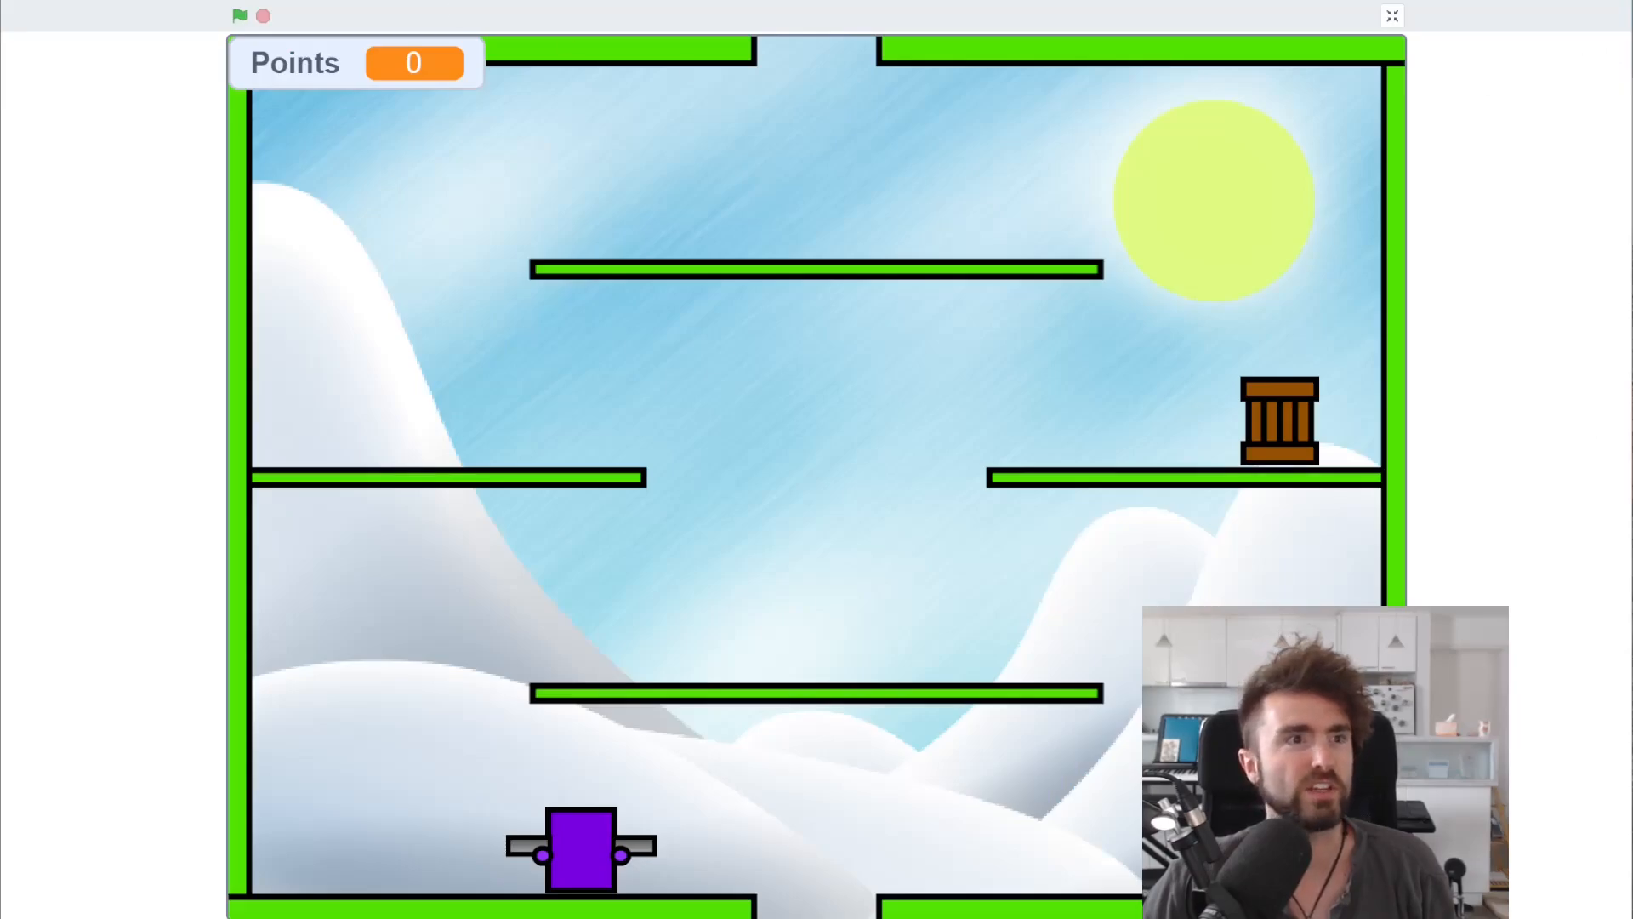
Step: Test-play the game in full screen, stop it and return to the editor
{"action": "left_click", "coordinate": [238, 15]}
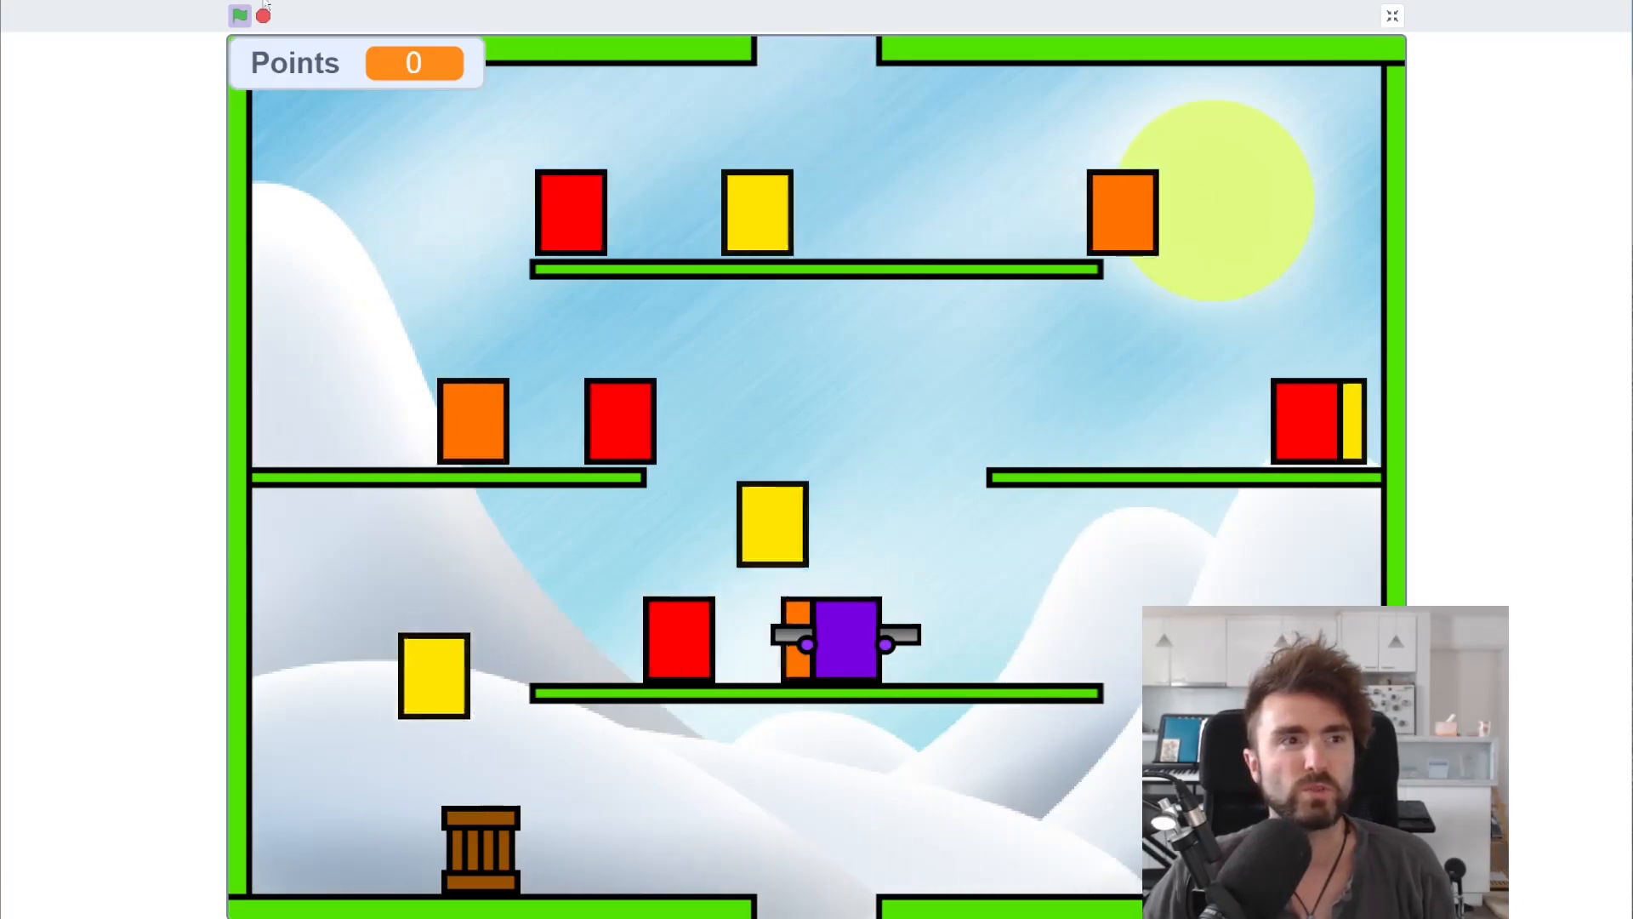
{"action": "left_click", "coordinate": [239, 15]}
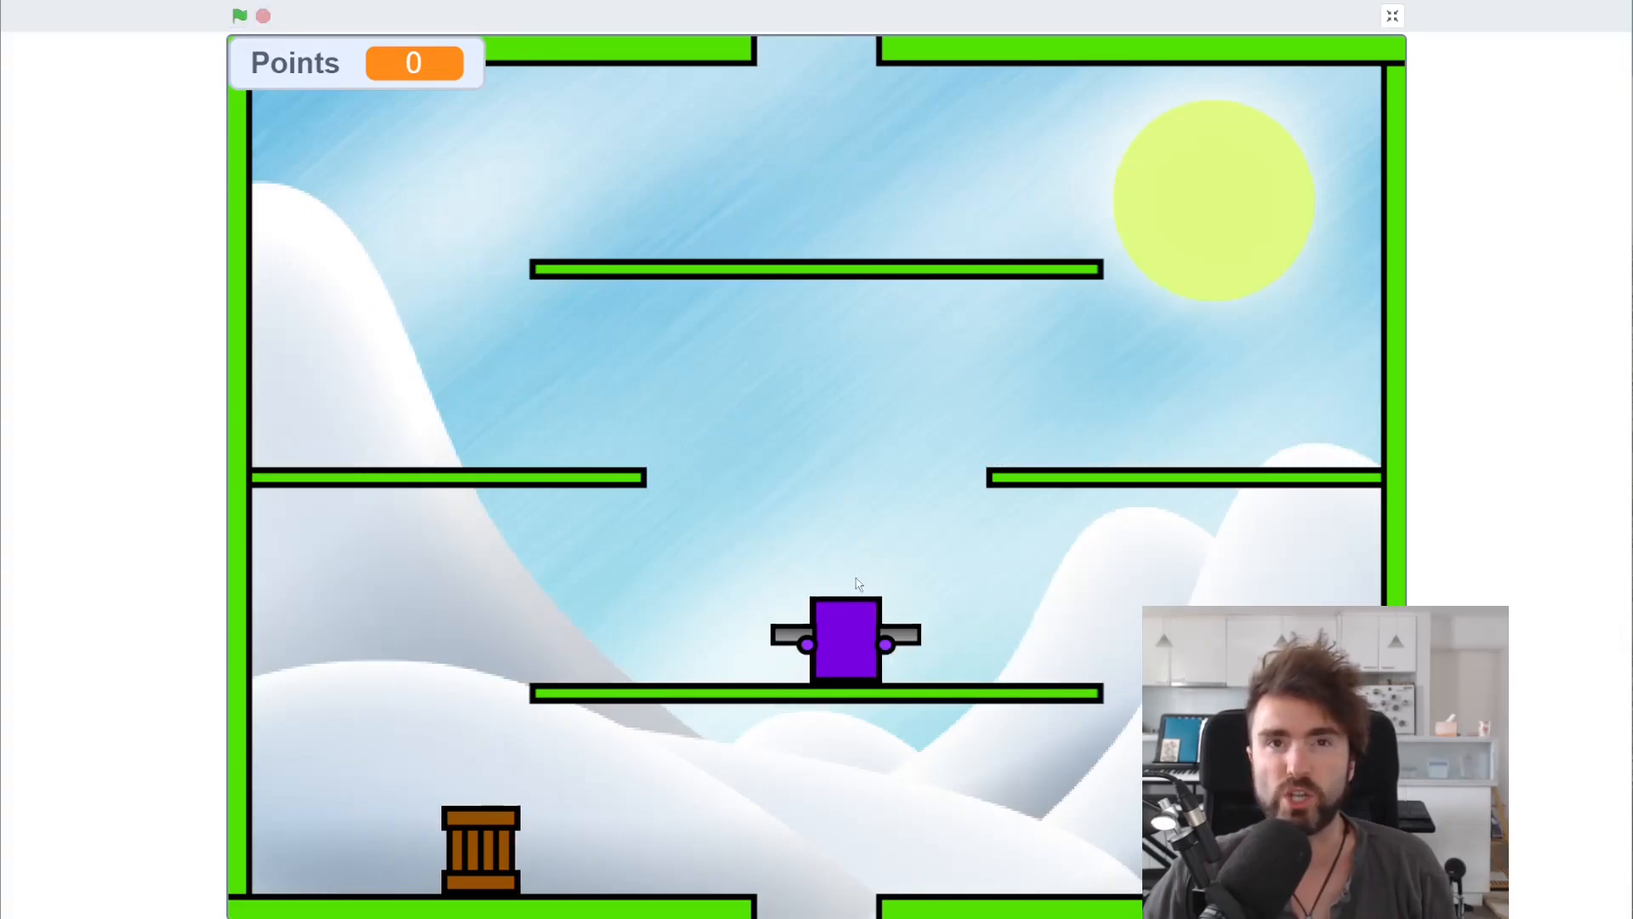
{"action": "left_click", "coordinate": [844, 639]}
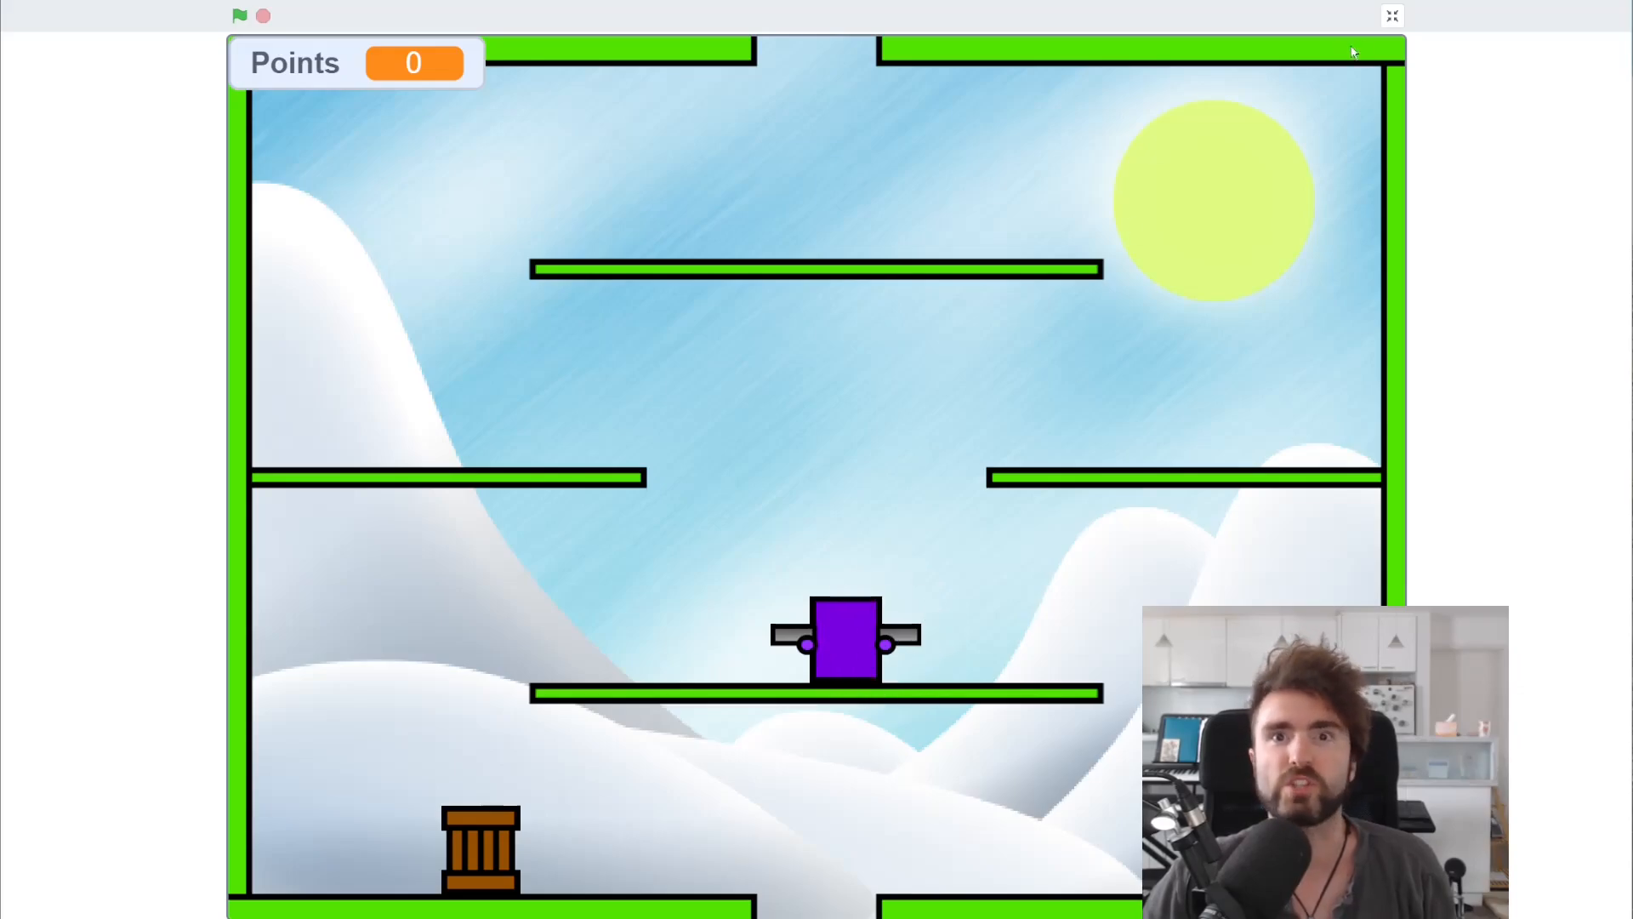
{"action": "left_click", "coordinate": [1391, 15]}
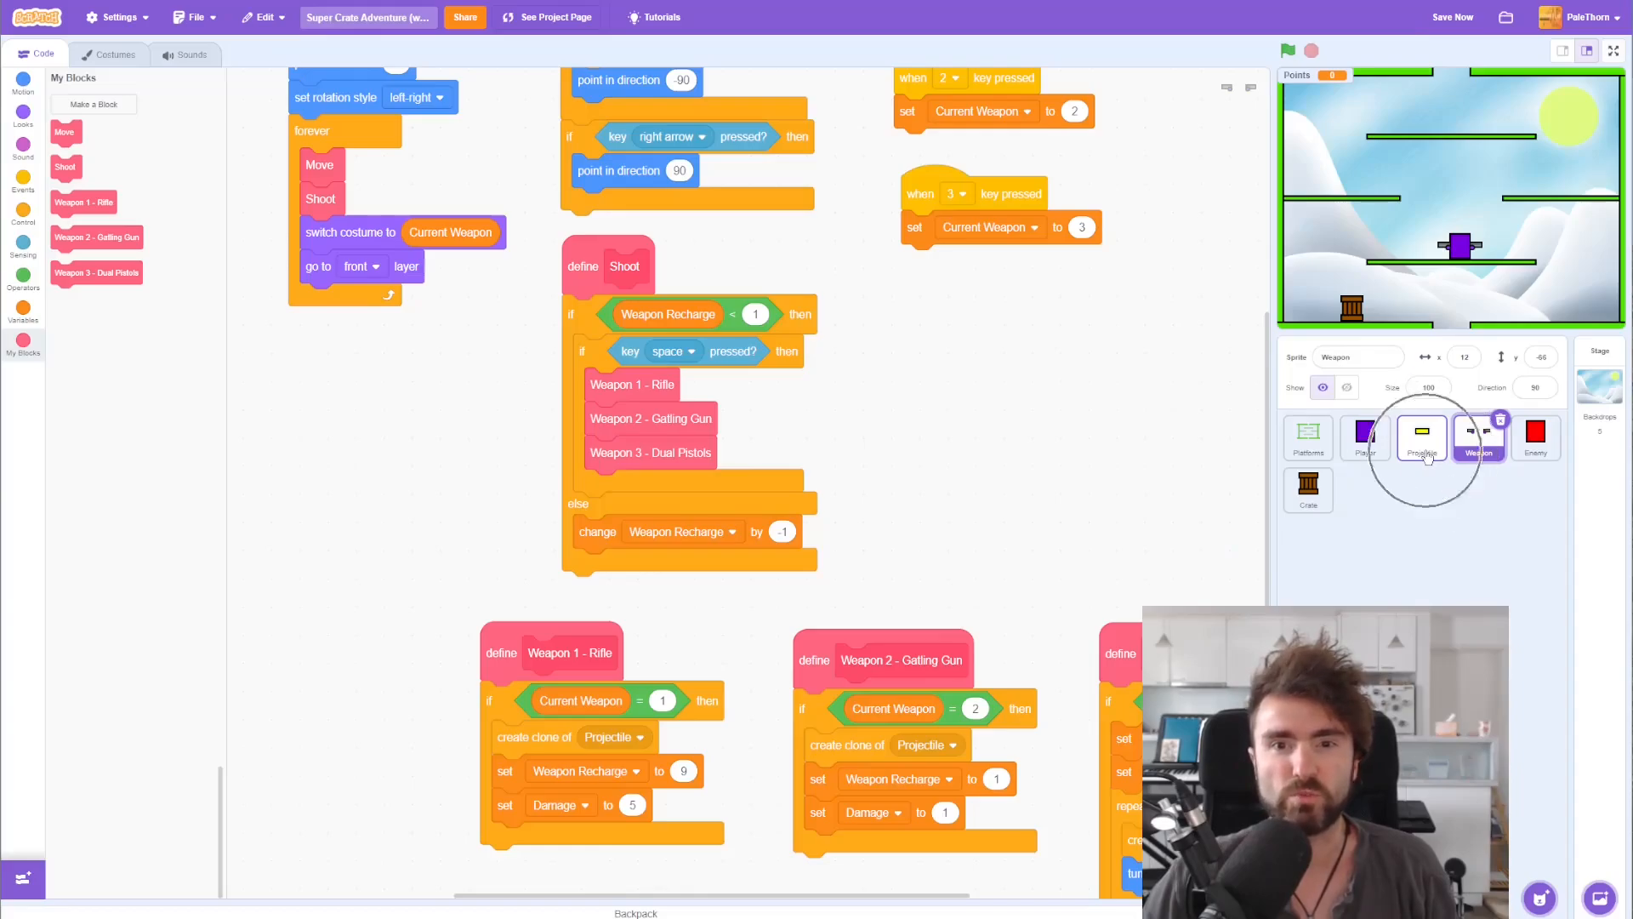
Step: Insert a 'move 25 steps' block after 'point in direction' in the Projectile clone script
{"action": "left_click", "coordinate": [1421, 436]}
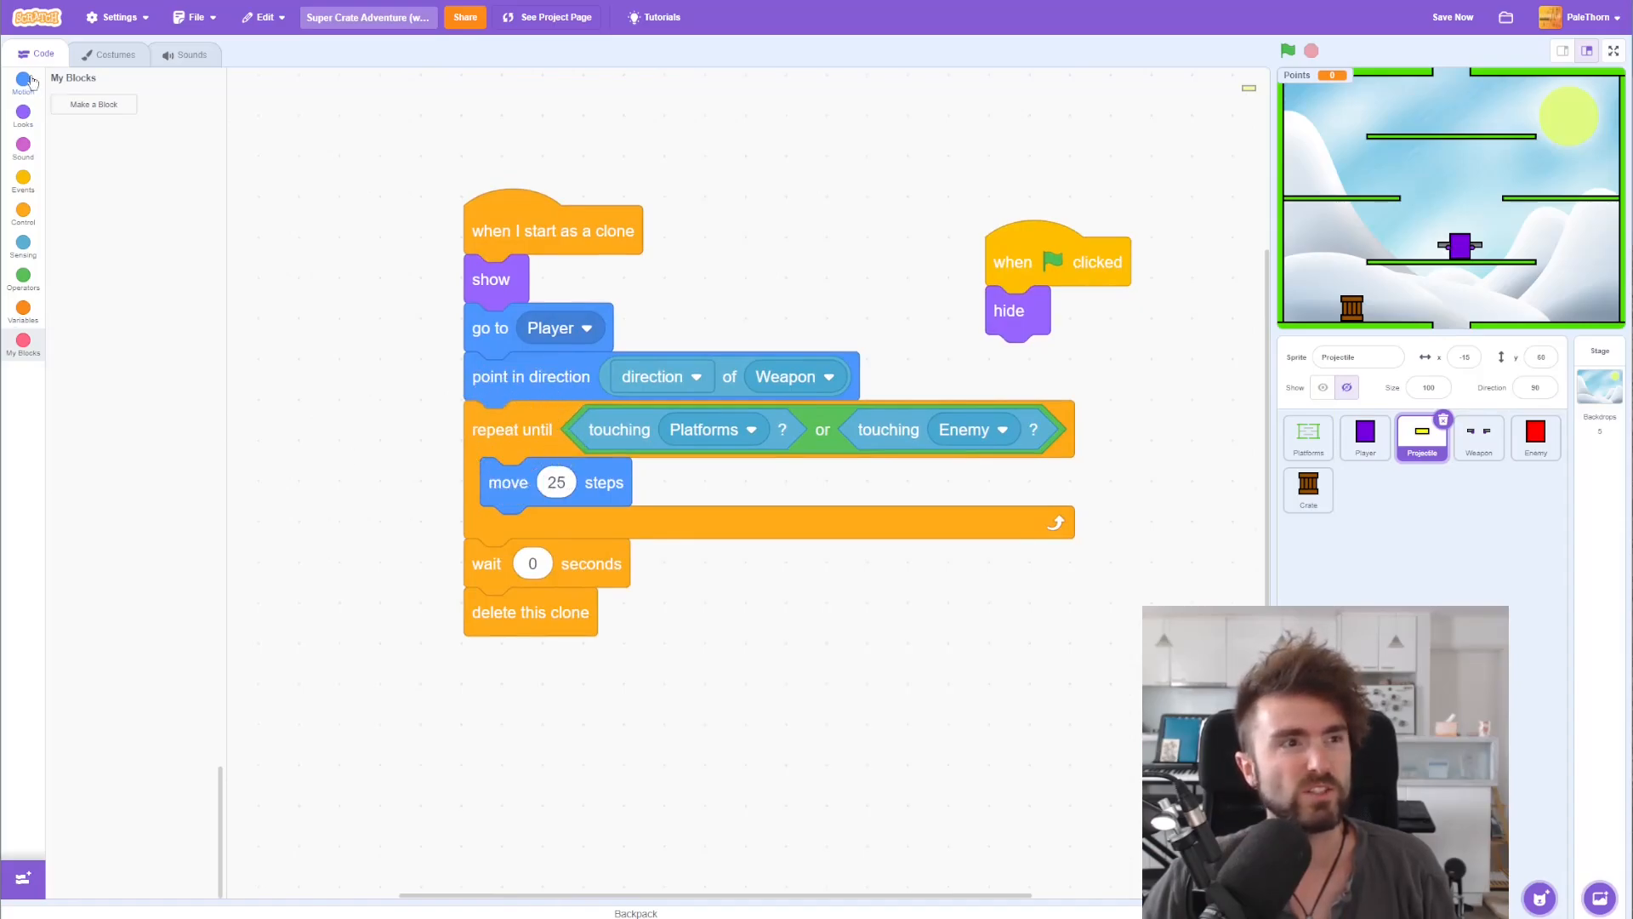
{"action": "left_click", "coordinate": [22, 83]}
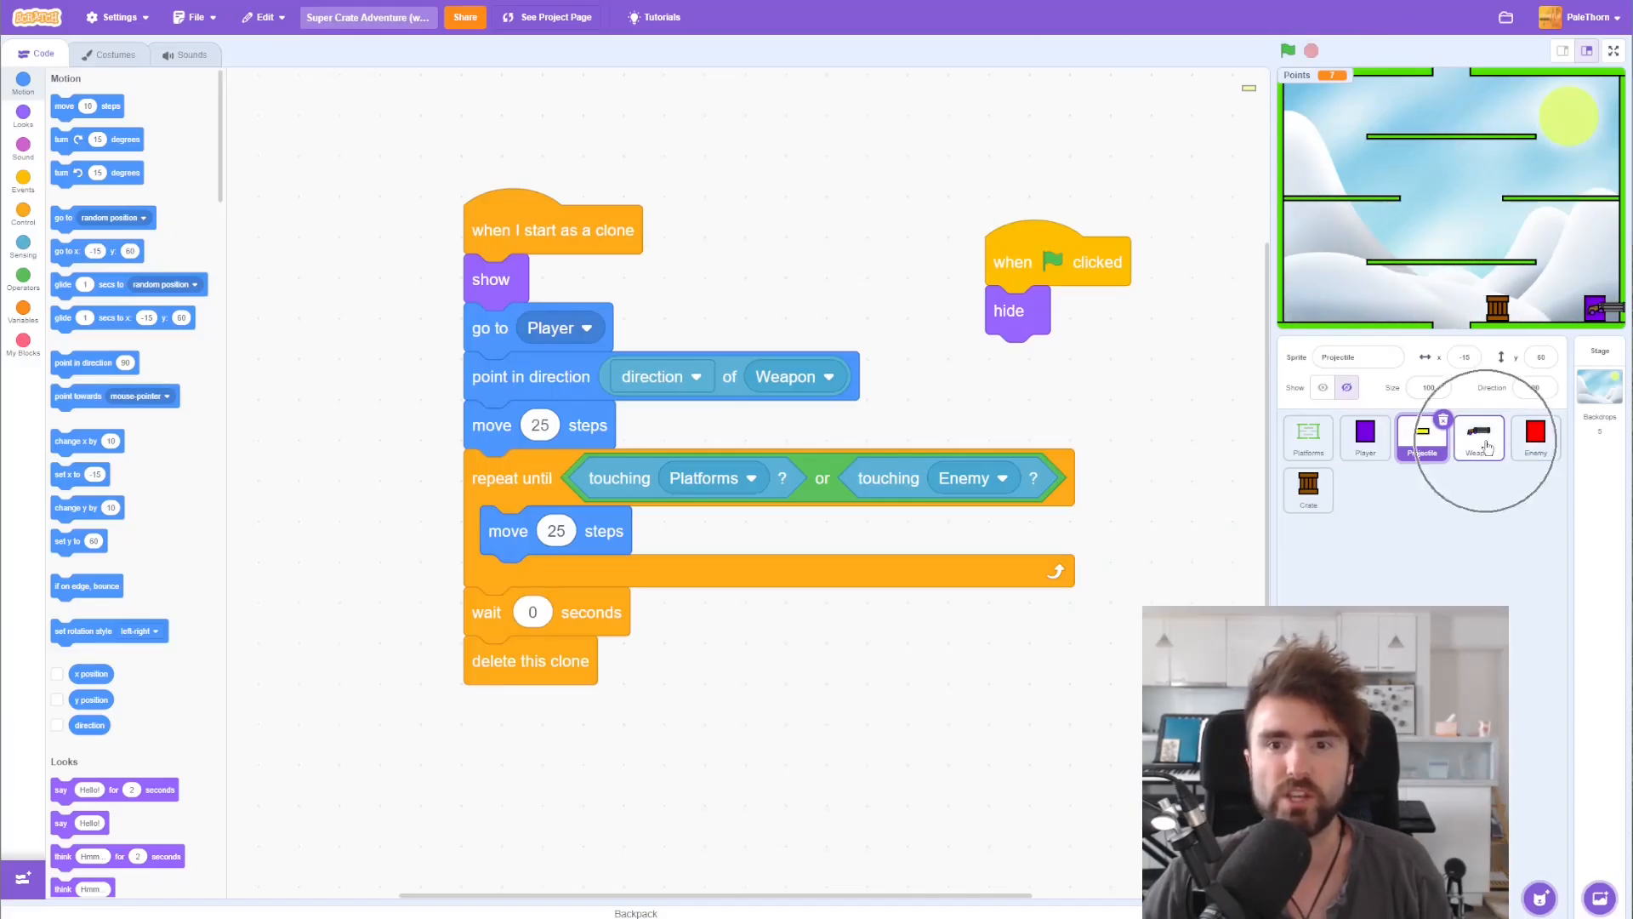
Step: Set Total Weapons to 3 in the Weapon start script and run the game to test
{"action": "left_click", "coordinate": [1478, 437]}
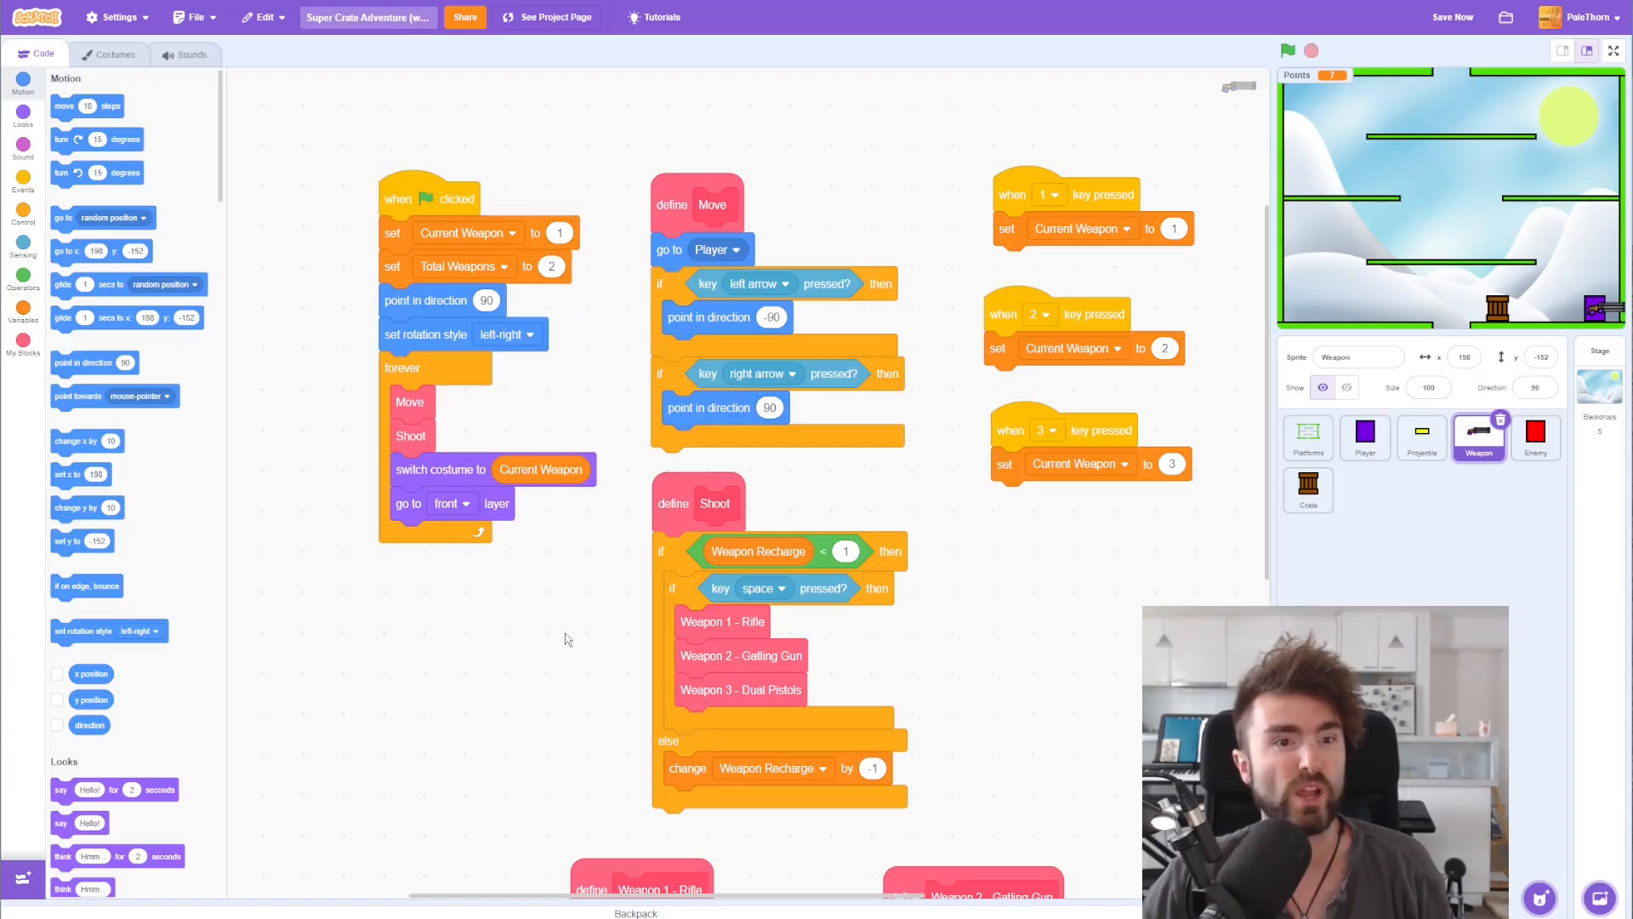
{"action": "mouse_move", "coordinate": [546, 267]}
{"action": "type", "text": "3"}
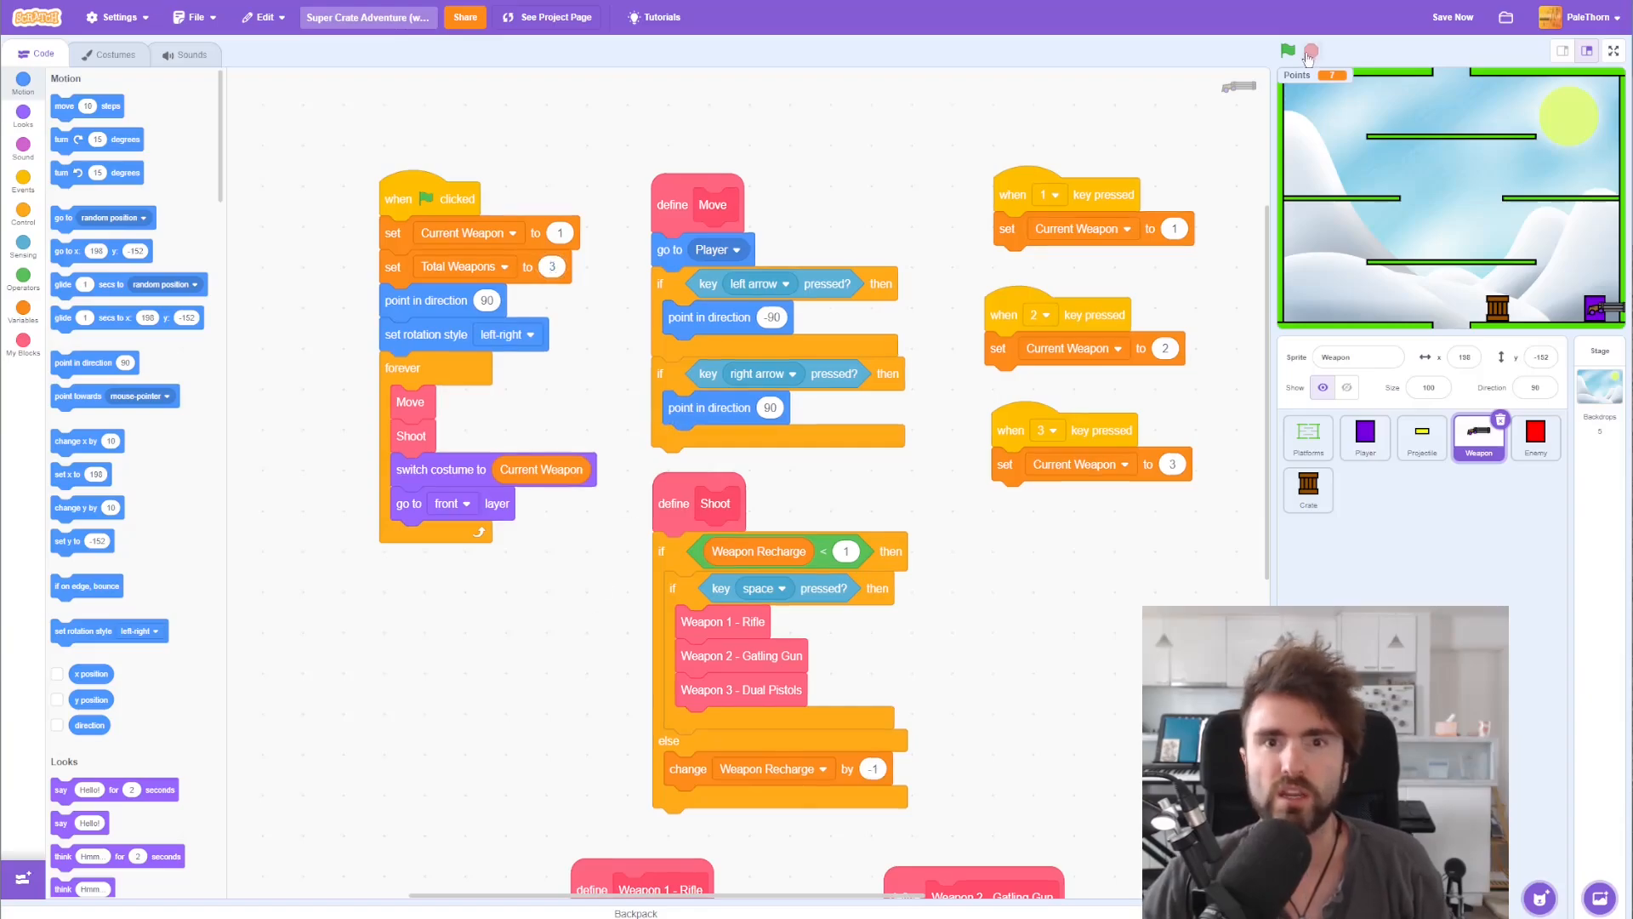
{"action": "left_click", "coordinate": [1613, 50]}
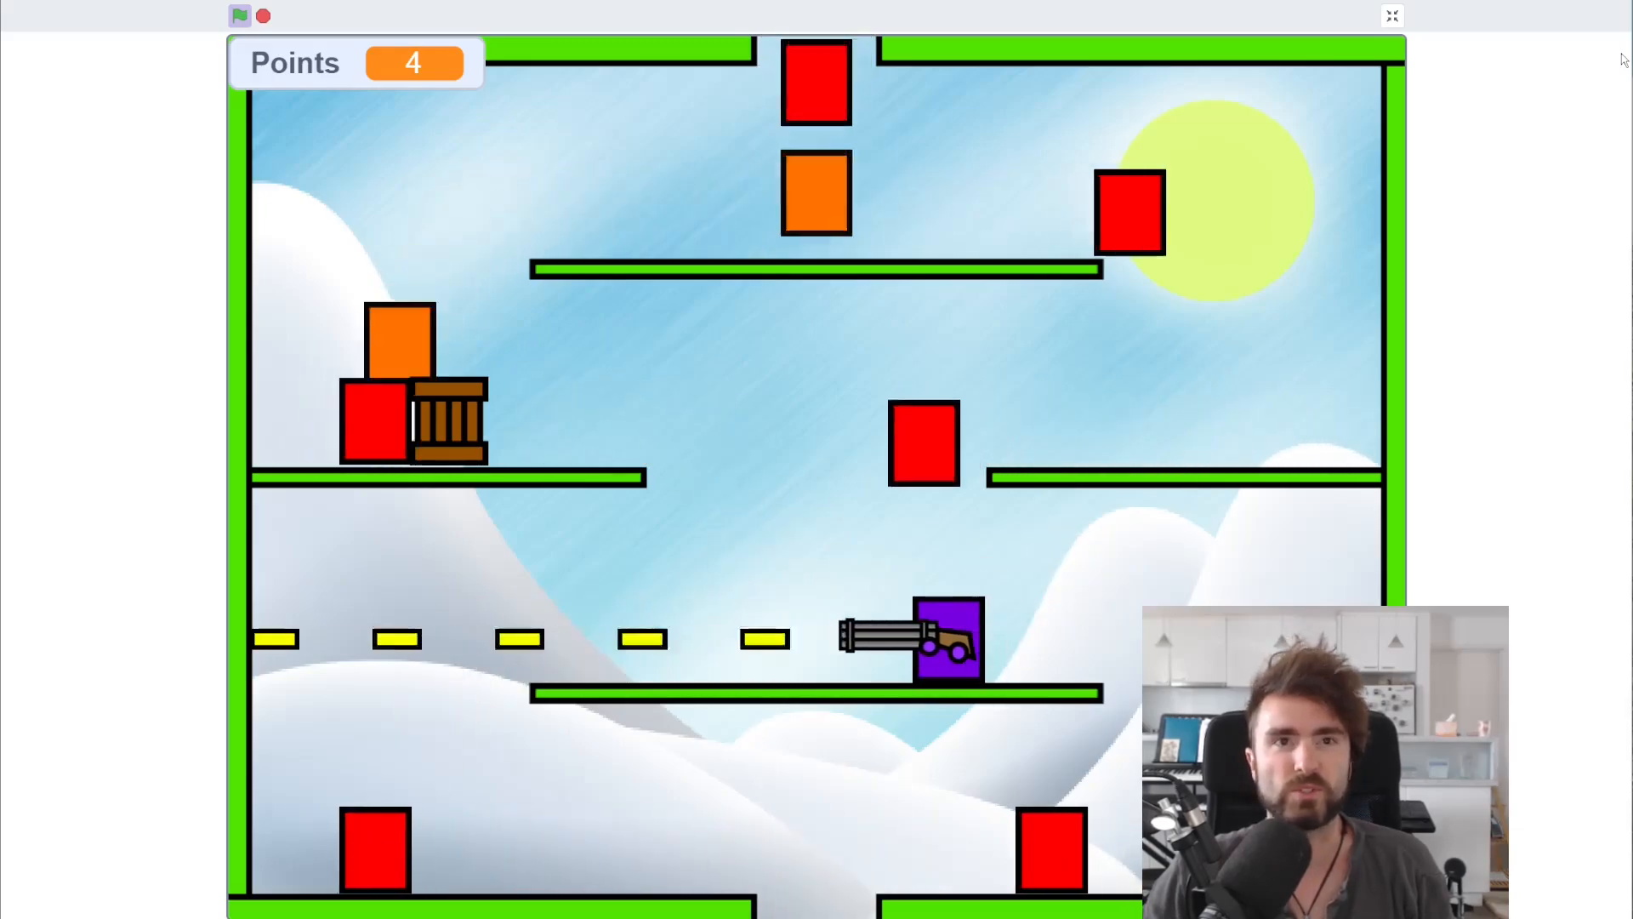
Step: Leave full screen and select the Player sprite to show its scripts
{"action": "left_click", "coordinate": [1392, 15]}
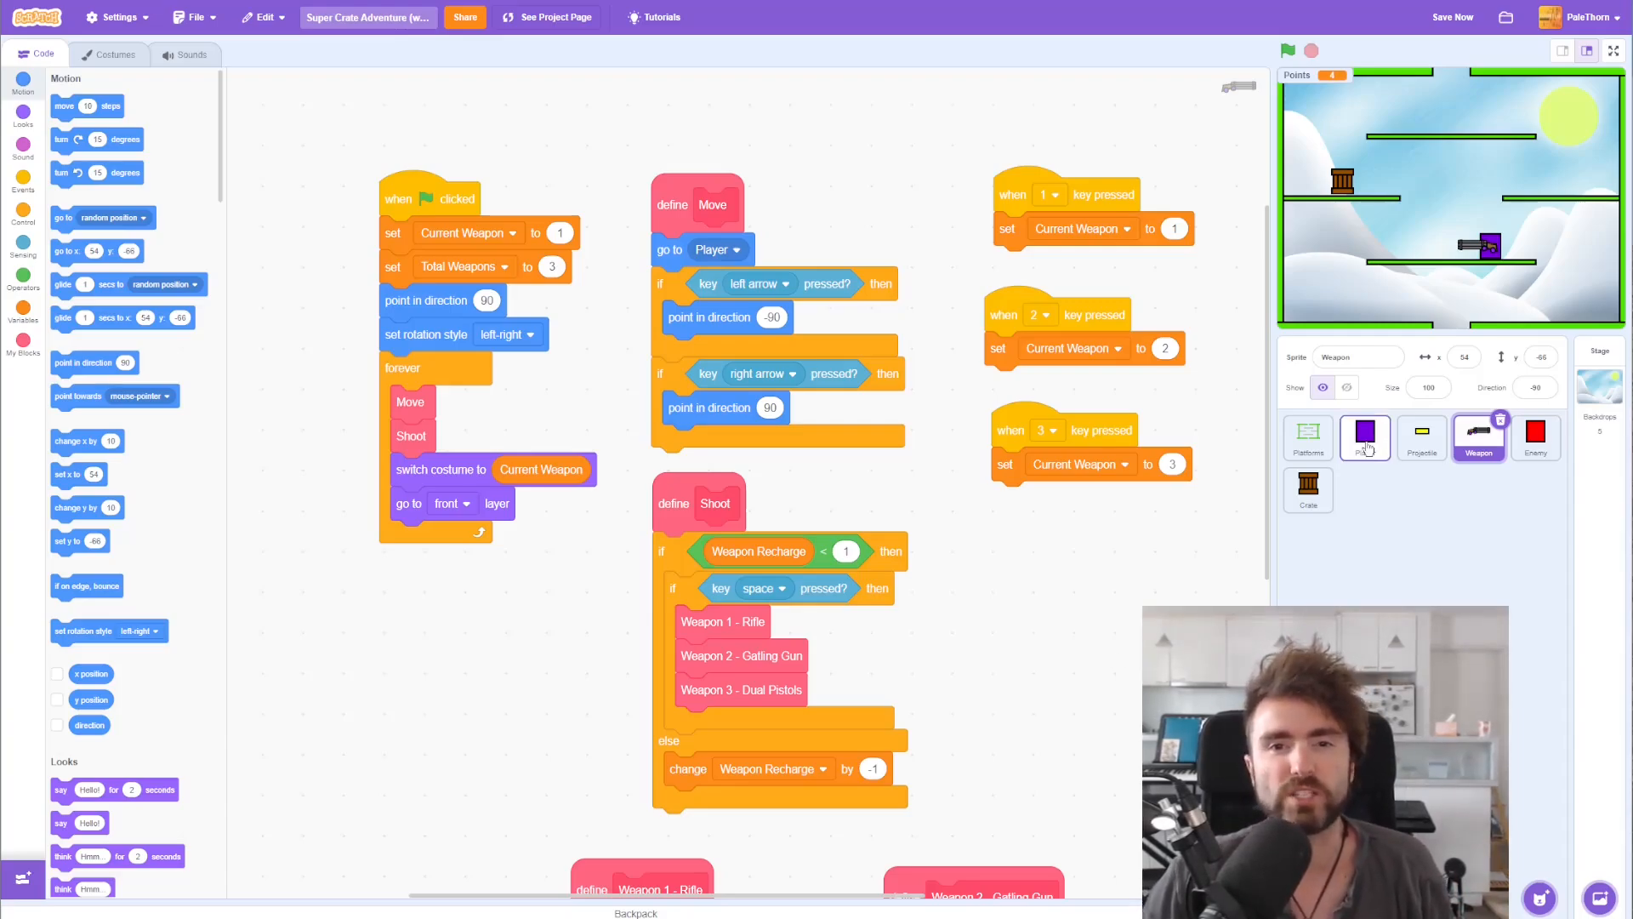
{"action": "left_click", "coordinate": [1364, 437]}
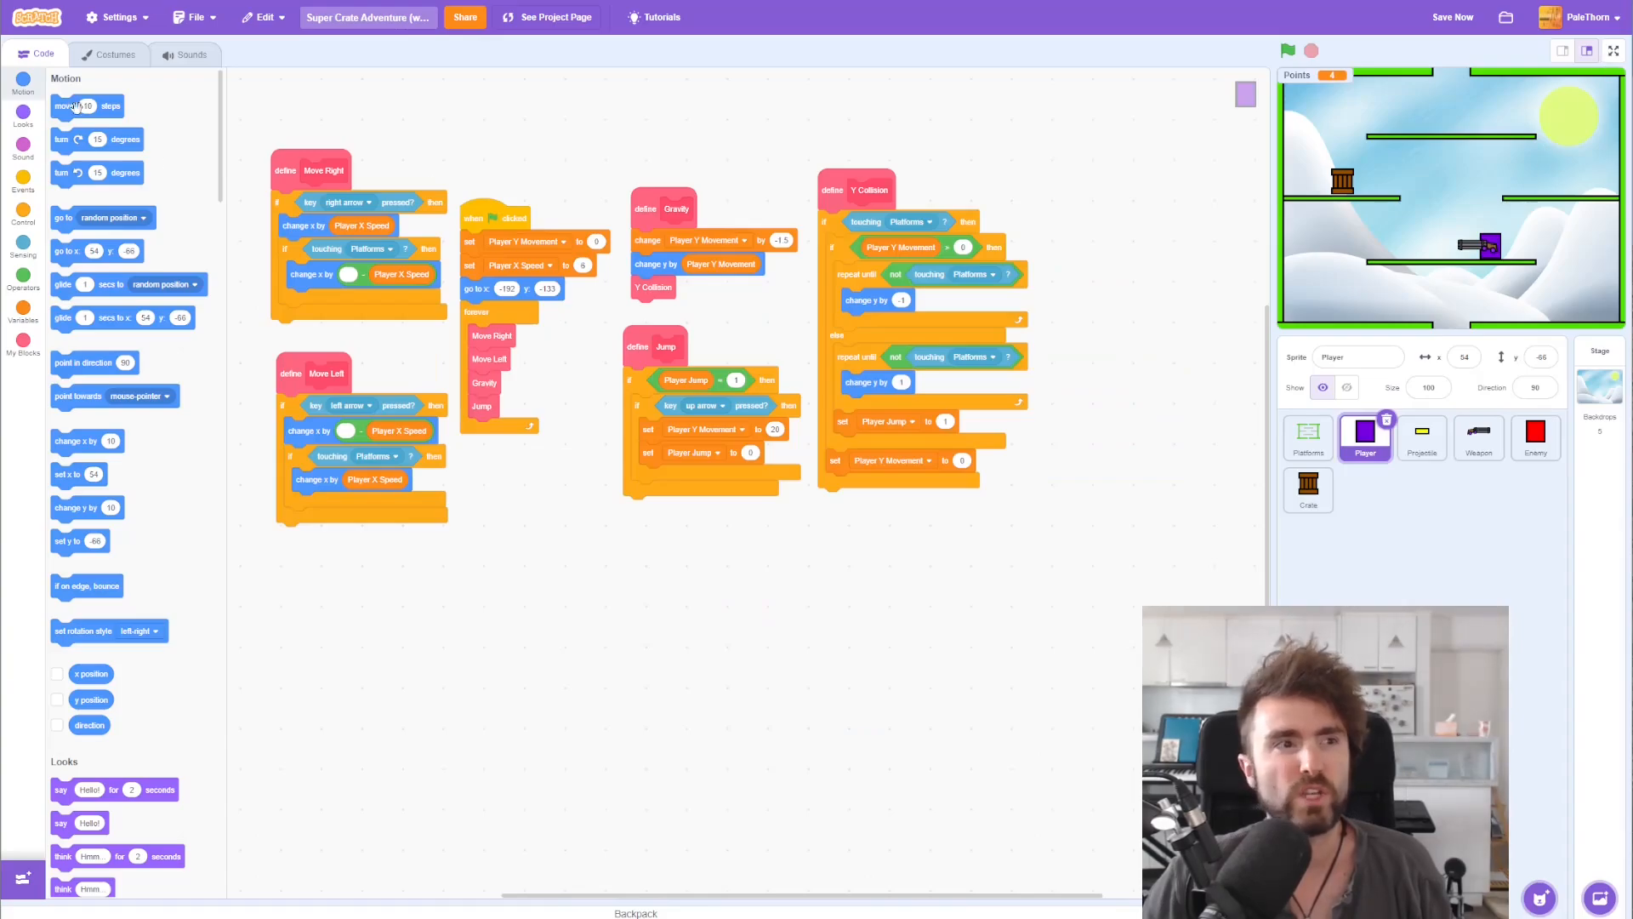
Step: Show the game stage in full screen again
{"action": "left_click", "coordinate": [114, 54]}
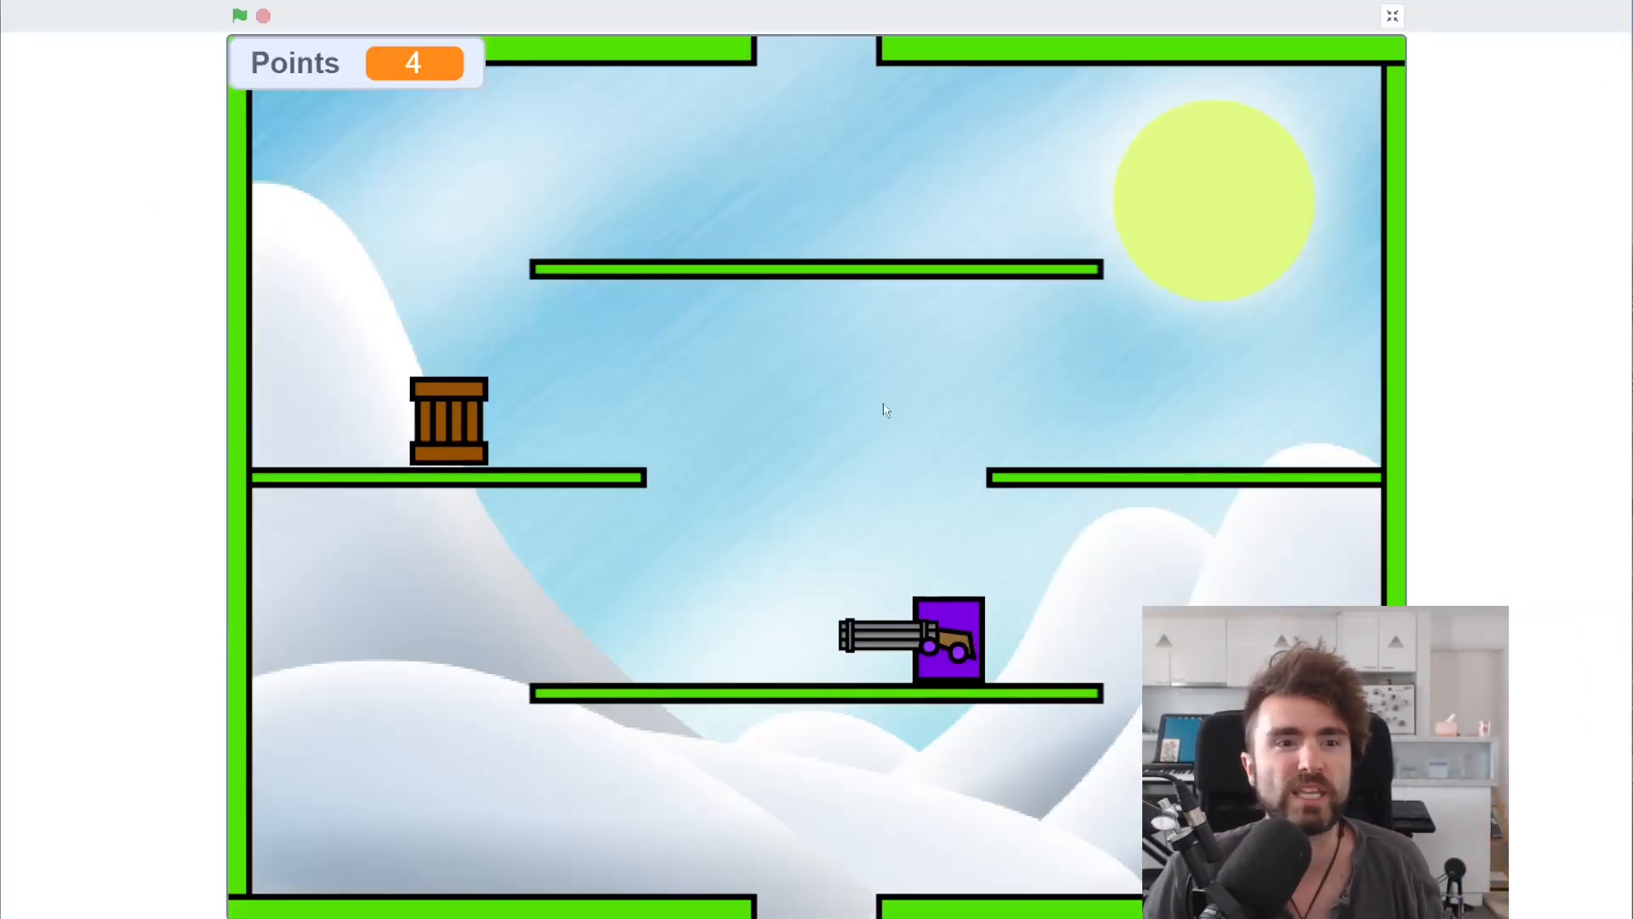
{"action": "mouse_move", "coordinate": [968, 470]}
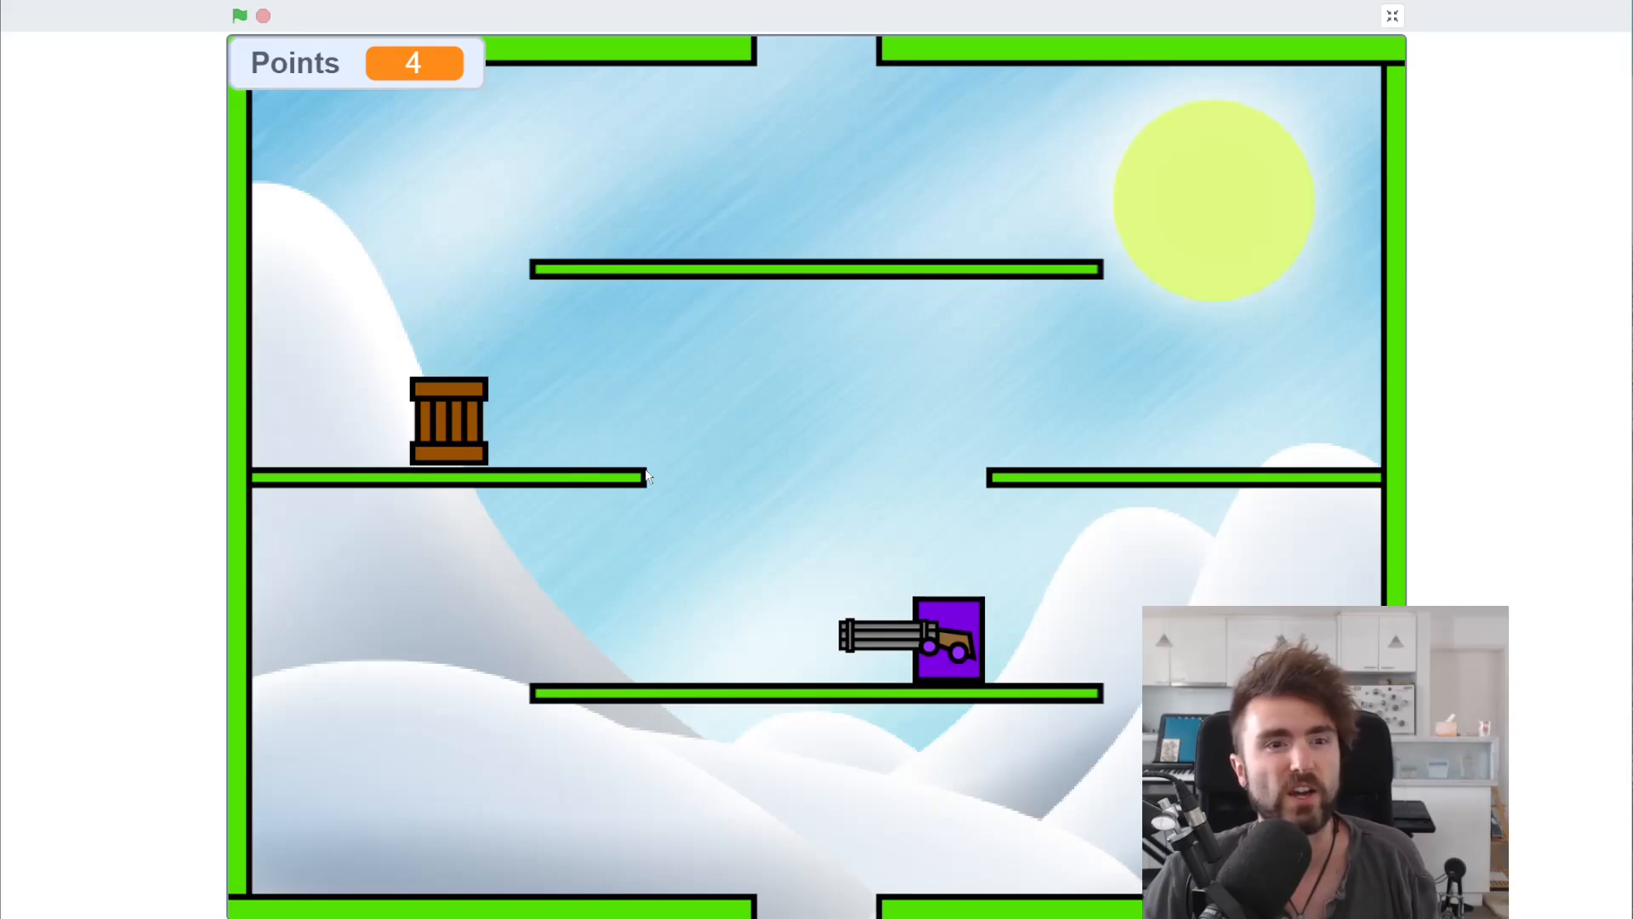
{"action": "mouse_move", "coordinate": [564, 587]}
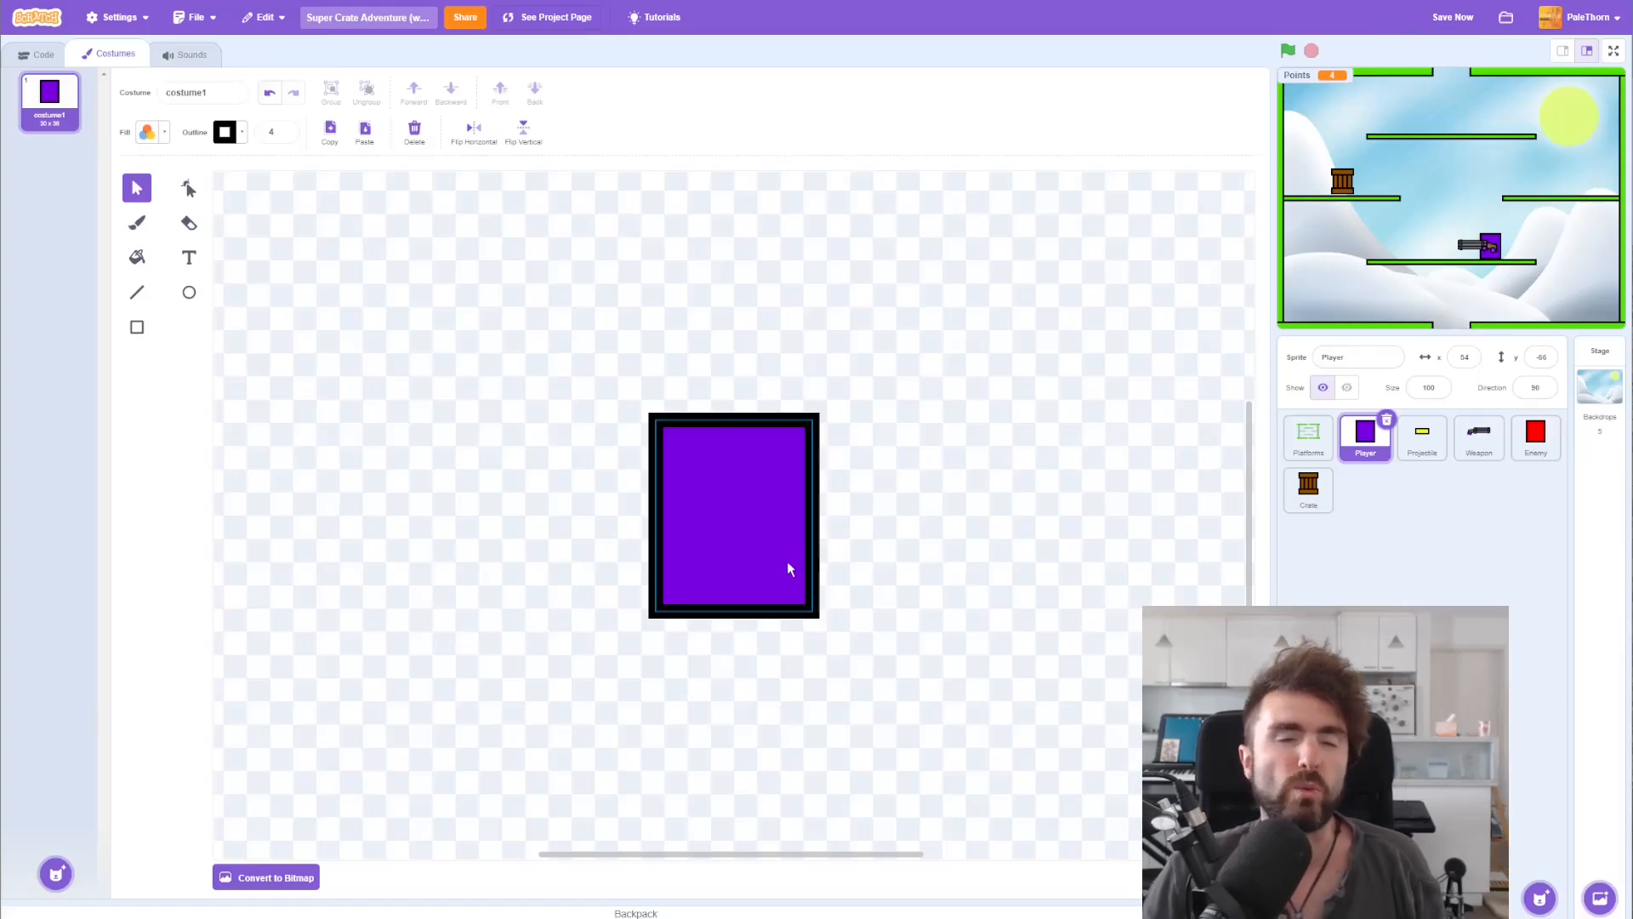
{"action": "mouse_move", "coordinate": [786, 494]}
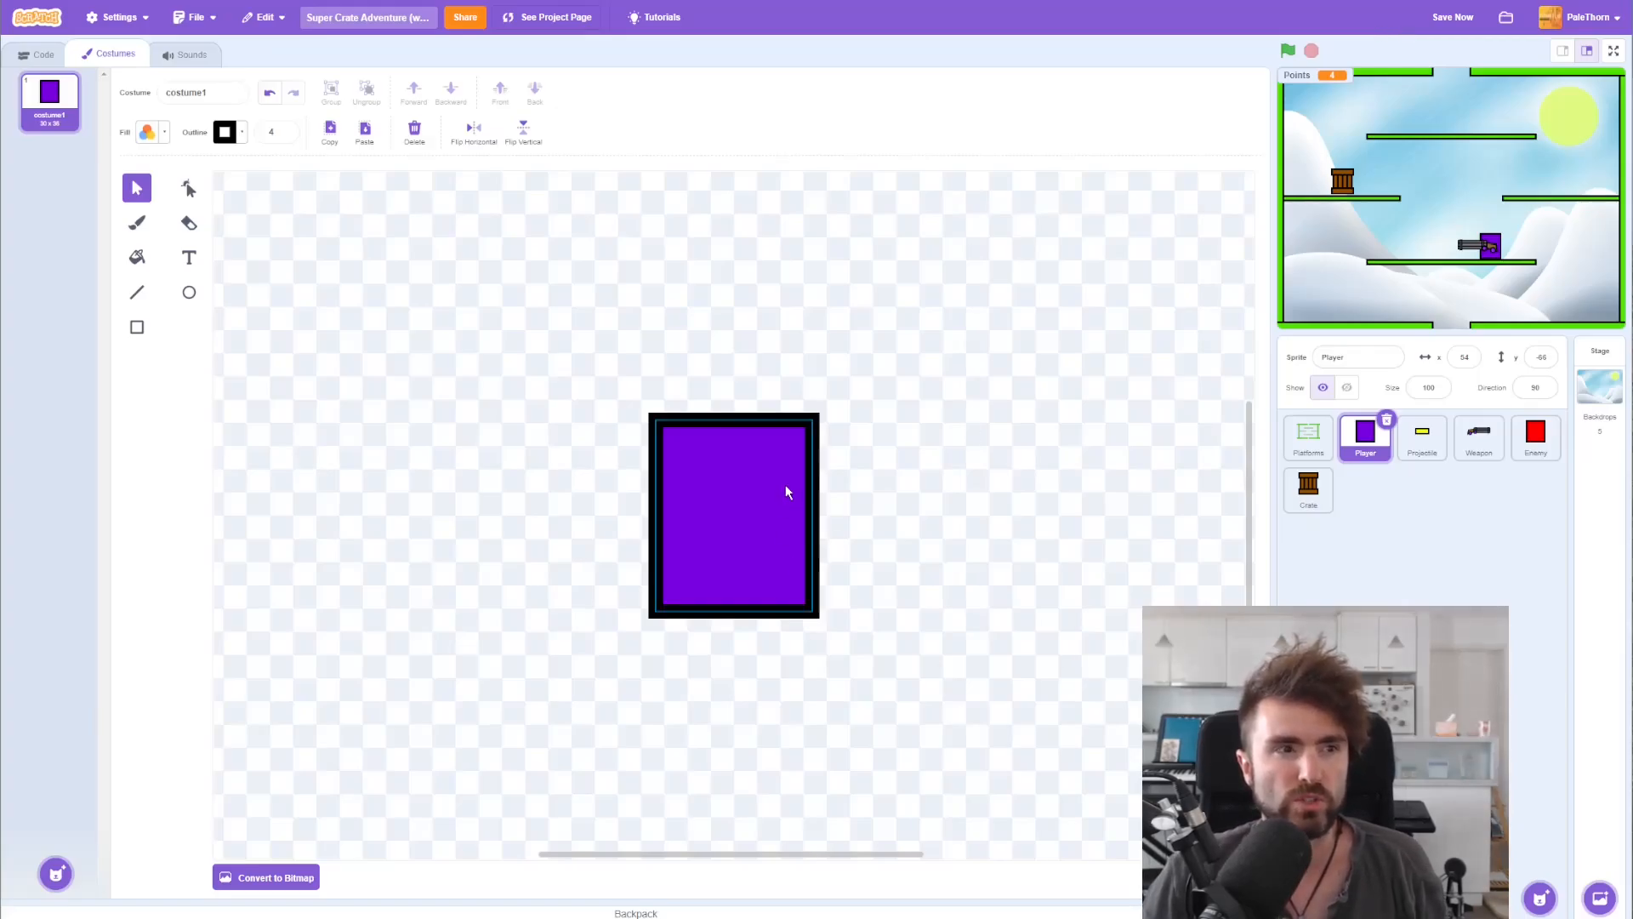
{"action": "mouse_move", "coordinate": [755, 513]}
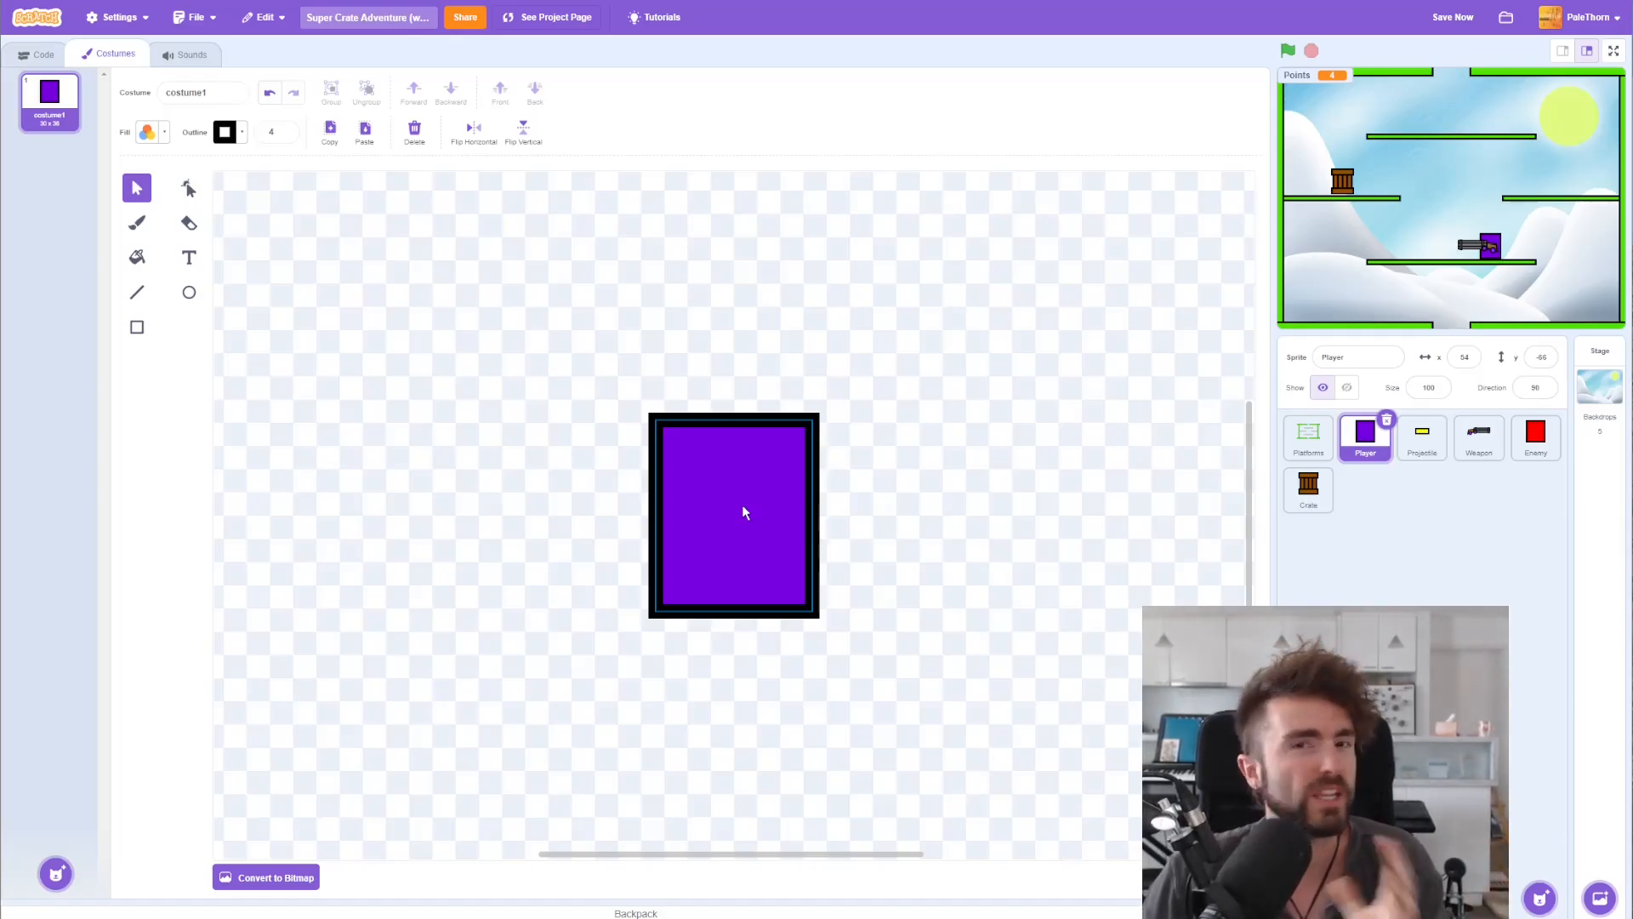
{"action": "mouse_move", "coordinate": [54, 873]}
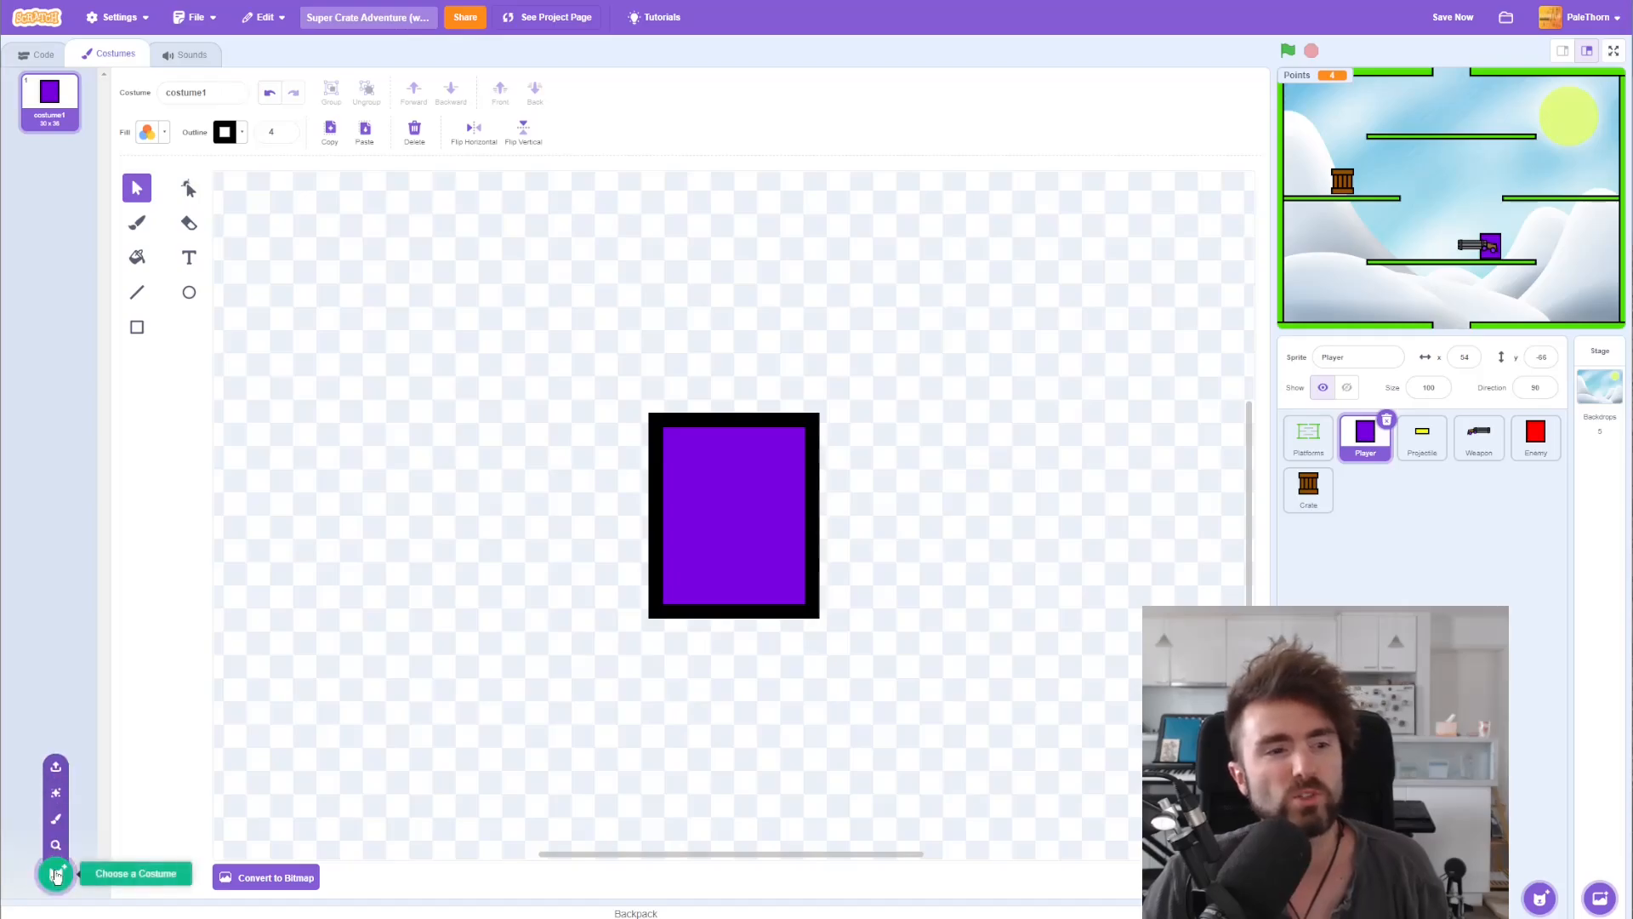
Step: From the costume library, search and add the Dinosaur4-a T-Rex costume to the Player
{"action": "left_click", "coordinate": [54, 872]}
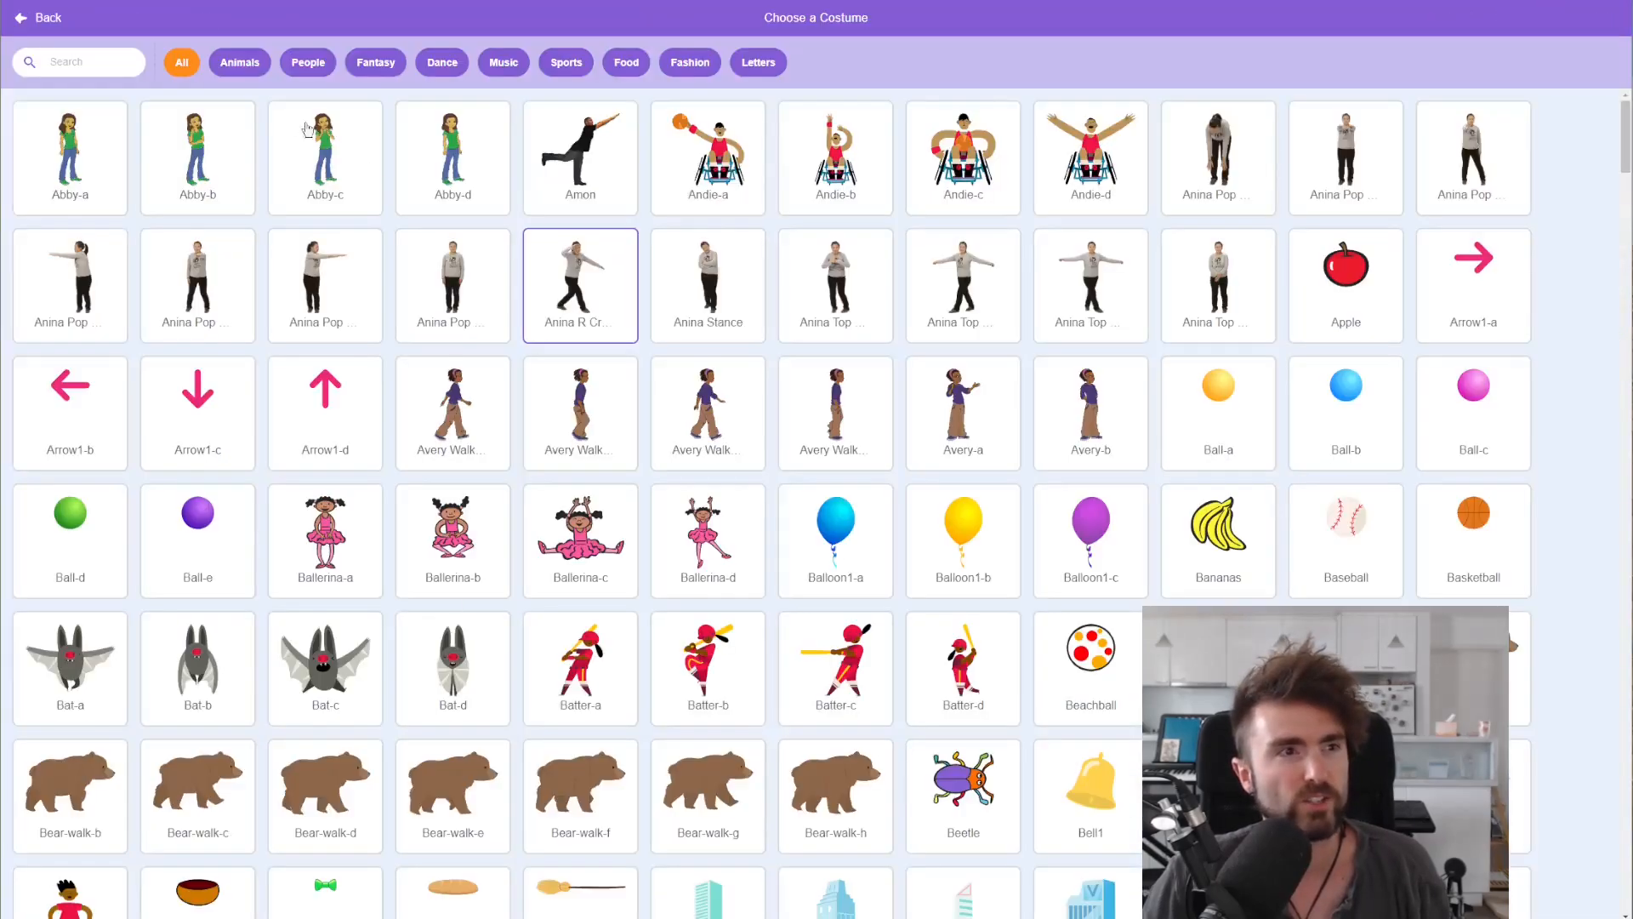
{"action": "type", "text": "f"}
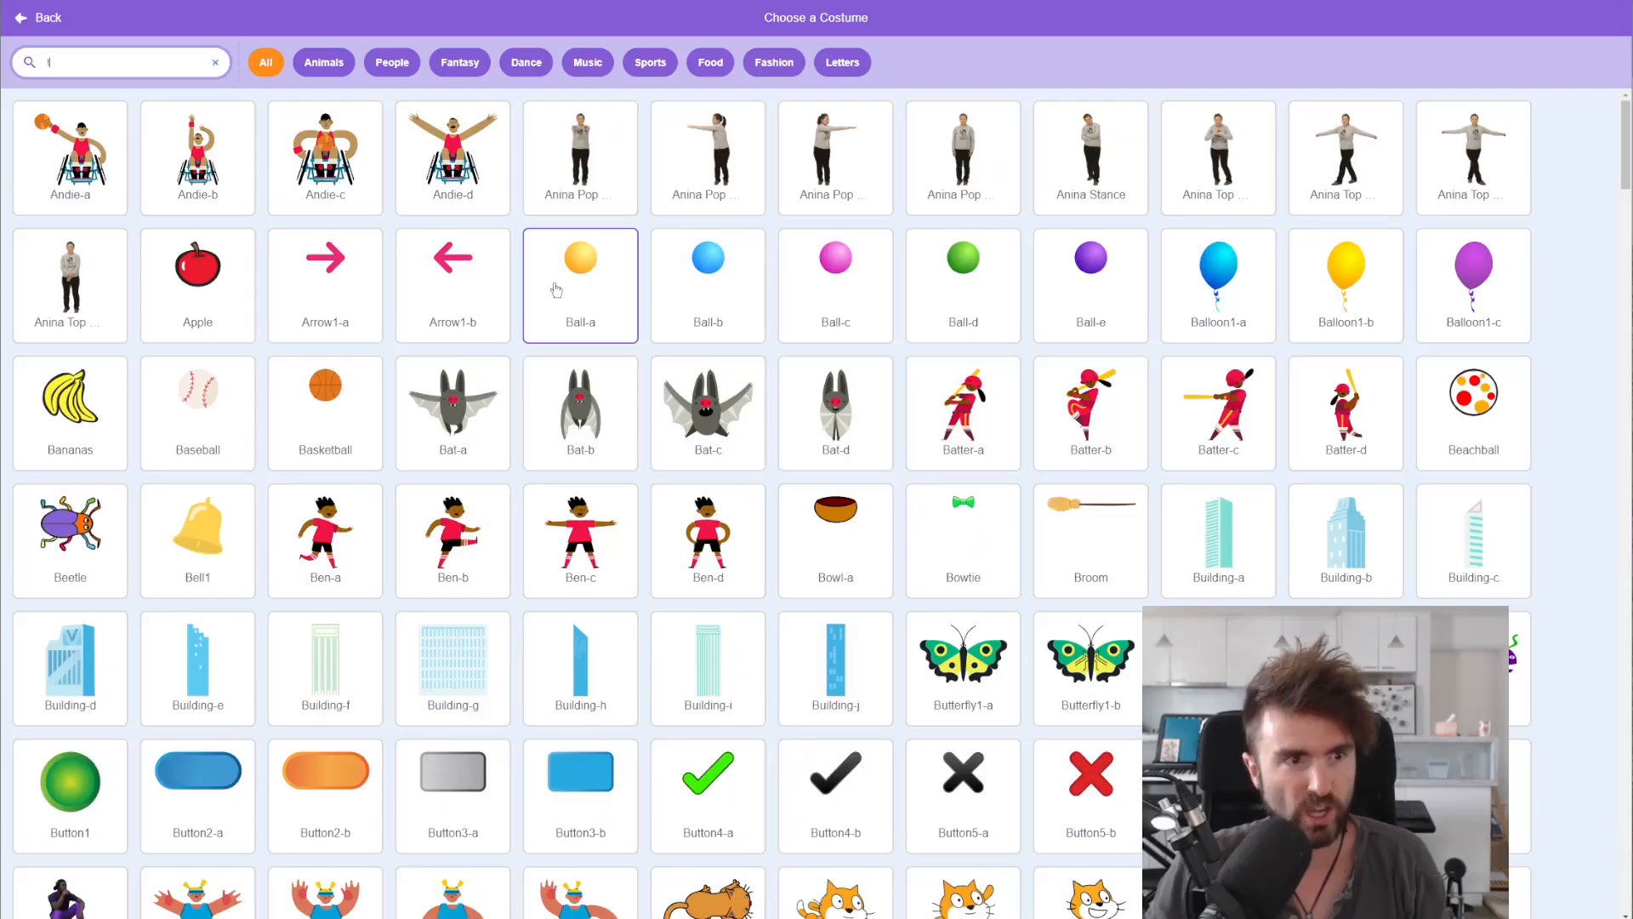
{"action": "type", "text": "re"}
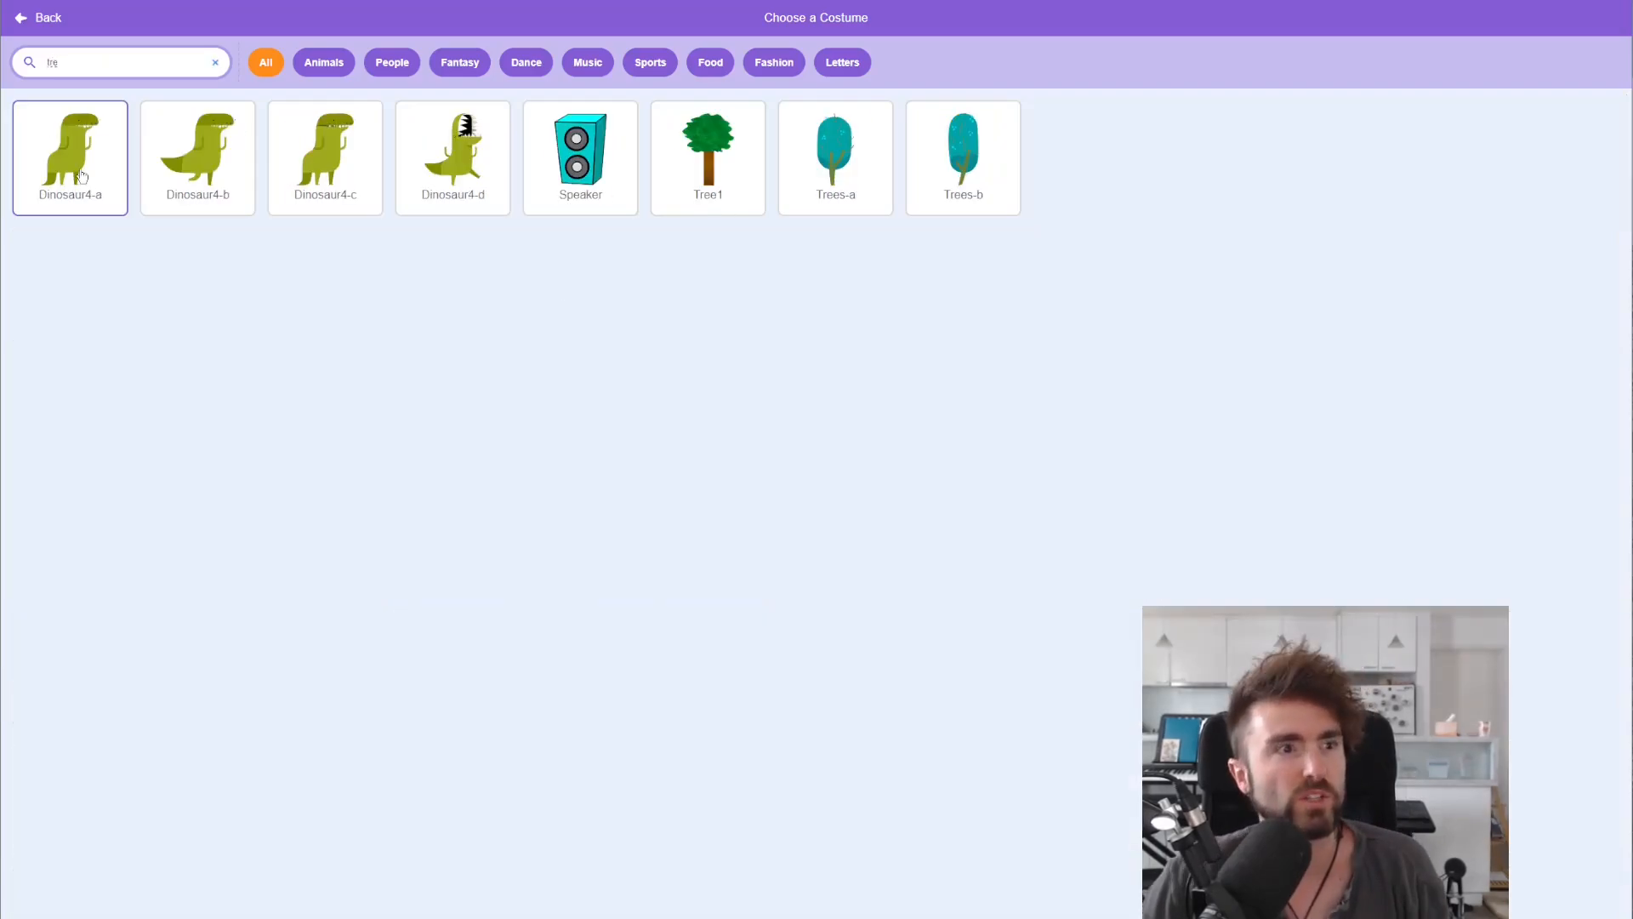
{"action": "left_click", "coordinate": [70, 157]}
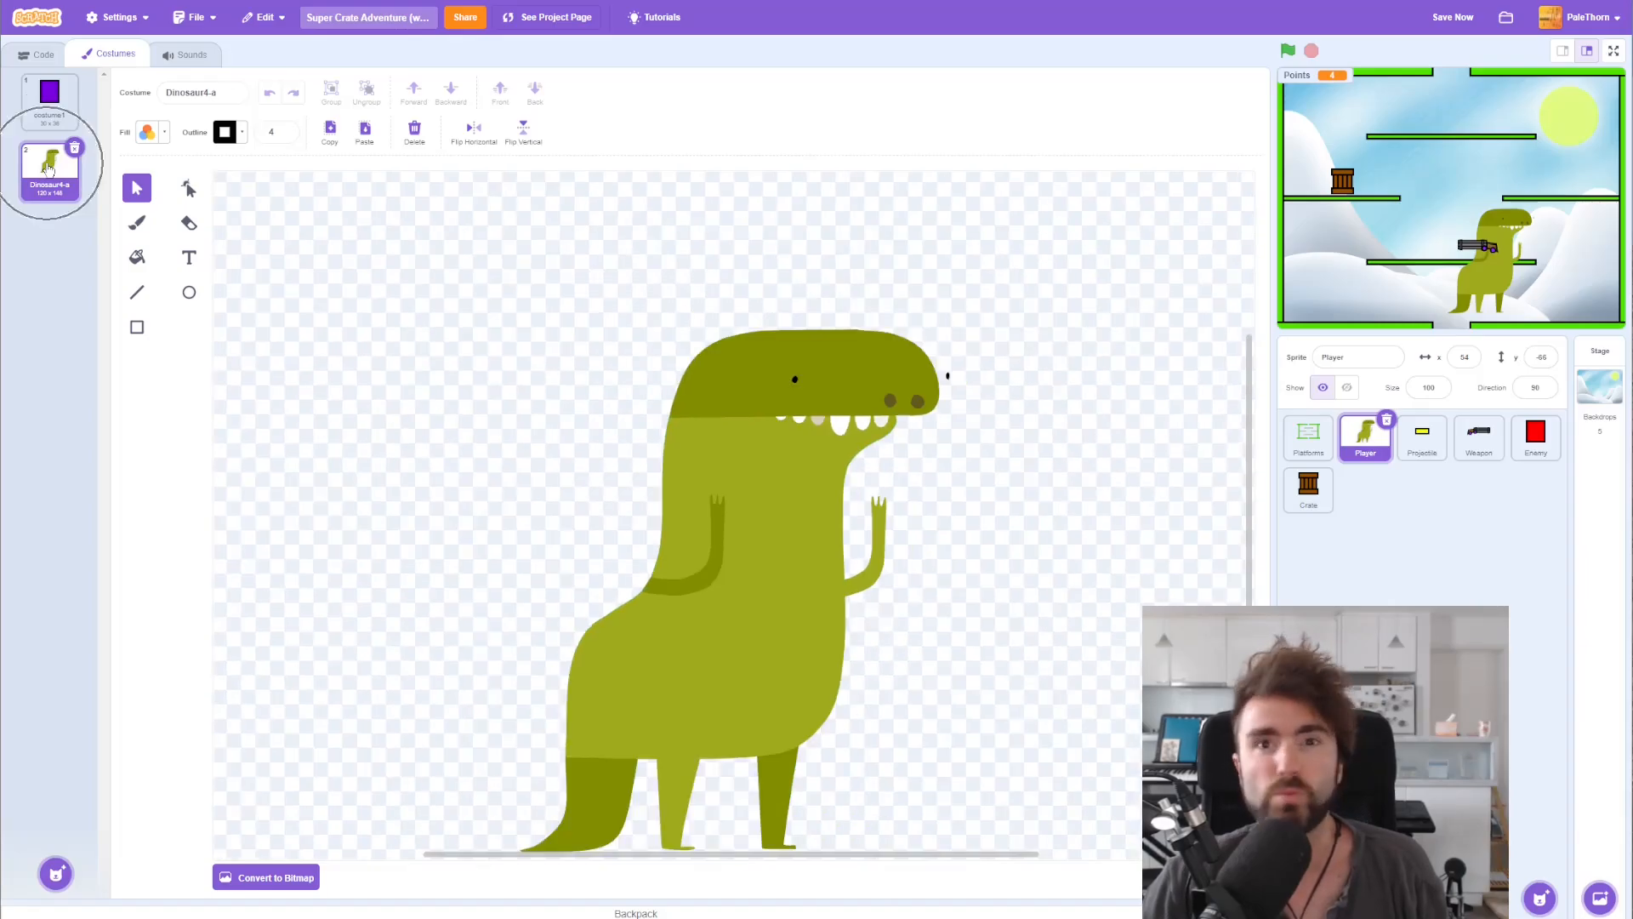
Step: Duplicate Dinosaur4-a and draw a purple rectangle covering the dinosaur in the copy
{"action": "right_click", "coordinate": [50, 170]}
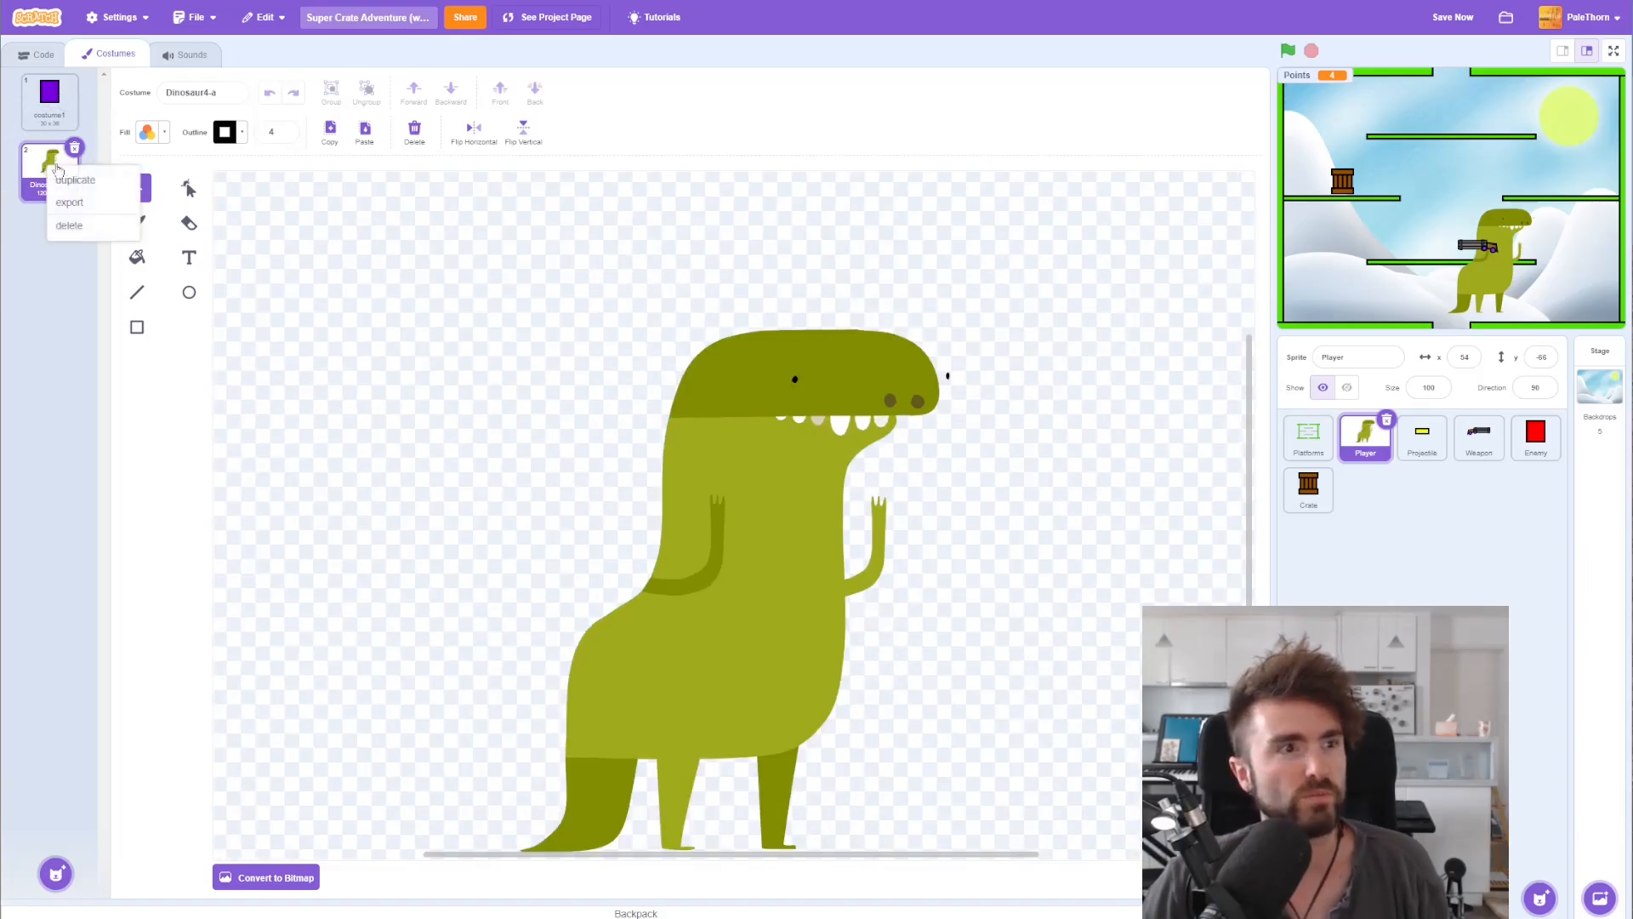
{"action": "left_click", "coordinate": [73, 178]}
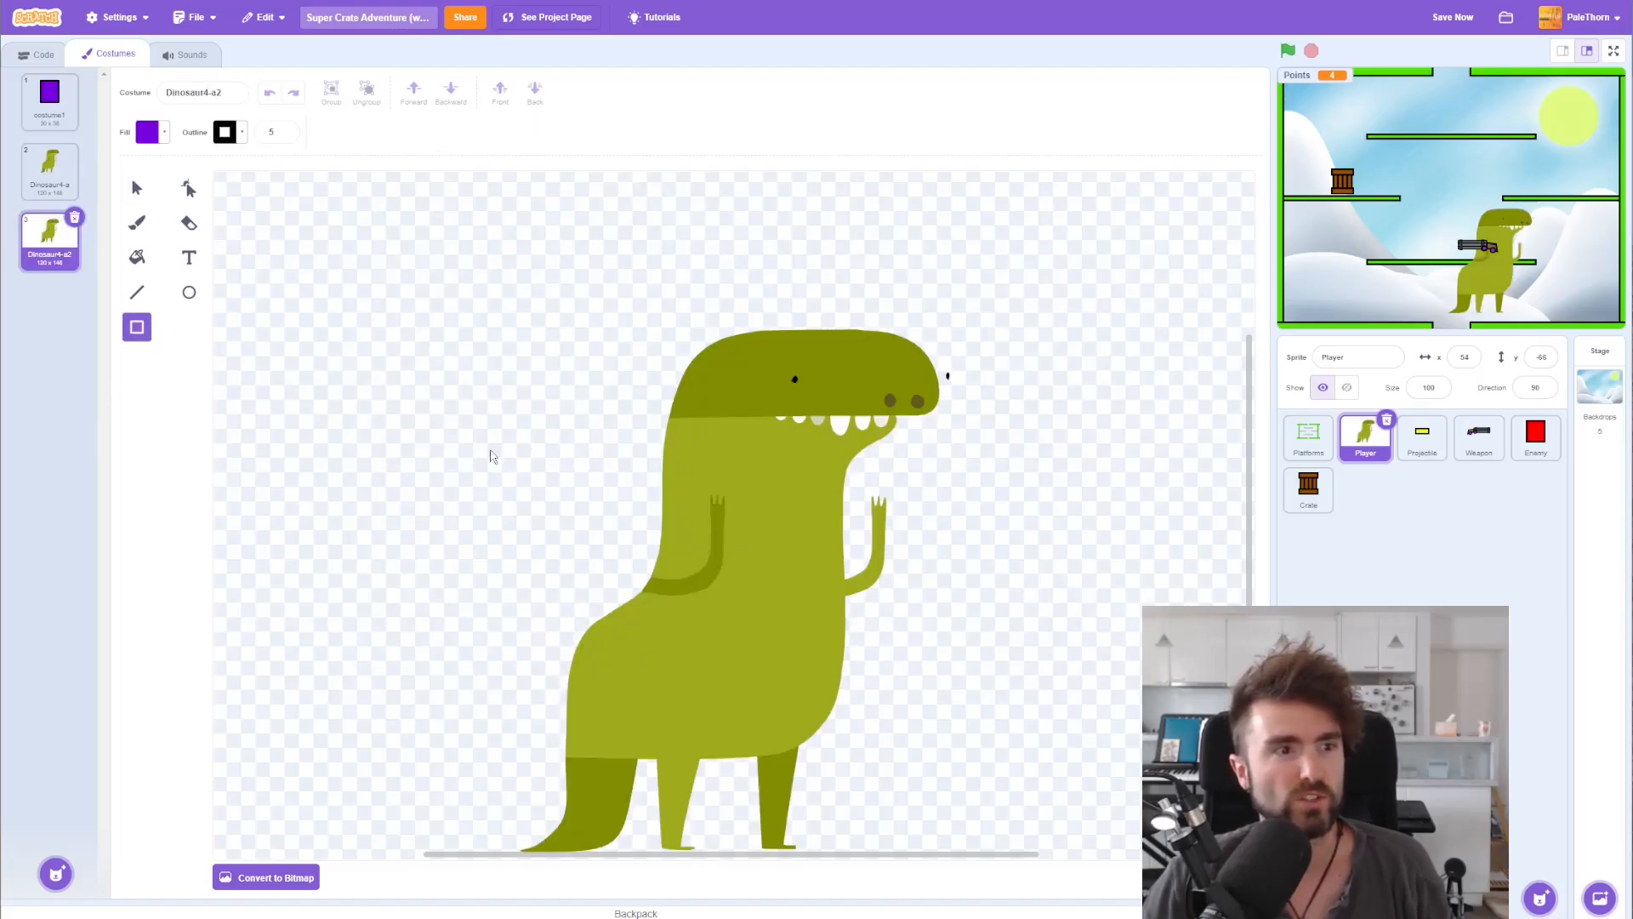
{"action": "left_click_drag", "start_coordinate": [551, 359], "coordinate": [902, 760]}
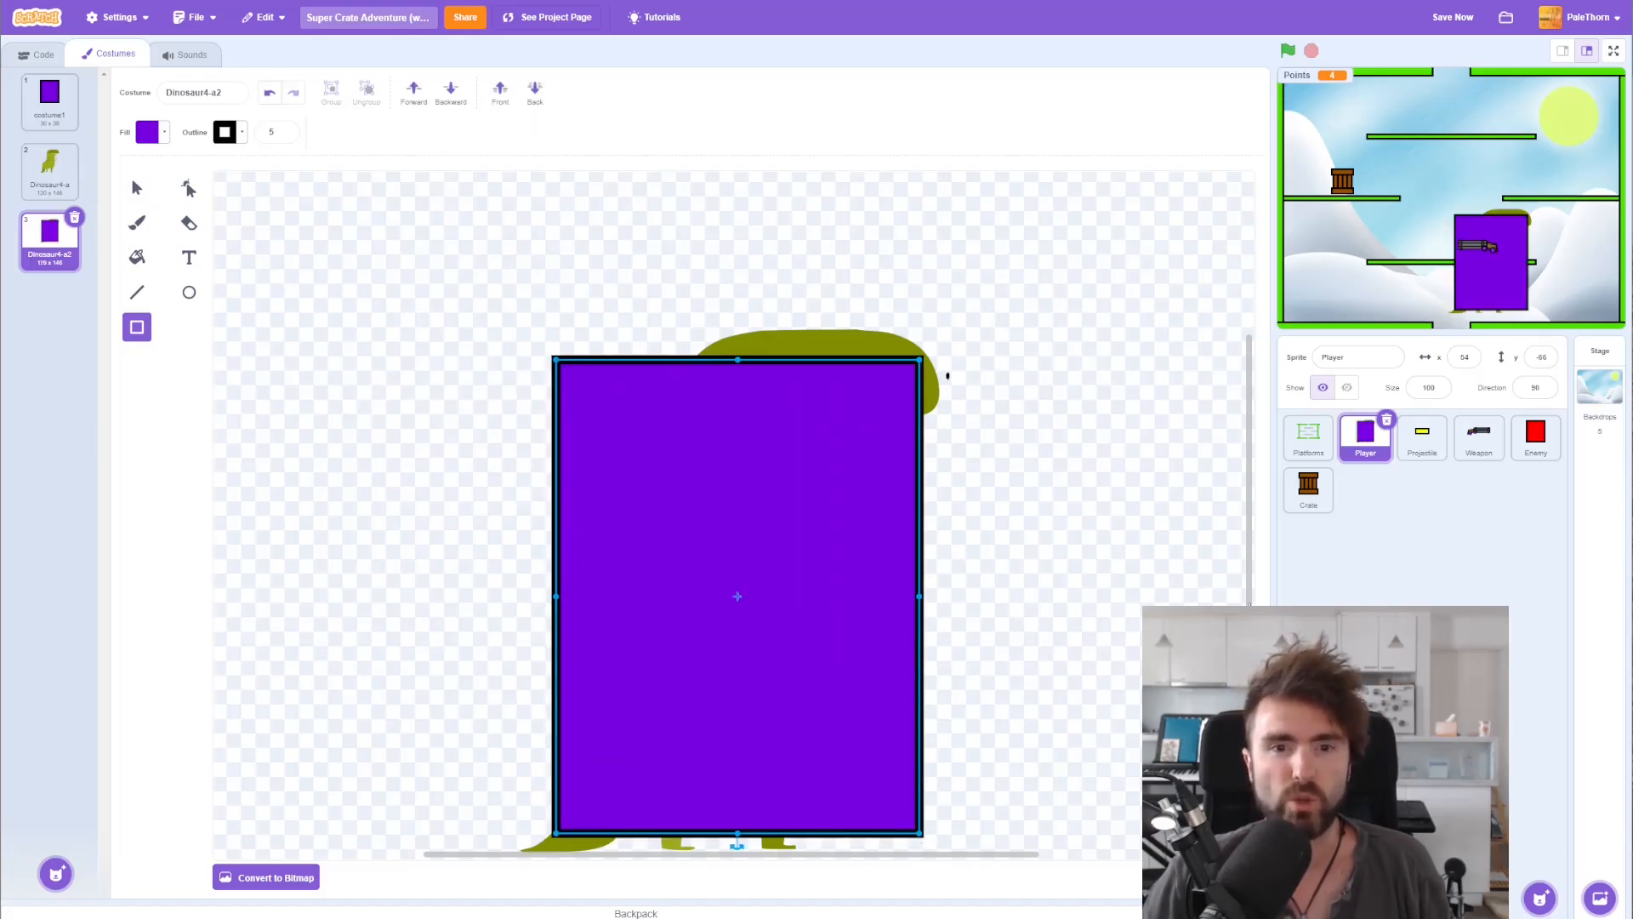
{"action": "left_click_drag", "start_coordinate": [736, 596], "coordinate": [737, 462]}
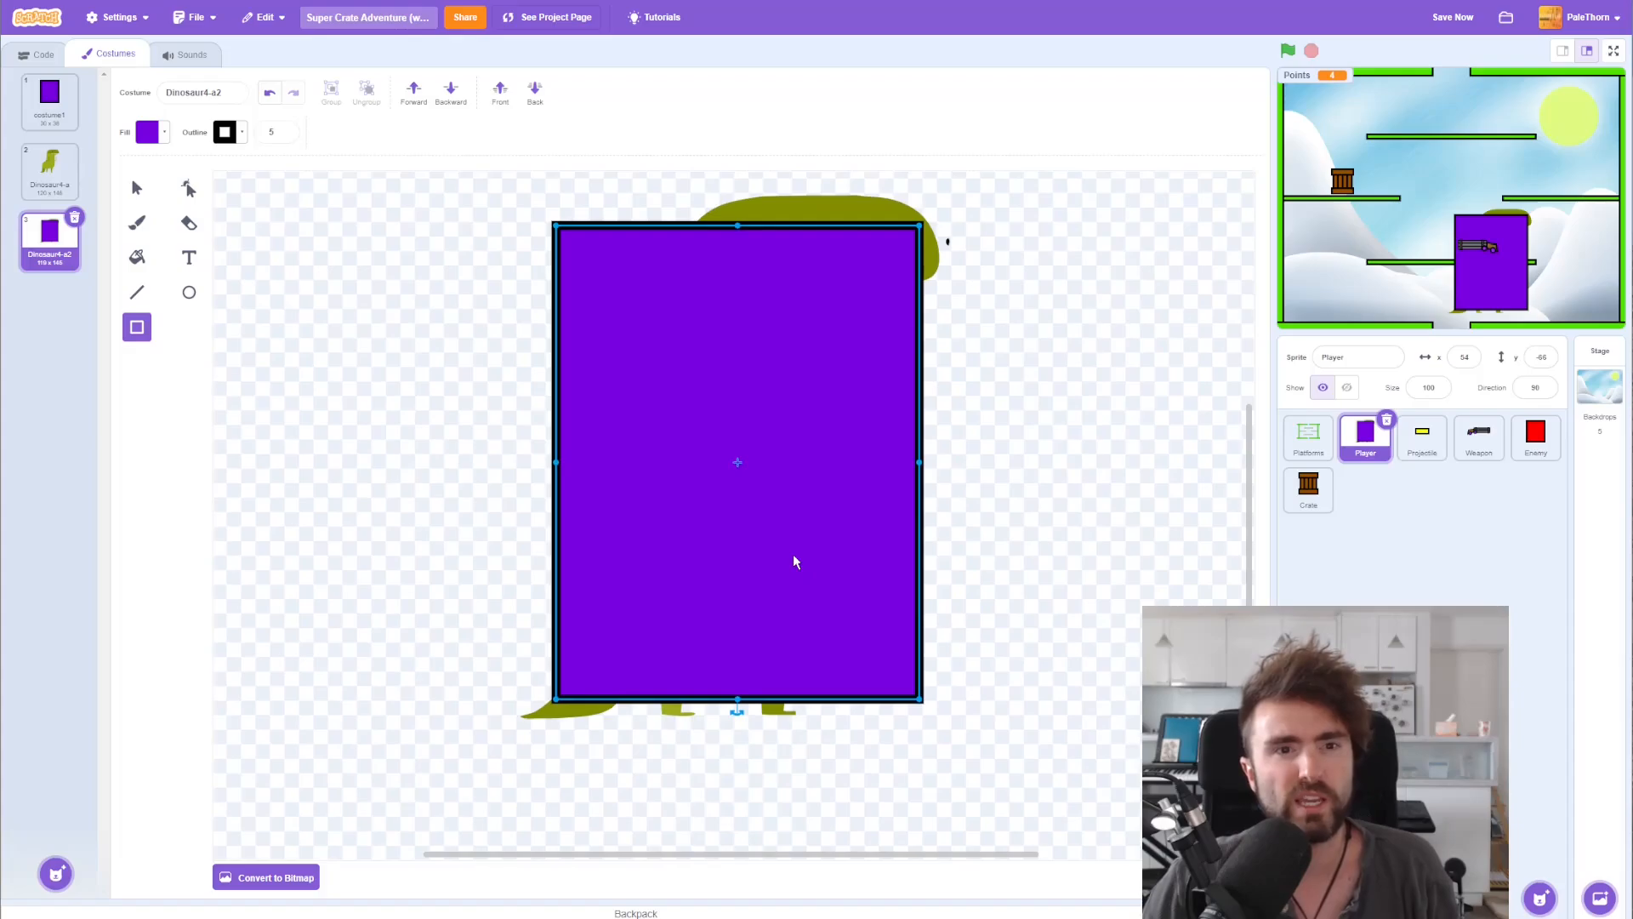
{"action": "mouse_move", "coordinate": [800, 563]}
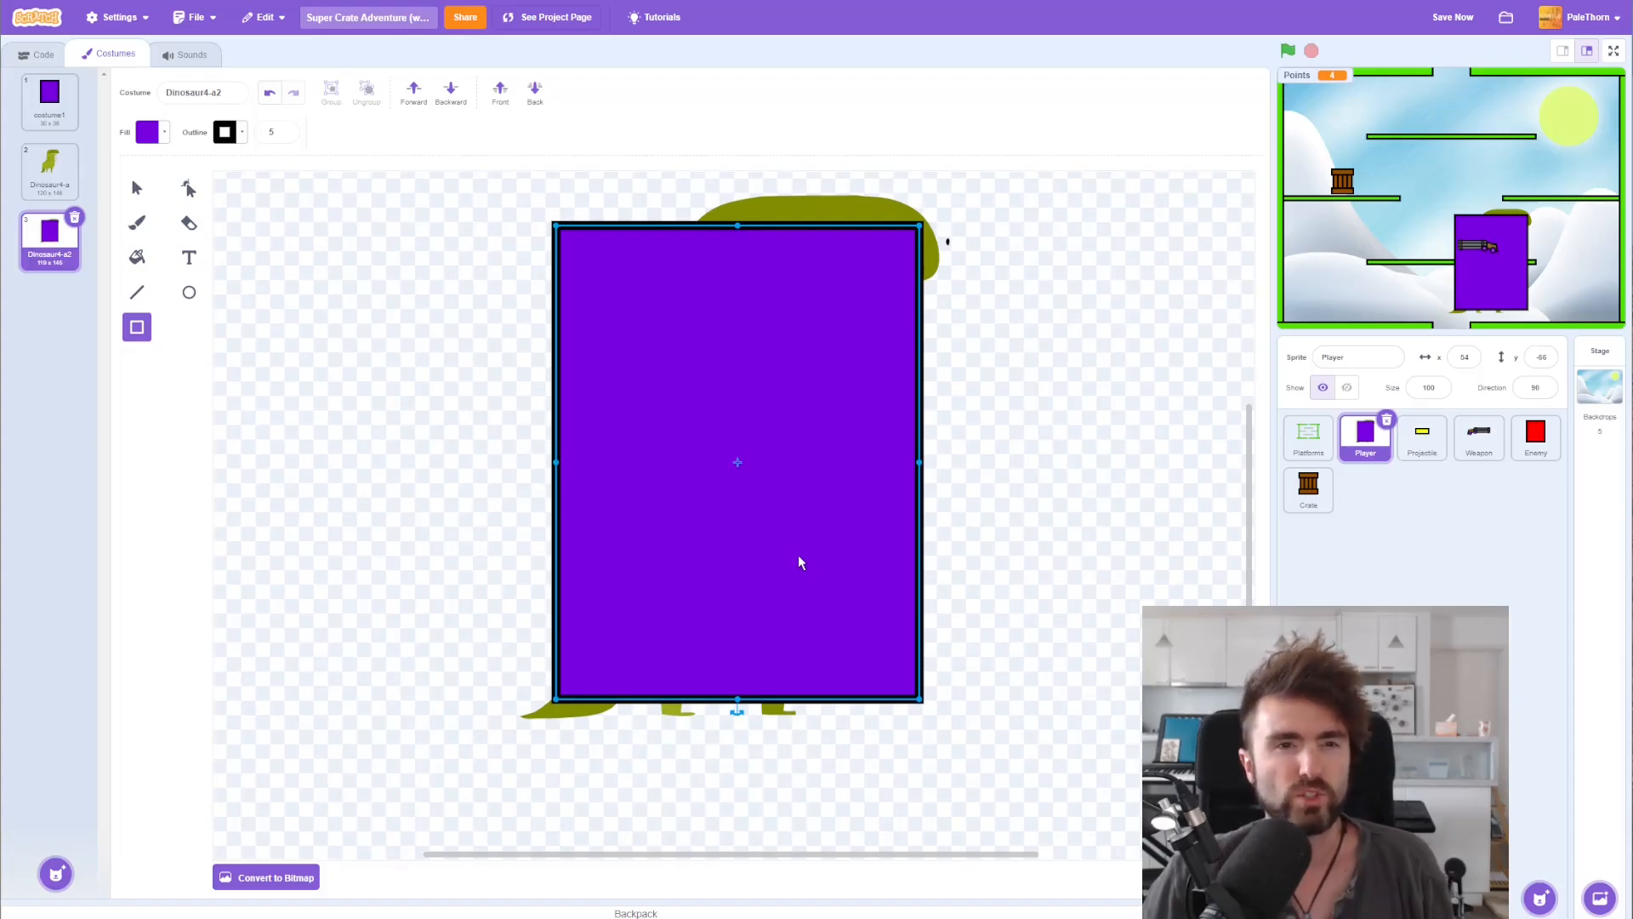
{"action": "mouse_move", "coordinate": [850, 233]}
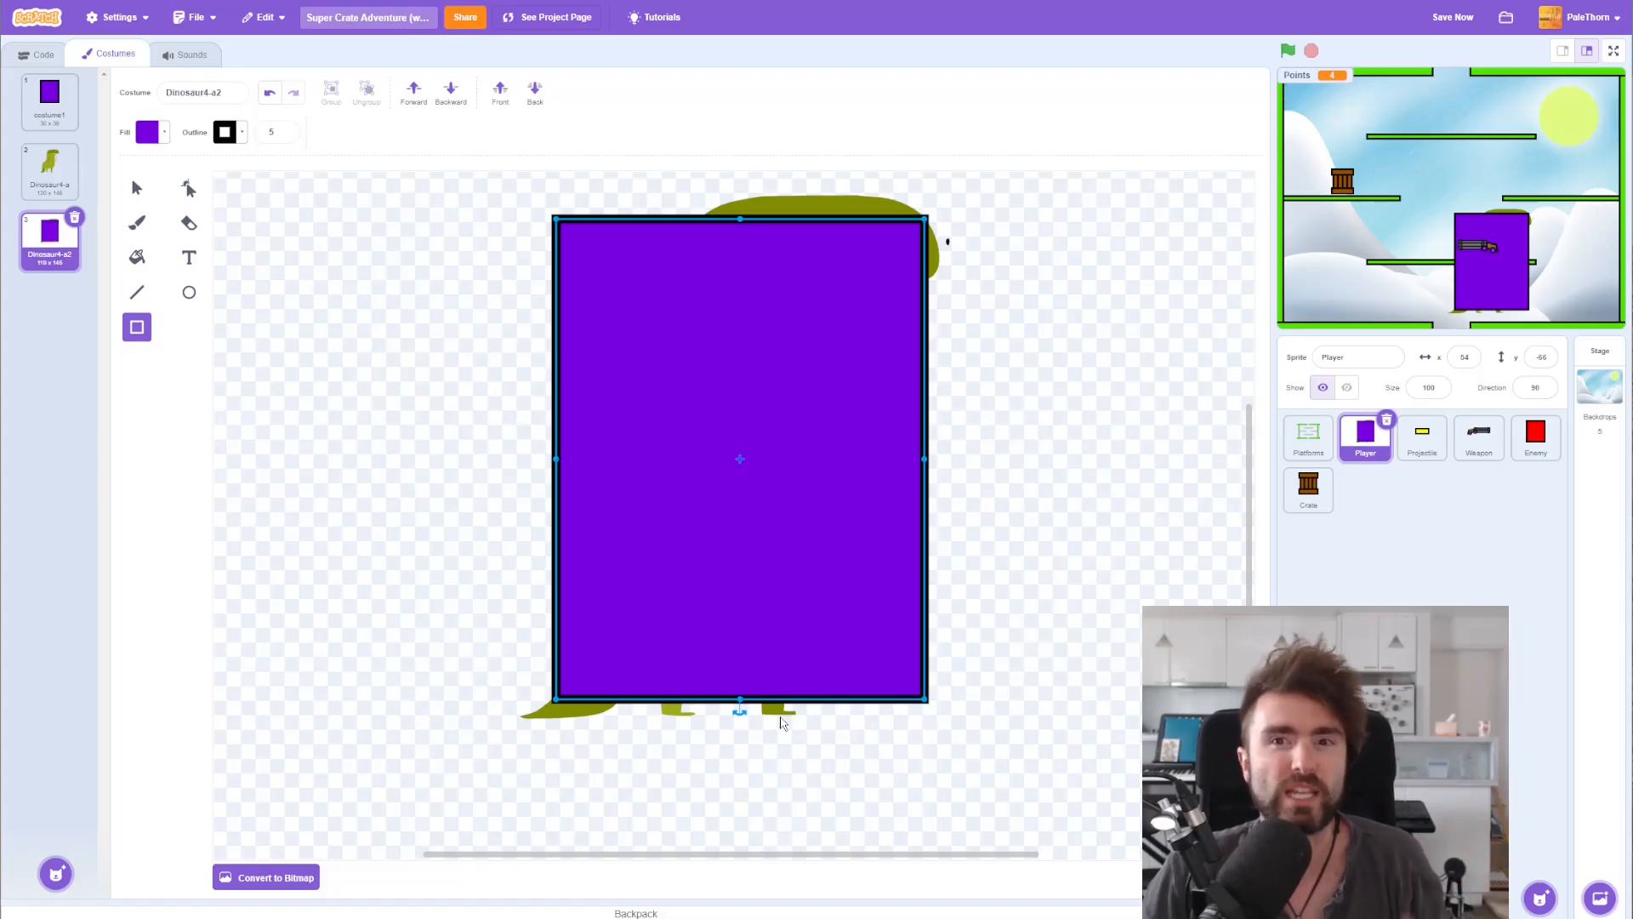
{"action": "mouse_move", "coordinate": [735, 309]}
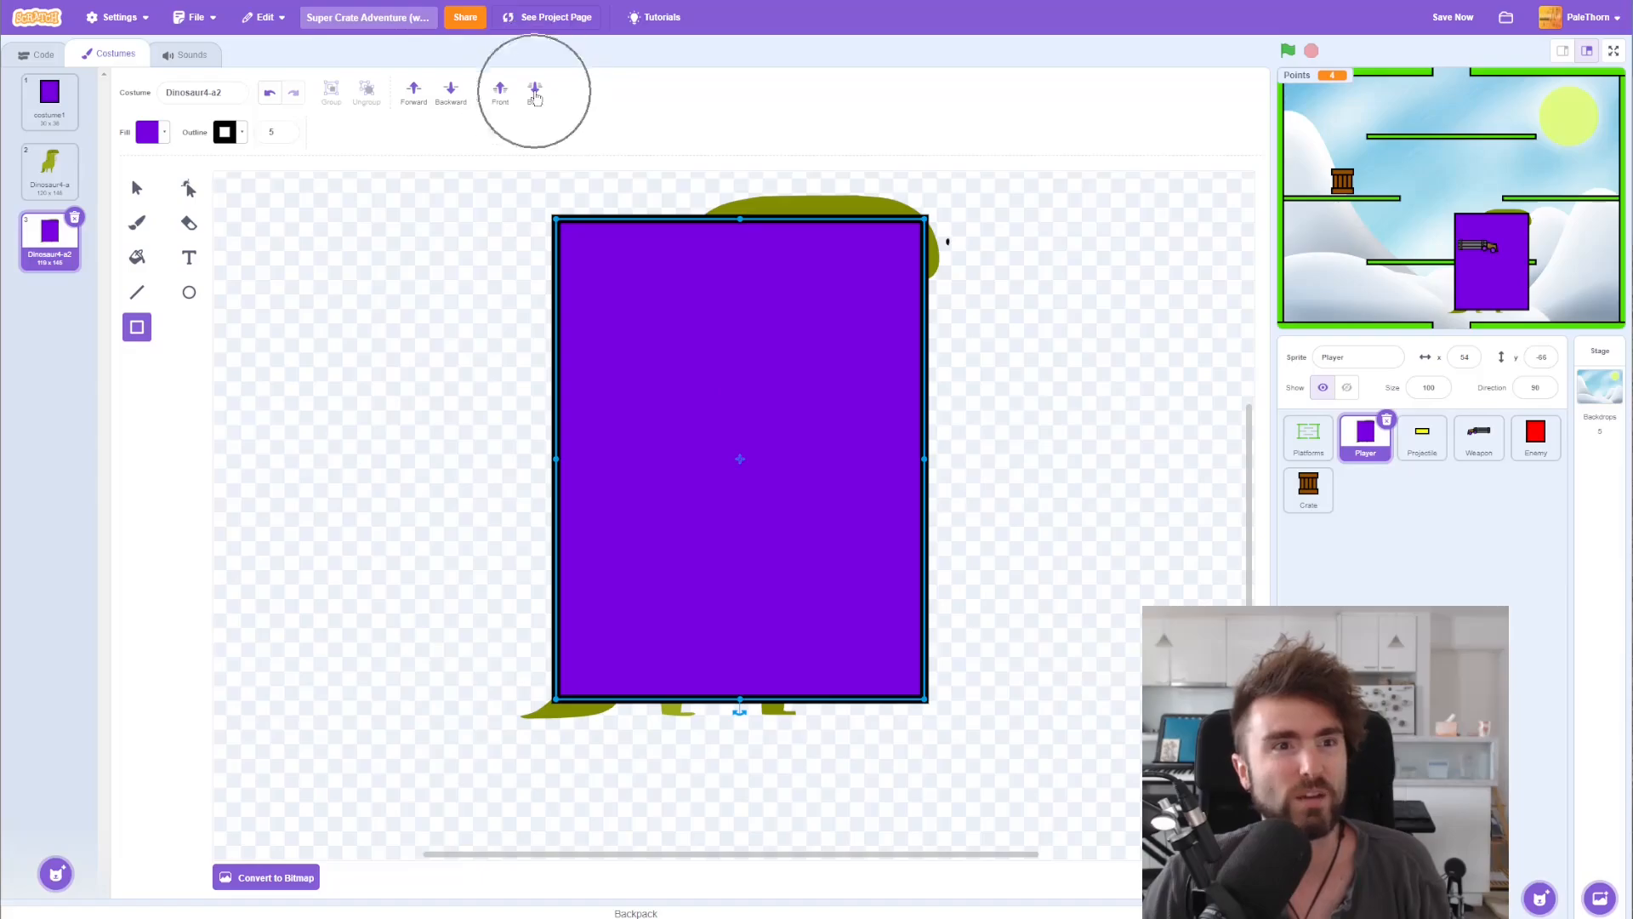
Step: Send the rectangle behind, then select the dinosaur artwork for deletion
{"action": "left_click", "coordinate": [534, 90]}
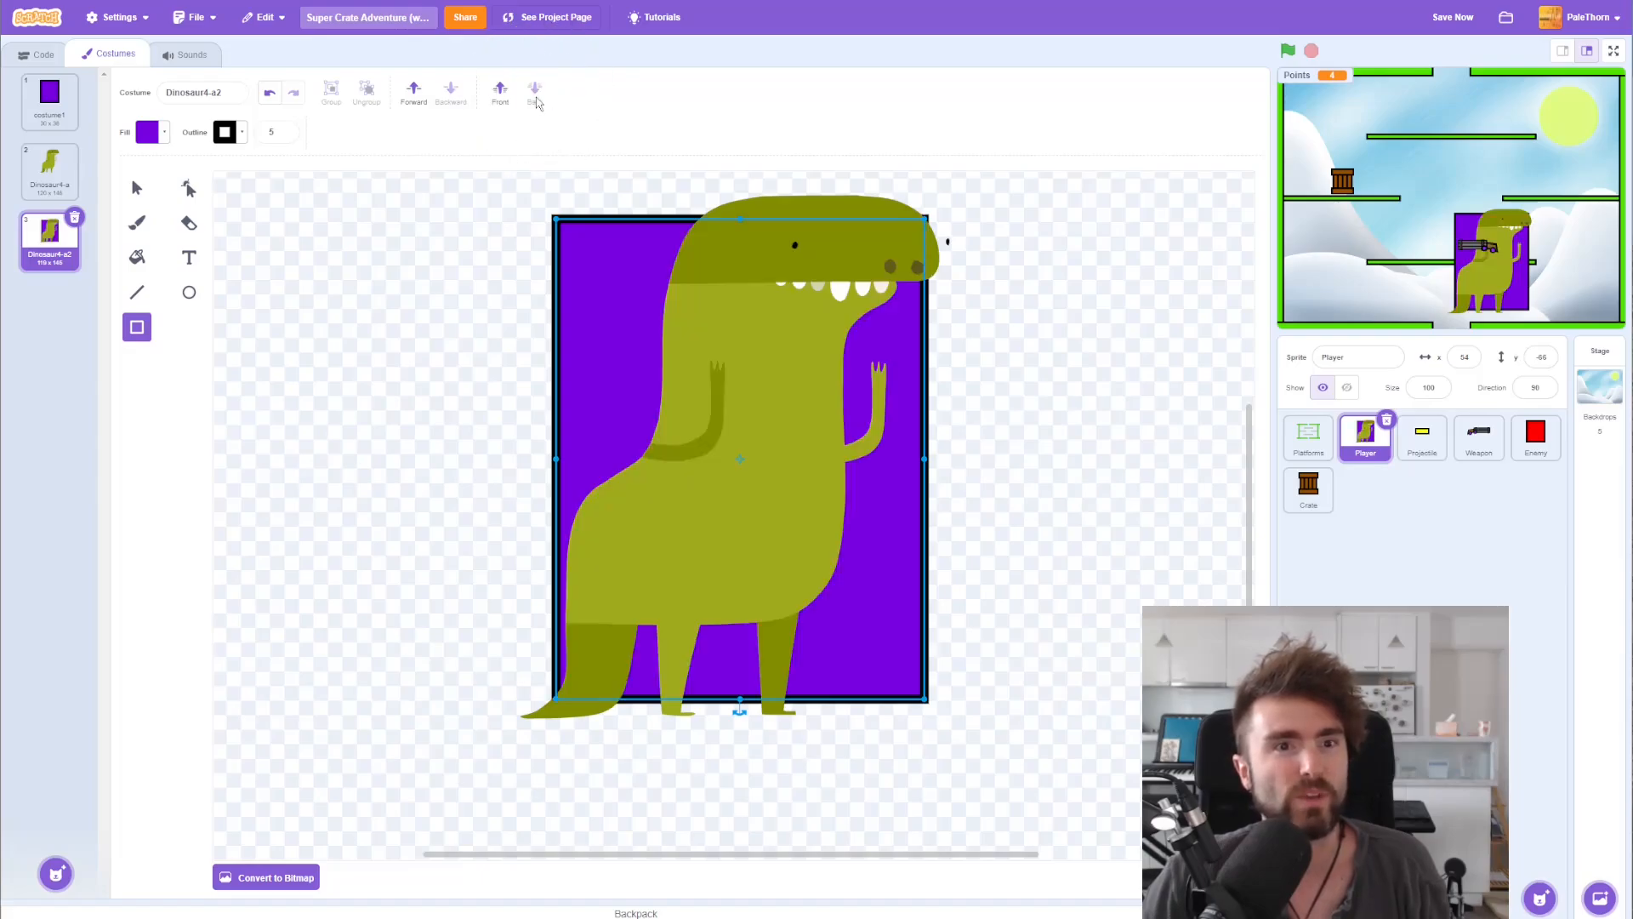
{"action": "mouse_move", "coordinate": [756, 369]}
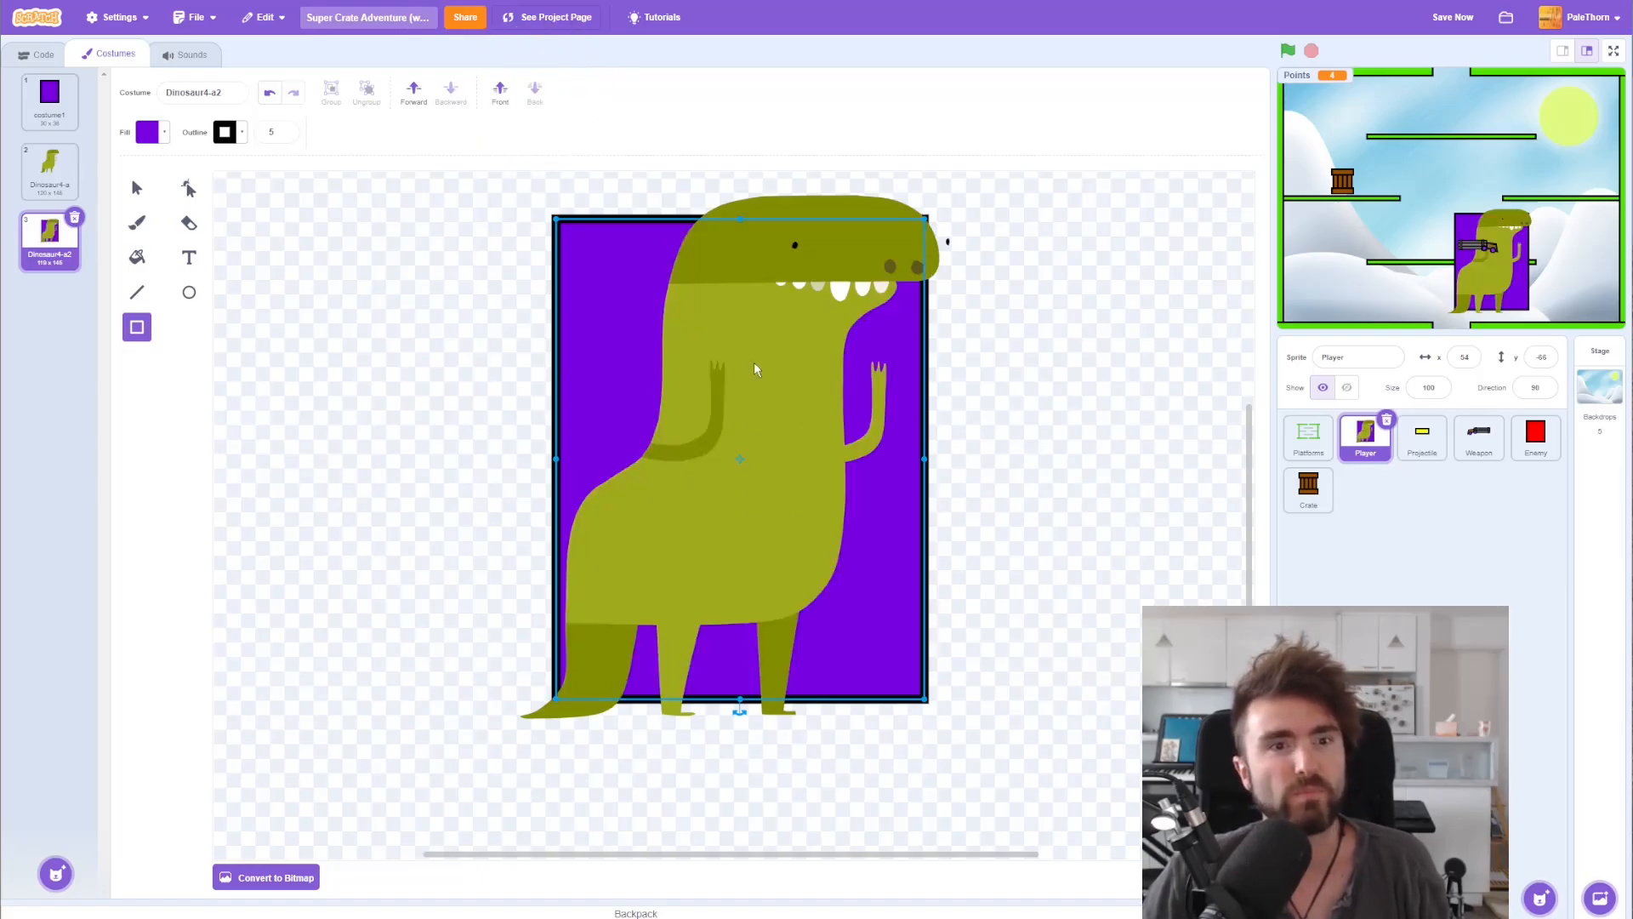
{"action": "left_click", "coordinate": [136, 187]}
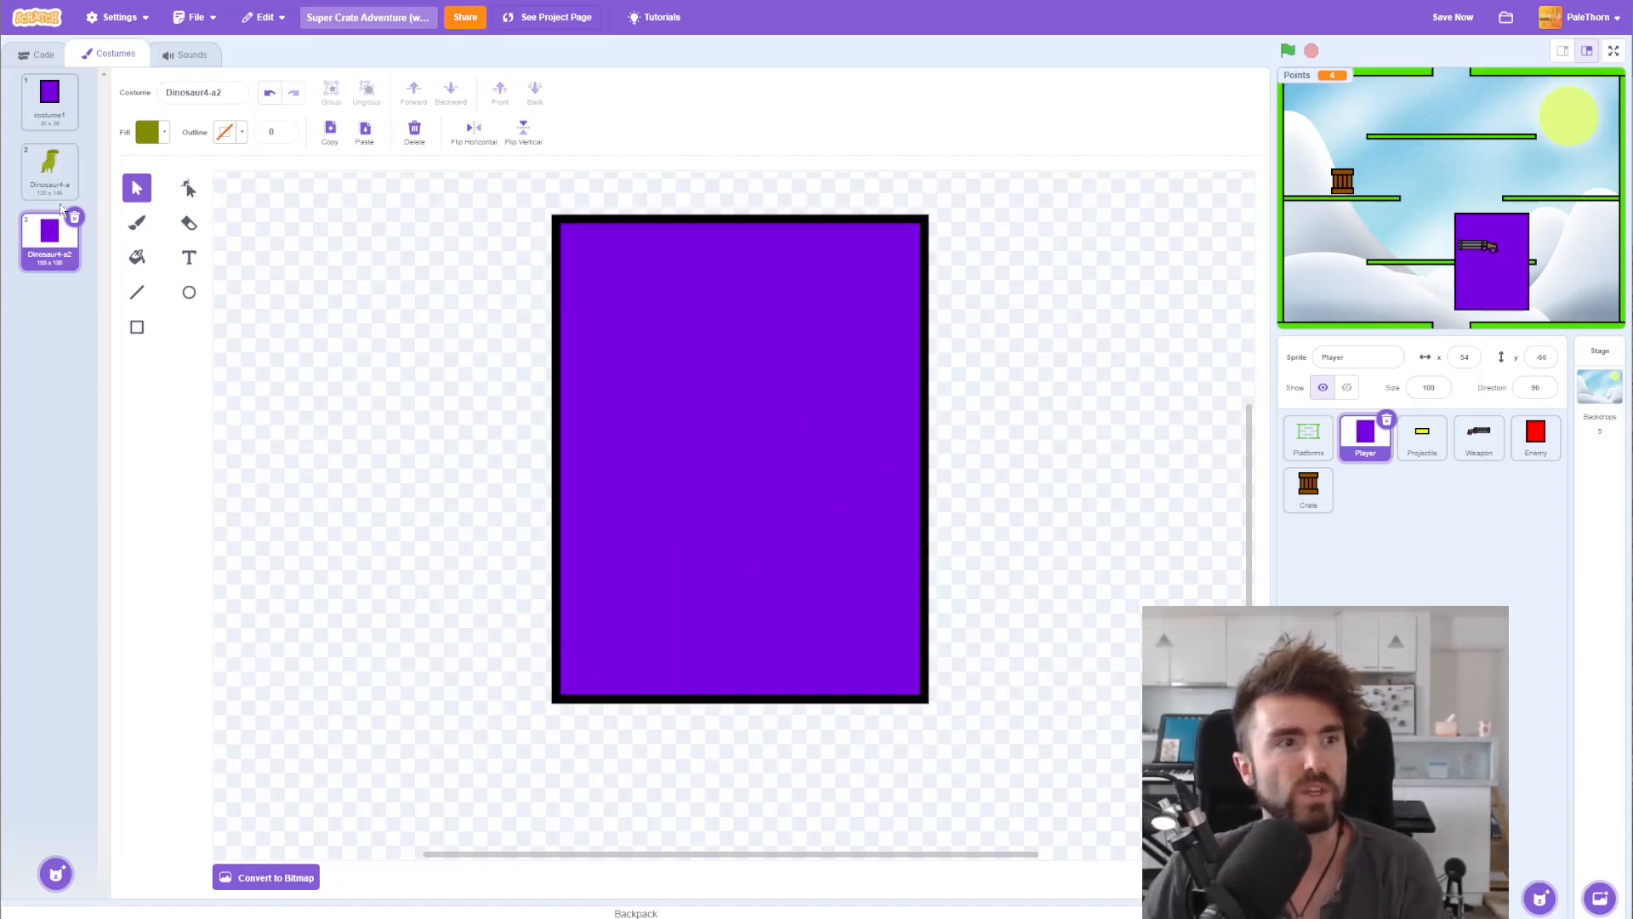
Step: Compare the T-Rex and rectangle costumes by flipping between them
{"action": "left_click", "coordinate": [49, 168]}
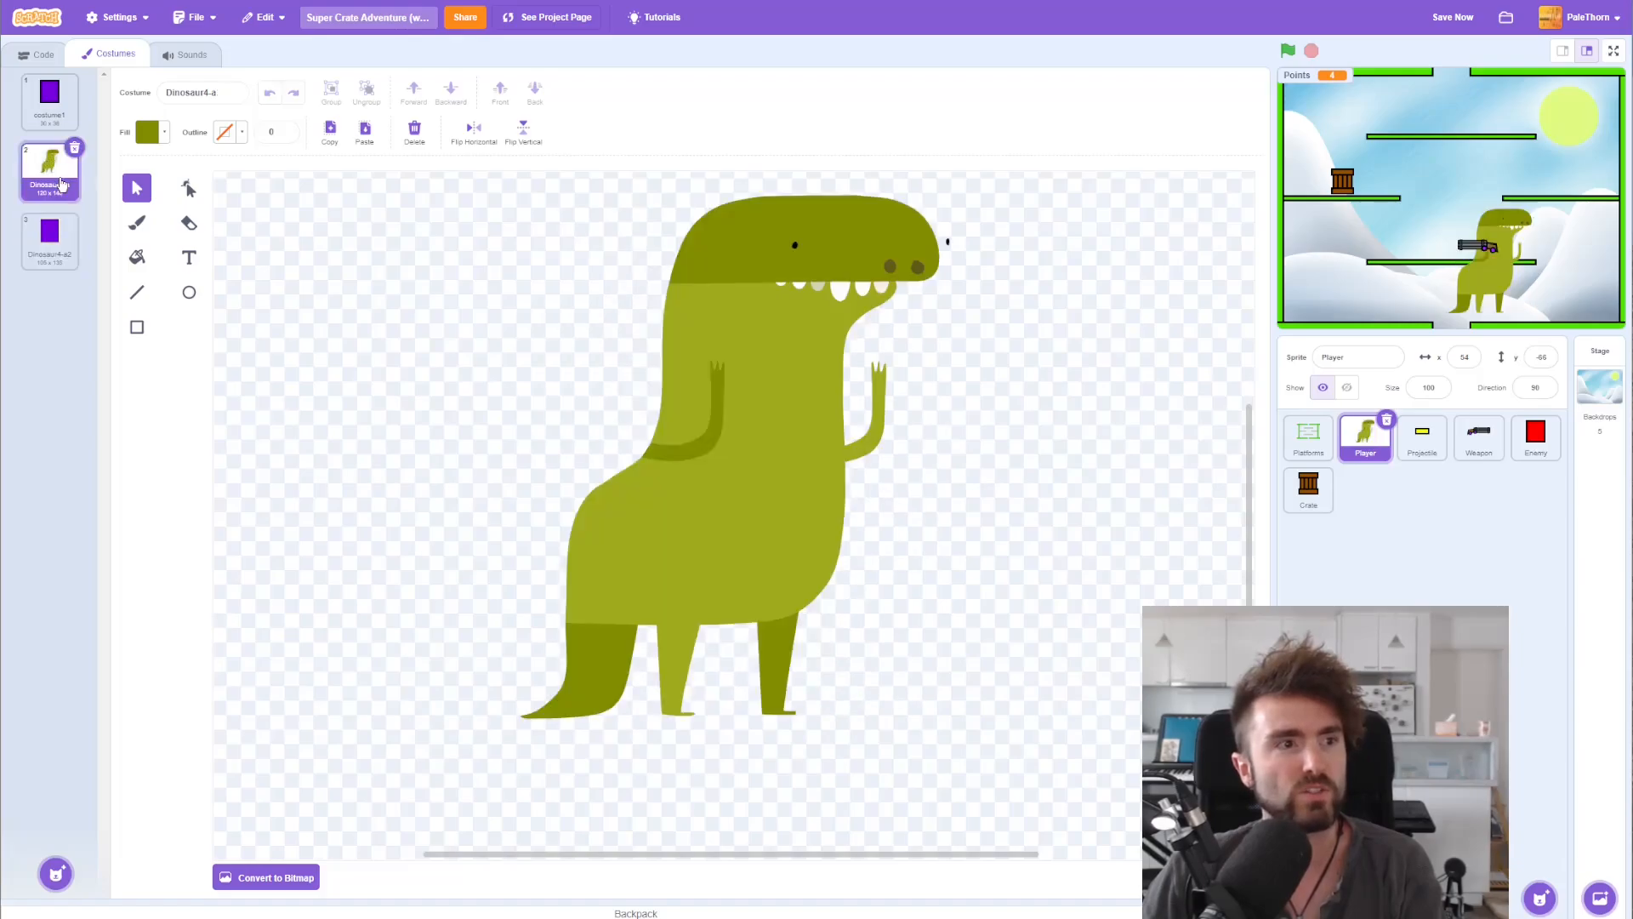
{"action": "left_click", "coordinate": [50, 240]}
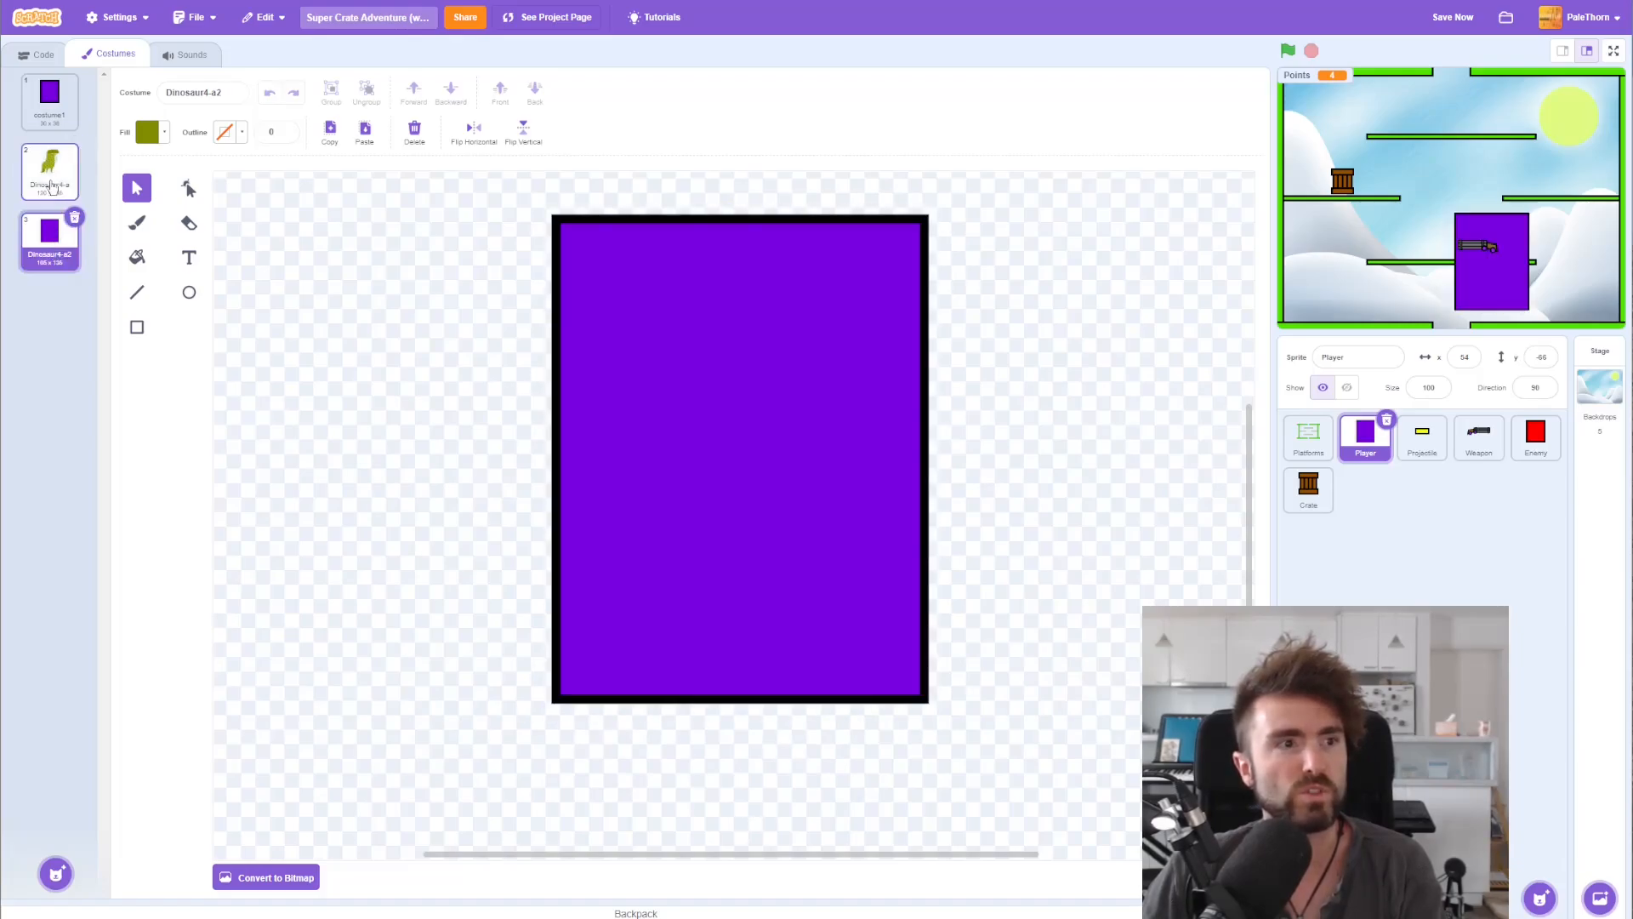
{"action": "left_click", "coordinate": [49, 170]}
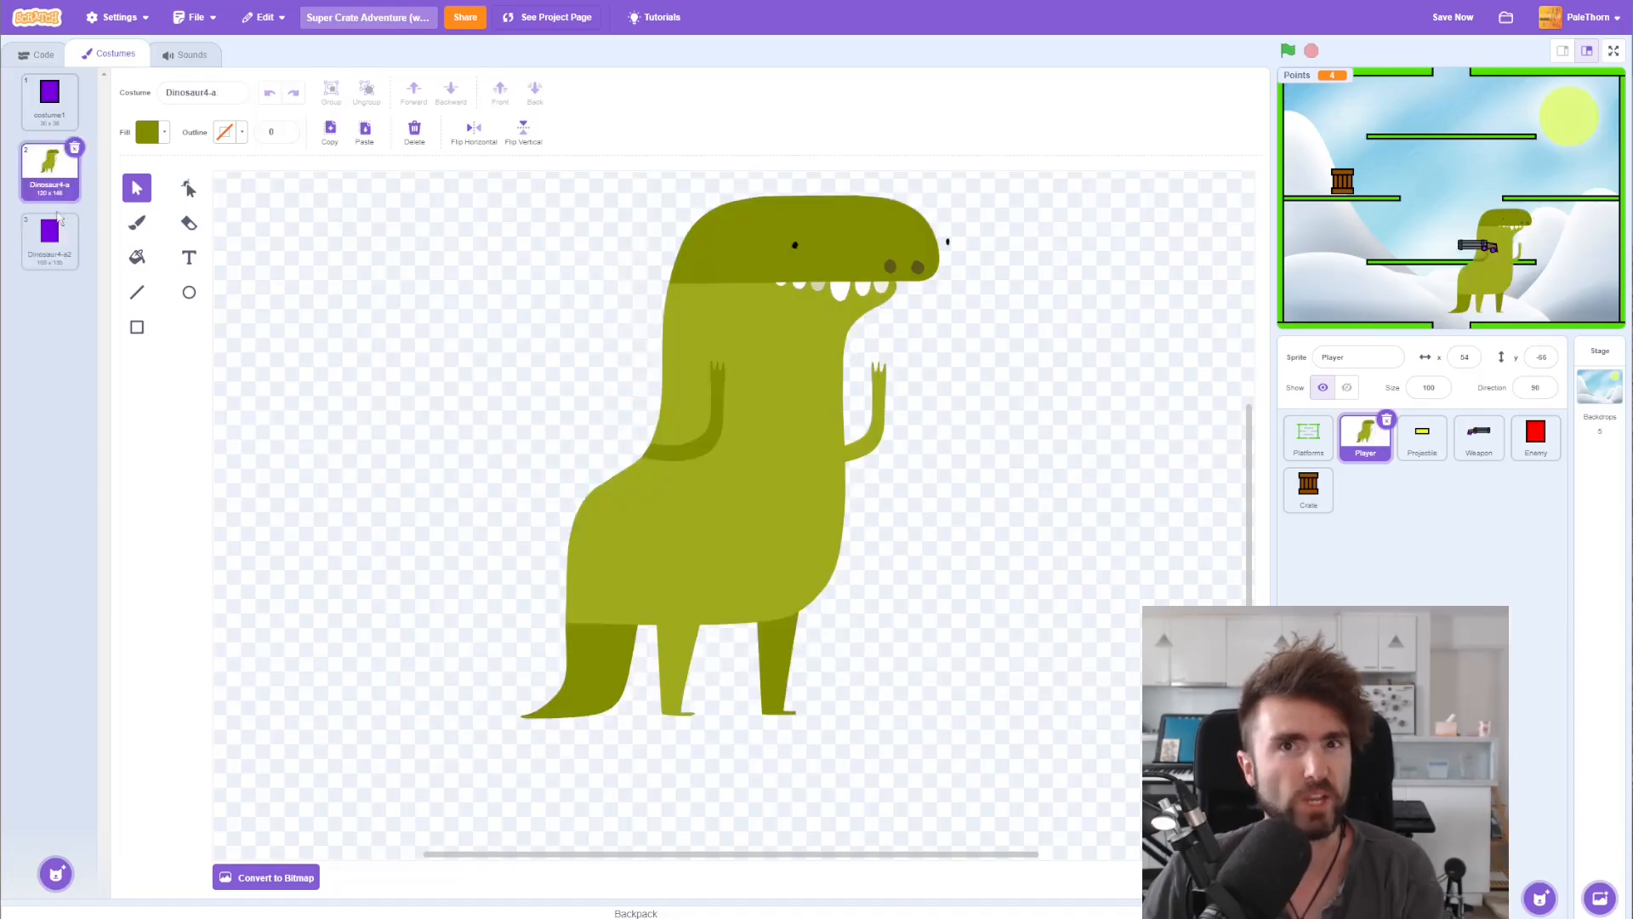
{"action": "left_click", "coordinate": [49, 240]}
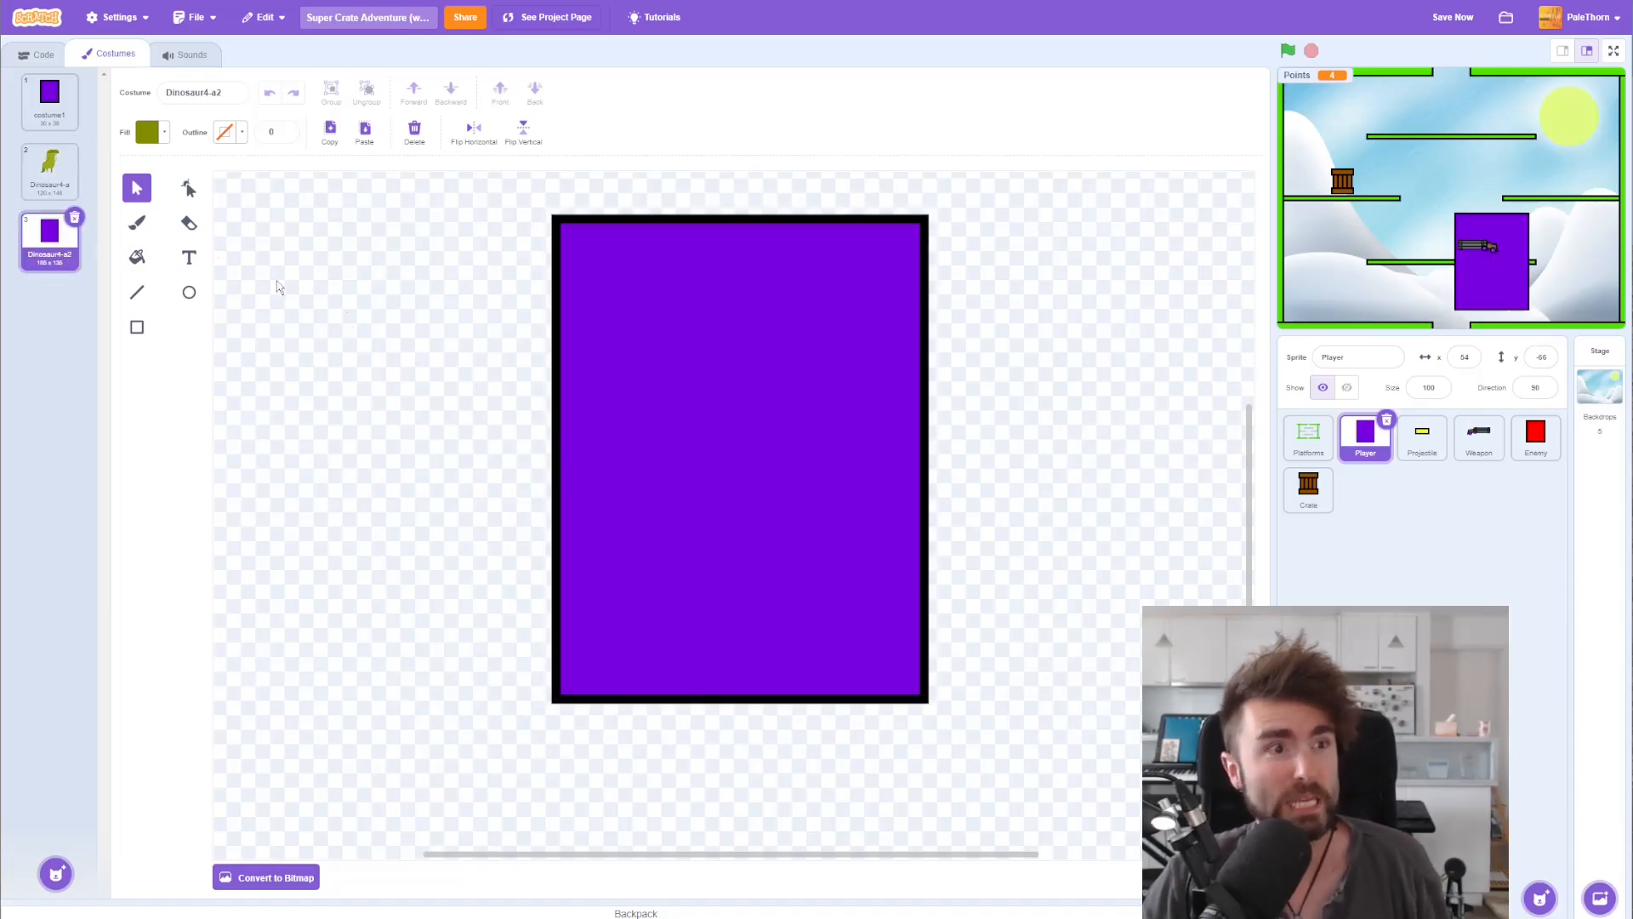
{"action": "left_click", "coordinate": [49, 170]}
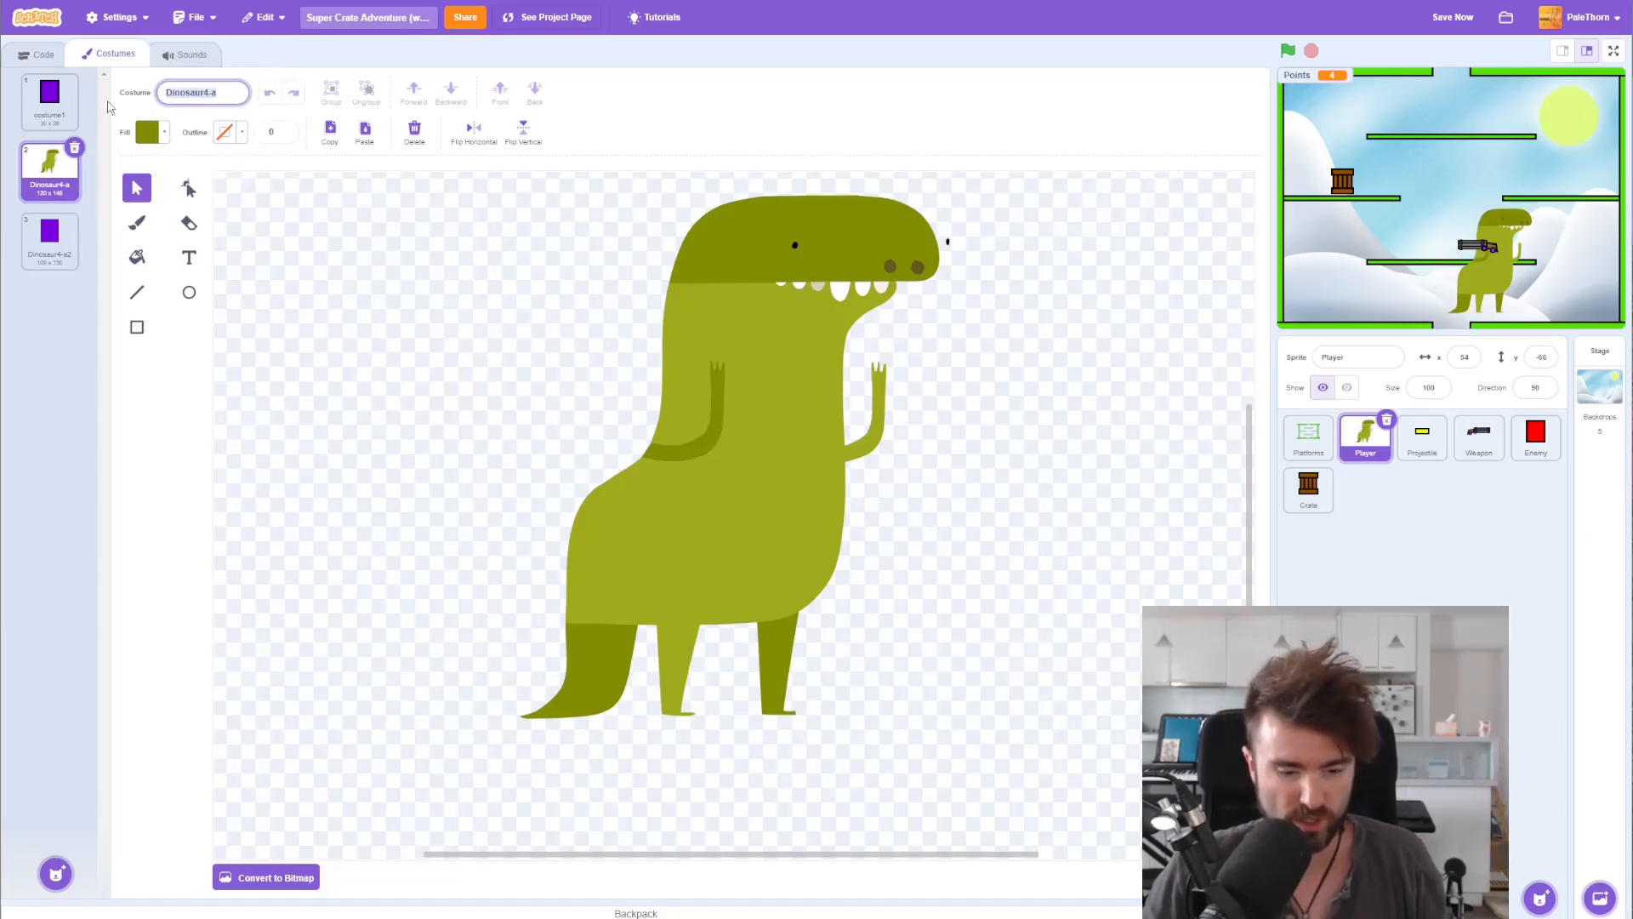
Step: Rename the dinosaur costume T-rex and the rectangle costume hitbox
{"action": "left_click", "coordinate": [202, 92]}
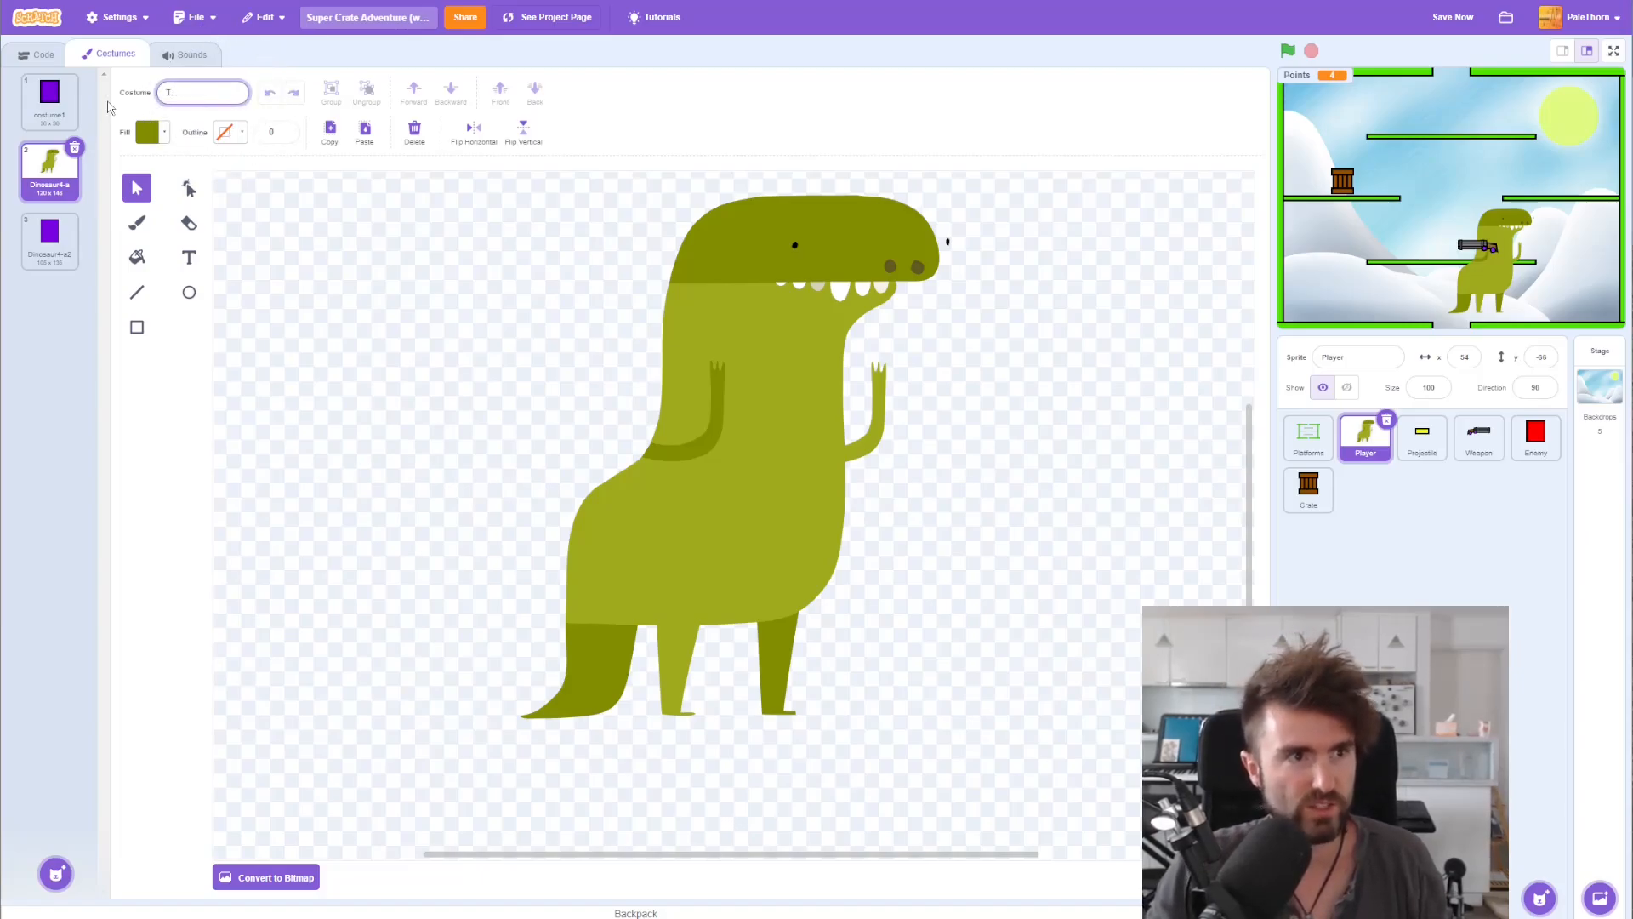
{"action": "left_click", "coordinate": [49, 235]}
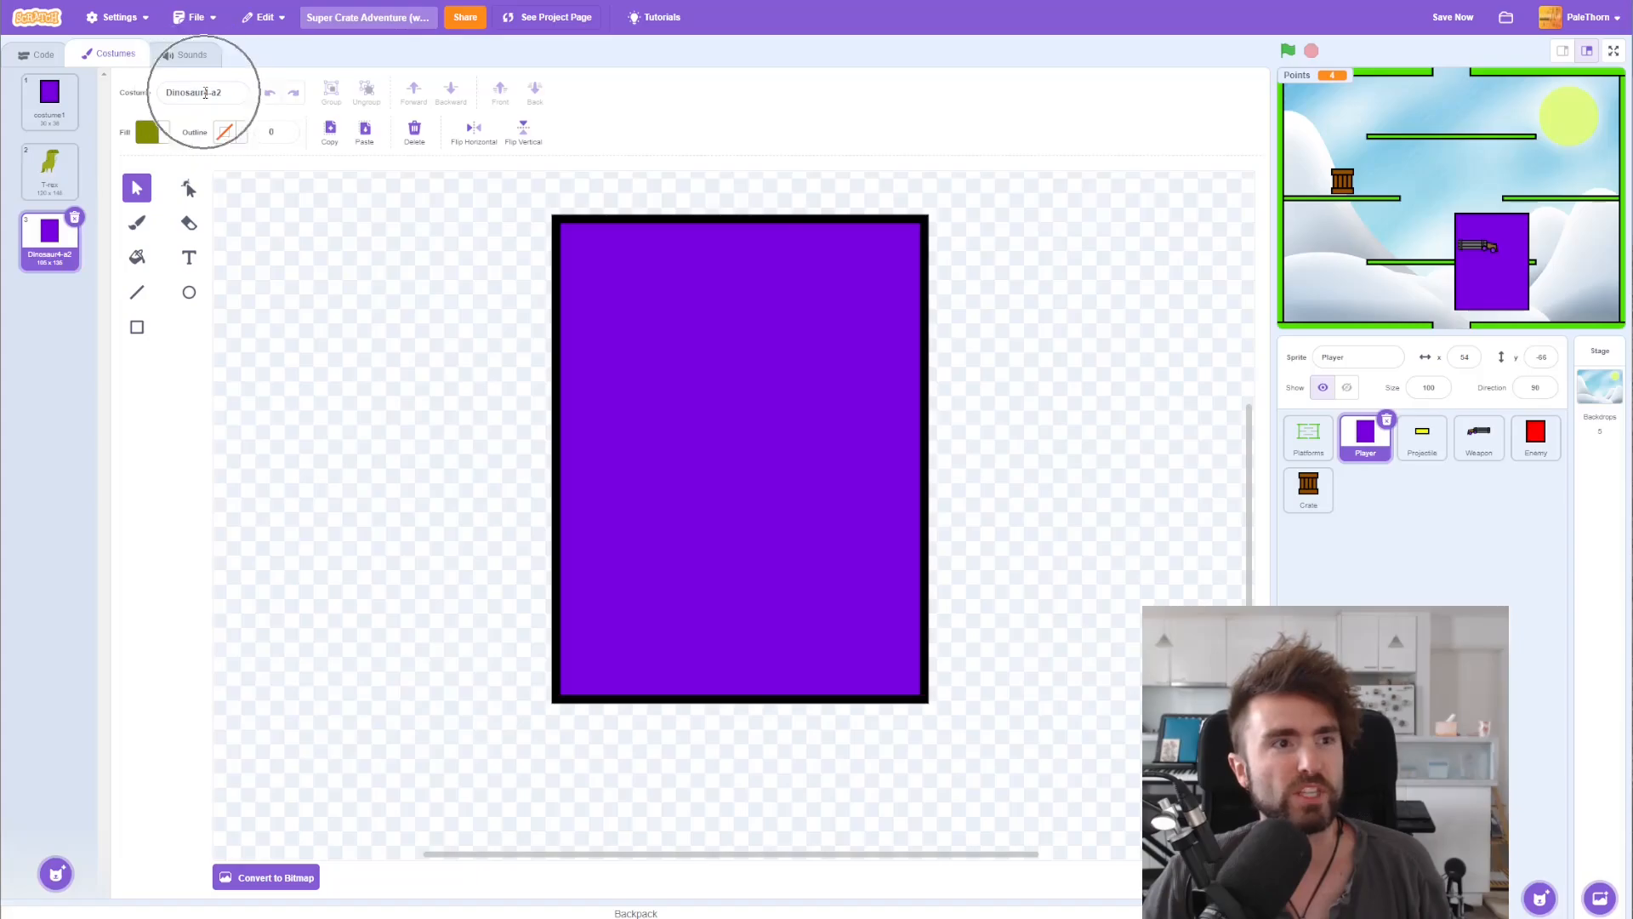
{"action": "type", "text": "hitbox"}
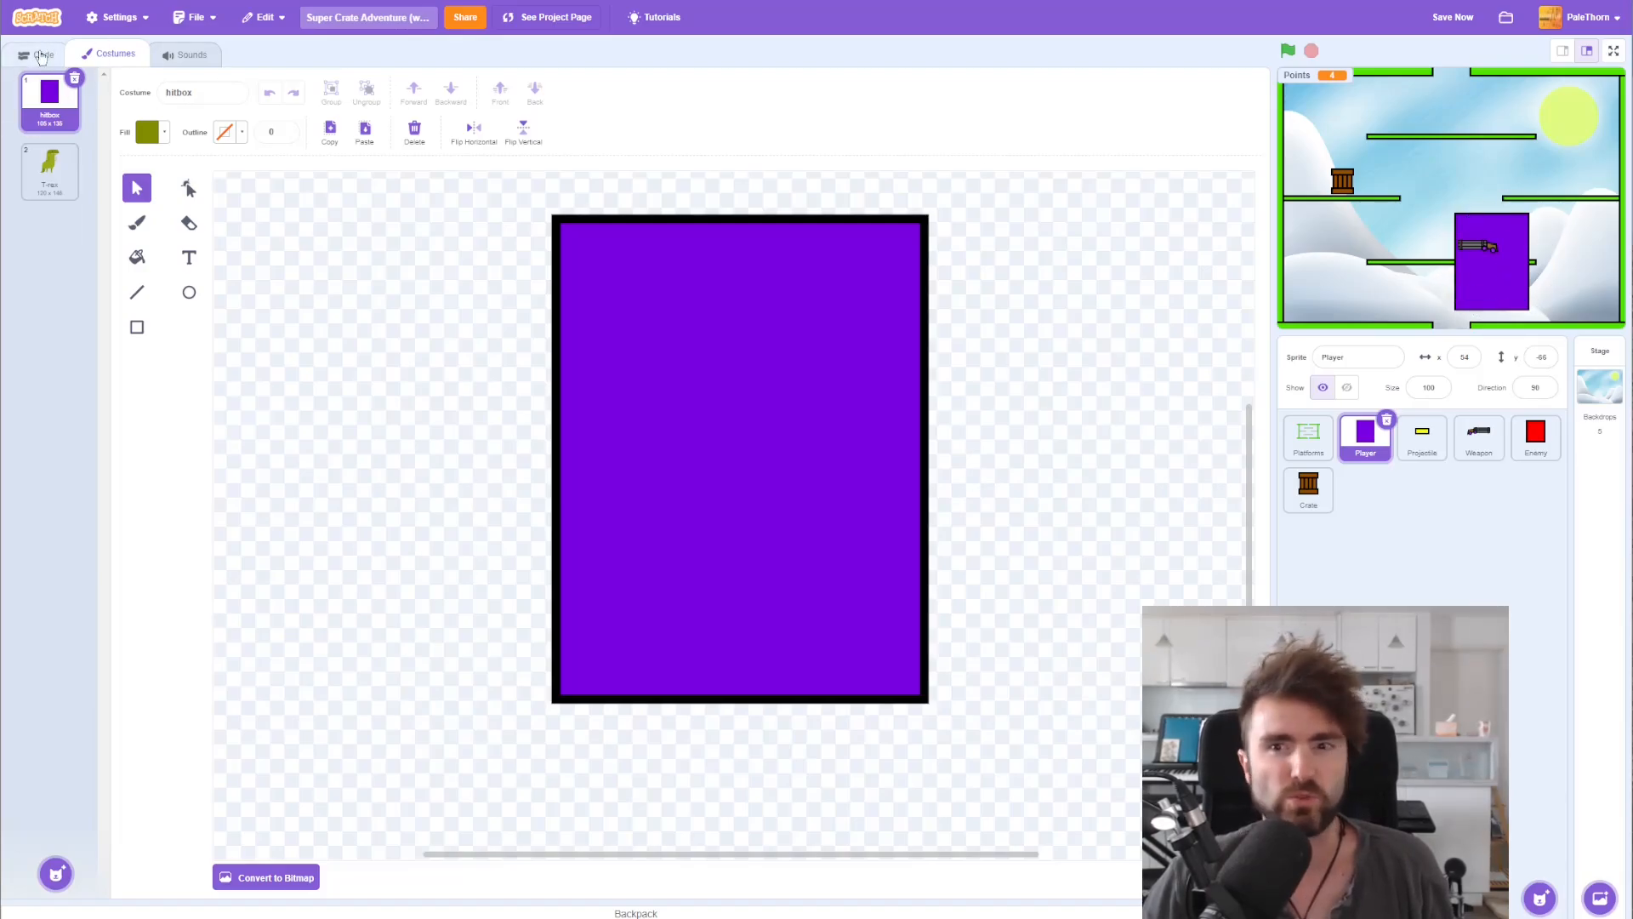
Step: Start the Player's green-flag script with 'set size to 30 %' and run it to confirm
{"action": "left_click", "coordinate": [44, 53]}
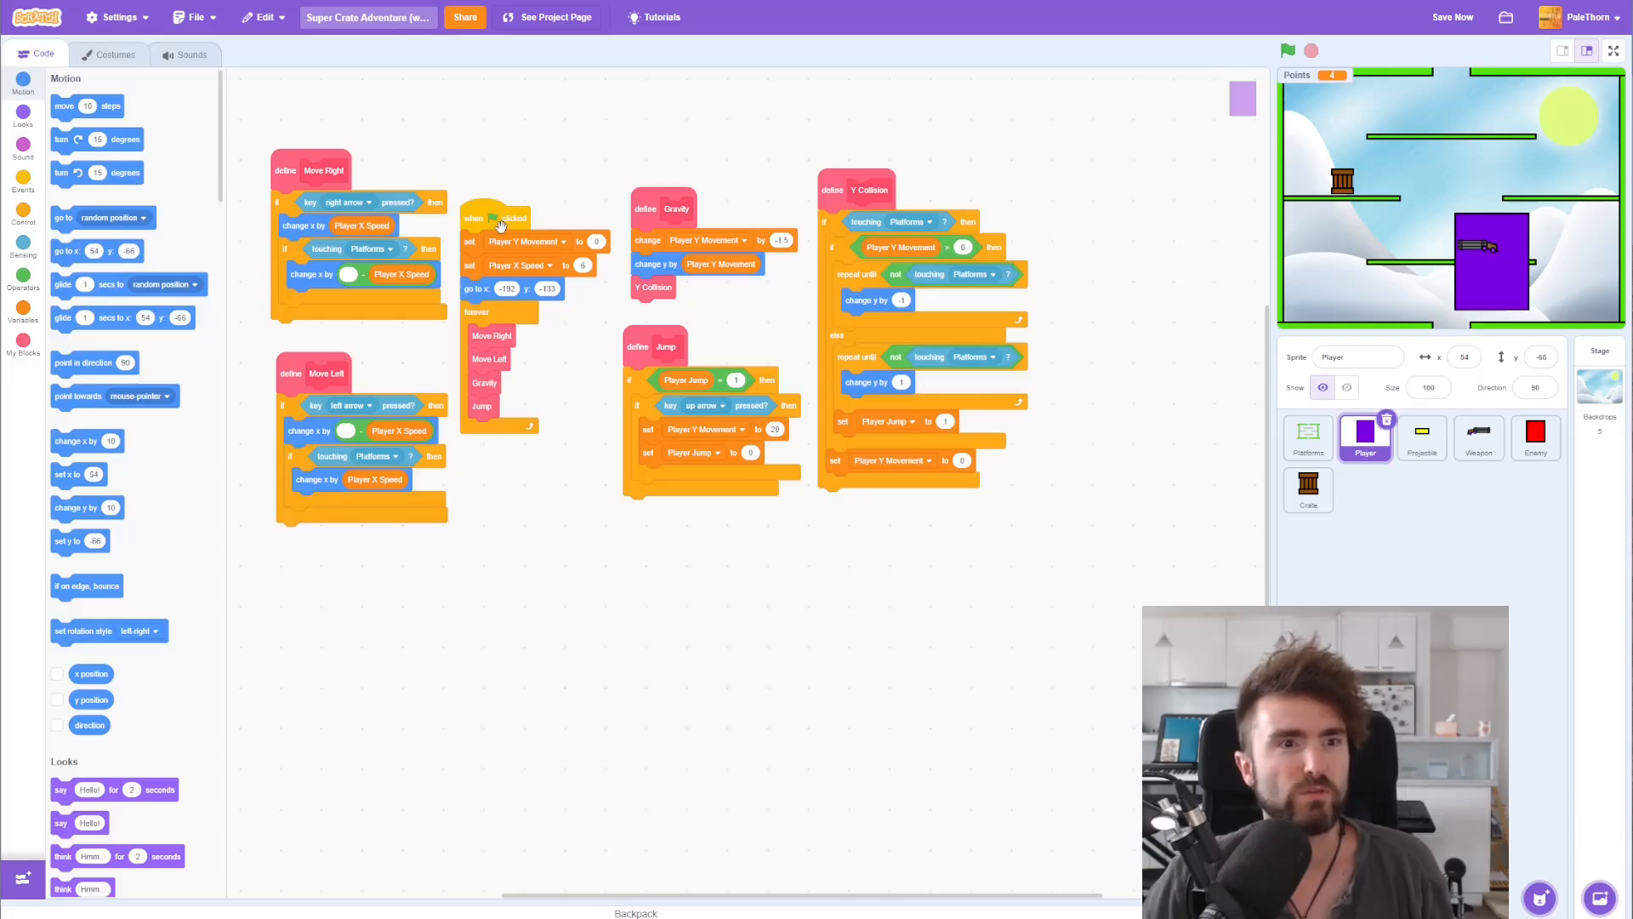
{"action": "left_click_drag", "start_coordinate": [500, 219], "coordinate": [525, 284]}
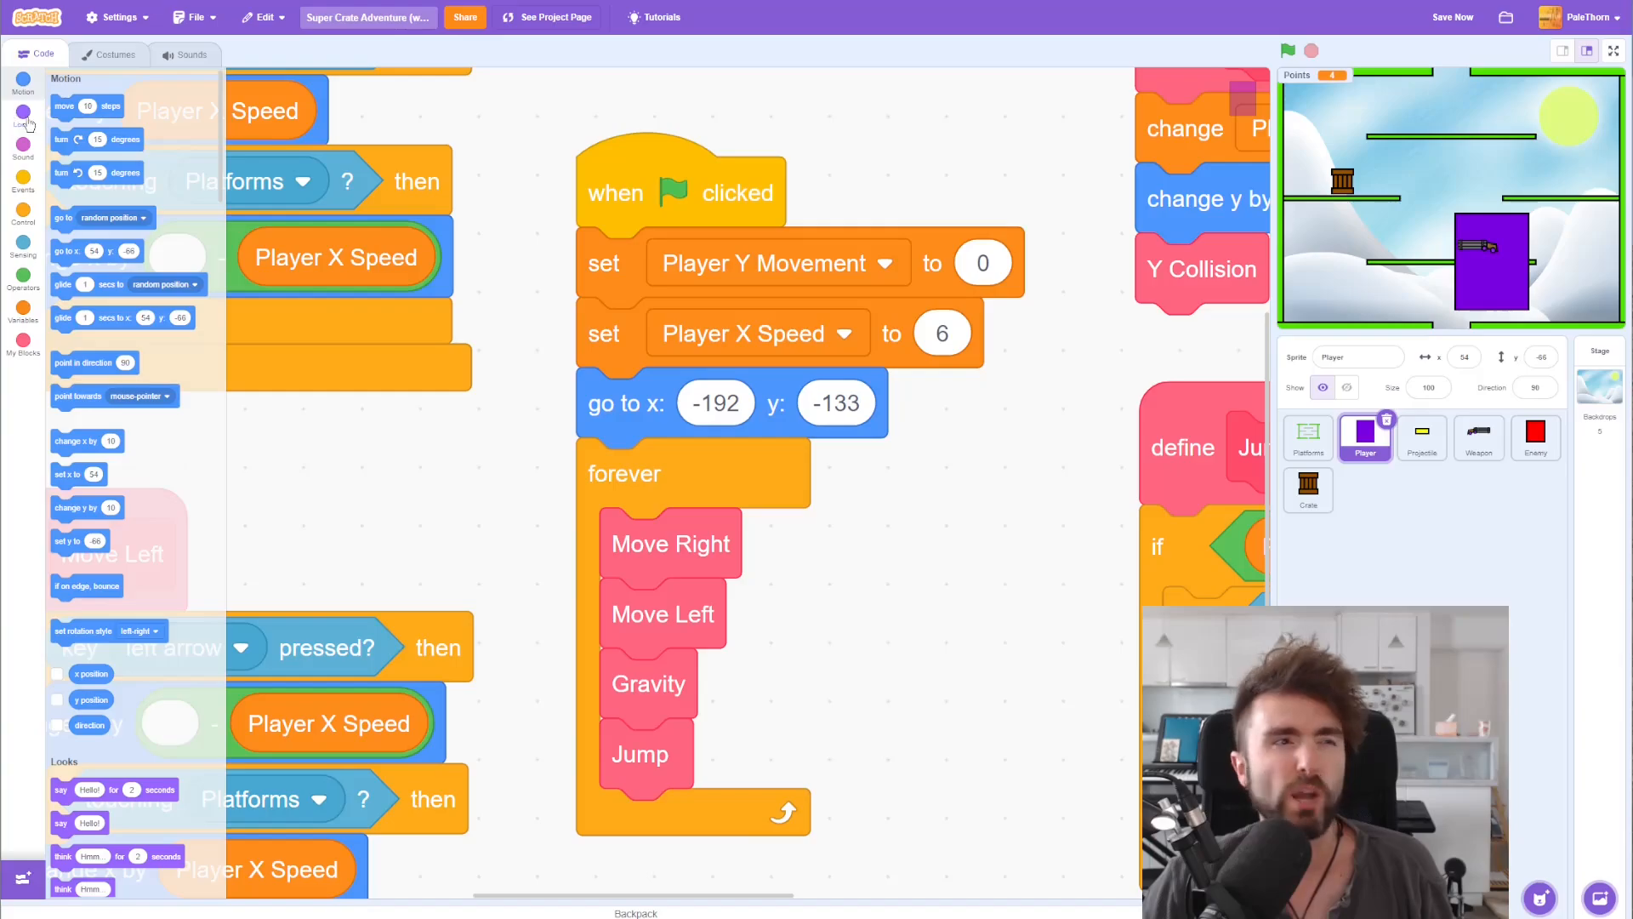
{"action": "left_click", "coordinate": [22, 114]}
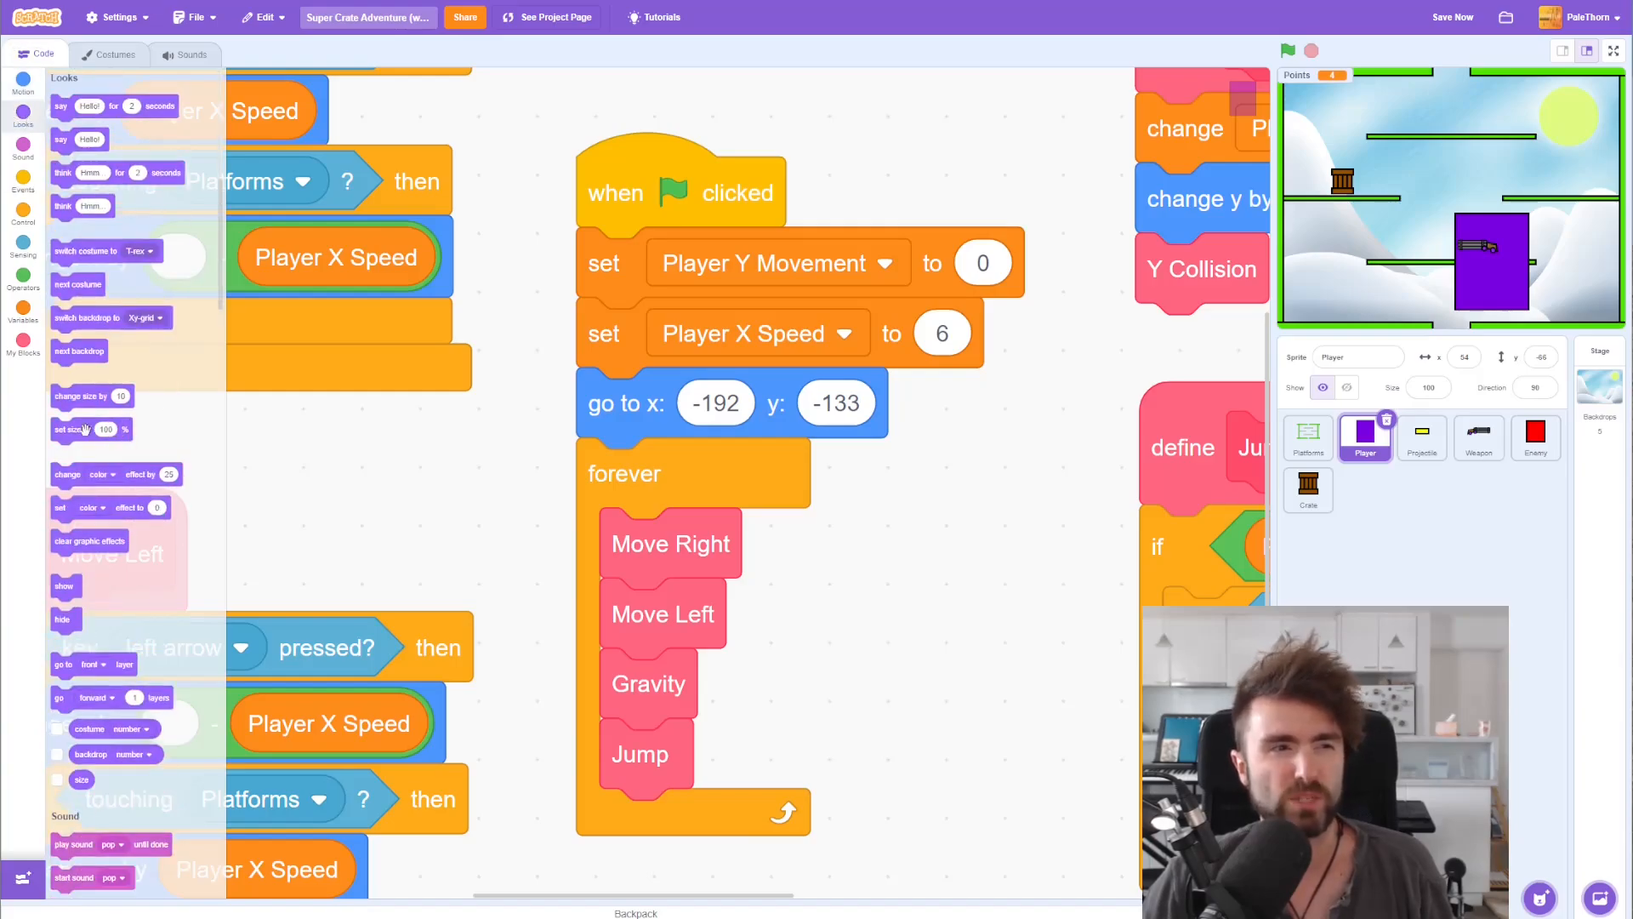
{"action": "left_click_drag", "start_coordinate": [84, 429], "coordinate": [633, 266]}
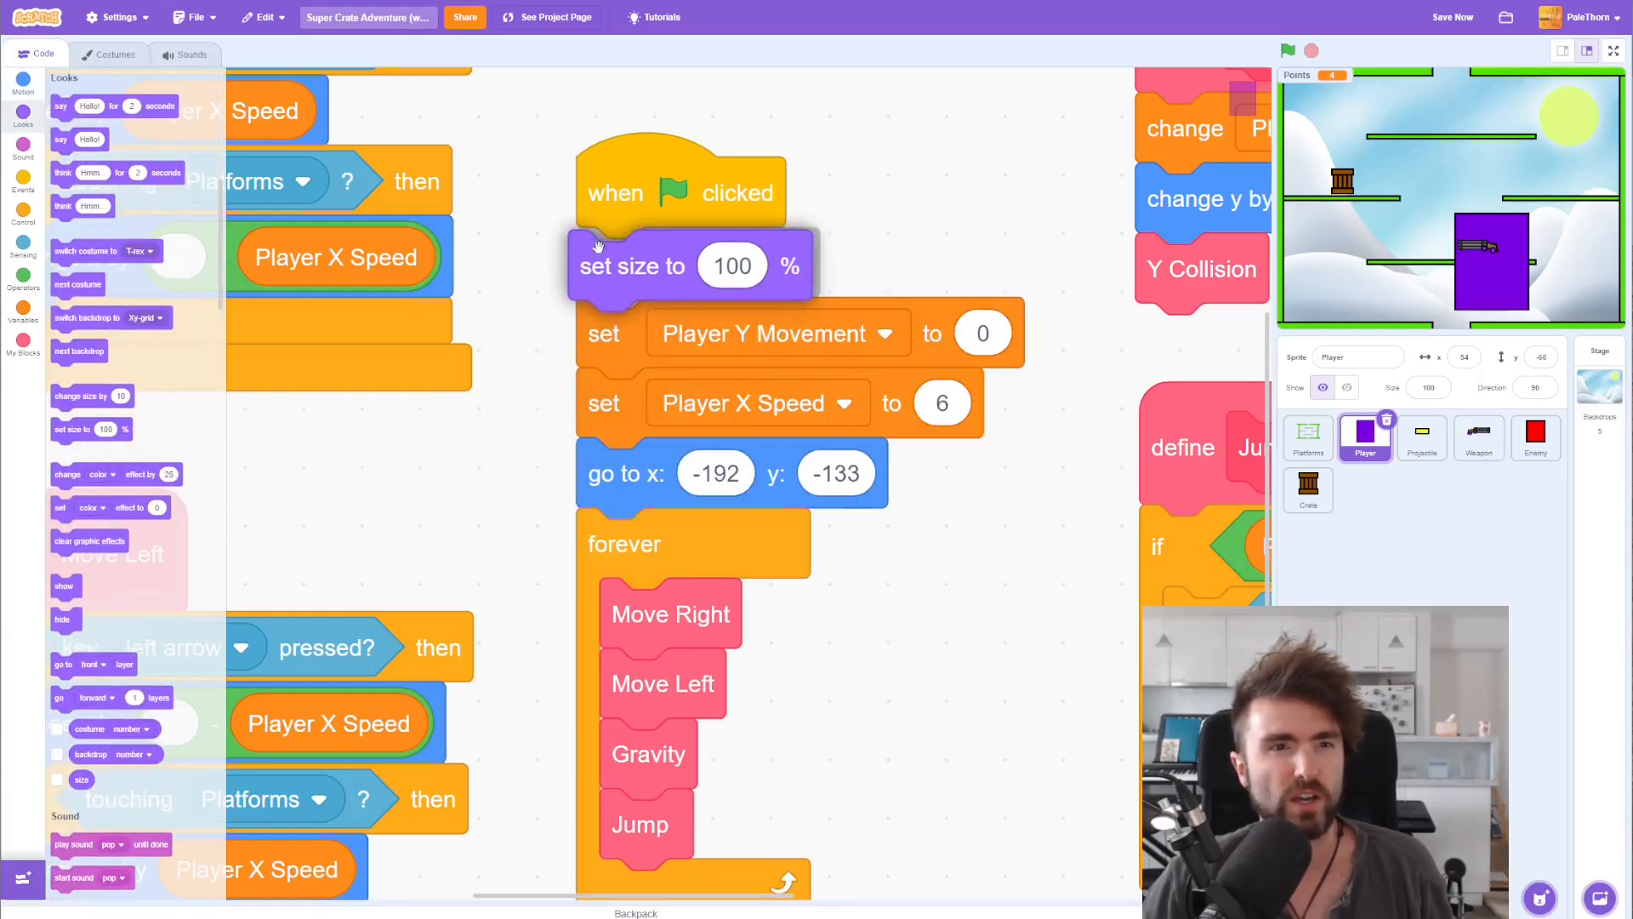
{"action": "type", "text": "30"}
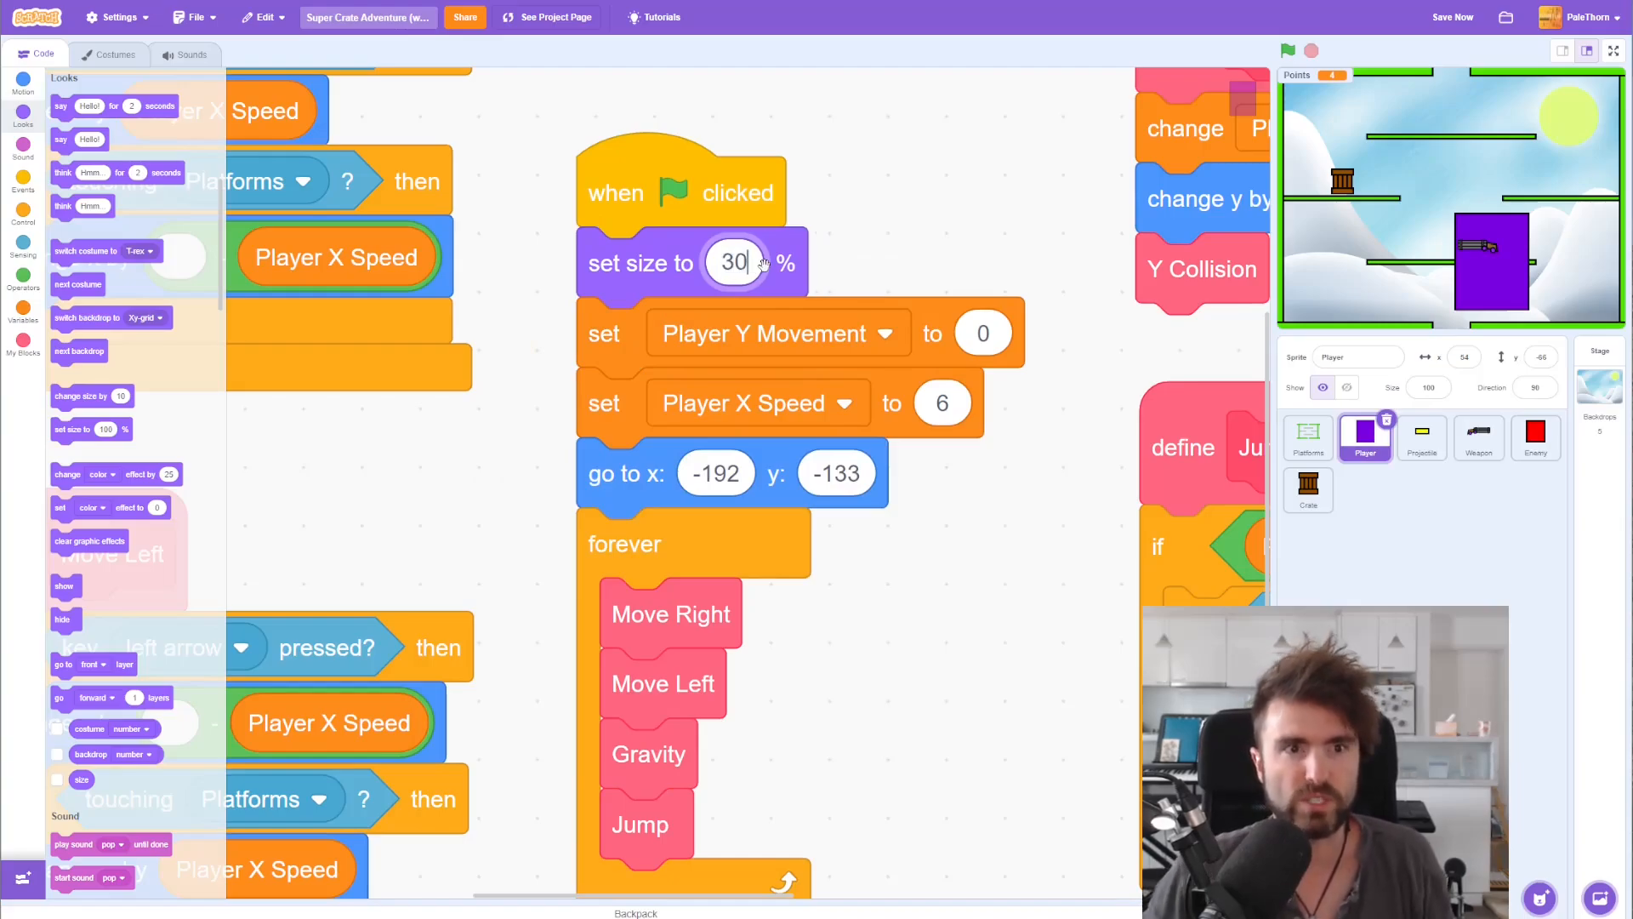
{"action": "left_click", "coordinate": [1288, 50]}
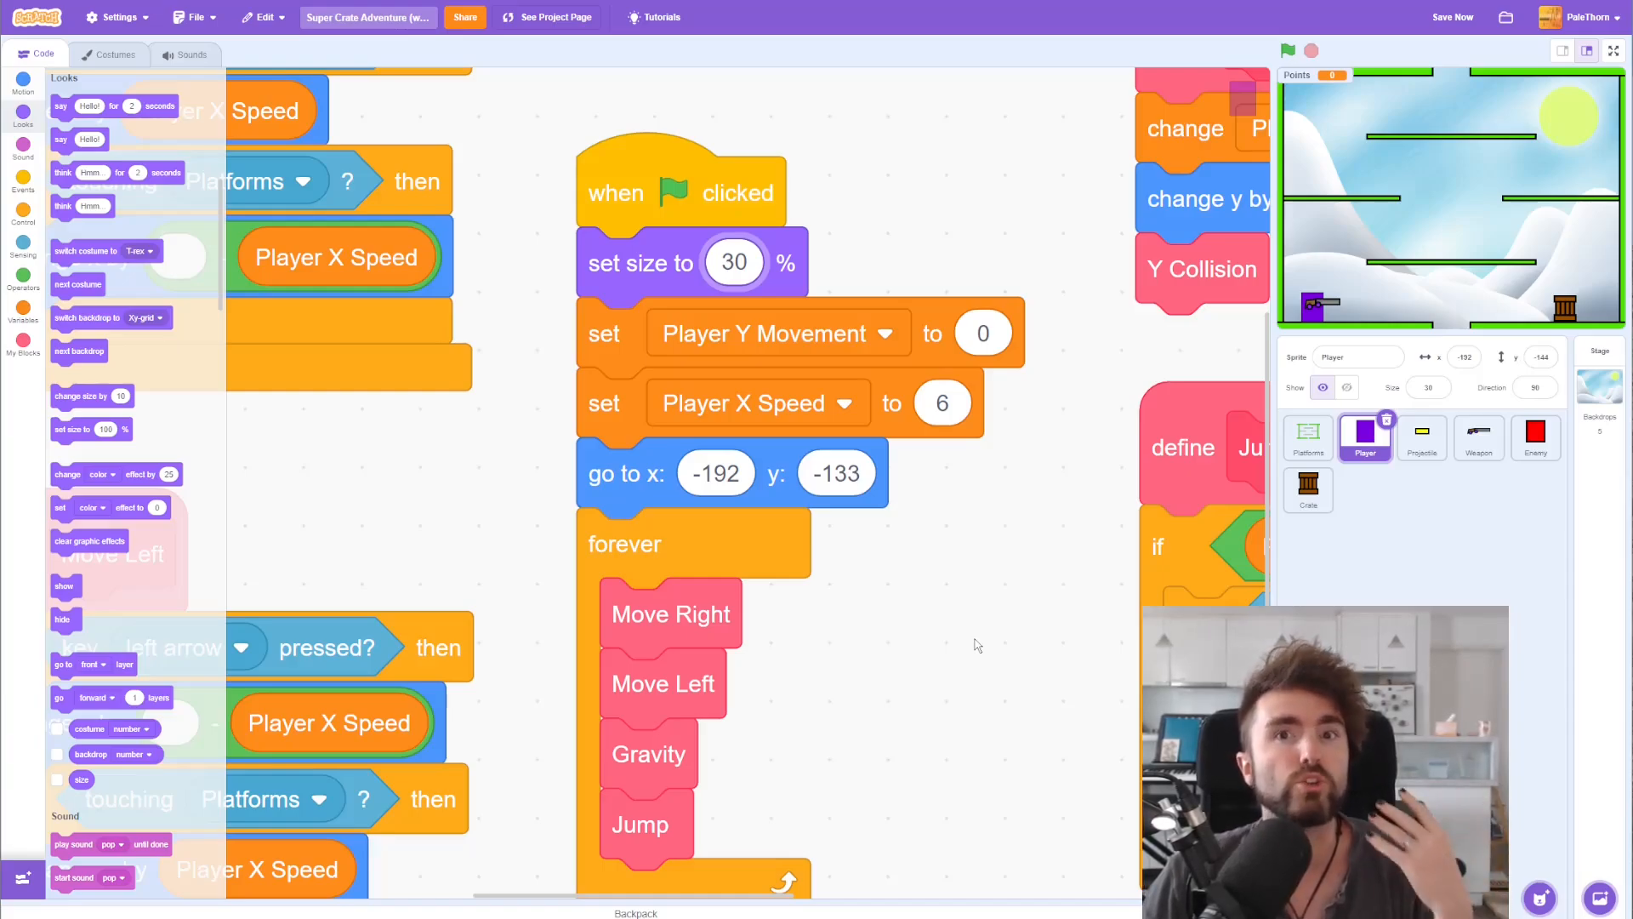
{"action": "mouse_move", "coordinate": [652, 558]}
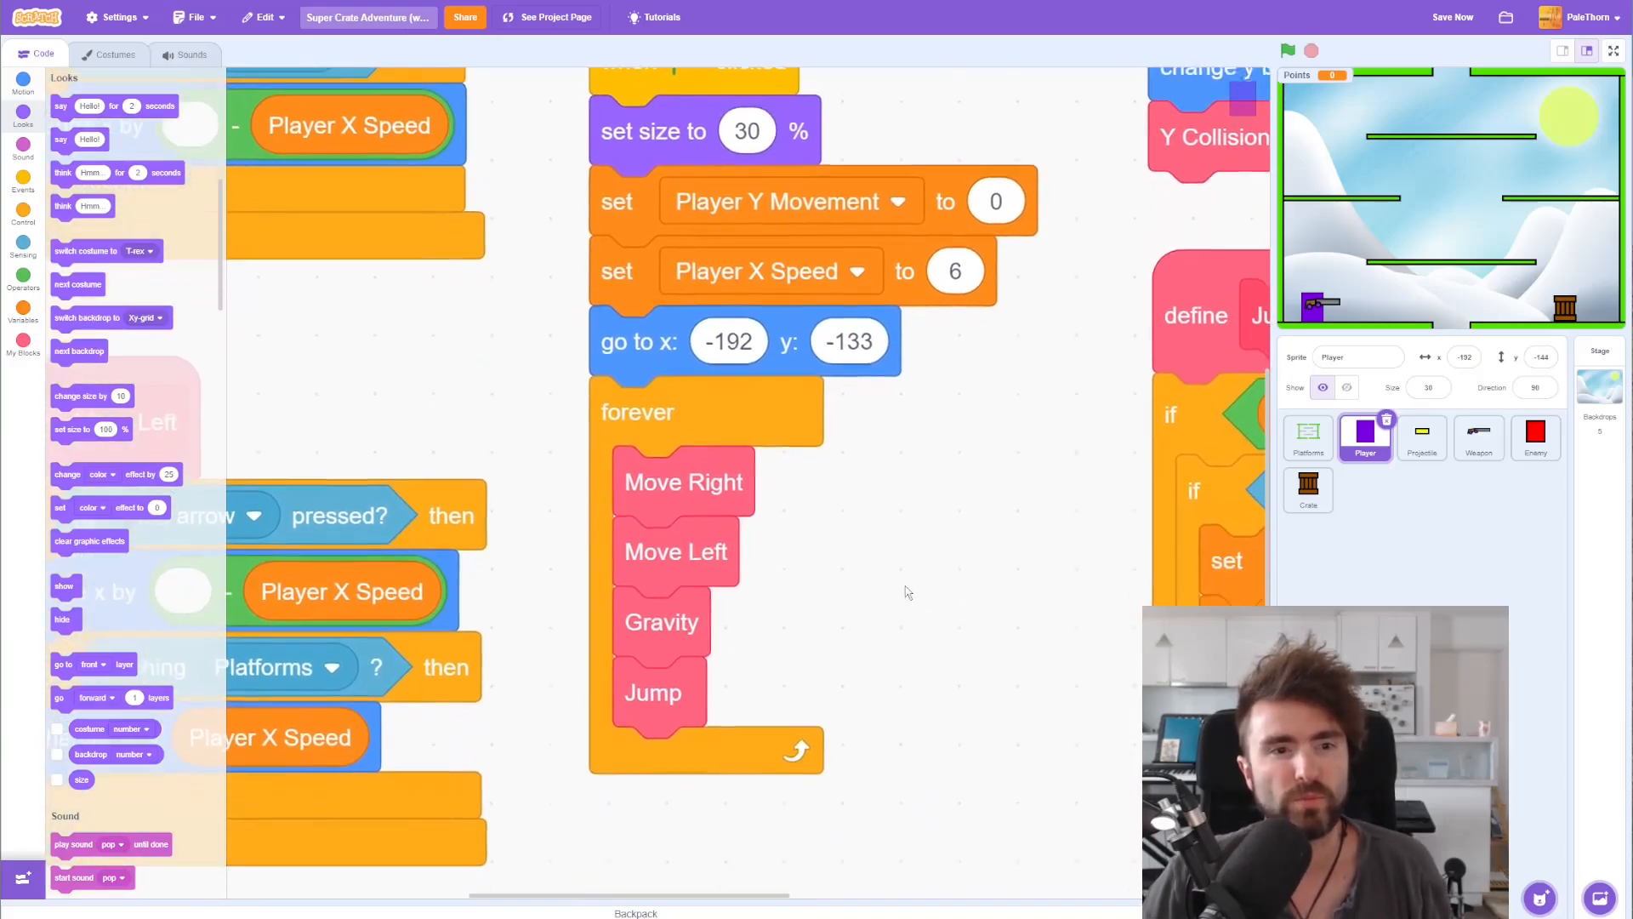
Step: Add 'switch costume to T-rex' at the end of the Player's forever loop
{"action": "scroll", "scroll_direction": "down", "scroll_amount": 3}
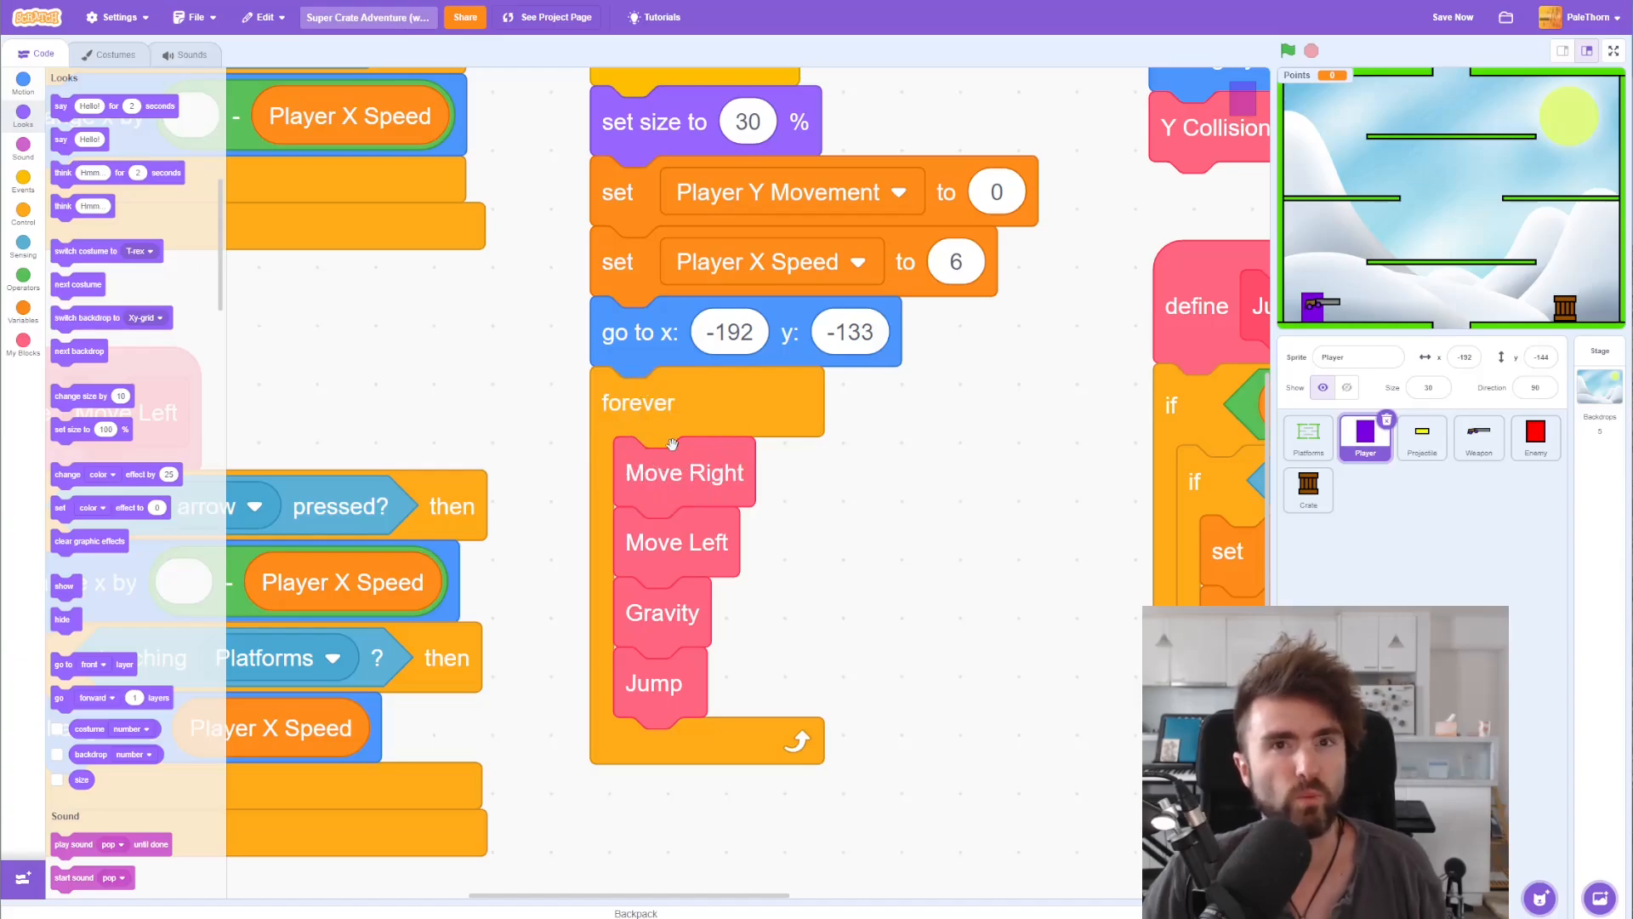
{"action": "mouse_move", "coordinate": [673, 541]}
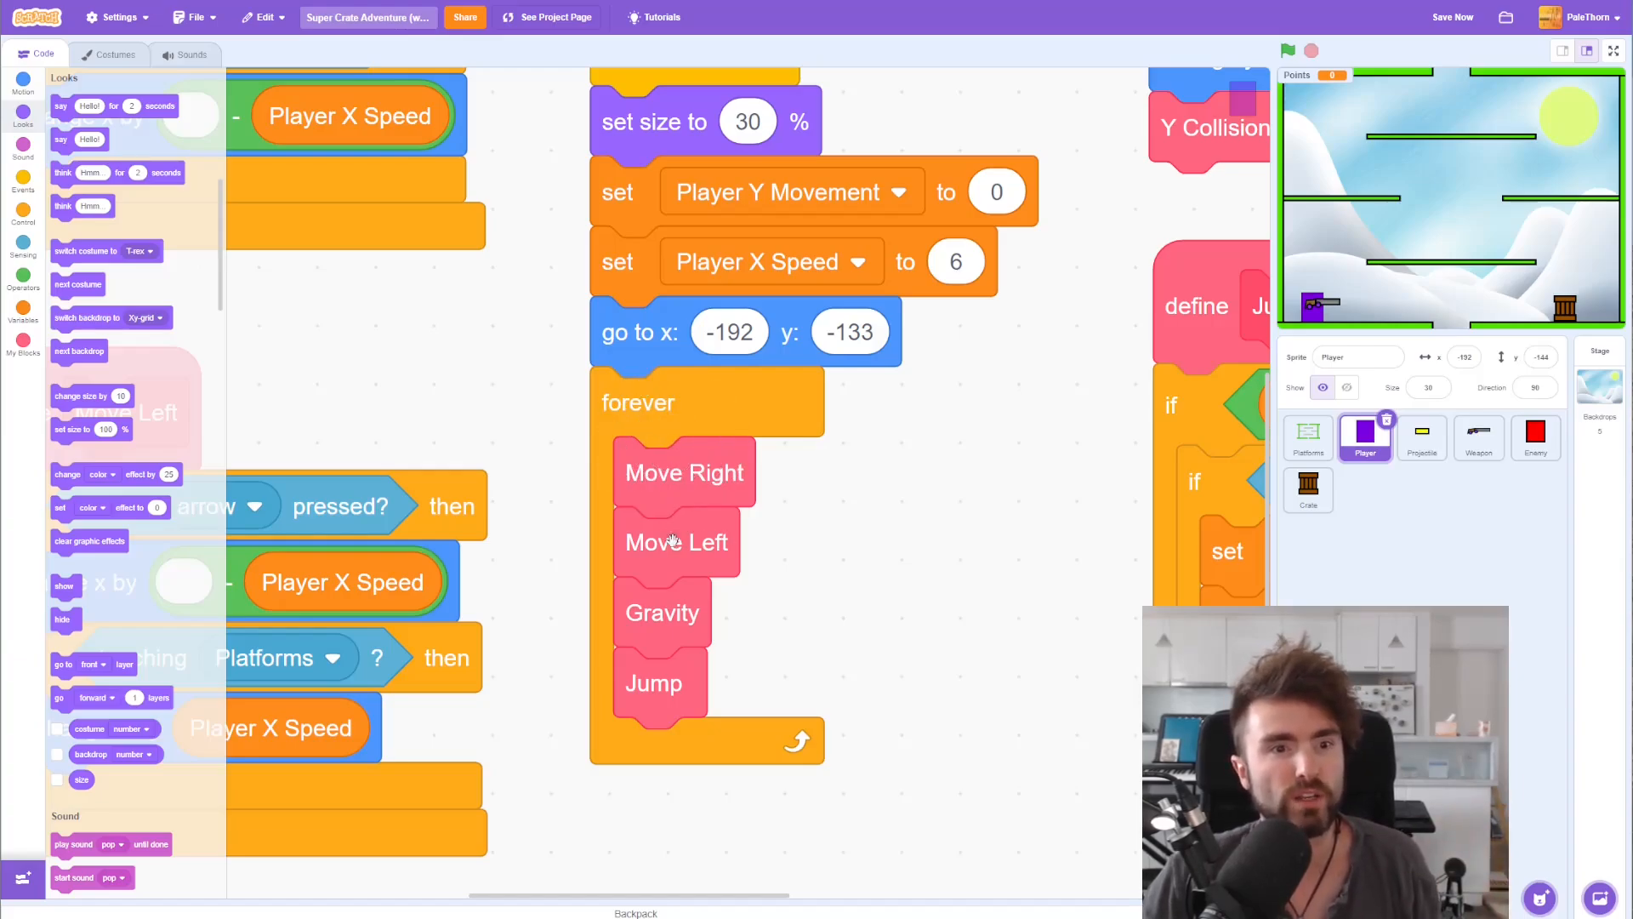
{"action": "mouse_move", "coordinate": [670, 736]}
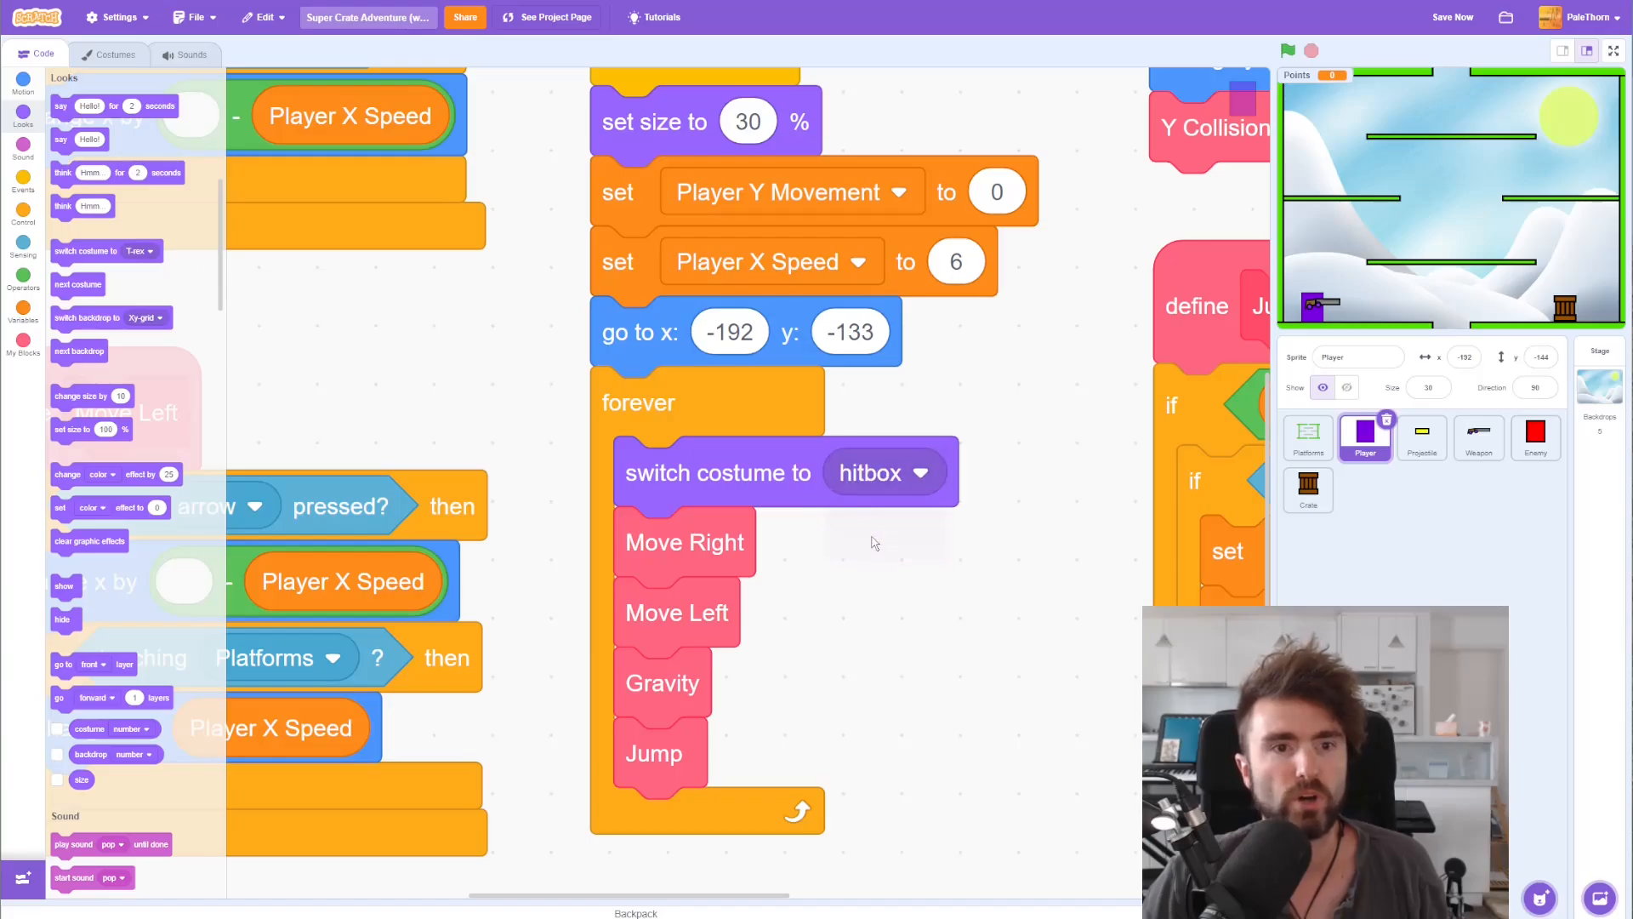
{"action": "mouse_move", "coordinate": [735, 449]}
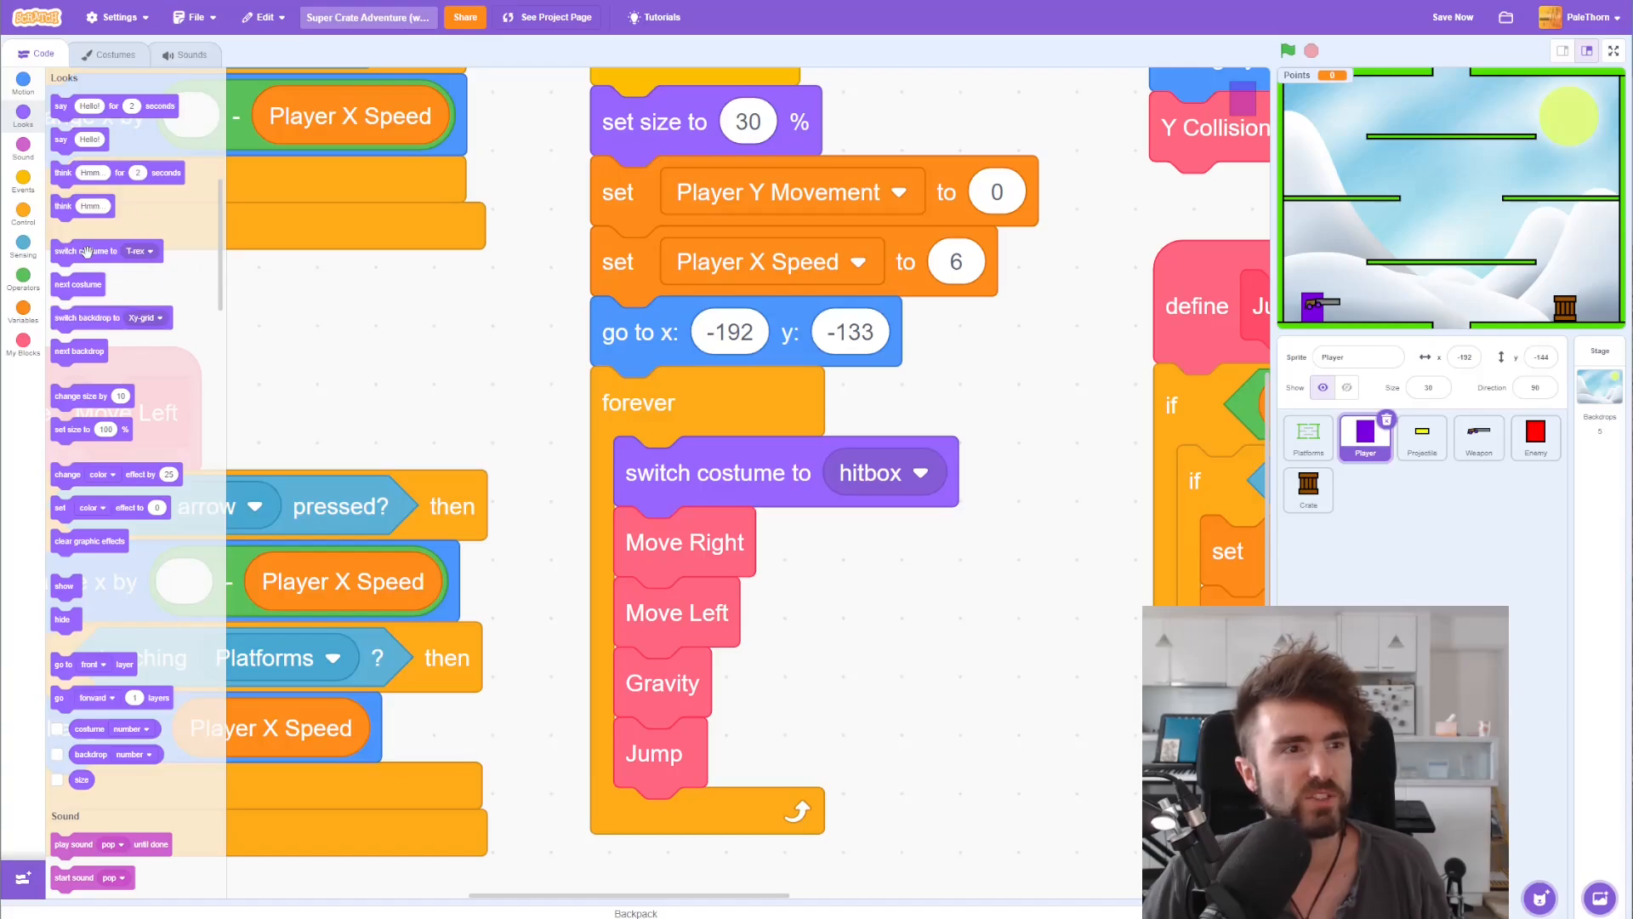
{"action": "left_click_drag", "start_coordinate": [83, 250], "coordinate": [716, 823]}
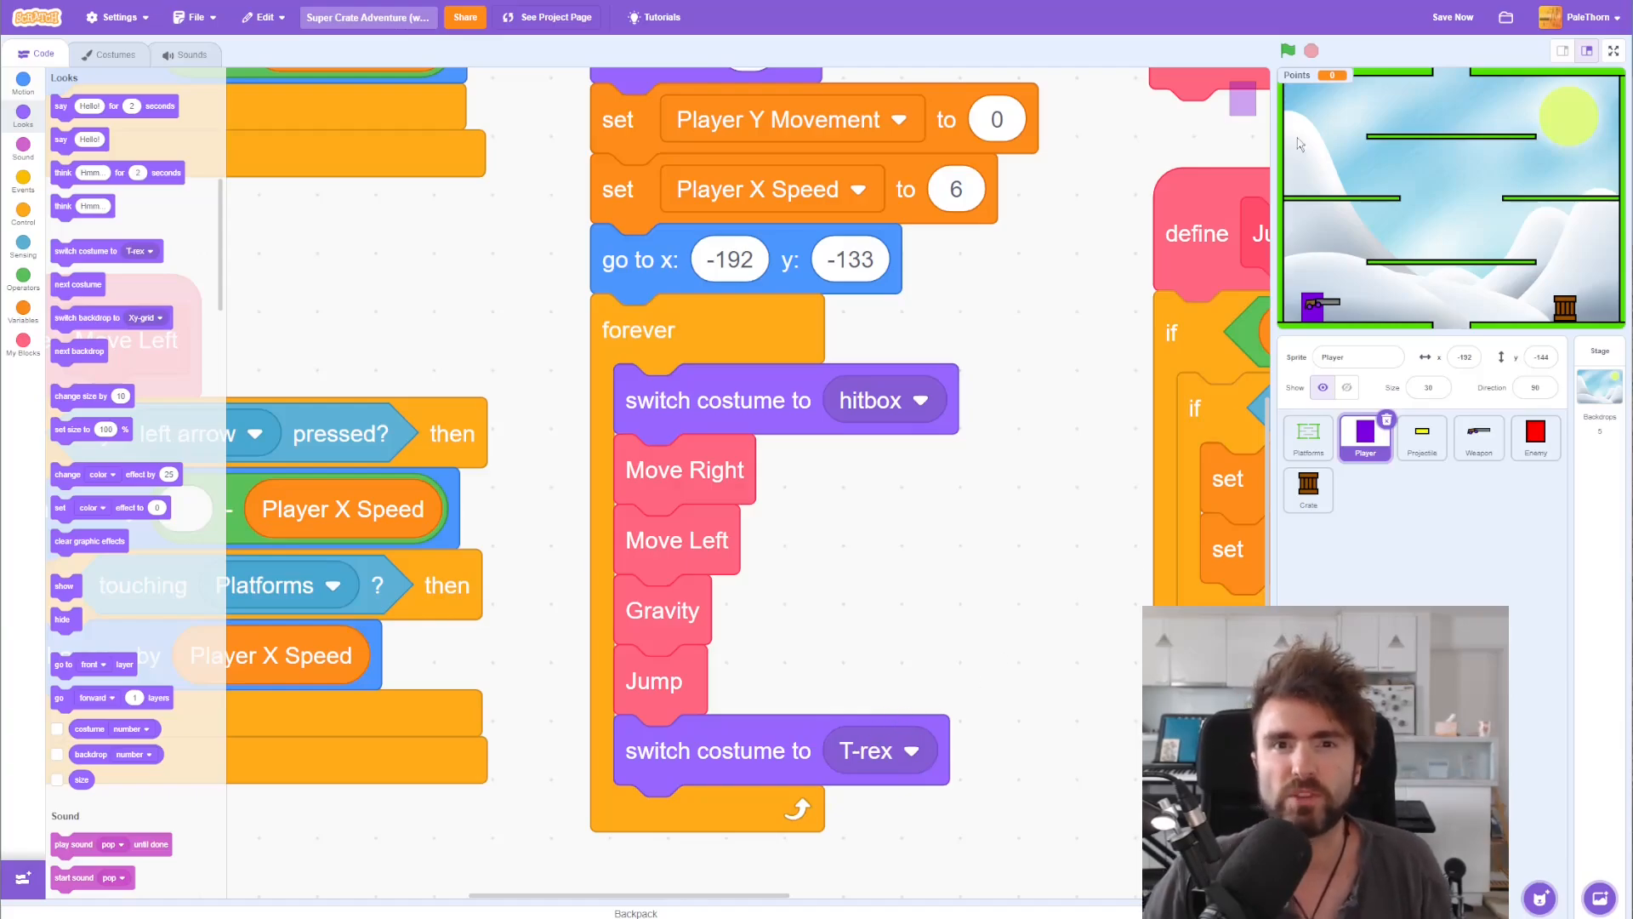
Step: Run a quick test of the game from the editor and stop it
{"action": "left_click", "coordinate": [1288, 49]}
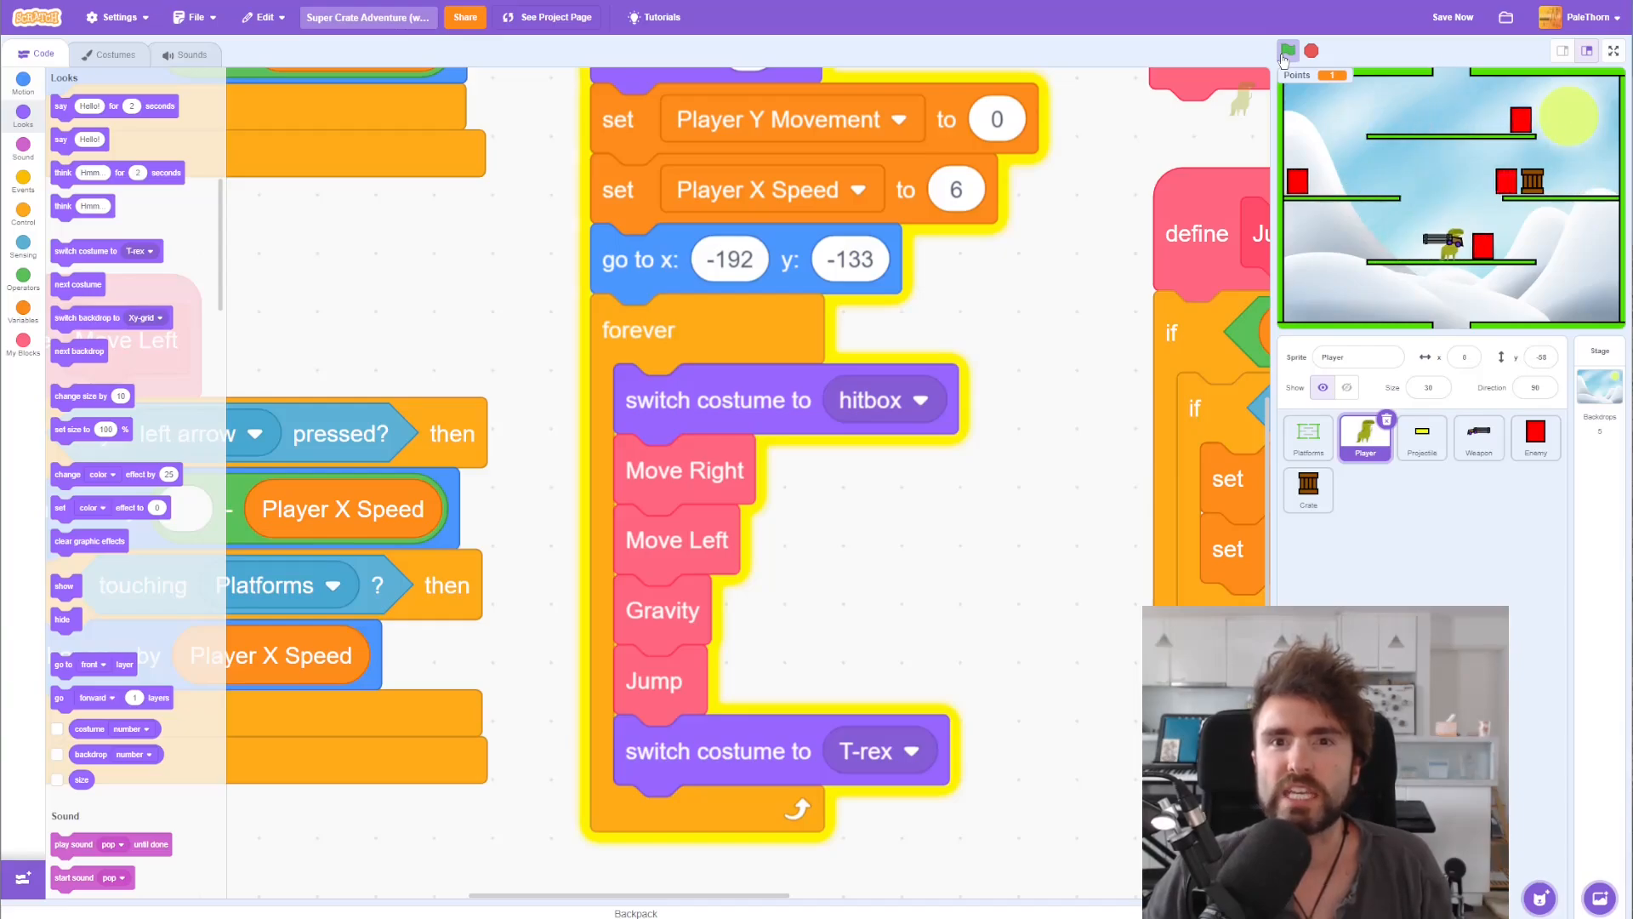
{"action": "left_click", "coordinate": [1288, 49]}
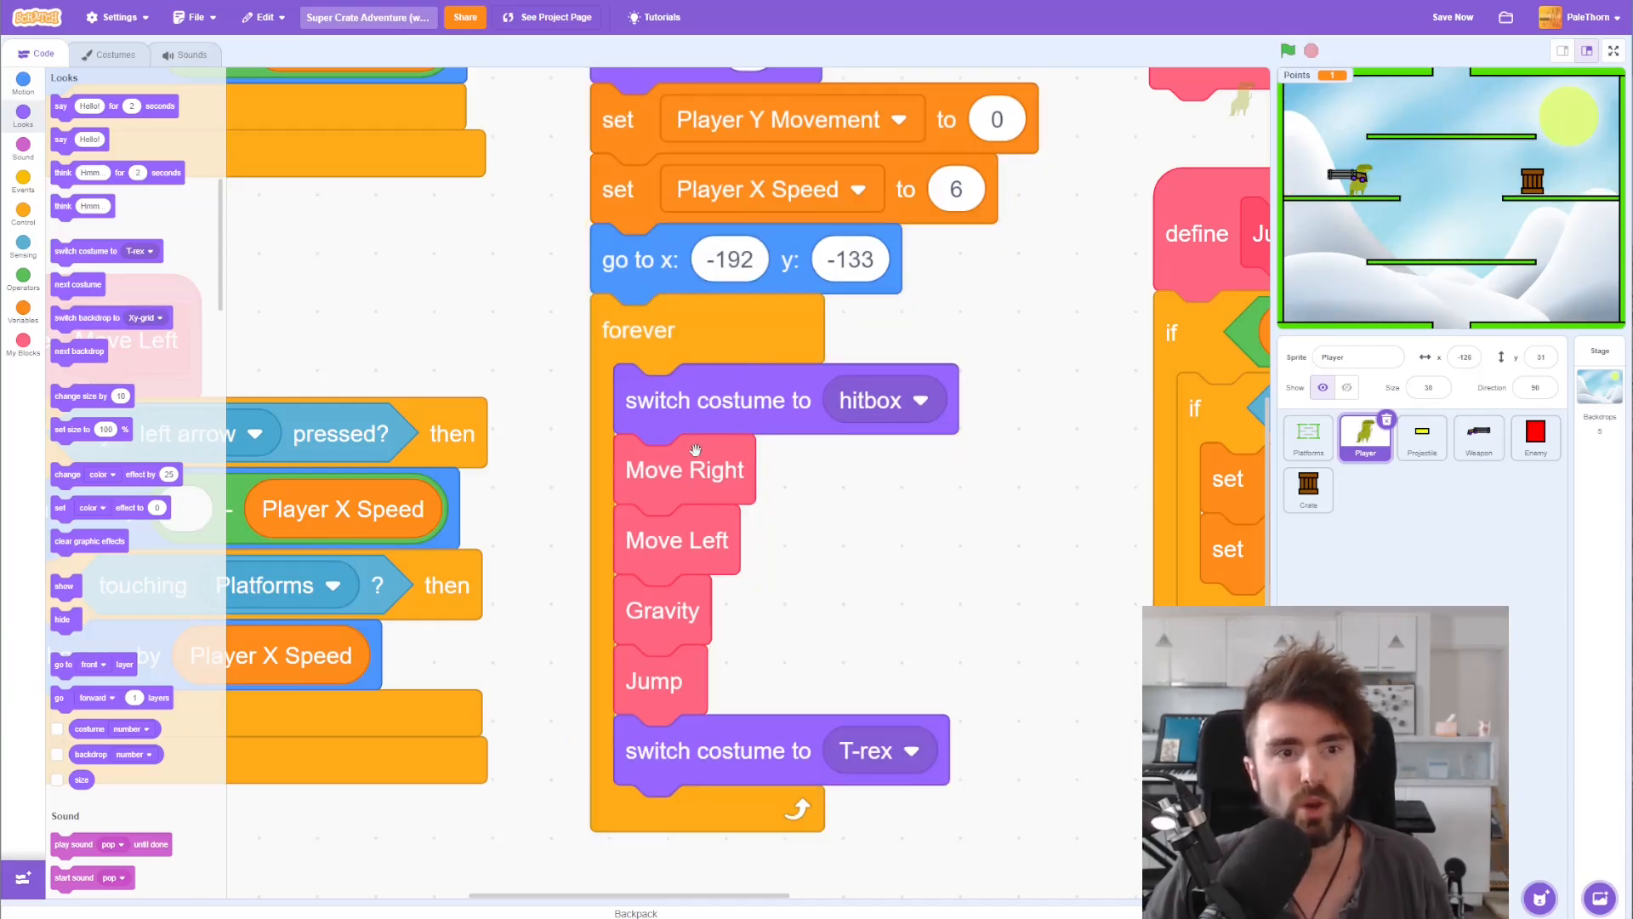
{"action": "left_click", "coordinate": [732, 775]}
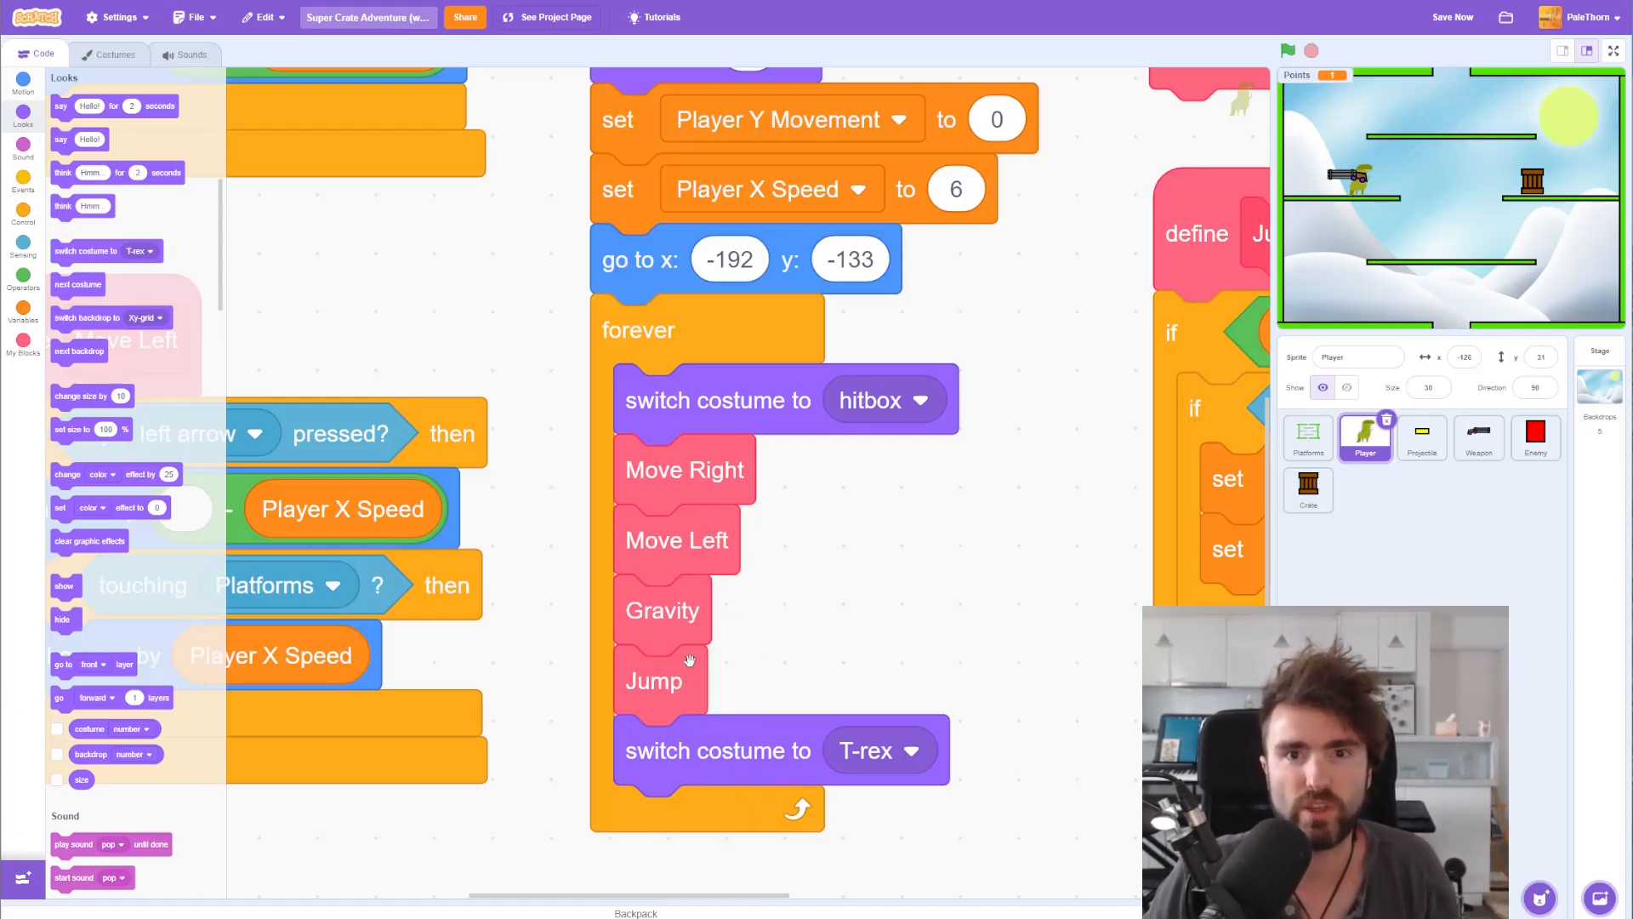
{"action": "mouse_move", "coordinate": [667, 568]}
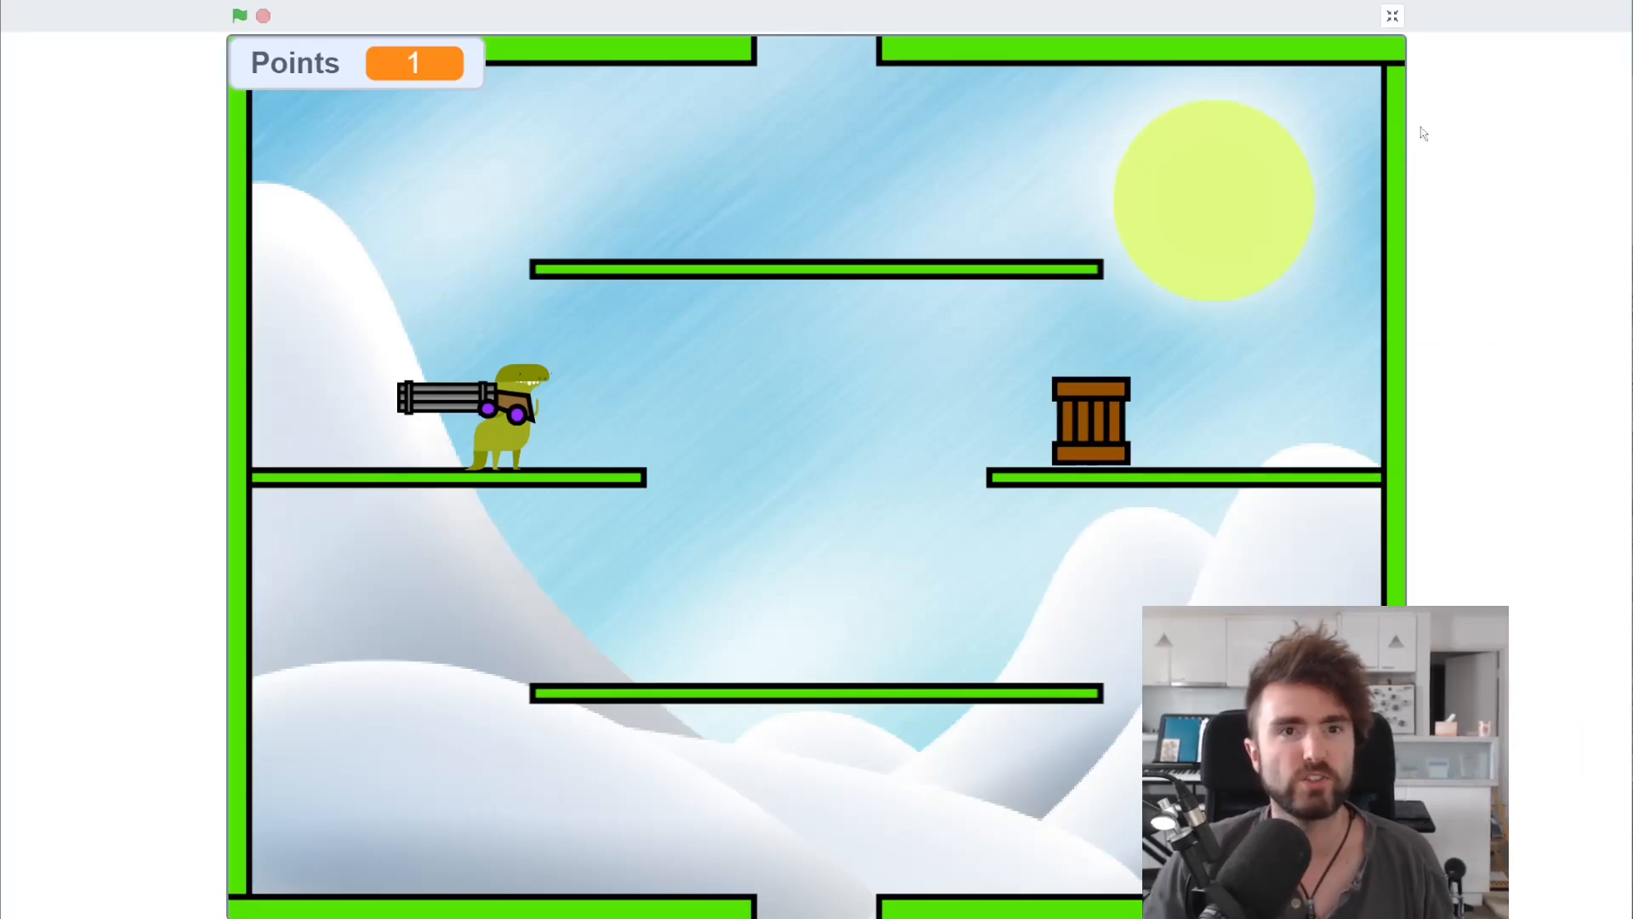
Step: Play-test the game in full-screen stage mode, then leave full screen
{"action": "left_click", "coordinate": [239, 15]}
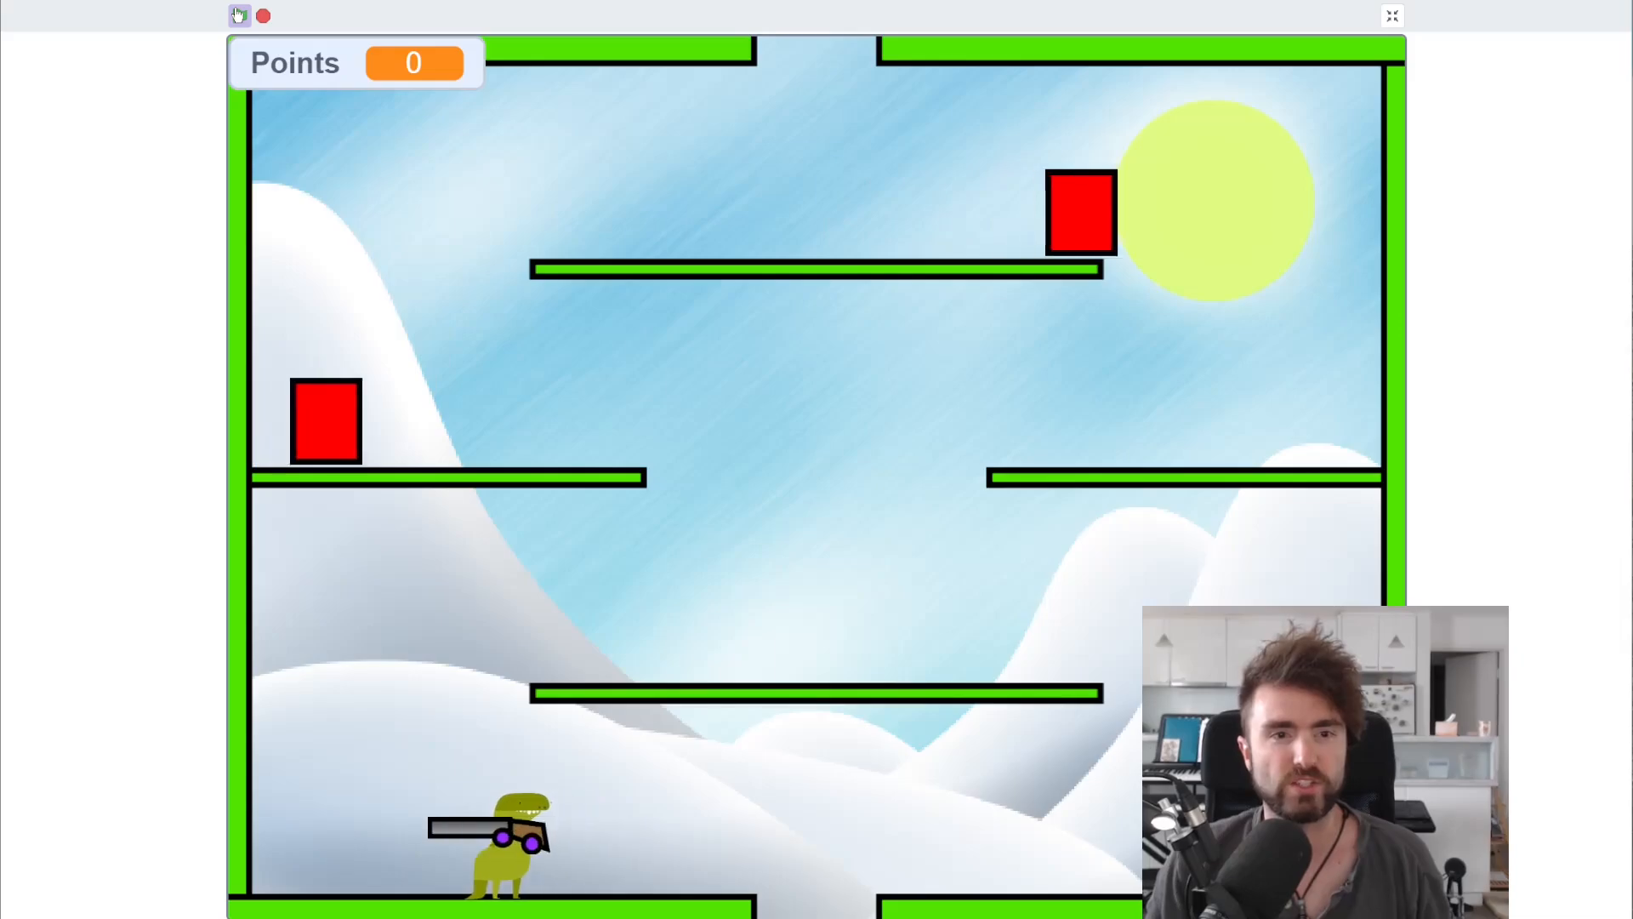
{"action": "left_click", "coordinate": [239, 15]}
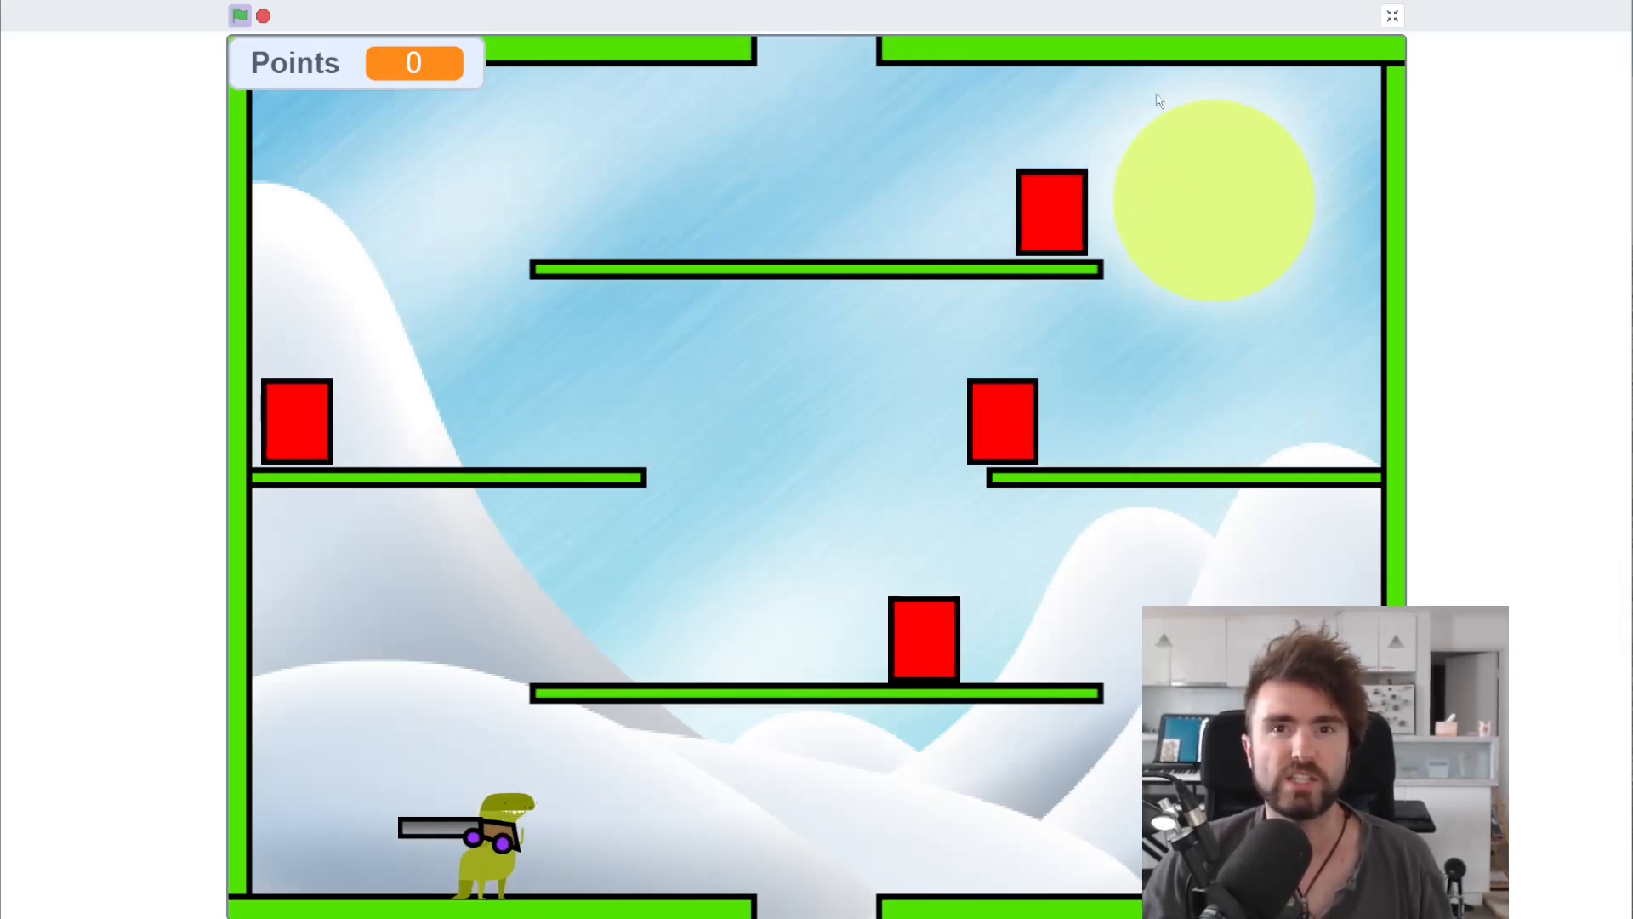
{"action": "left_click", "coordinate": [1393, 16]}
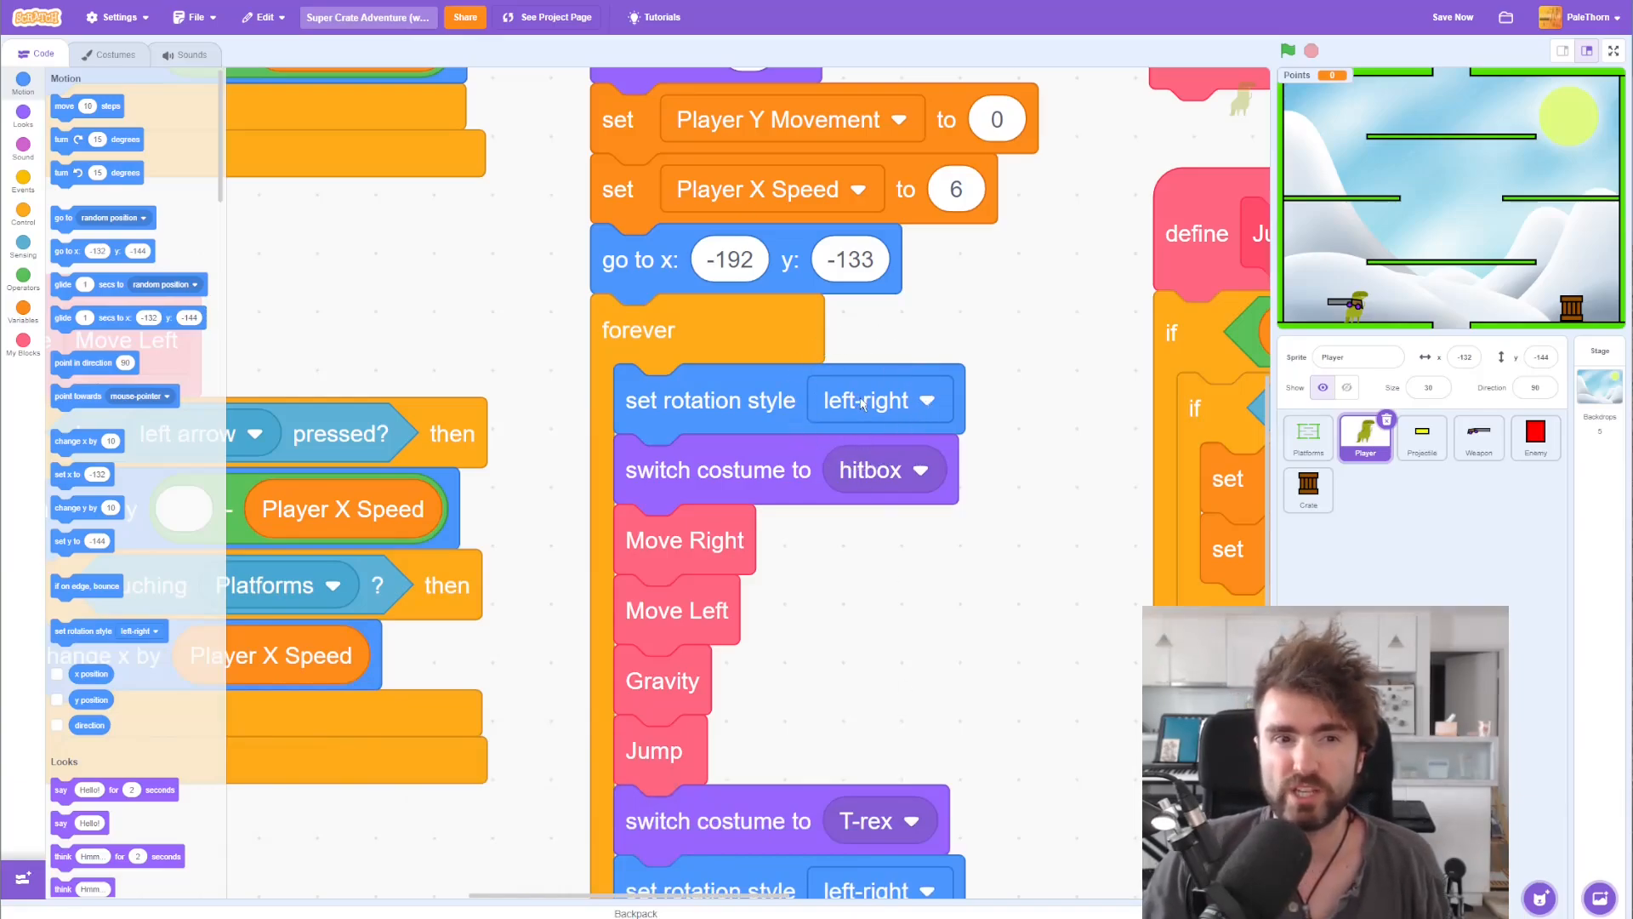
Step: Set the first rotation style block in the forever loop to 'don't rotate'
{"action": "left_click", "coordinate": [923, 398]}
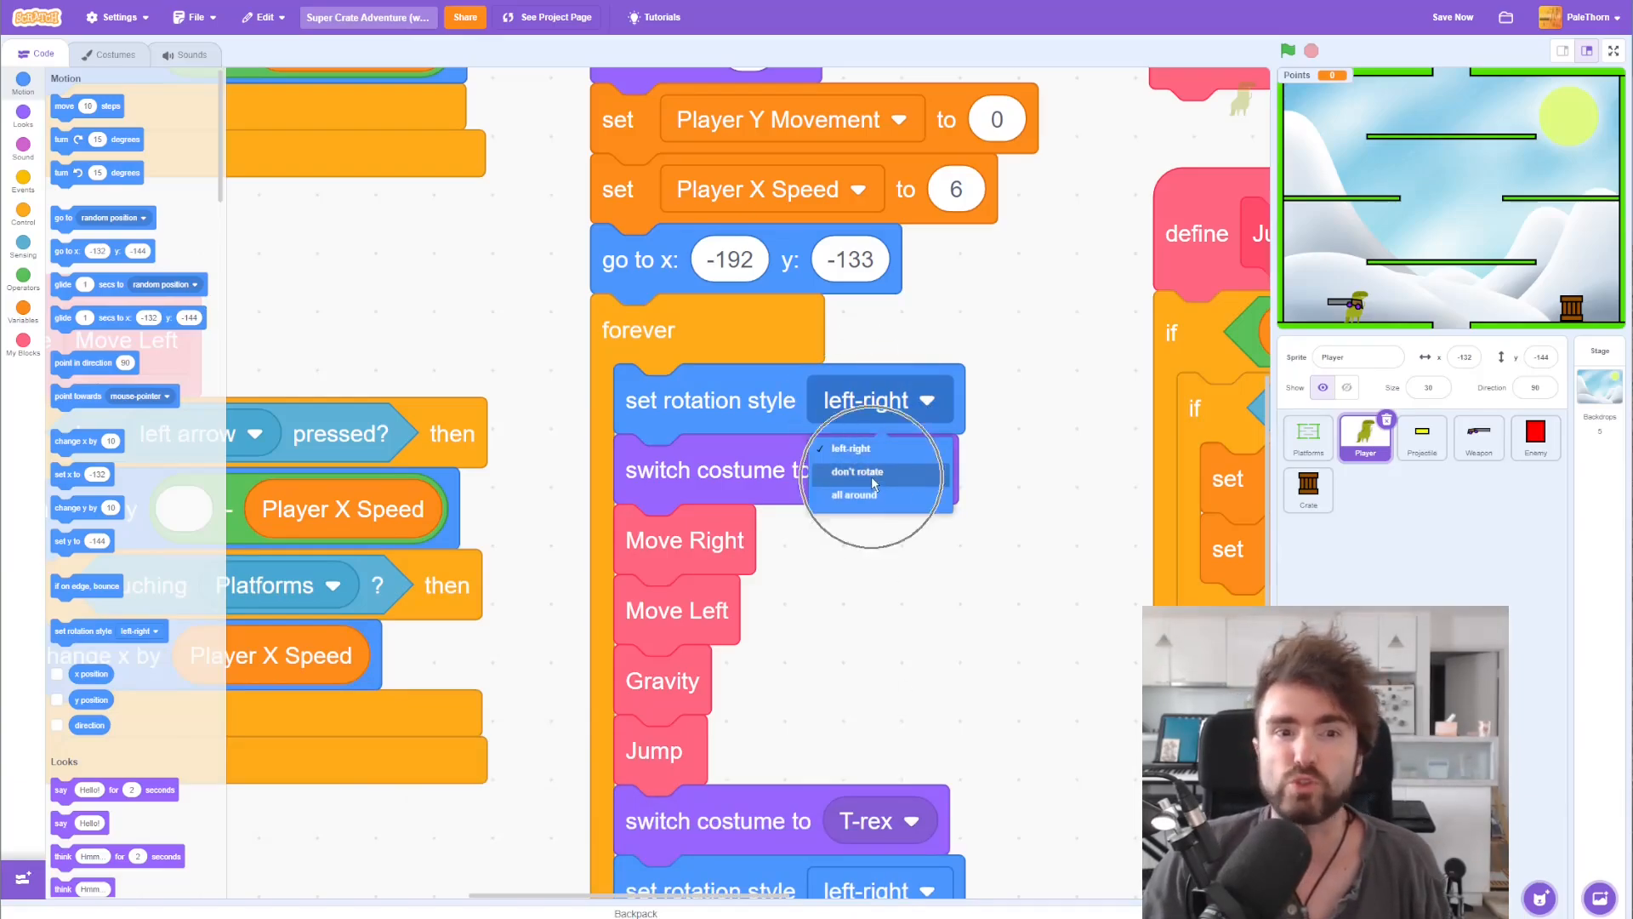
{"action": "left_click", "coordinate": [856, 471]}
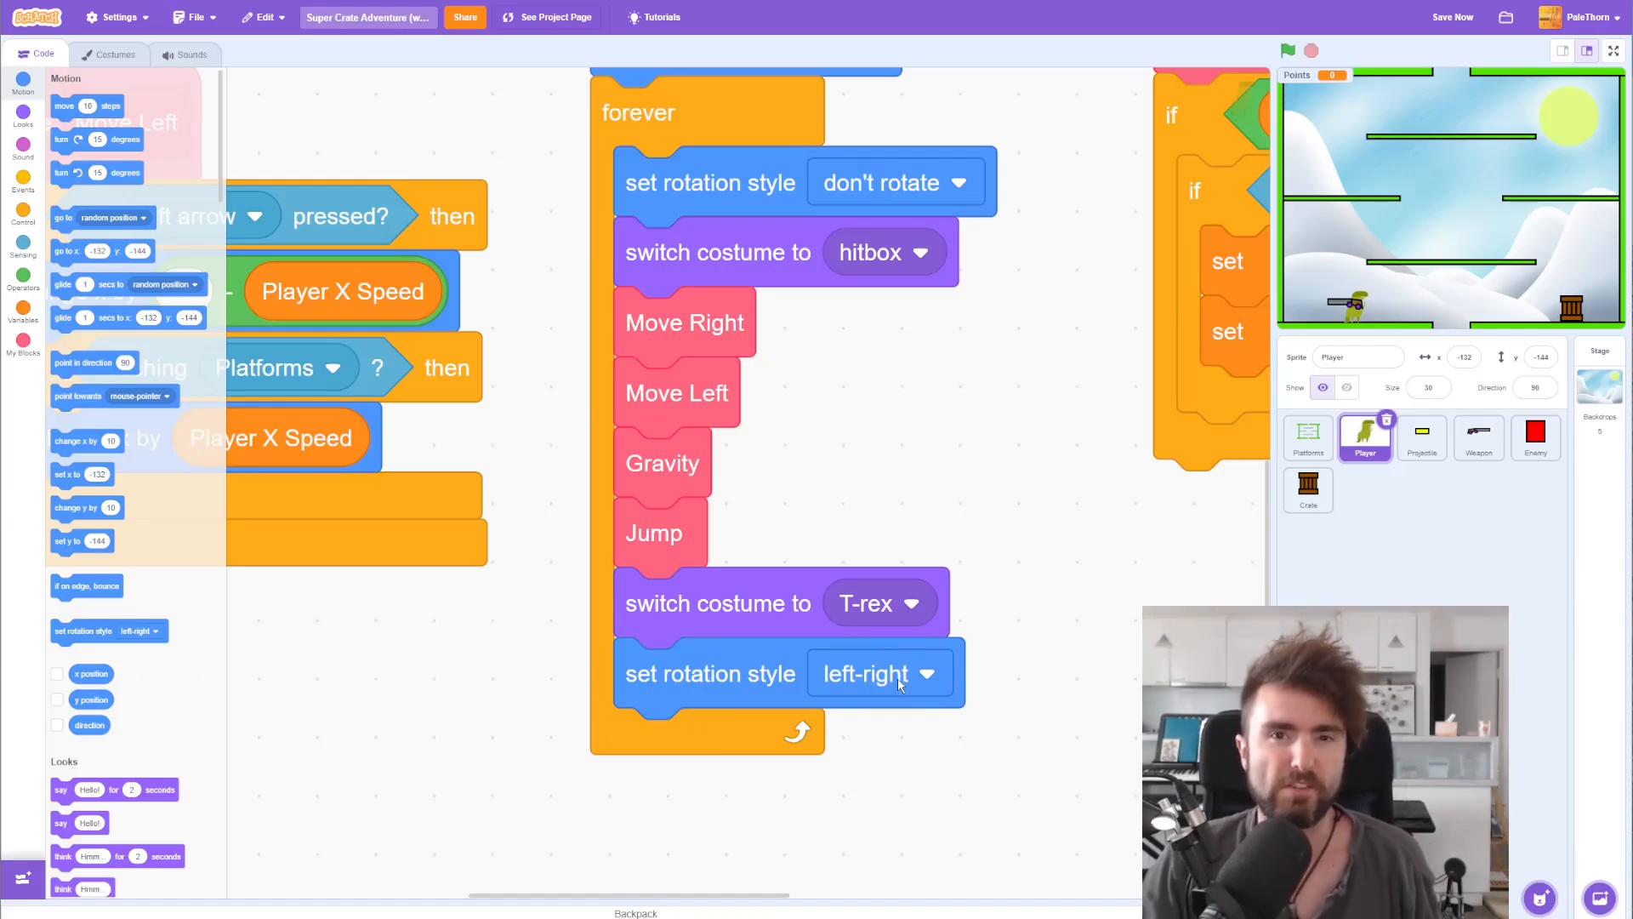
{"action": "mouse_move", "coordinate": [889, 699]}
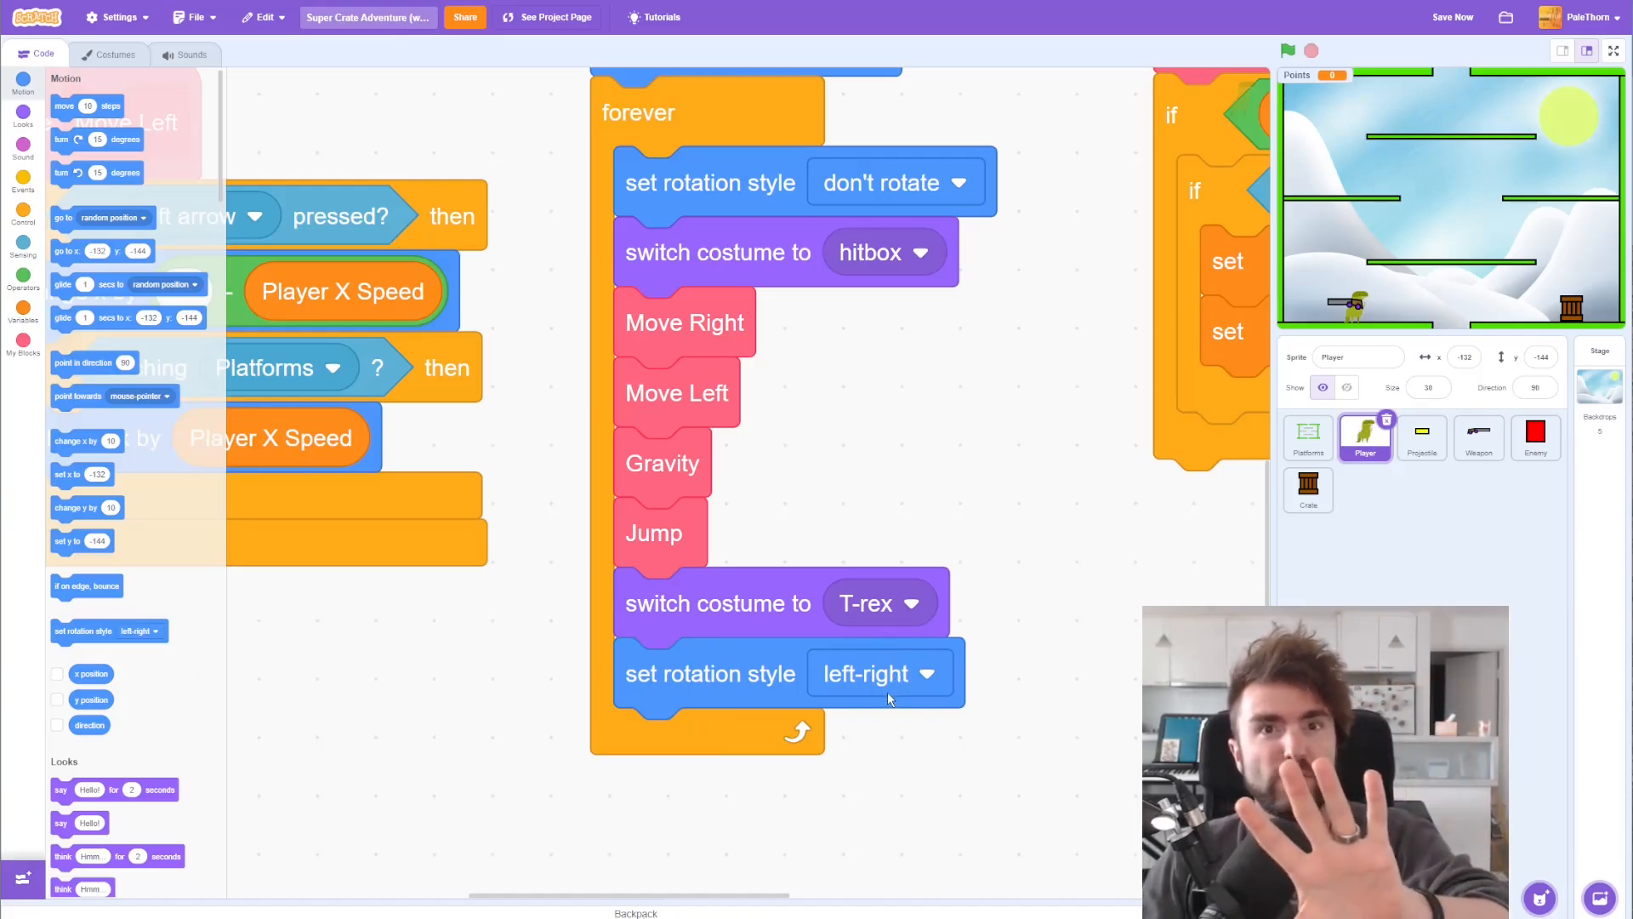
{"action": "mouse_move", "coordinate": [966, 420]}
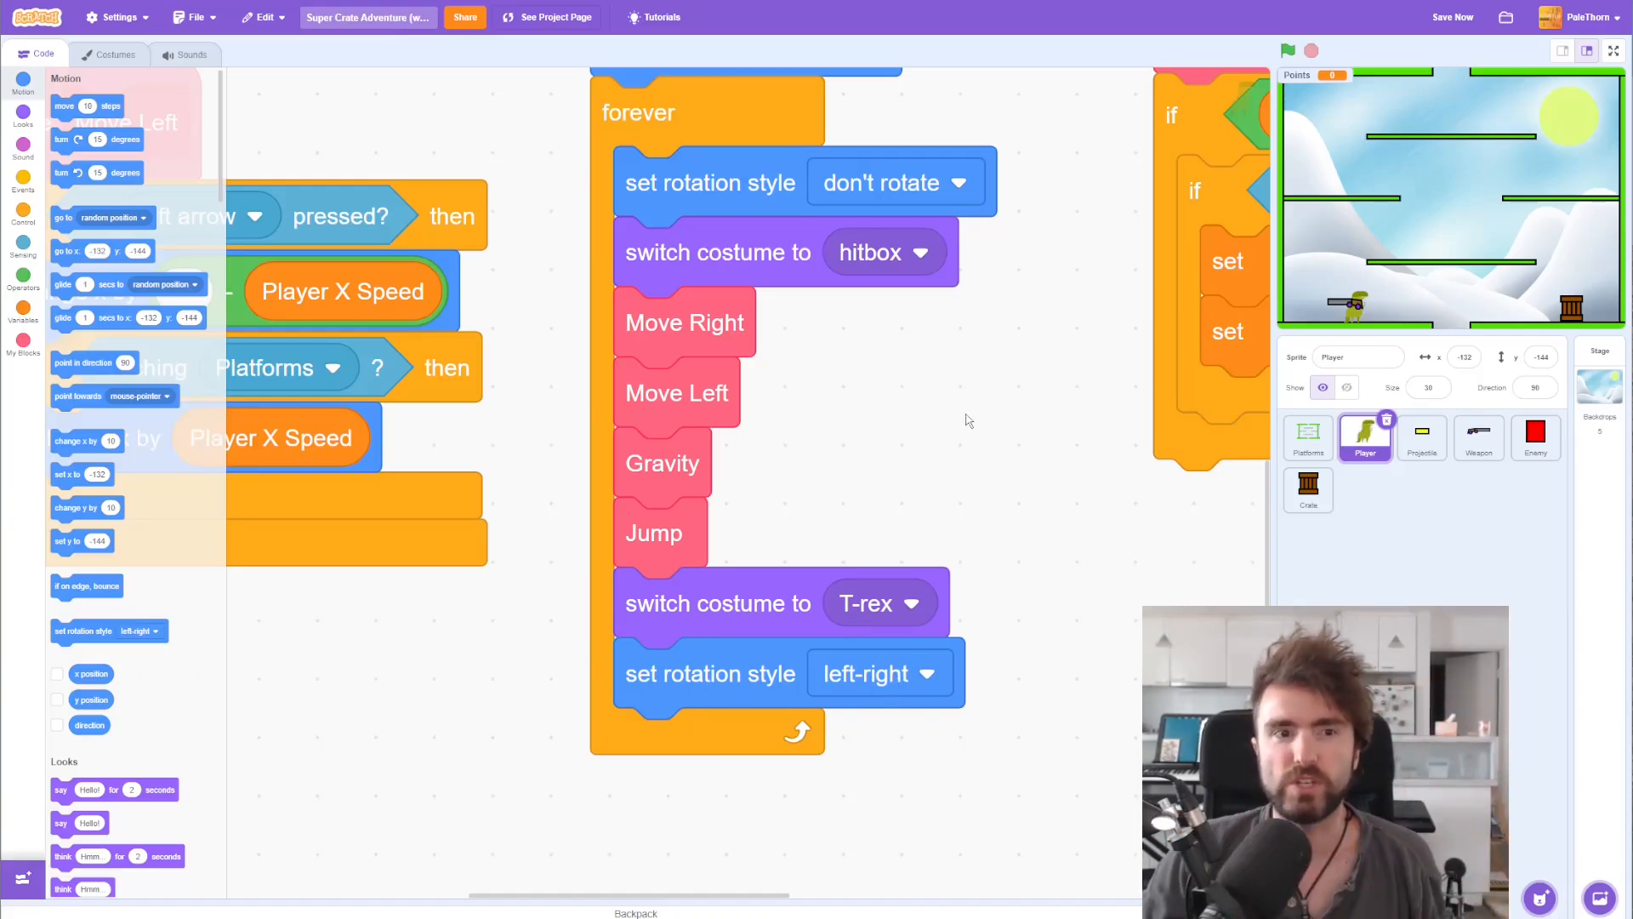
{"action": "mouse_move", "coordinate": [990, 420]}
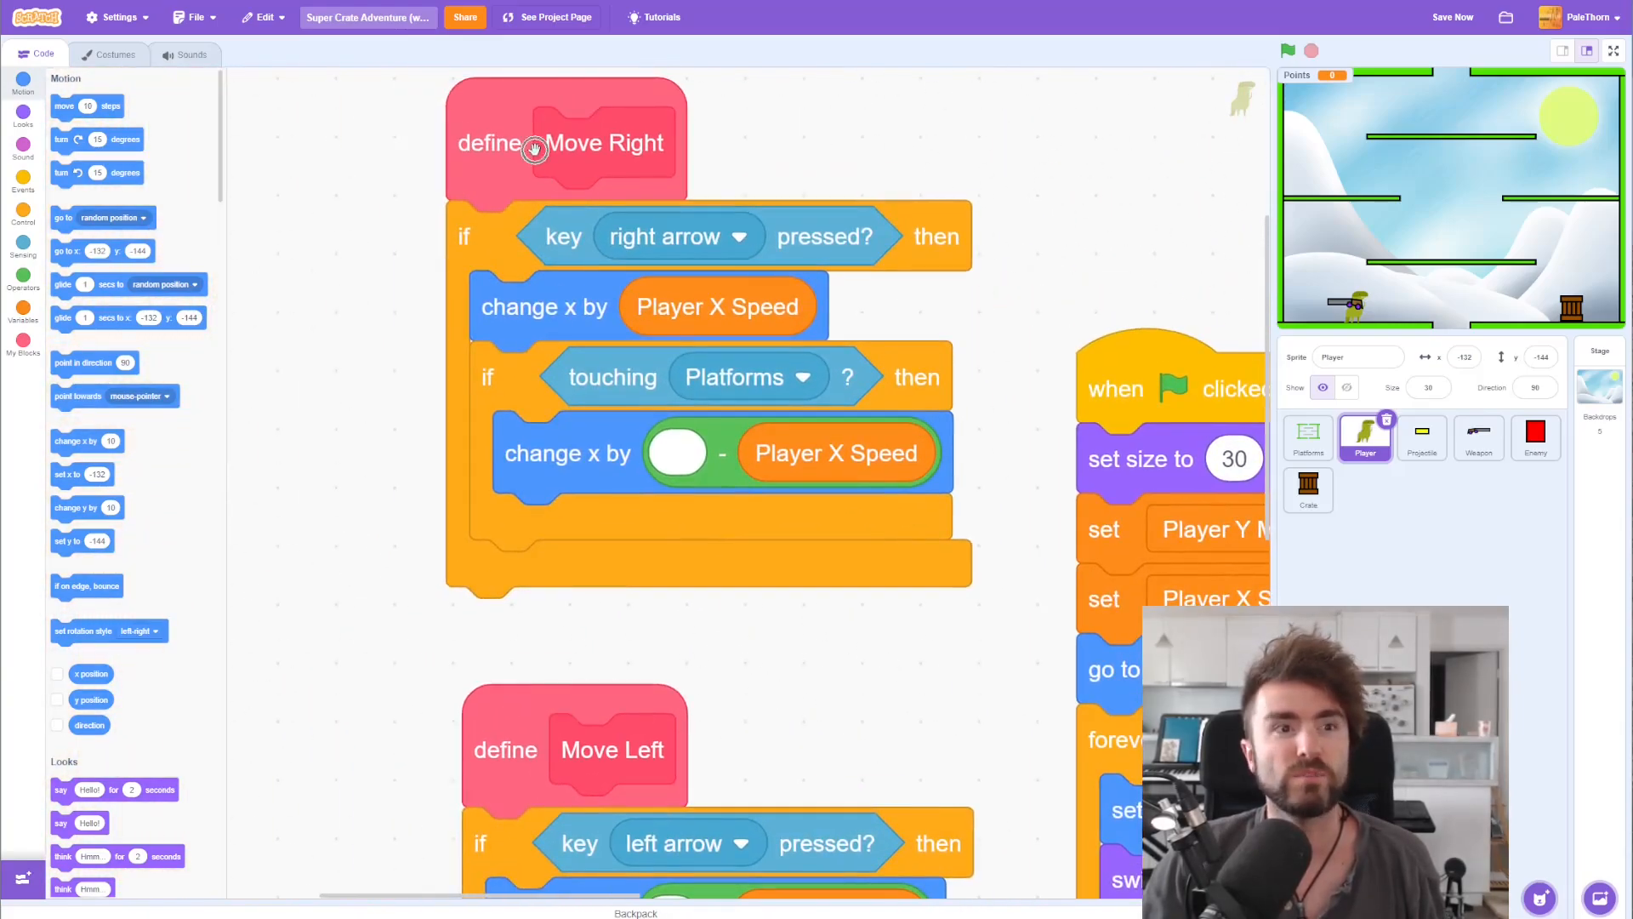
Step: Scroll to the Move Right and Move Left definitions, then start a test run
{"action": "scroll", "scroll_direction": "down", "scroll_amount": 3}
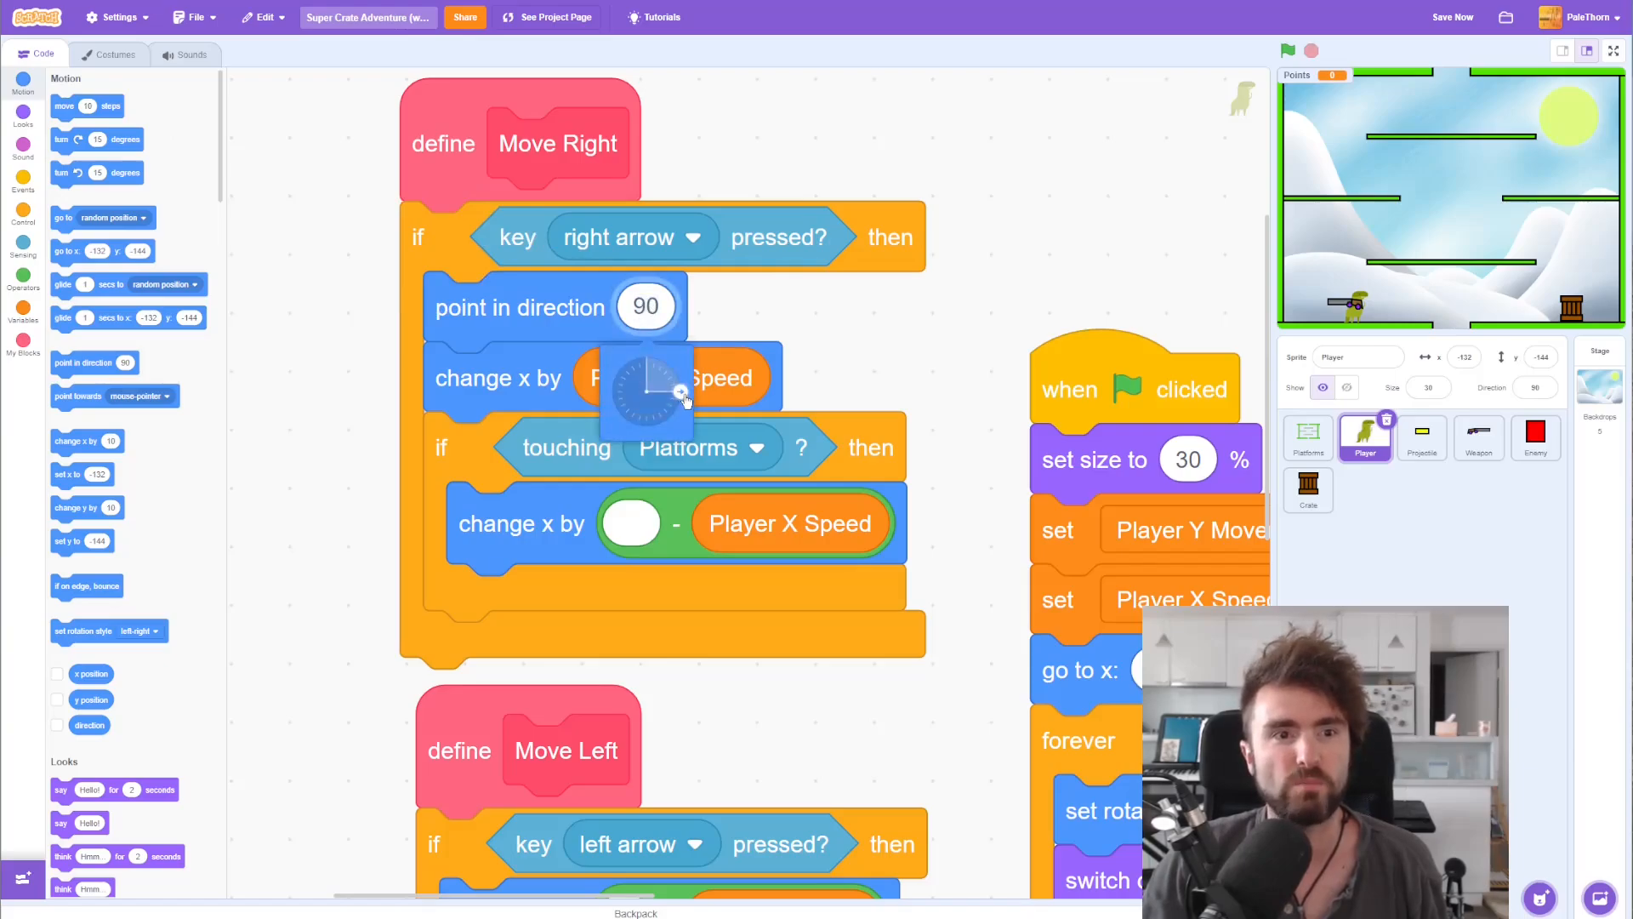
{"action": "scroll", "scroll_direction": "down", "scroll_amount": 3}
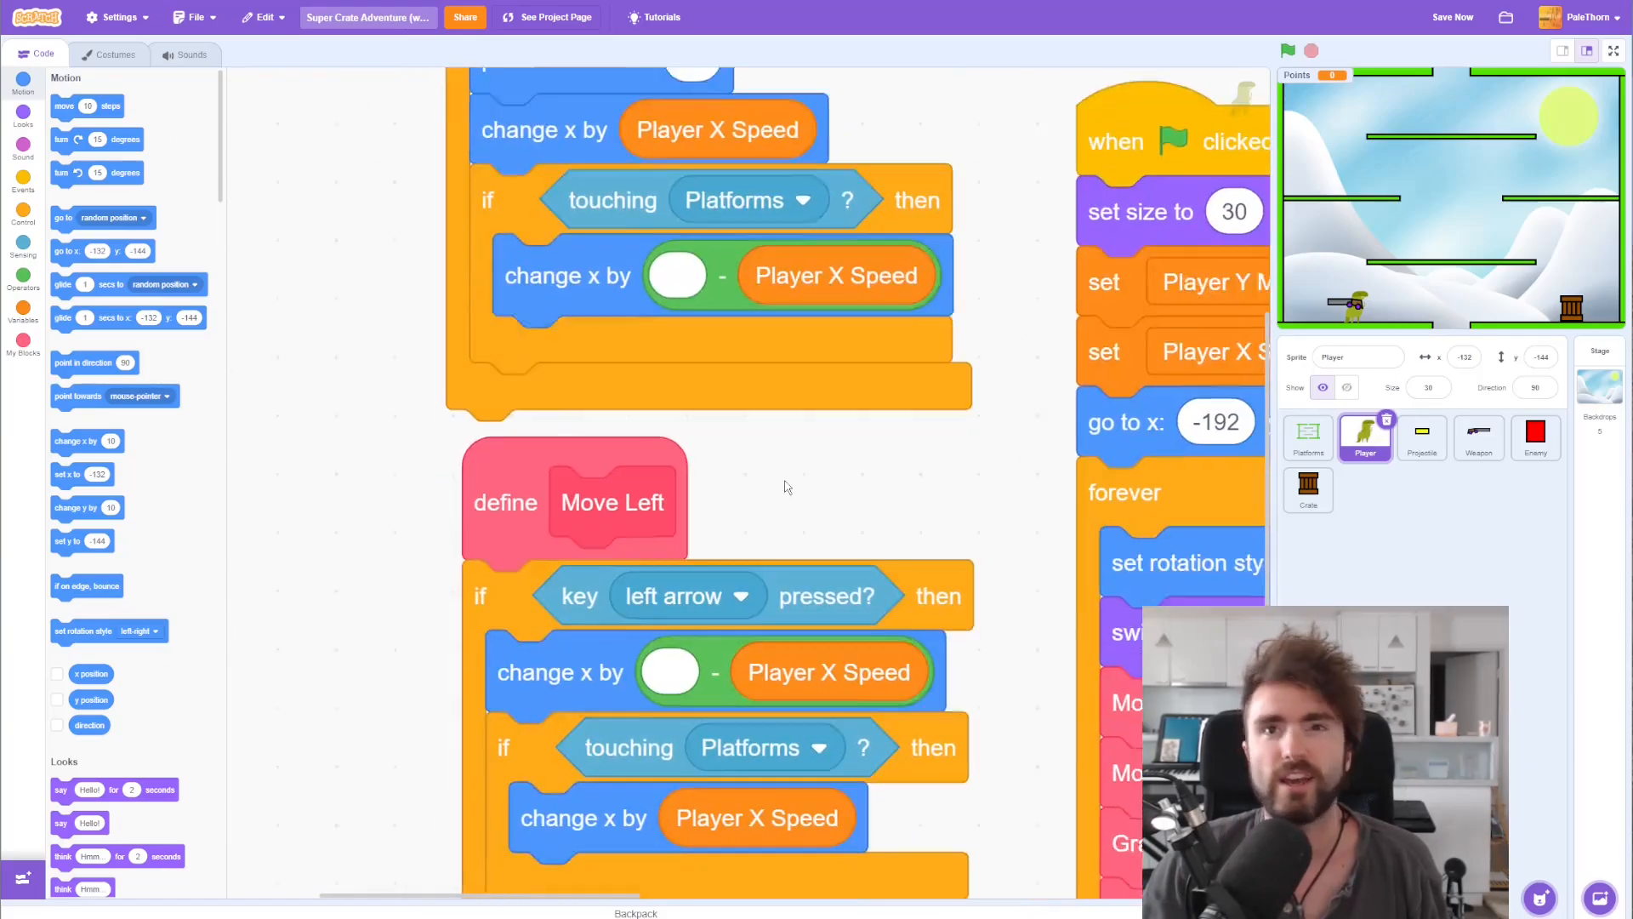
{"action": "scroll", "scroll_direction": "down", "scroll_amount": 3}
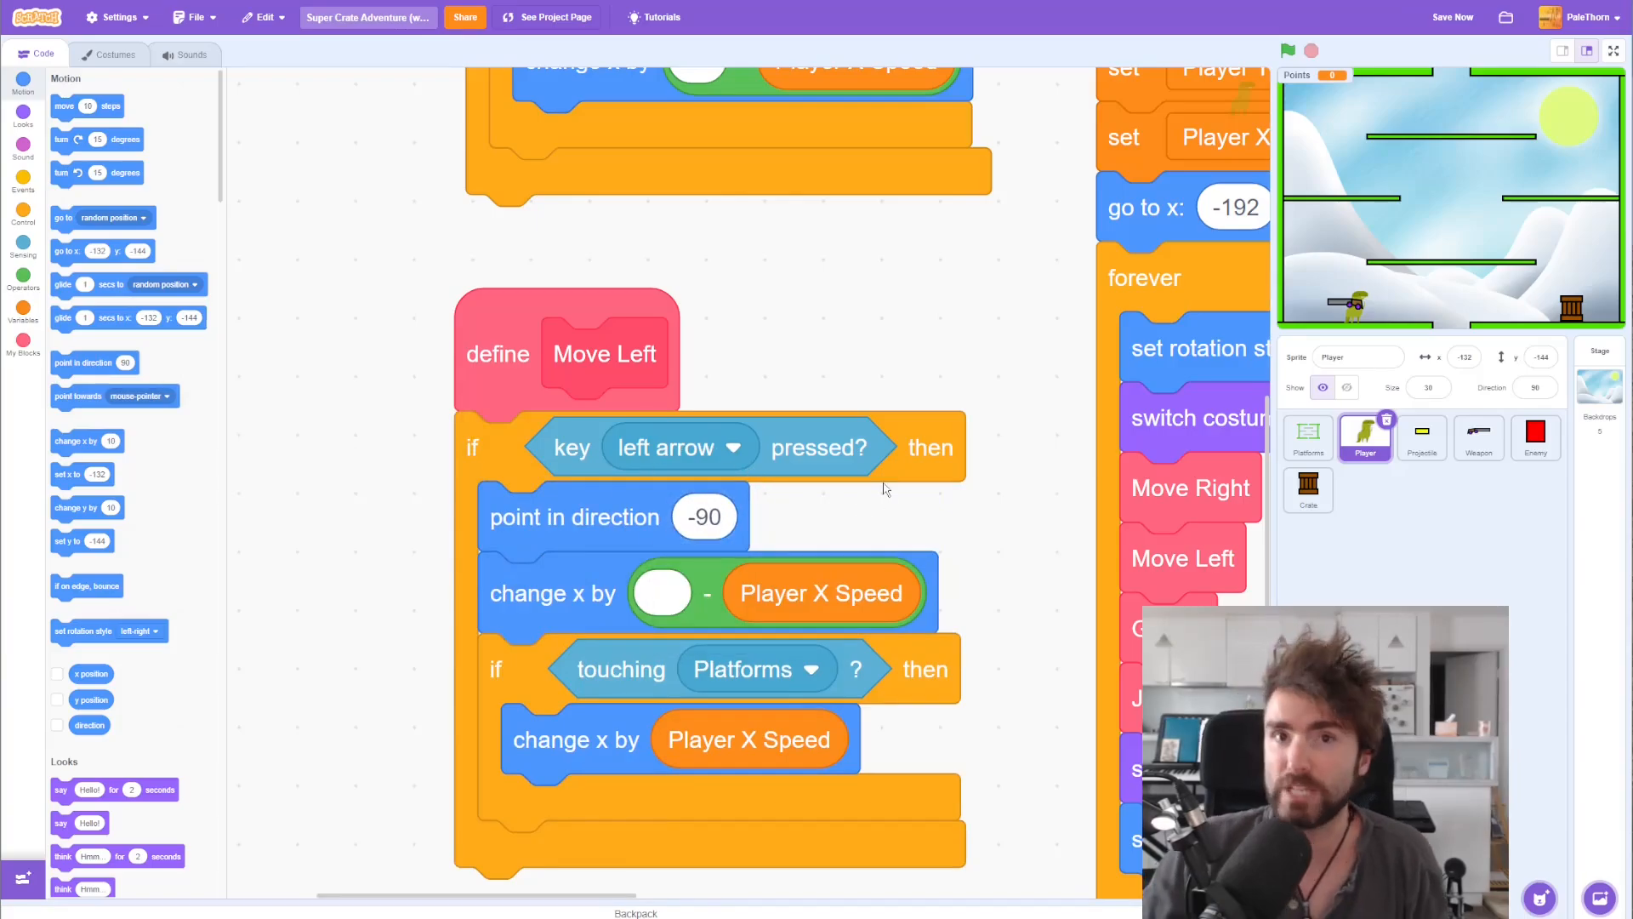
{"action": "left_click", "coordinate": [1613, 50]}
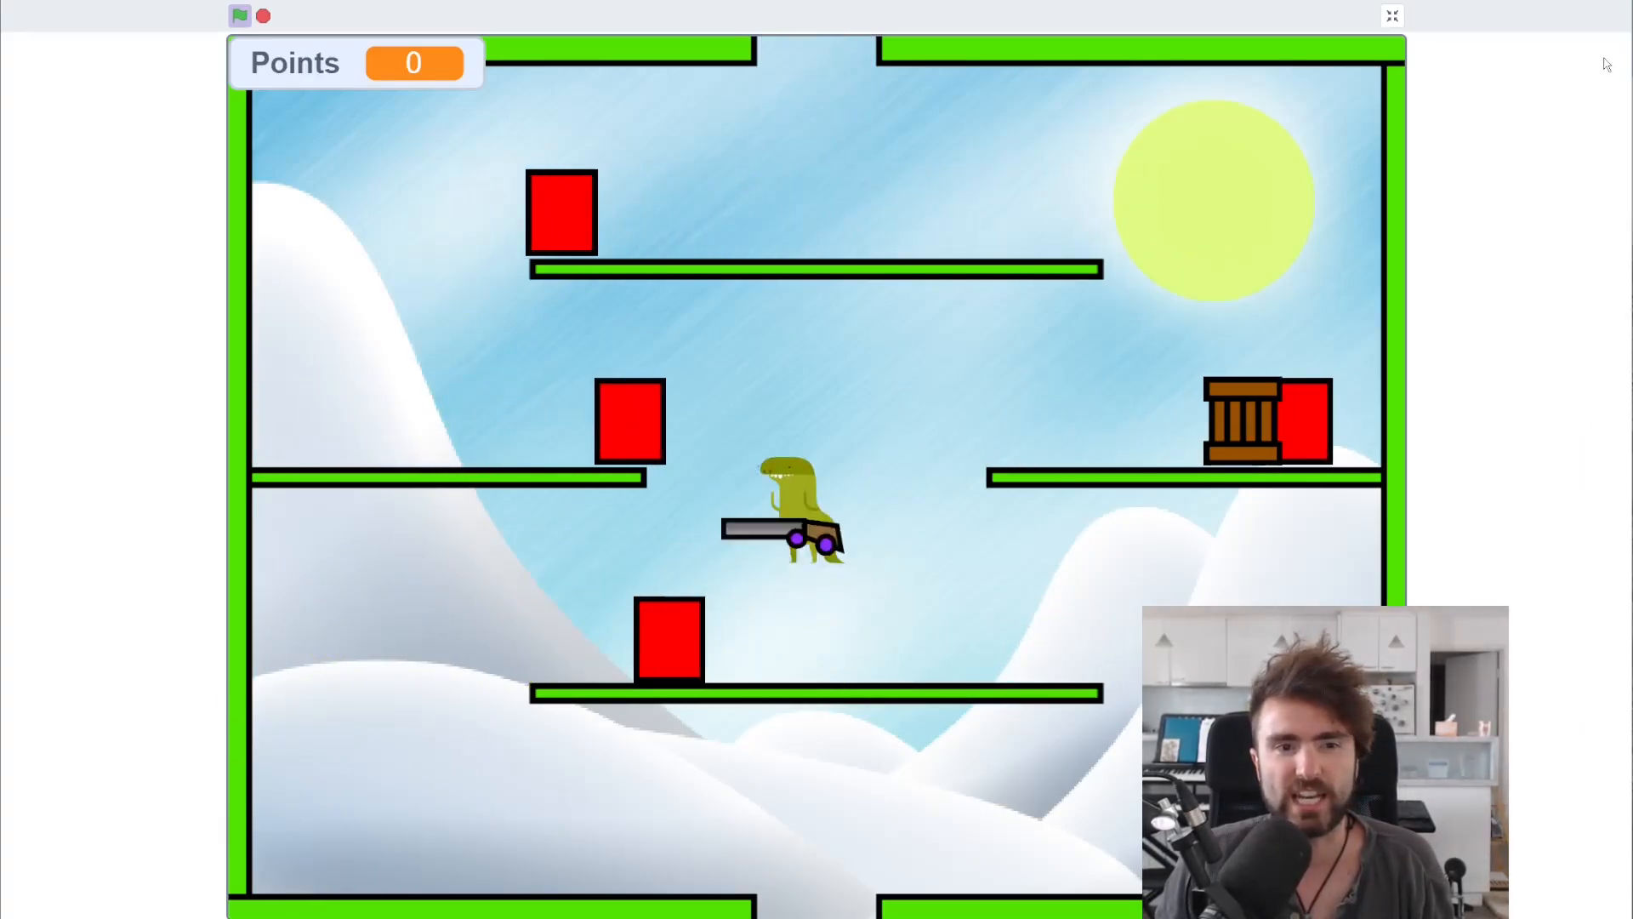
{"action": "left_click", "coordinate": [1391, 15]}
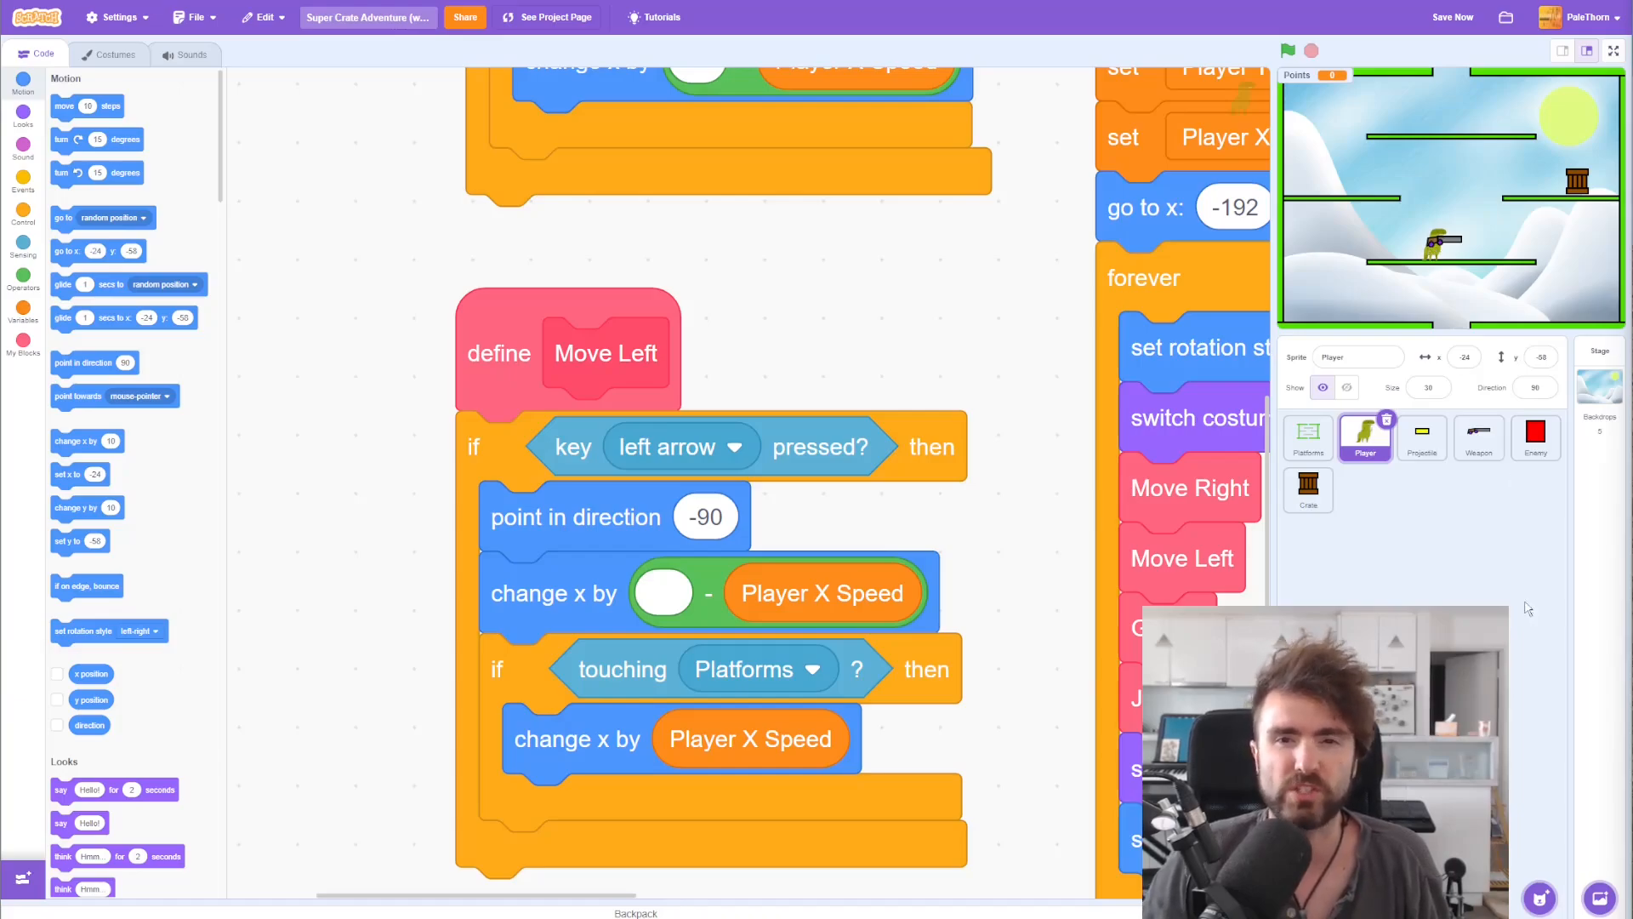
{"action": "mouse_move", "coordinate": [1409, 600]}
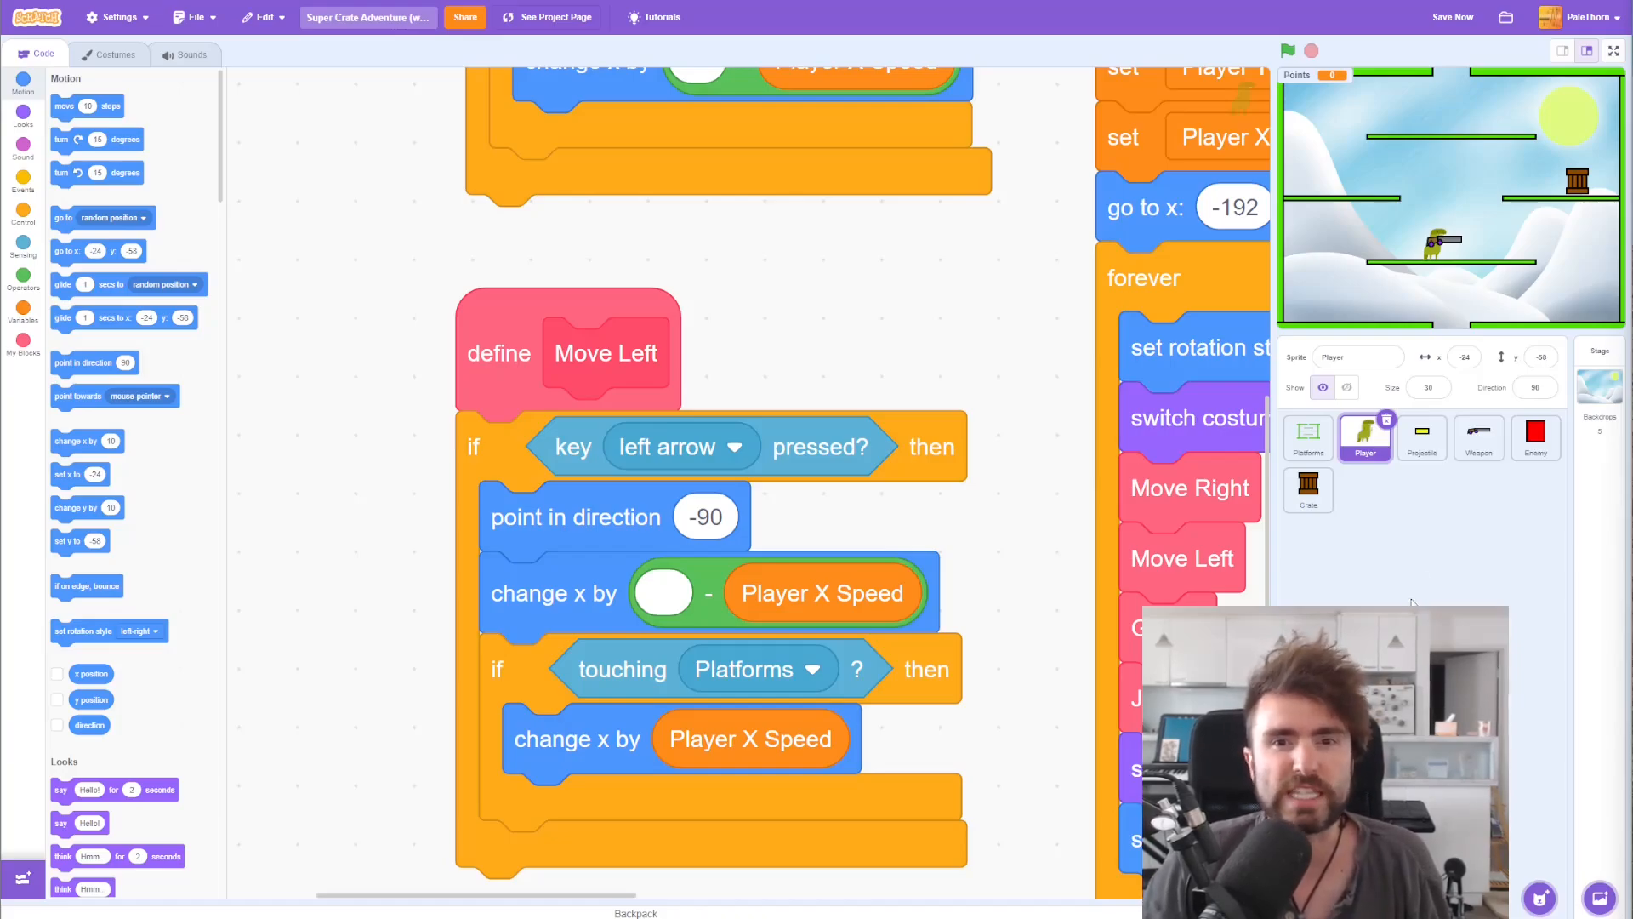
{"action": "left_click", "coordinate": [118, 54]}
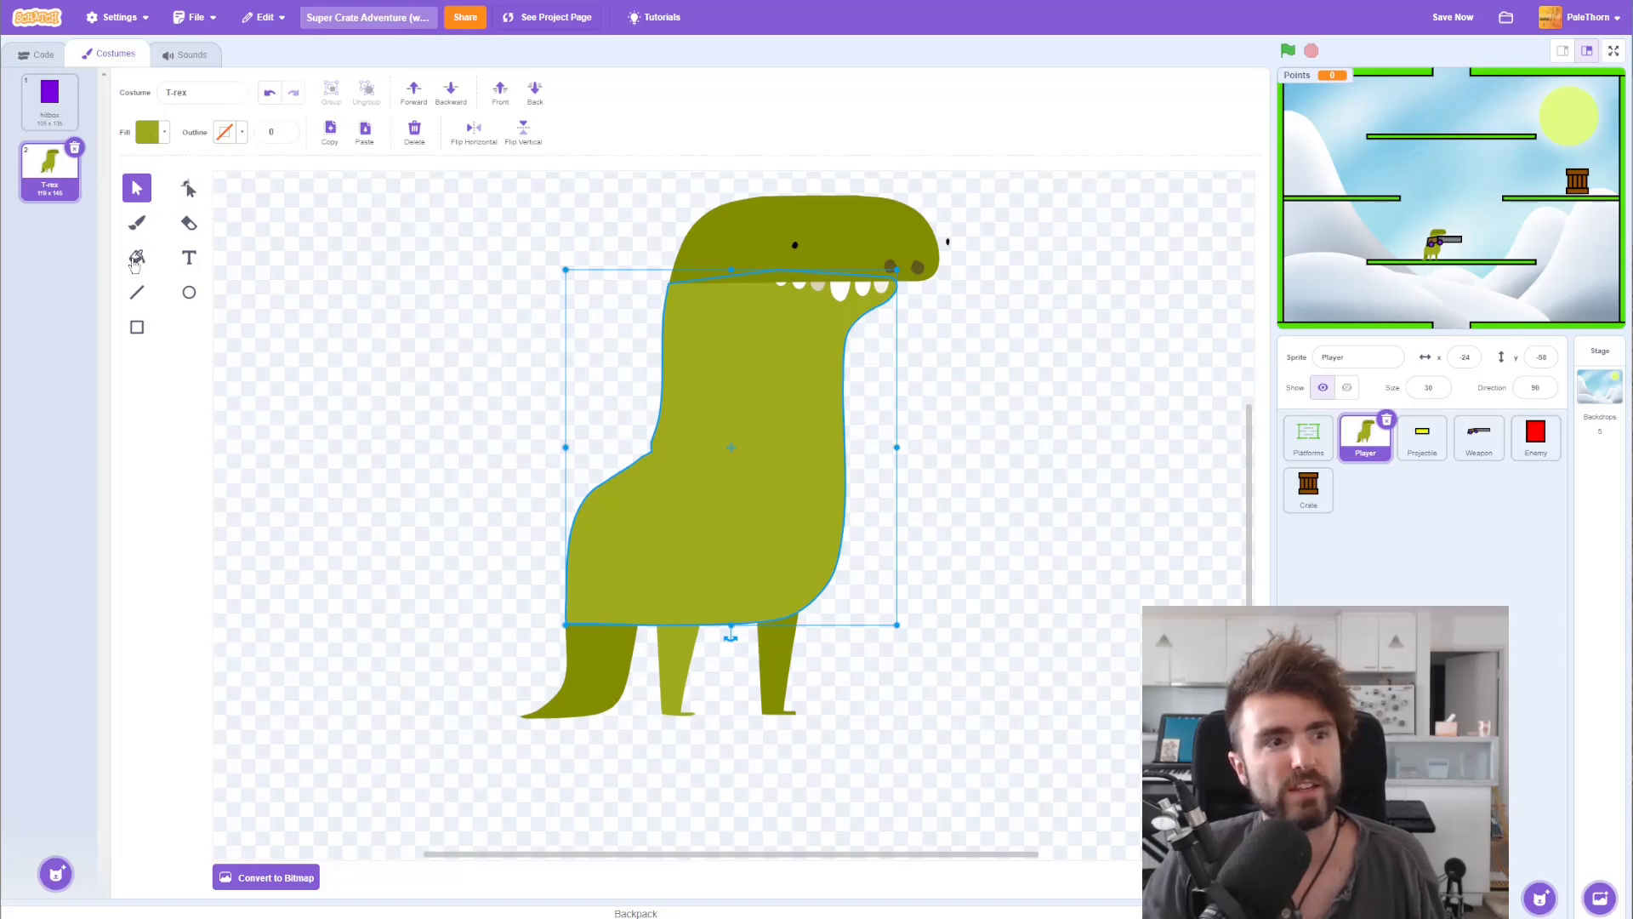
Step: Pick the Fill tool to recolour the Player's T-rex costume
{"action": "left_click", "coordinate": [136, 257]}
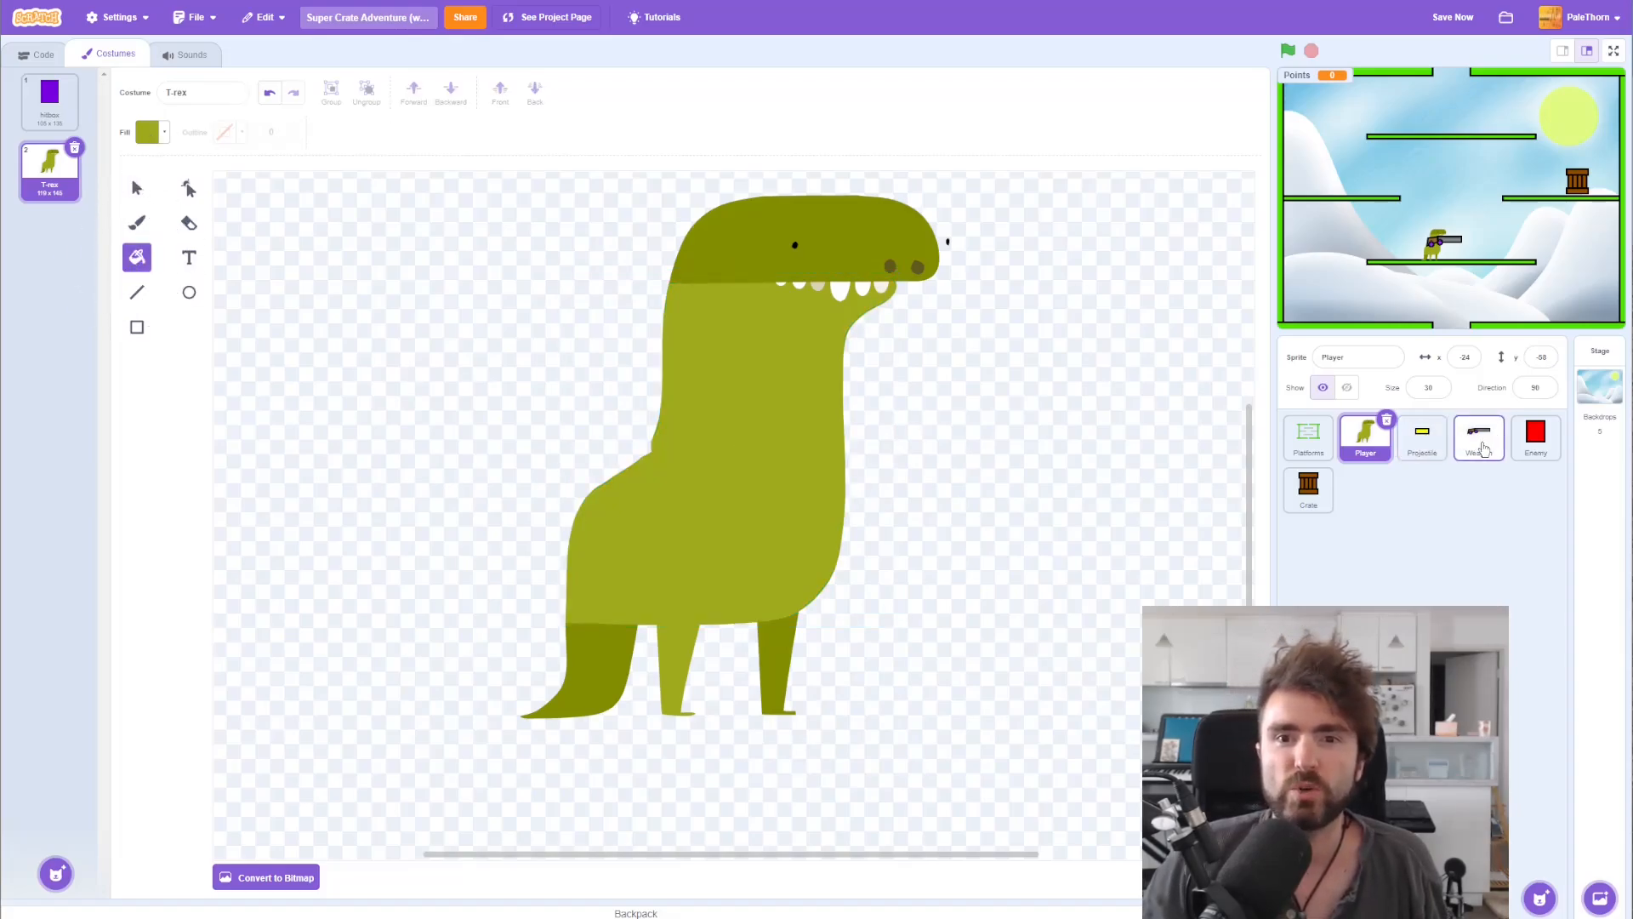
Step: Browse the Weapon sprite's Rifle, Gatling Gun and Dual Pistols costumes, leaving Dual Pistols selected
{"action": "left_click", "coordinate": [1478, 435]}
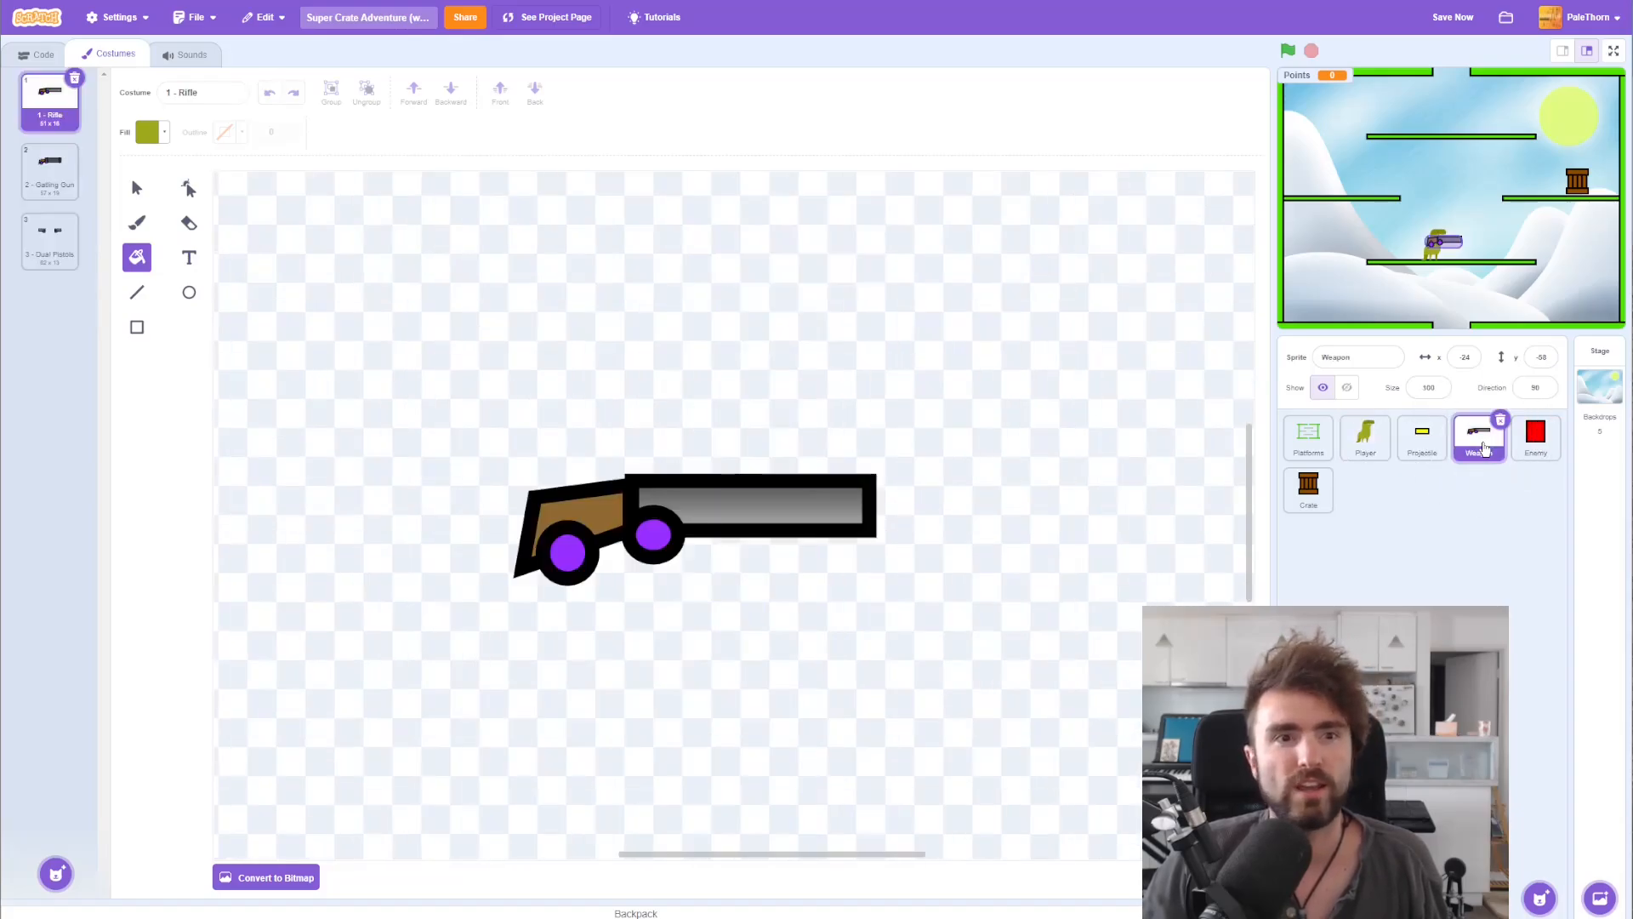
{"action": "left_click", "coordinate": [653, 534]}
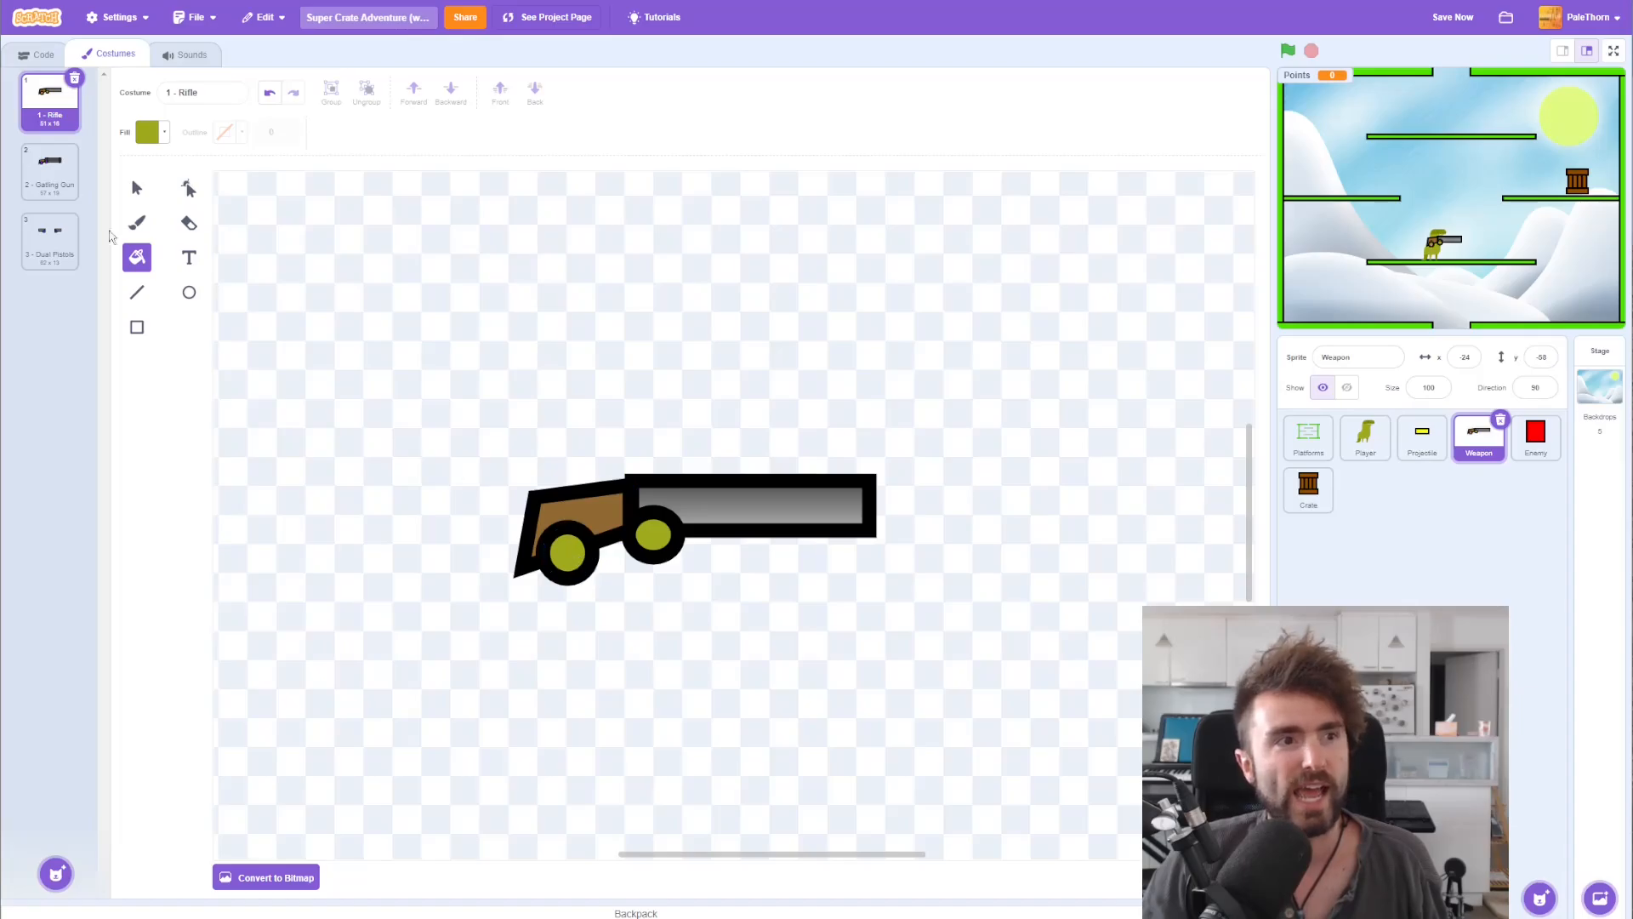
{"action": "left_click", "coordinate": [49, 170]}
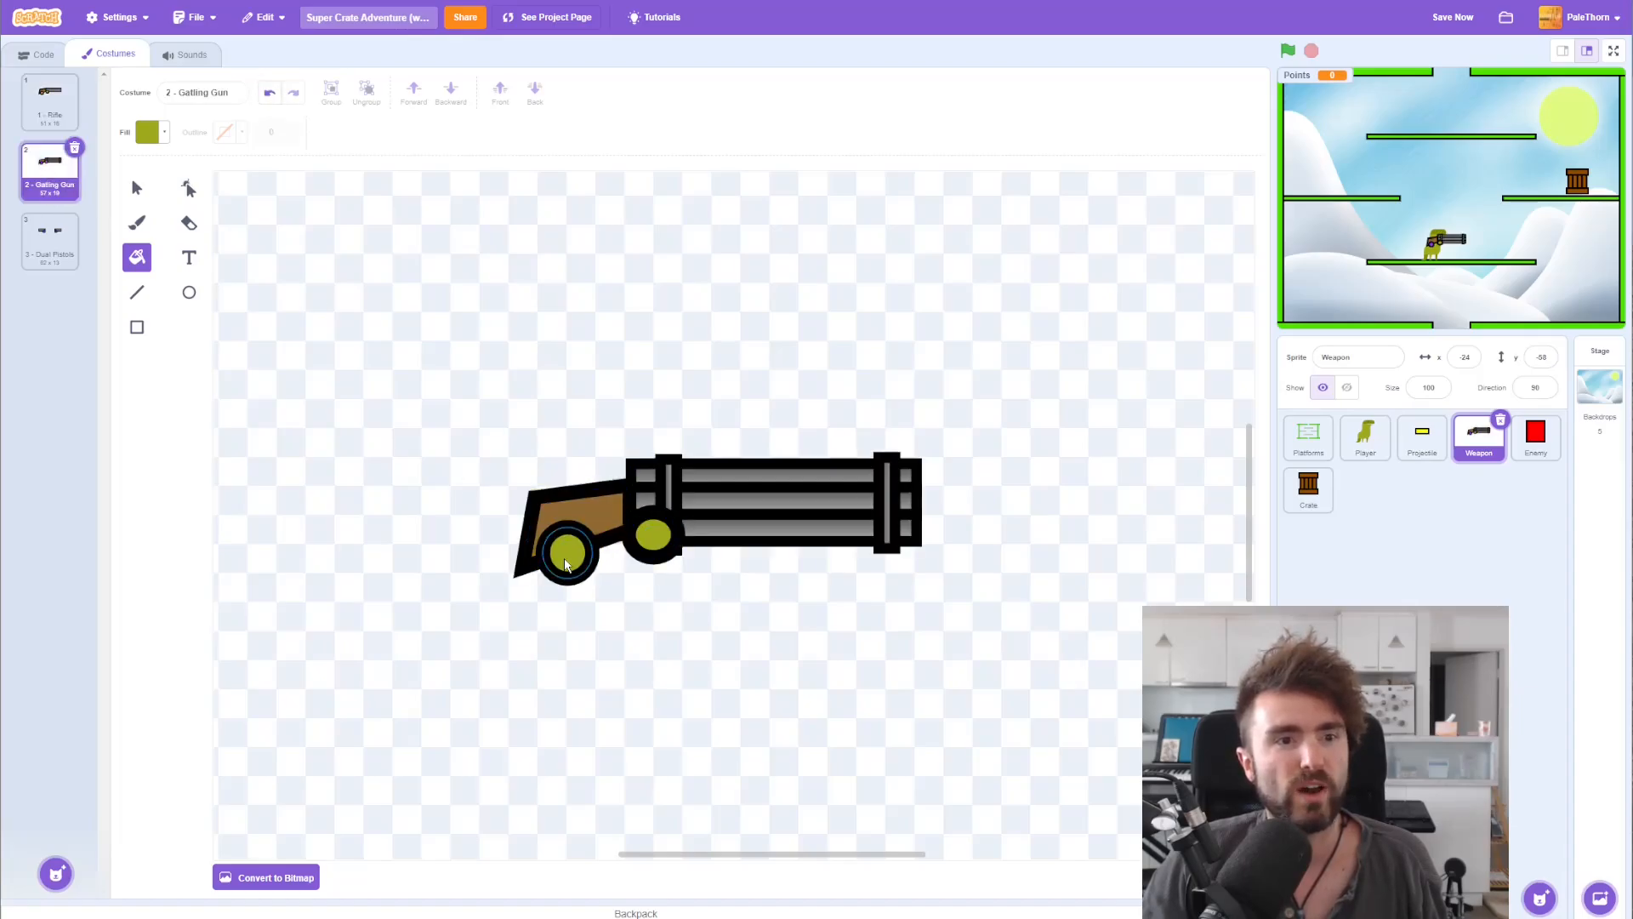
{"action": "left_click", "coordinate": [49, 240]}
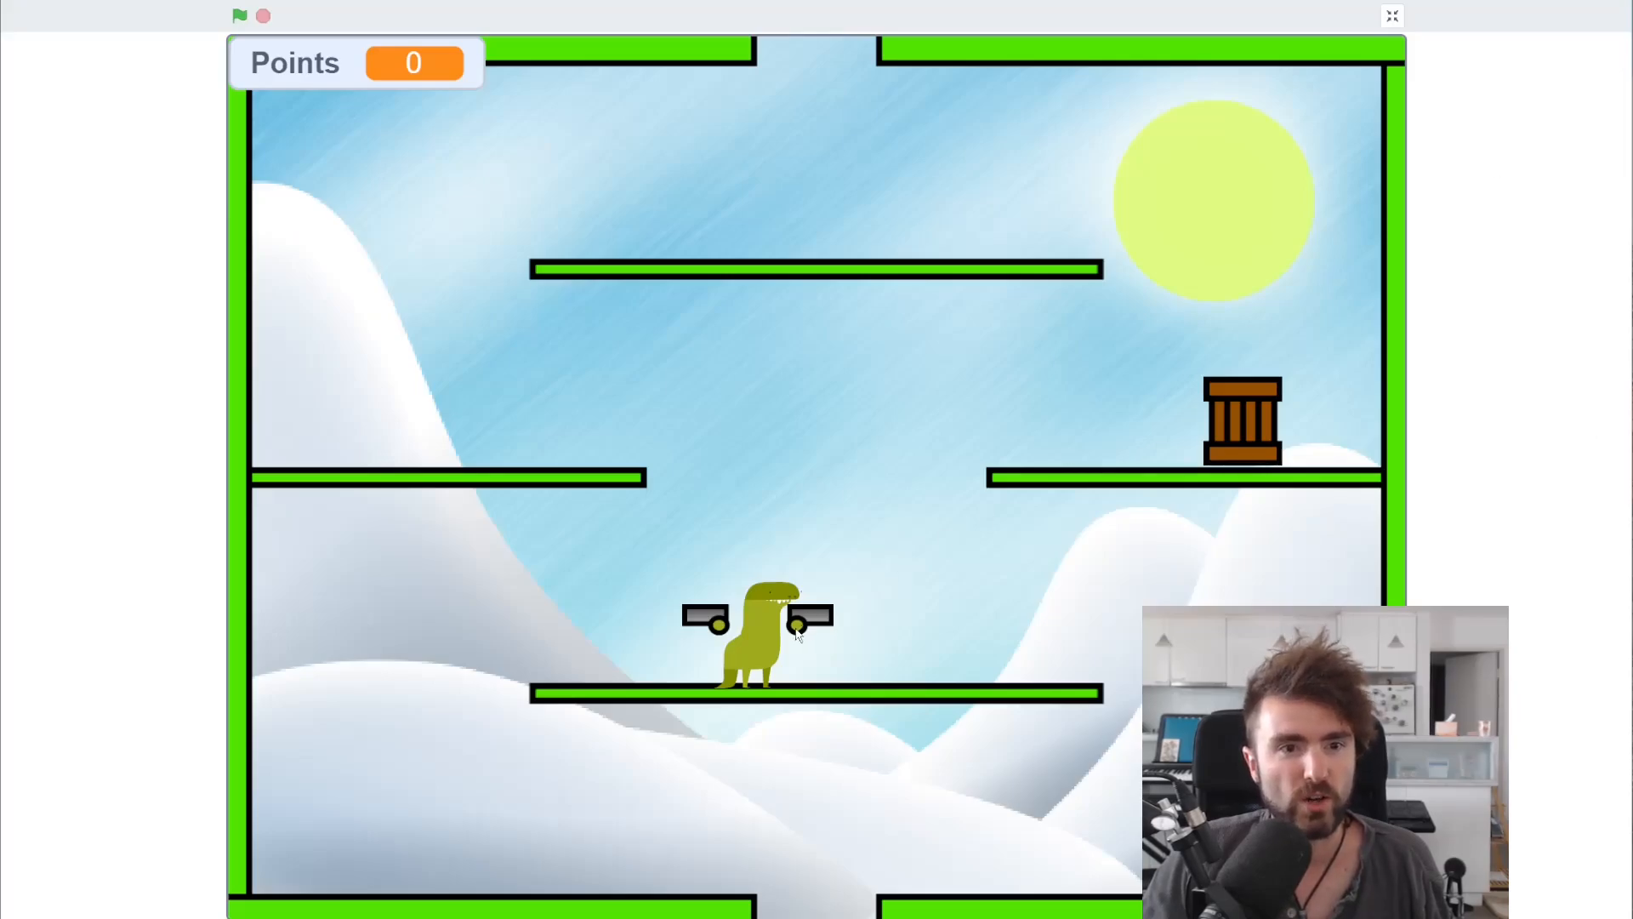
{"action": "mouse_move", "coordinate": [781, 638]}
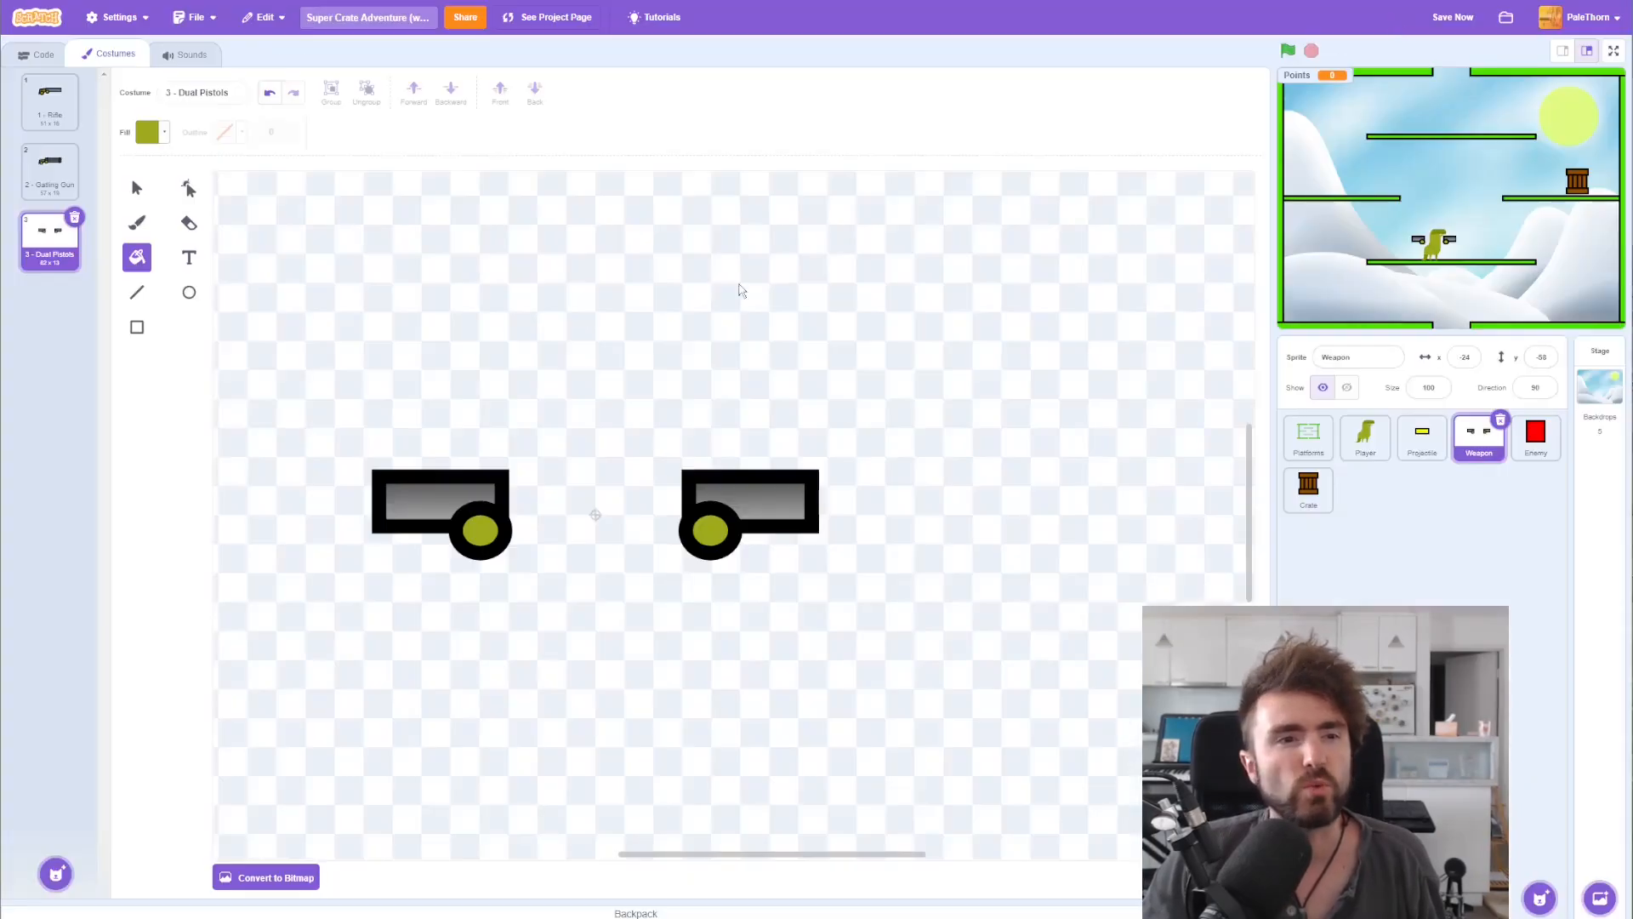
{"action": "mouse_move", "coordinate": [195, 327]}
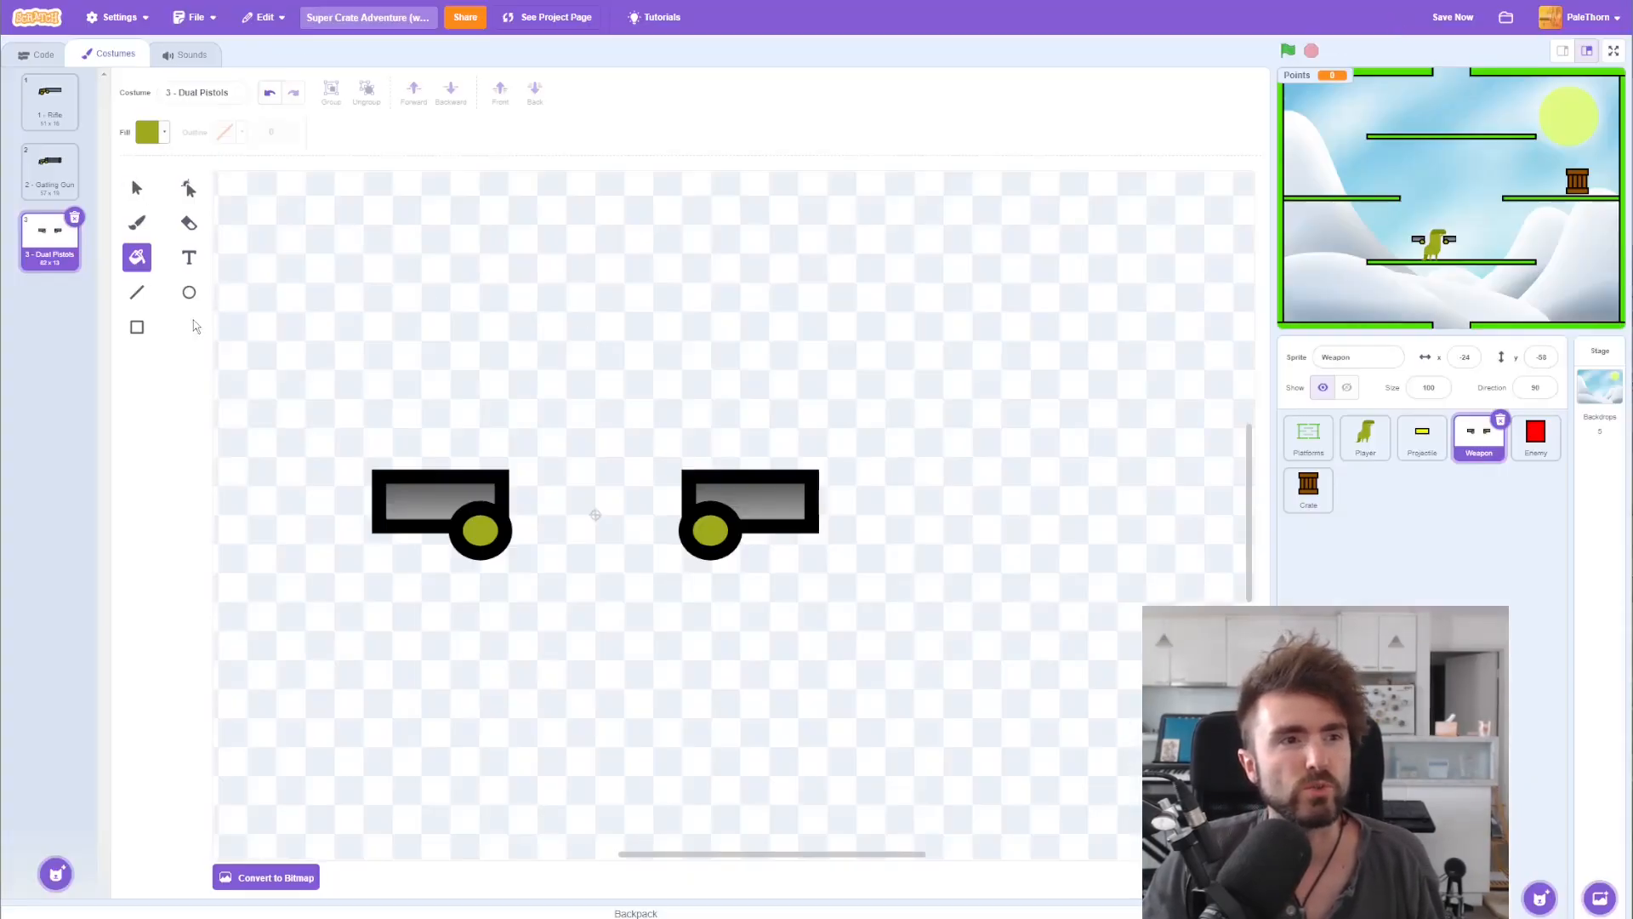
Step: Run the game from the Weapon sprite's code to check its behaviour, then return to its costumes
{"action": "left_click", "coordinate": [479, 532]}
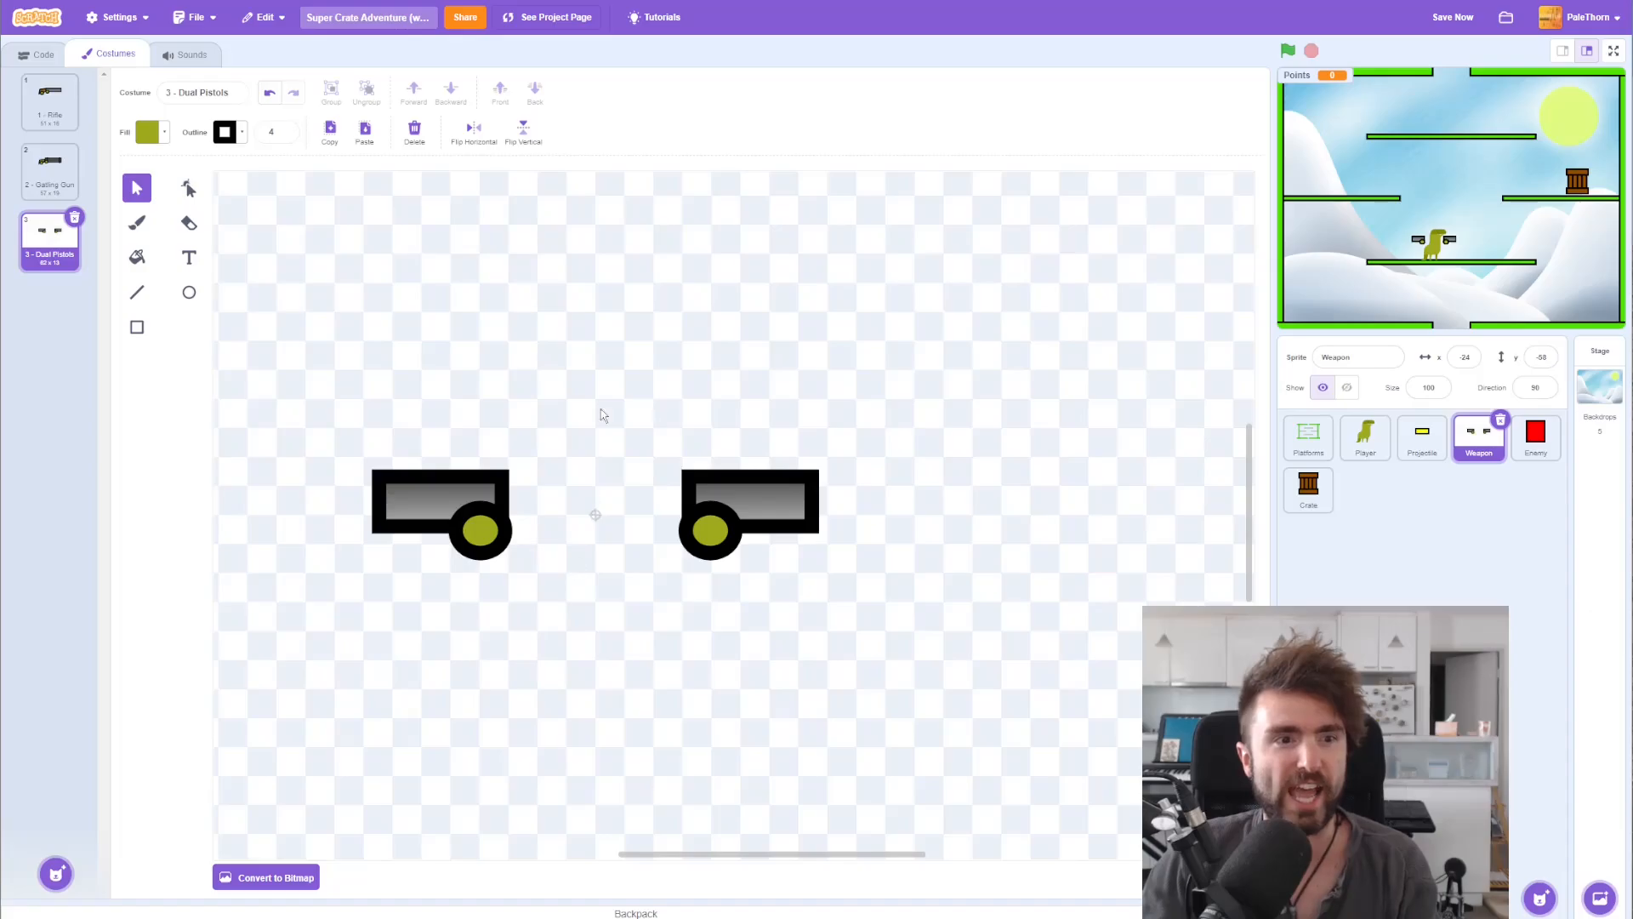
{"action": "mouse_move", "coordinate": [1414, 412]}
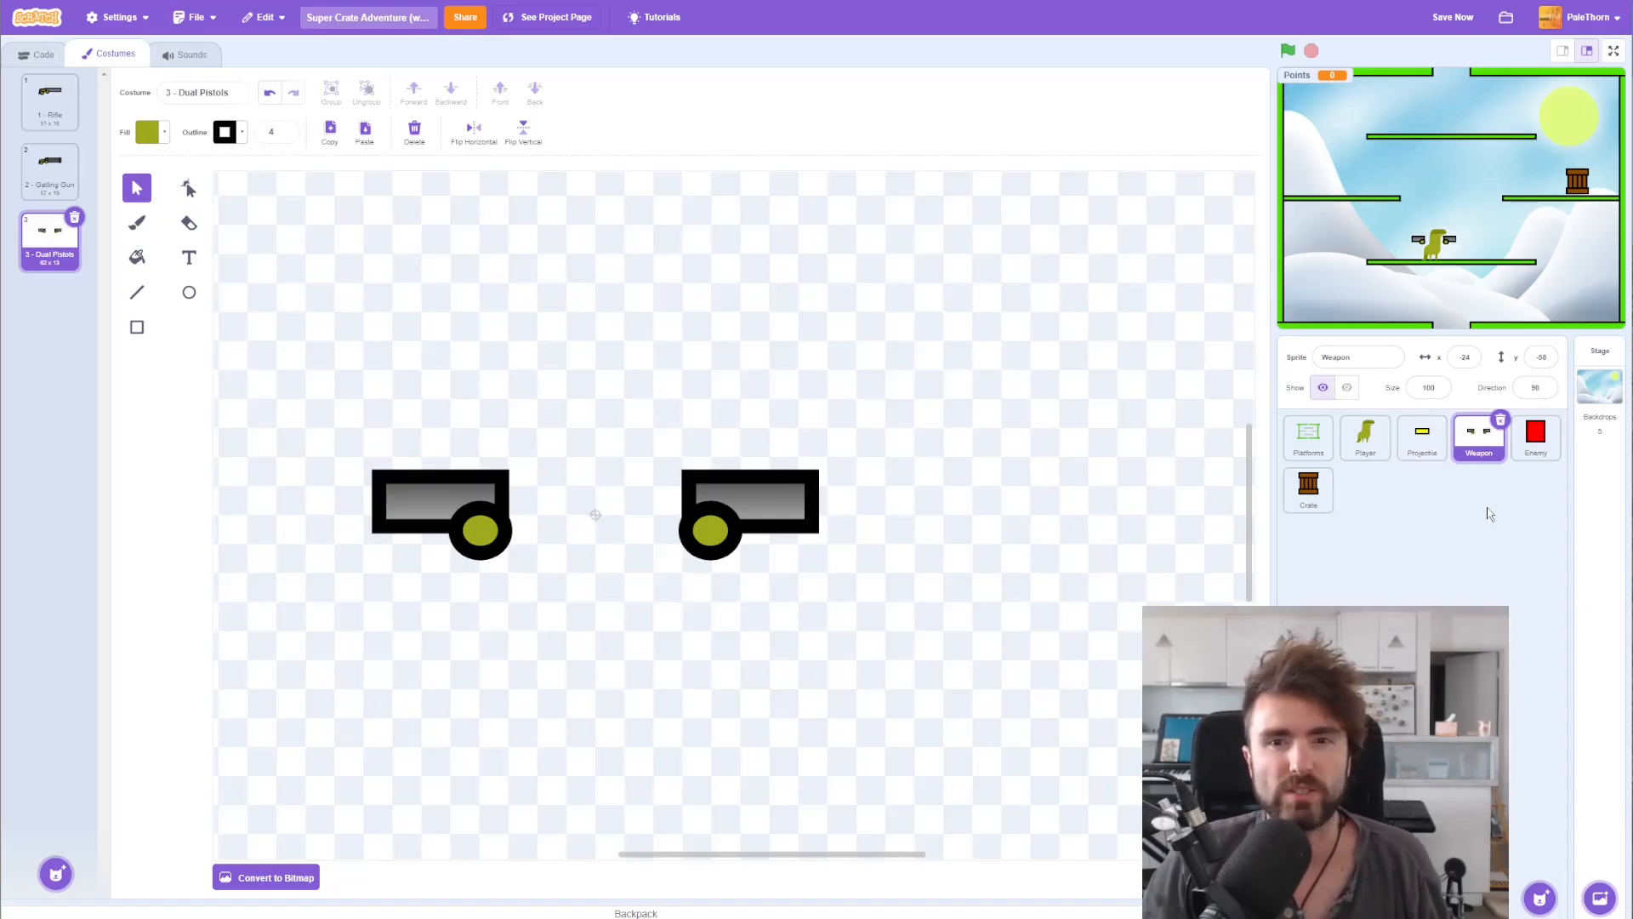
{"action": "left_click", "coordinate": [44, 53]}
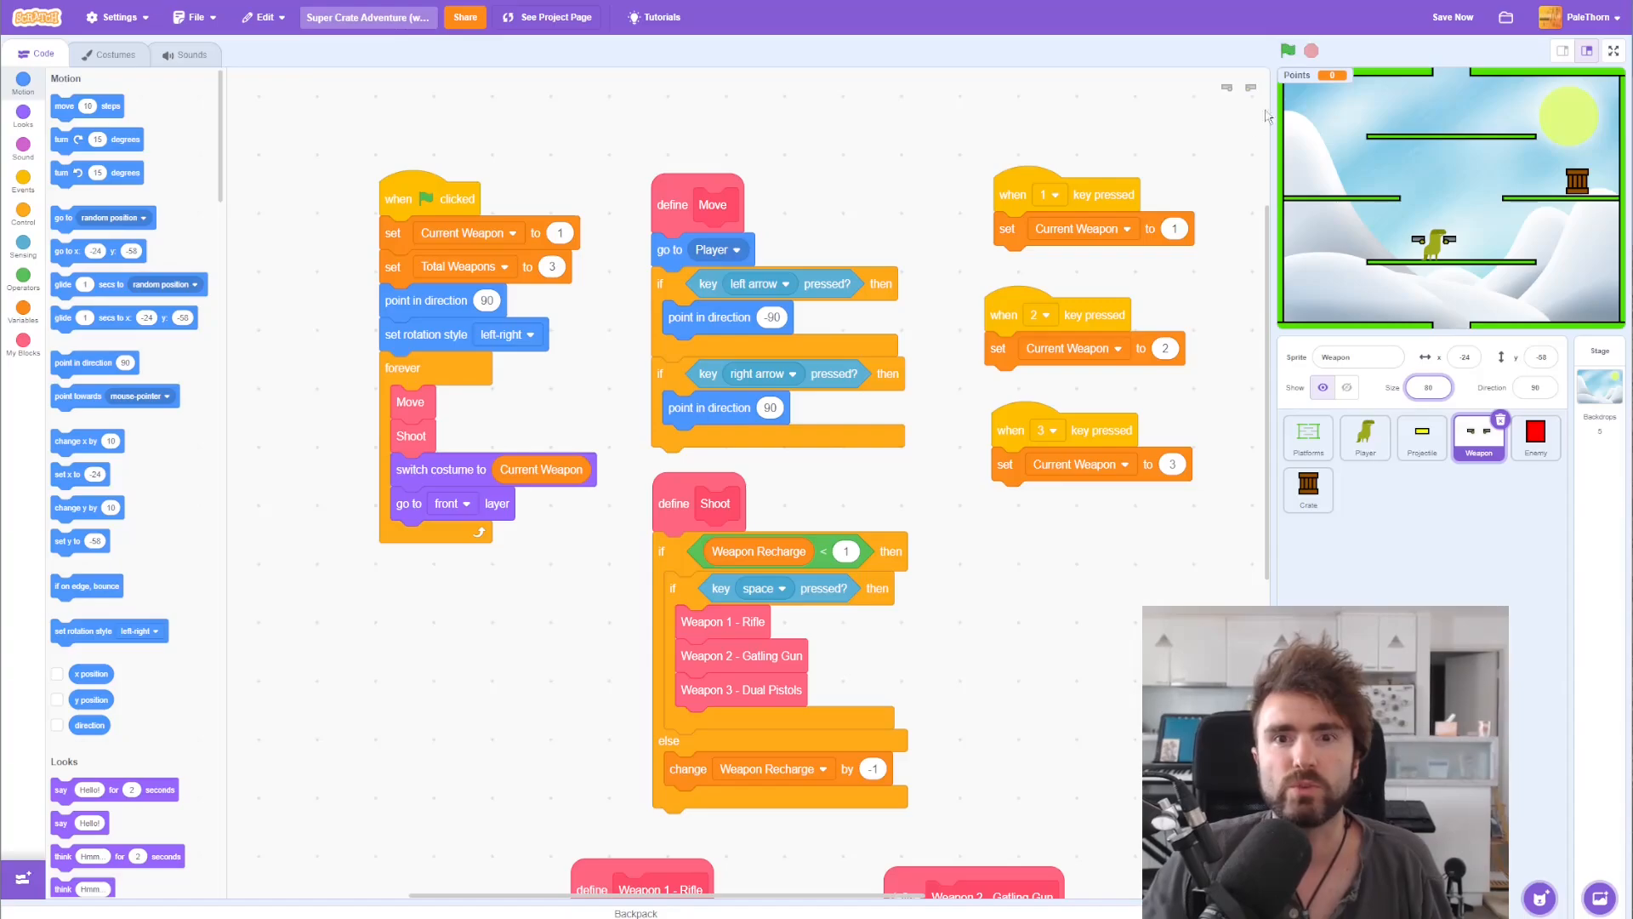
{"action": "left_click", "coordinate": [1288, 50]}
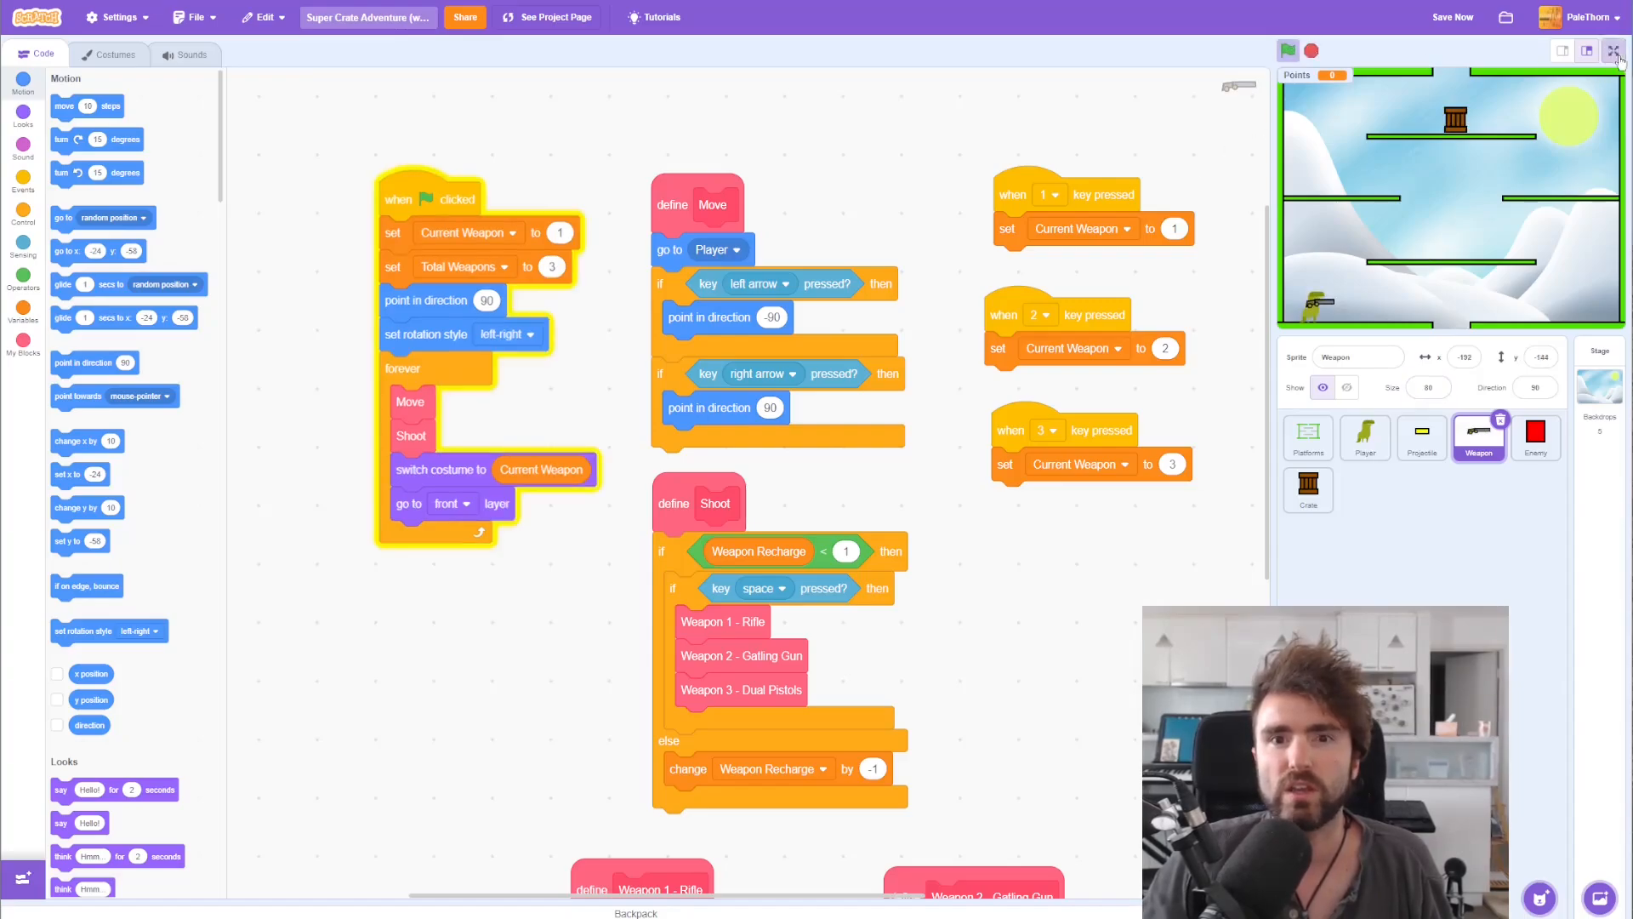
{"action": "left_click", "coordinate": [1617, 49]}
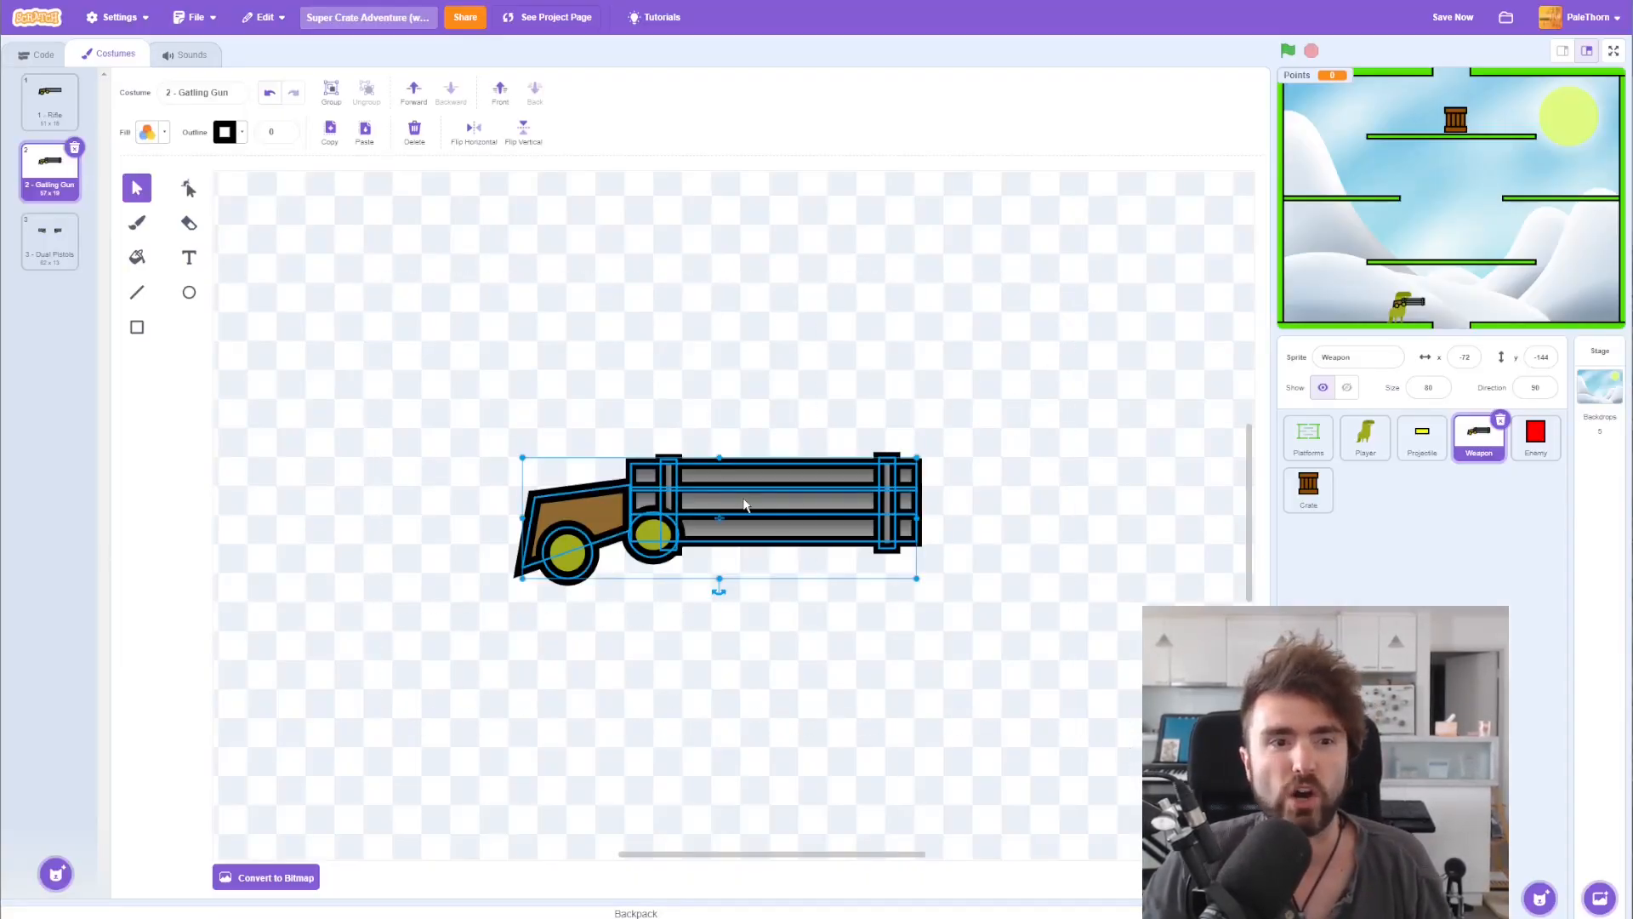
Step: Nudge the Gatling Gun drawing slightly left and check its placement on the T-Rex in a full-screen run
{"action": "left_click_drag", "start_coordinate": [746, 505], "coordinate": [726, 497]}
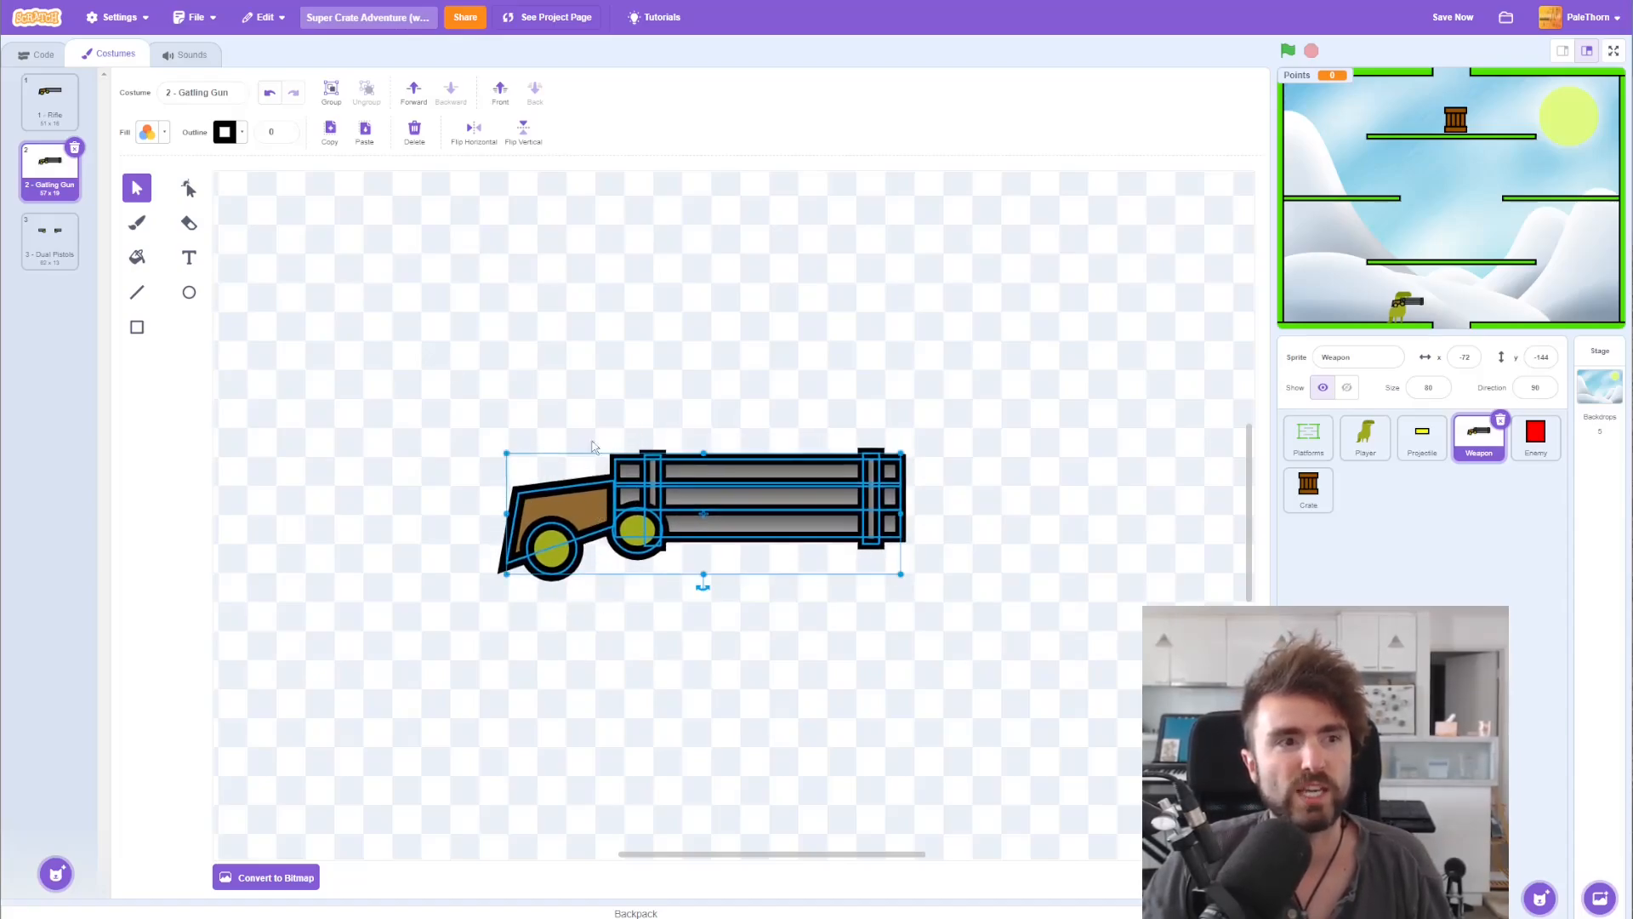
{"action": "left_click", "coordinate": [49, 99]}
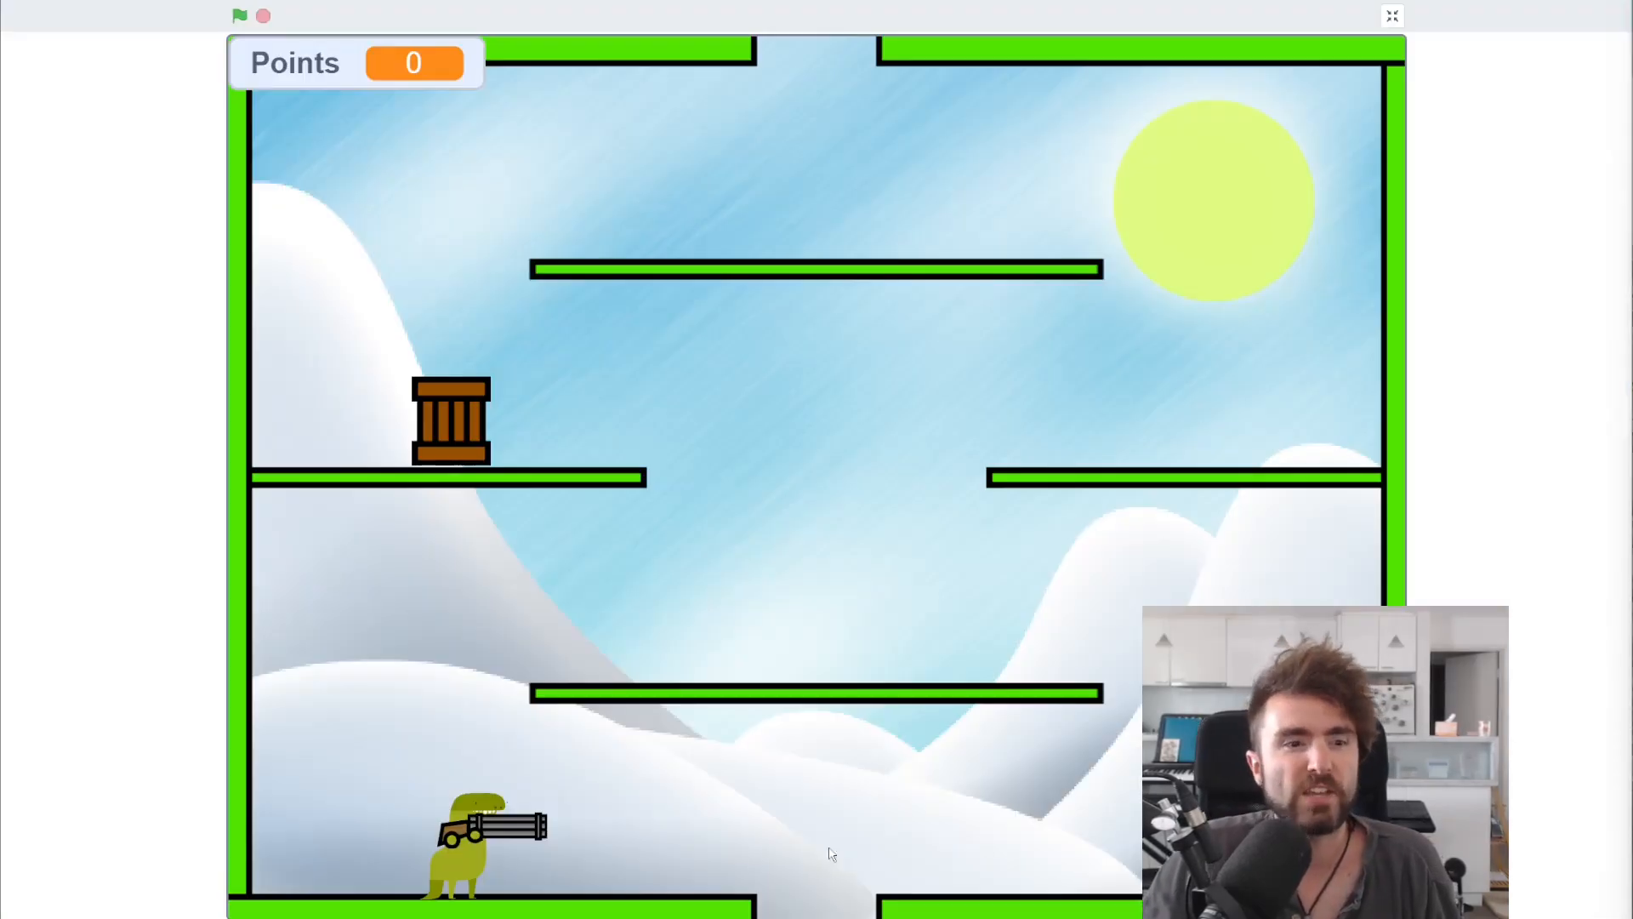
{"action": "left_click", "coordinate": [488, 833]}
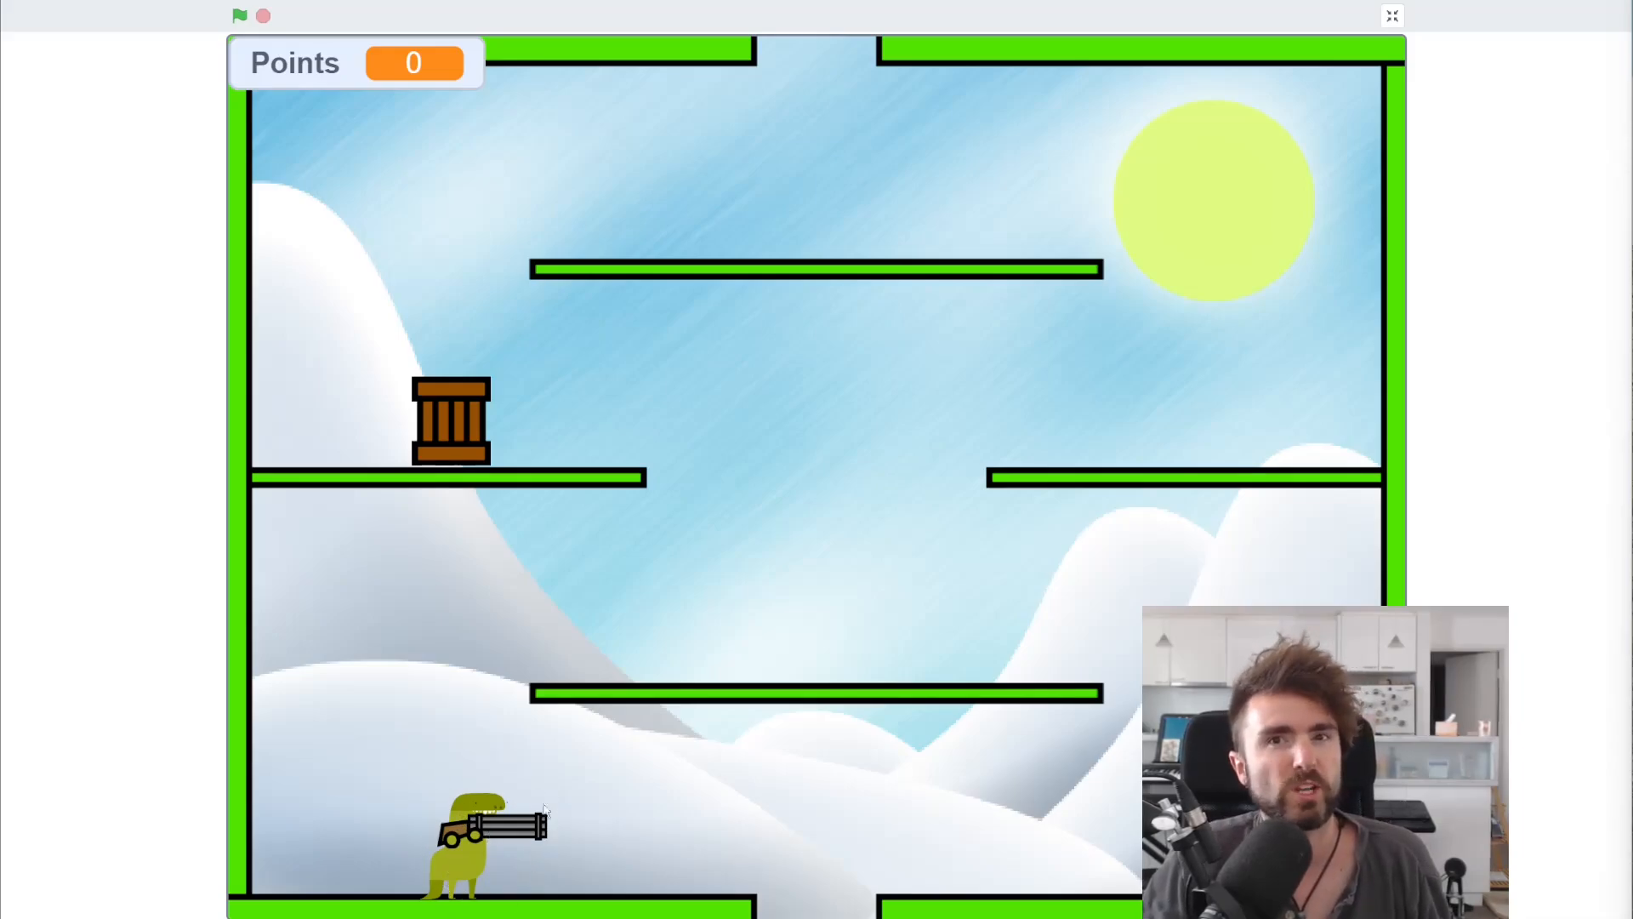
{"action": "left_click", "coordinate": [1392, 15]}
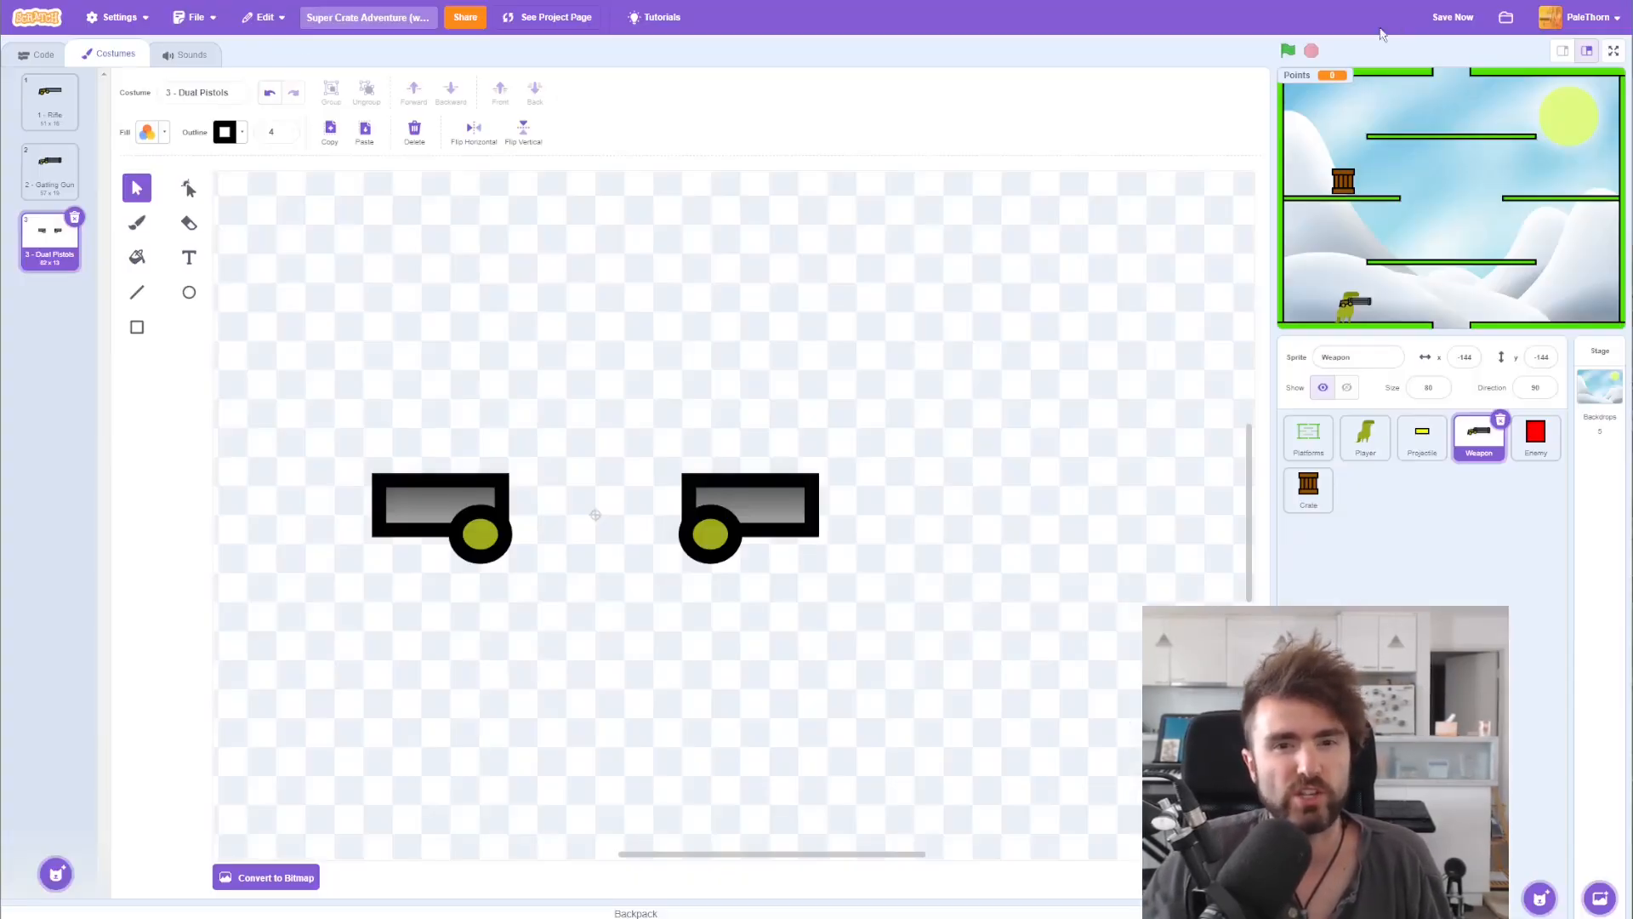
Step: Set the Crate sprite's size to 80 and check it in the running game
{"action": "left_click", "coordinate": [1308, 491]}
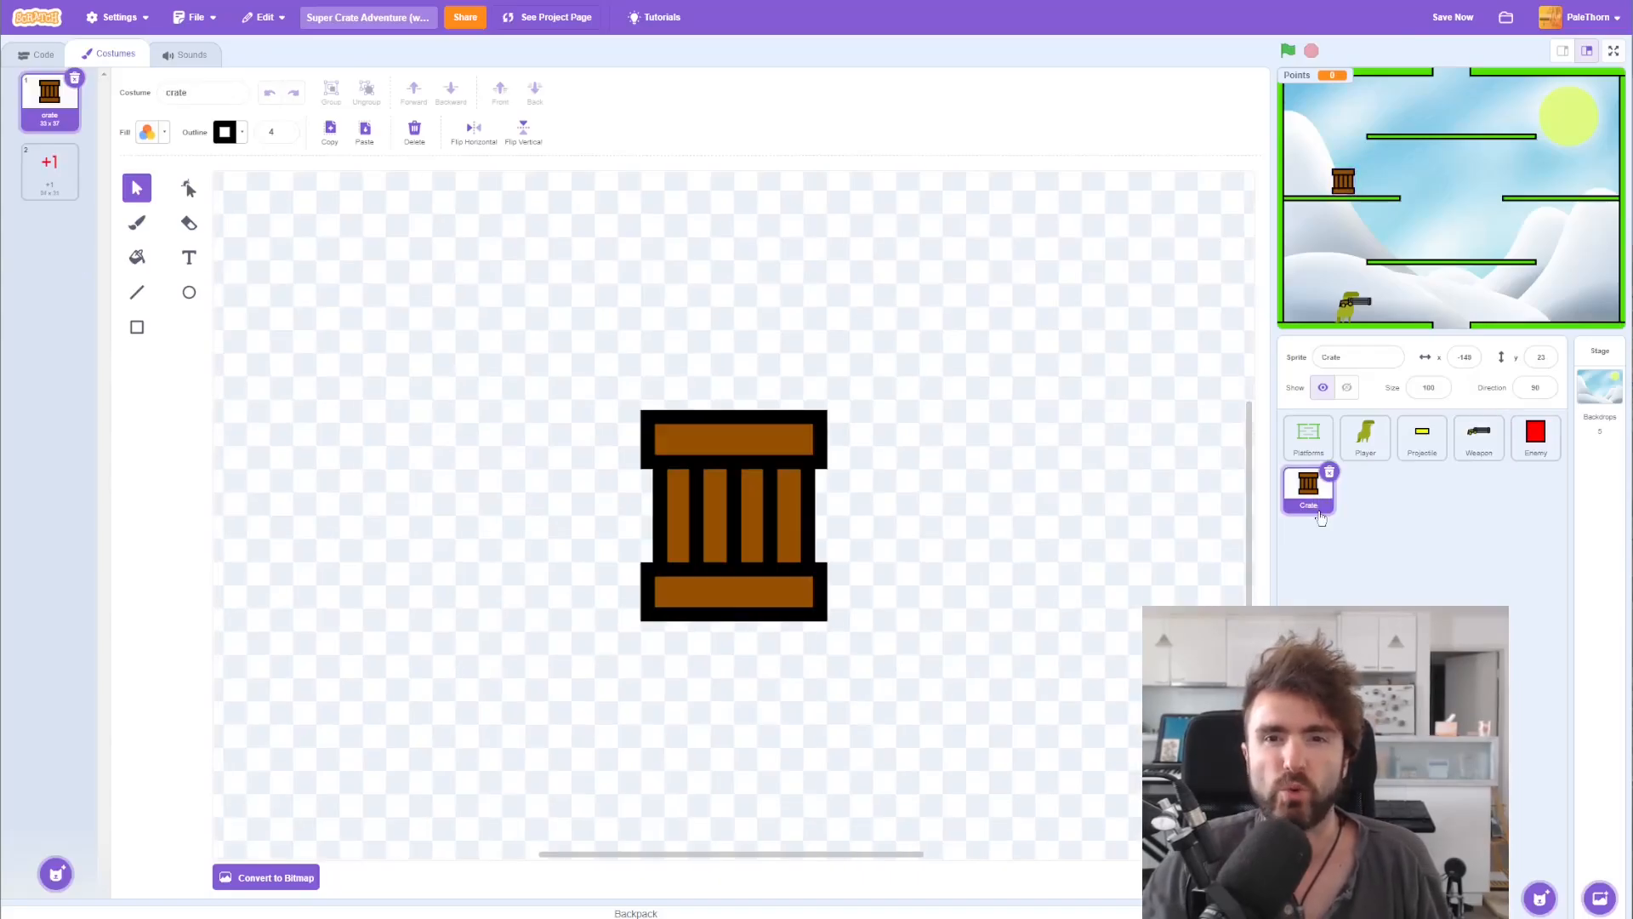
{"action": "left_click", "coordinate": [1428, 387]}
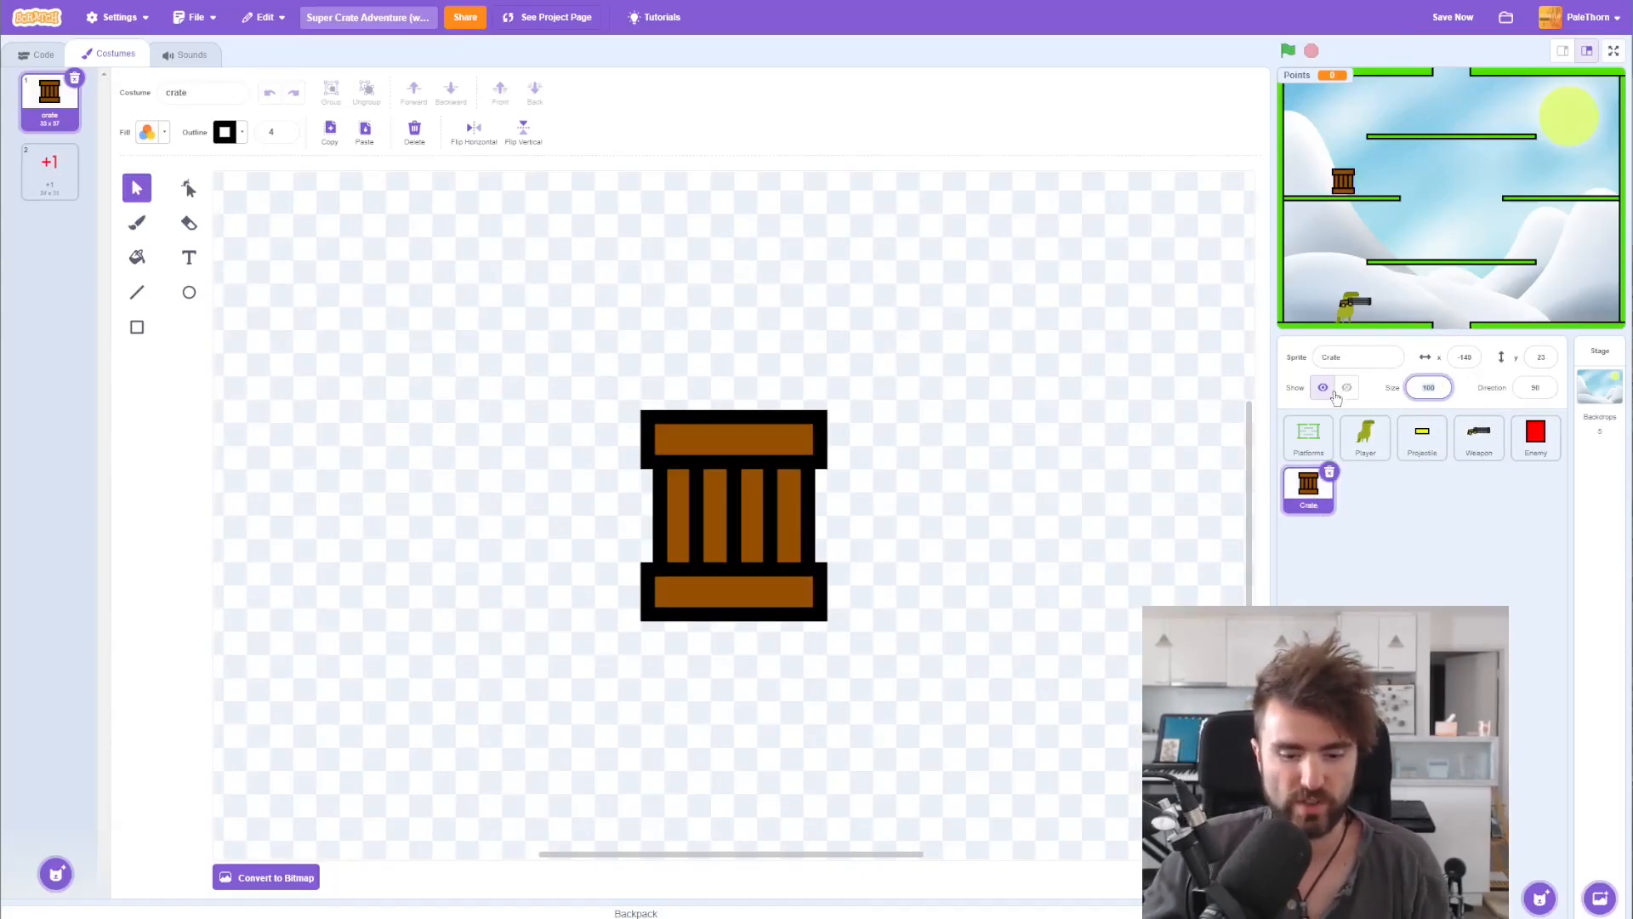
{"action": "type", "text": "80"}
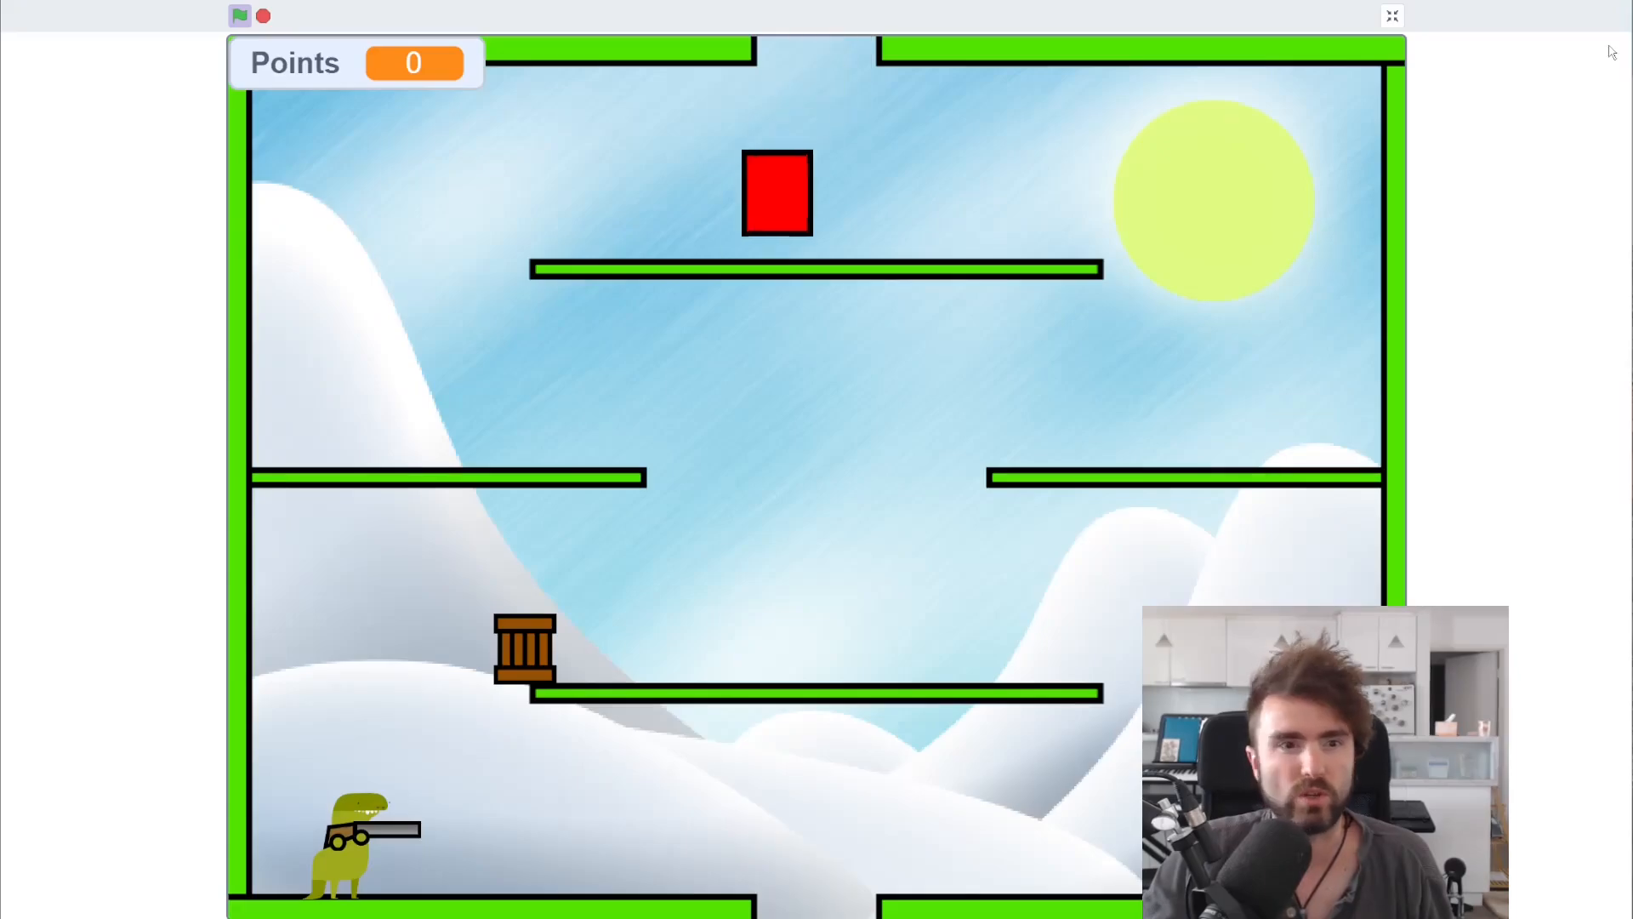
{"action": "left_click", "coordinate": [1392, 16]}
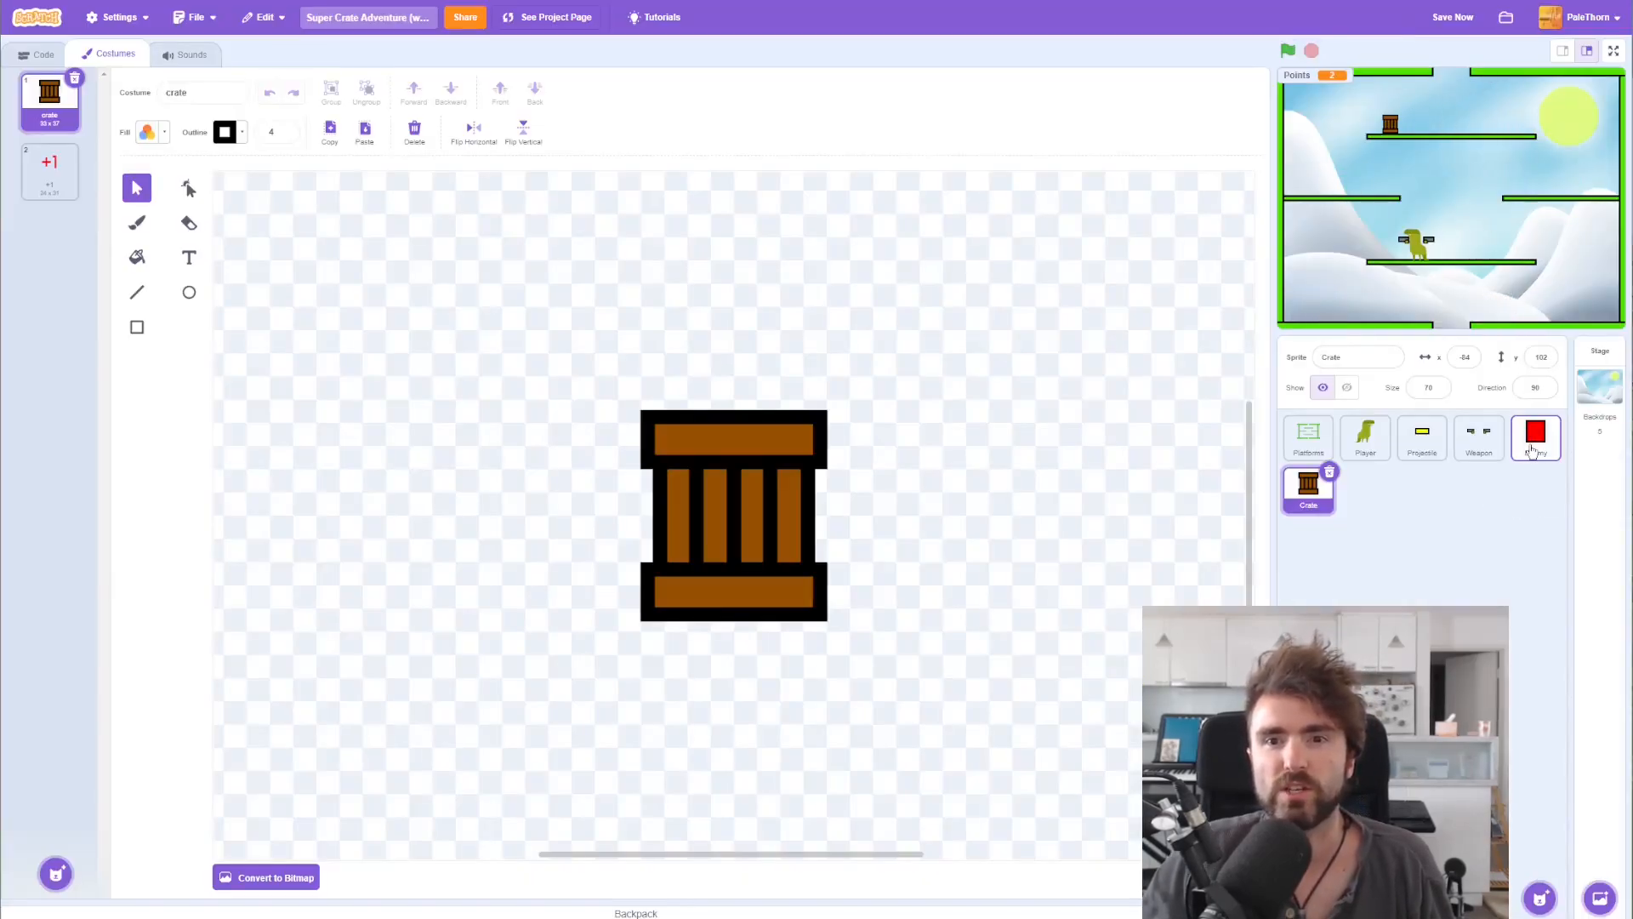
Step: Review the Enemy sprite's scripts and watch the red enemy clones in a full-screen run
{"action": "left_click", "coordinate": [1534, 437]}
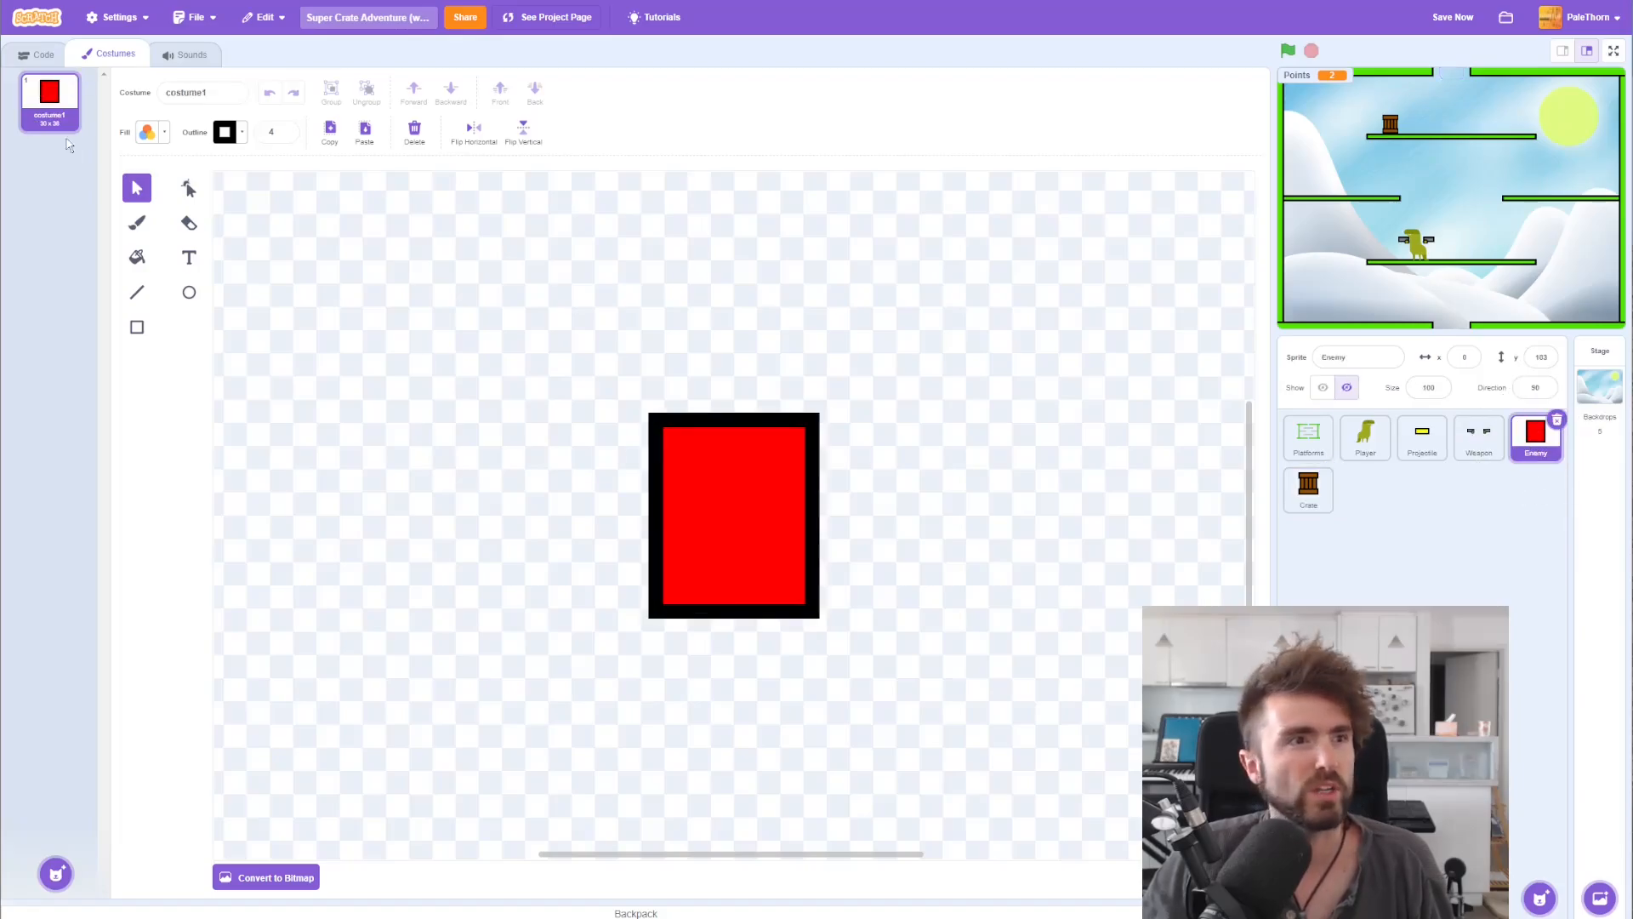
{"action": "left_click", "coordinate": [44, 53]}
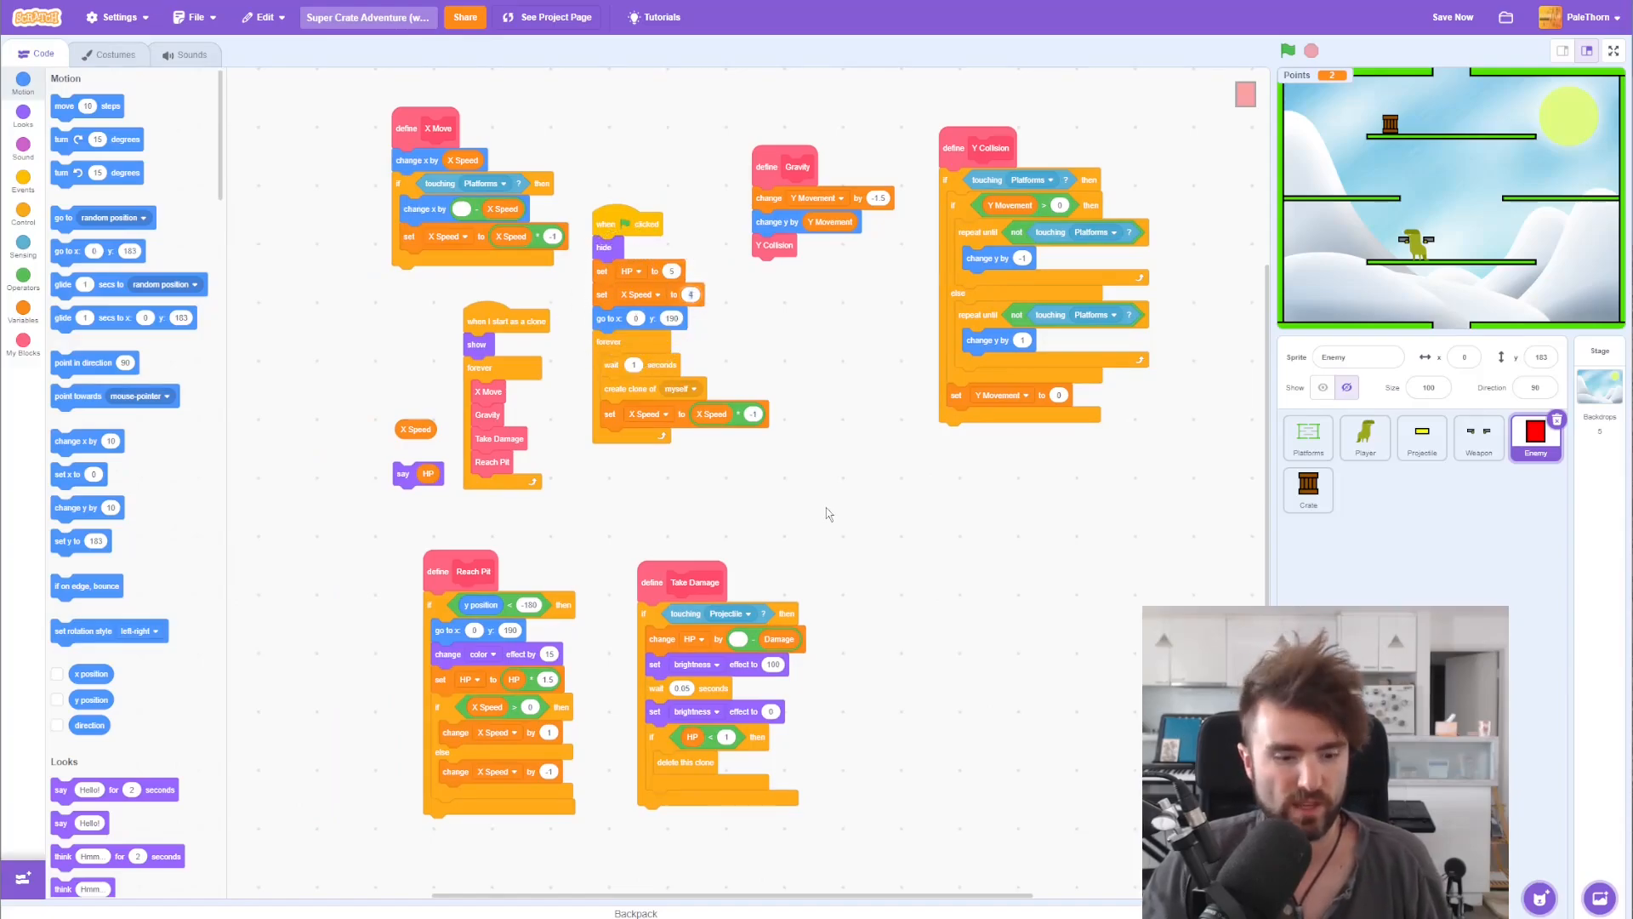
{"action": "left_click", "coordinate": [1288, 49]}
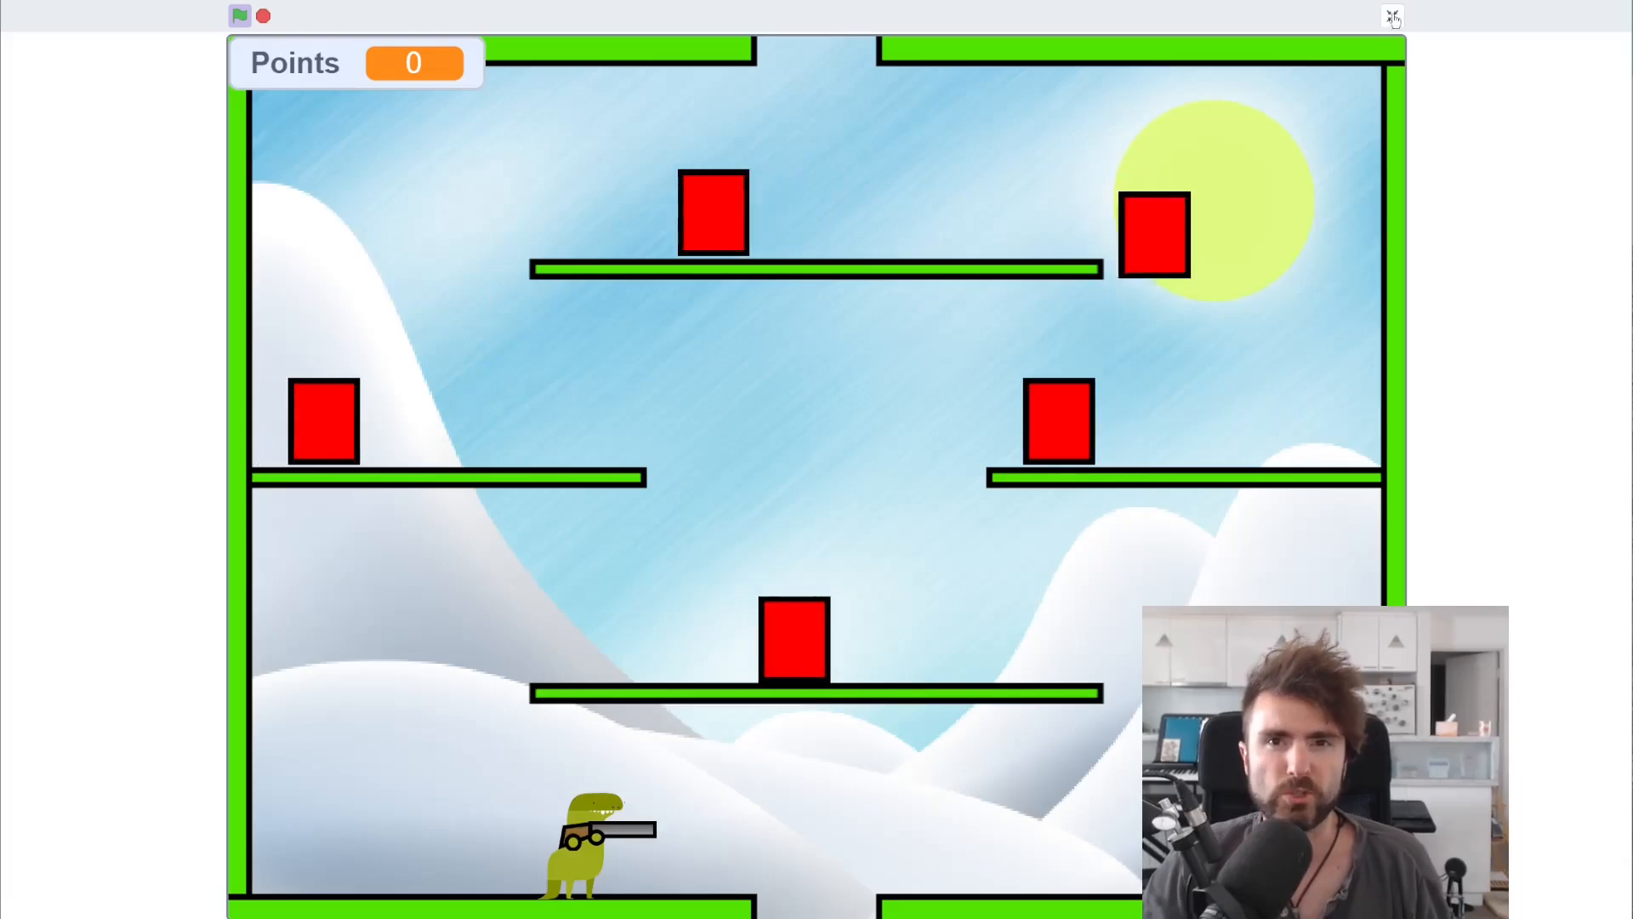
{"action": "left_click", "coordinate": [1393, 17]}
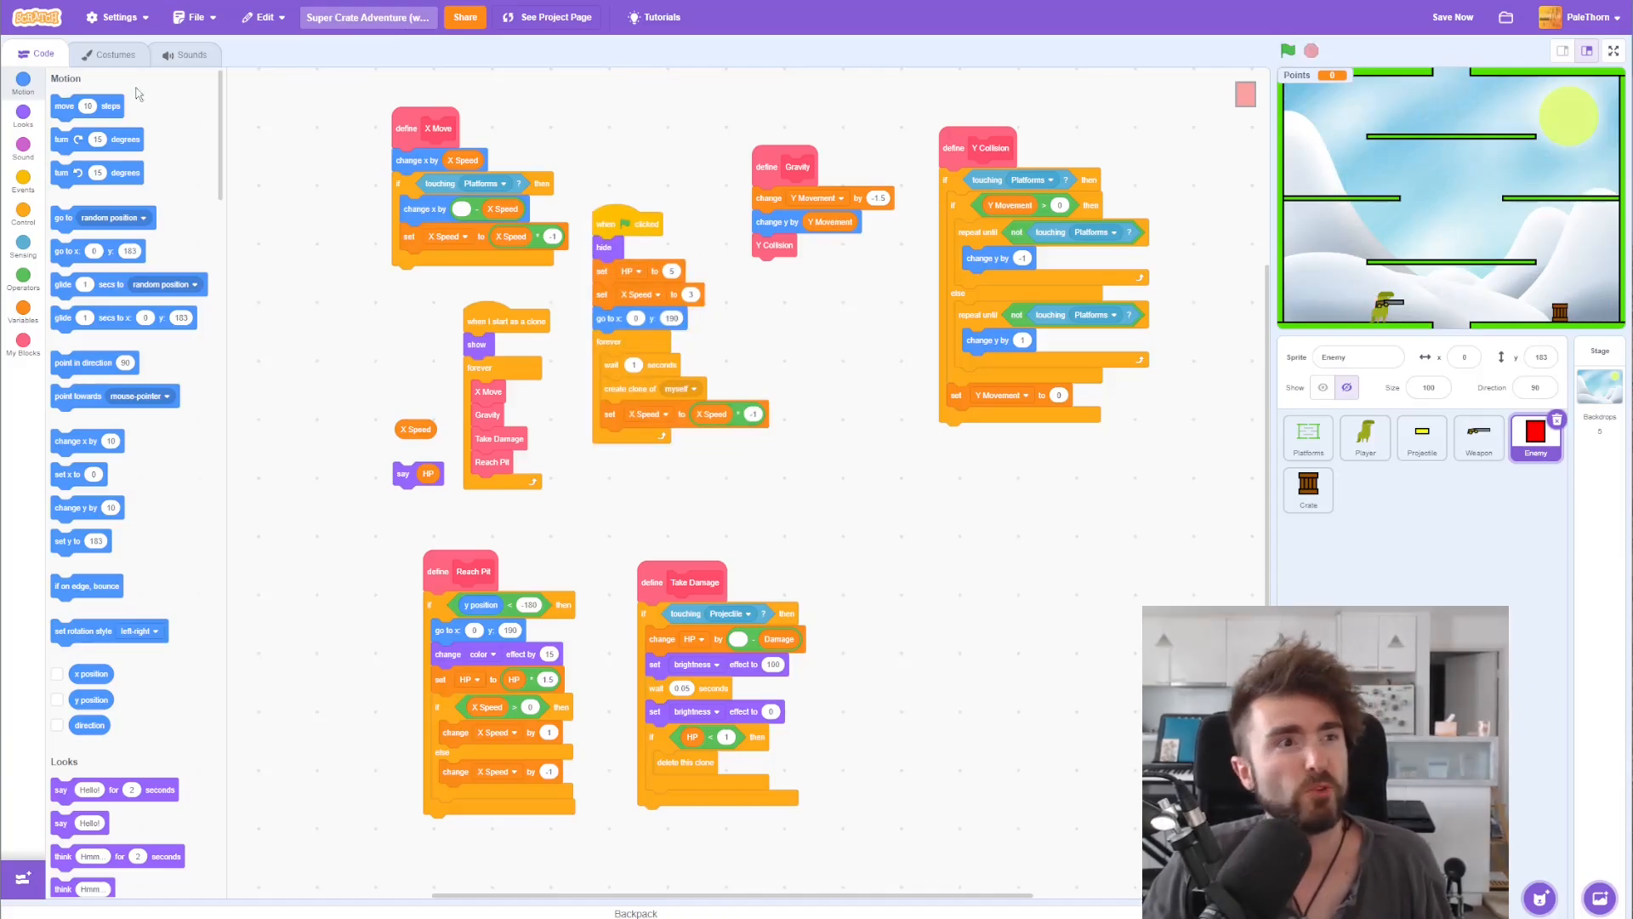
Step: Add the library's Dinosaur2-a costume (searched as 'dino') to the Enemy sprite
{"action": "left_click", "coordinate": [114, 54]}
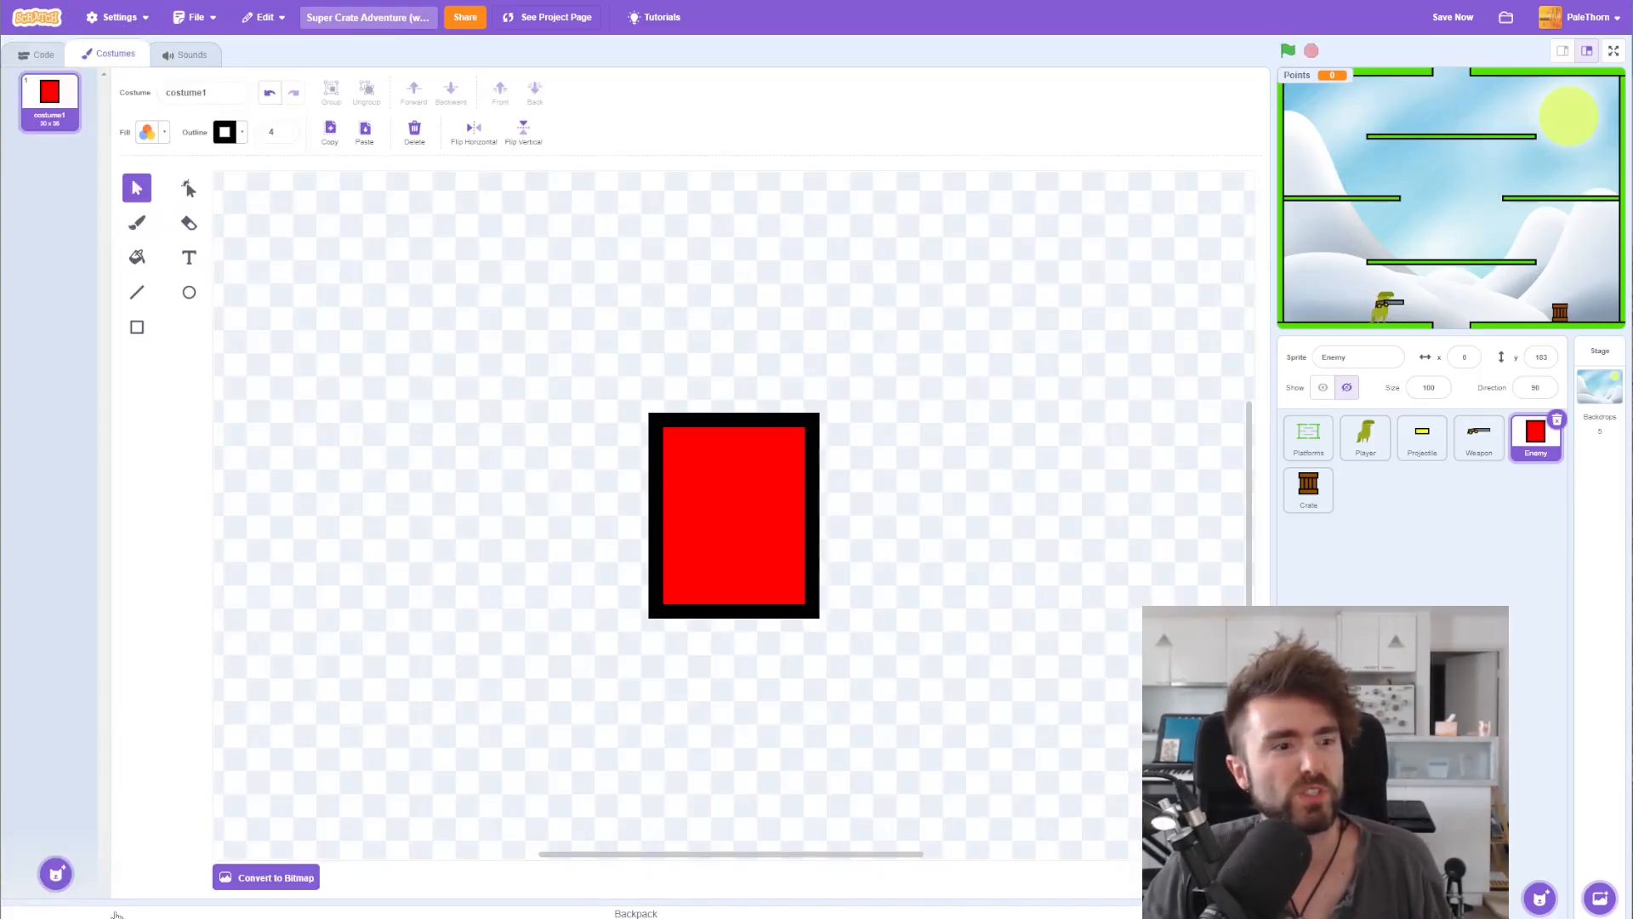
{"action": "mouse_move", "coordinate": [54, 873]}
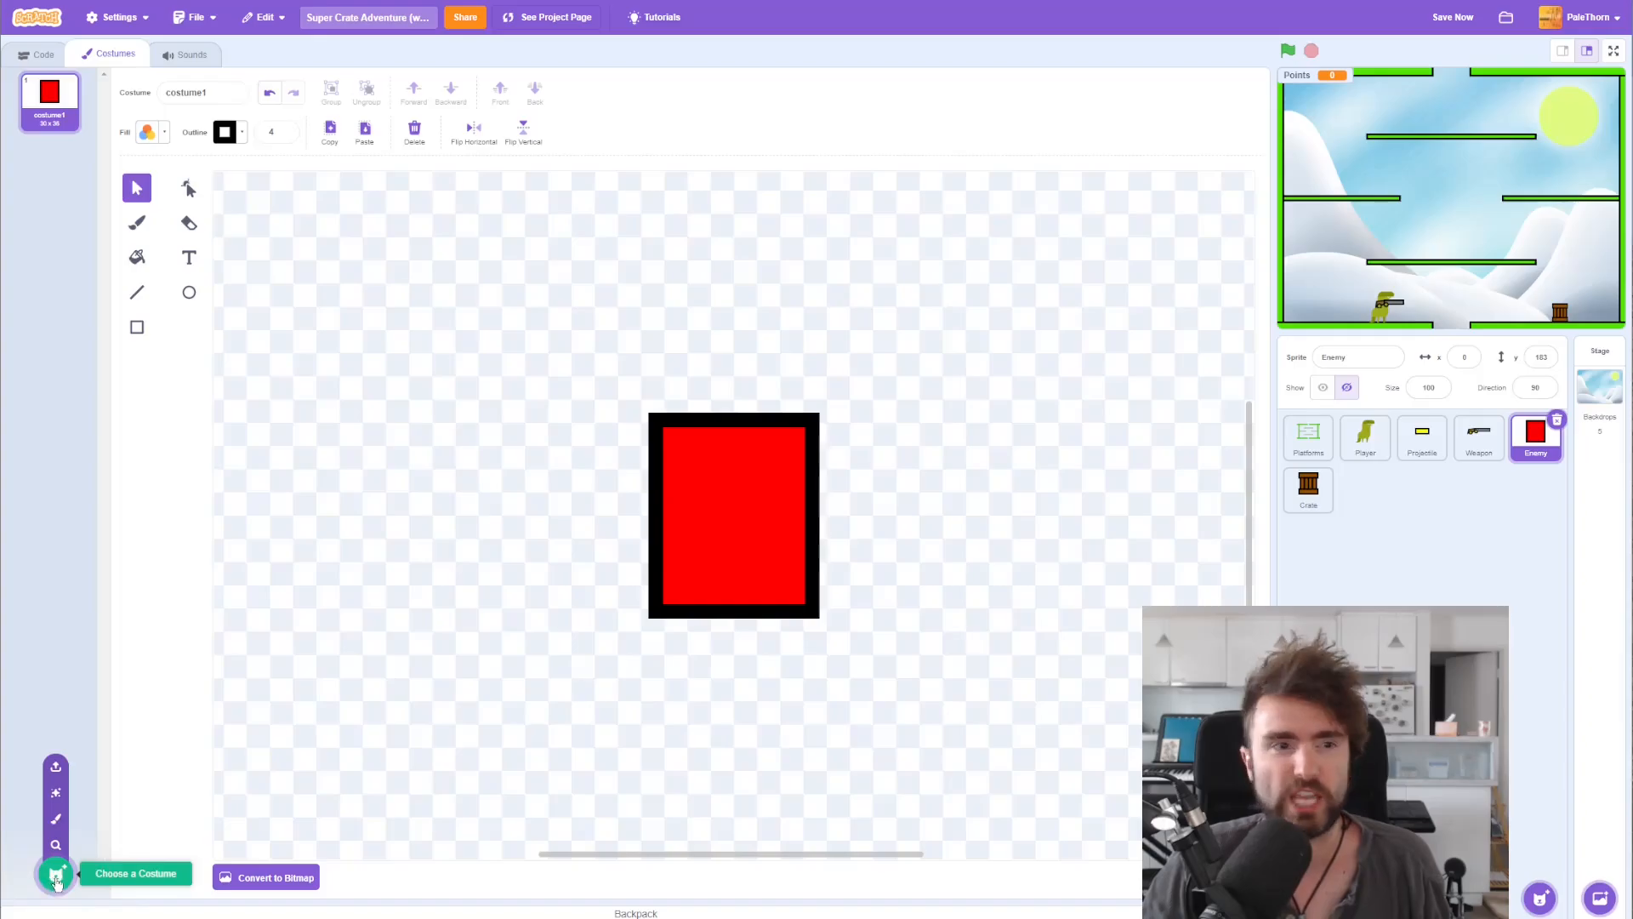
{"action": "left_click", "coordinate": [56, 872]}
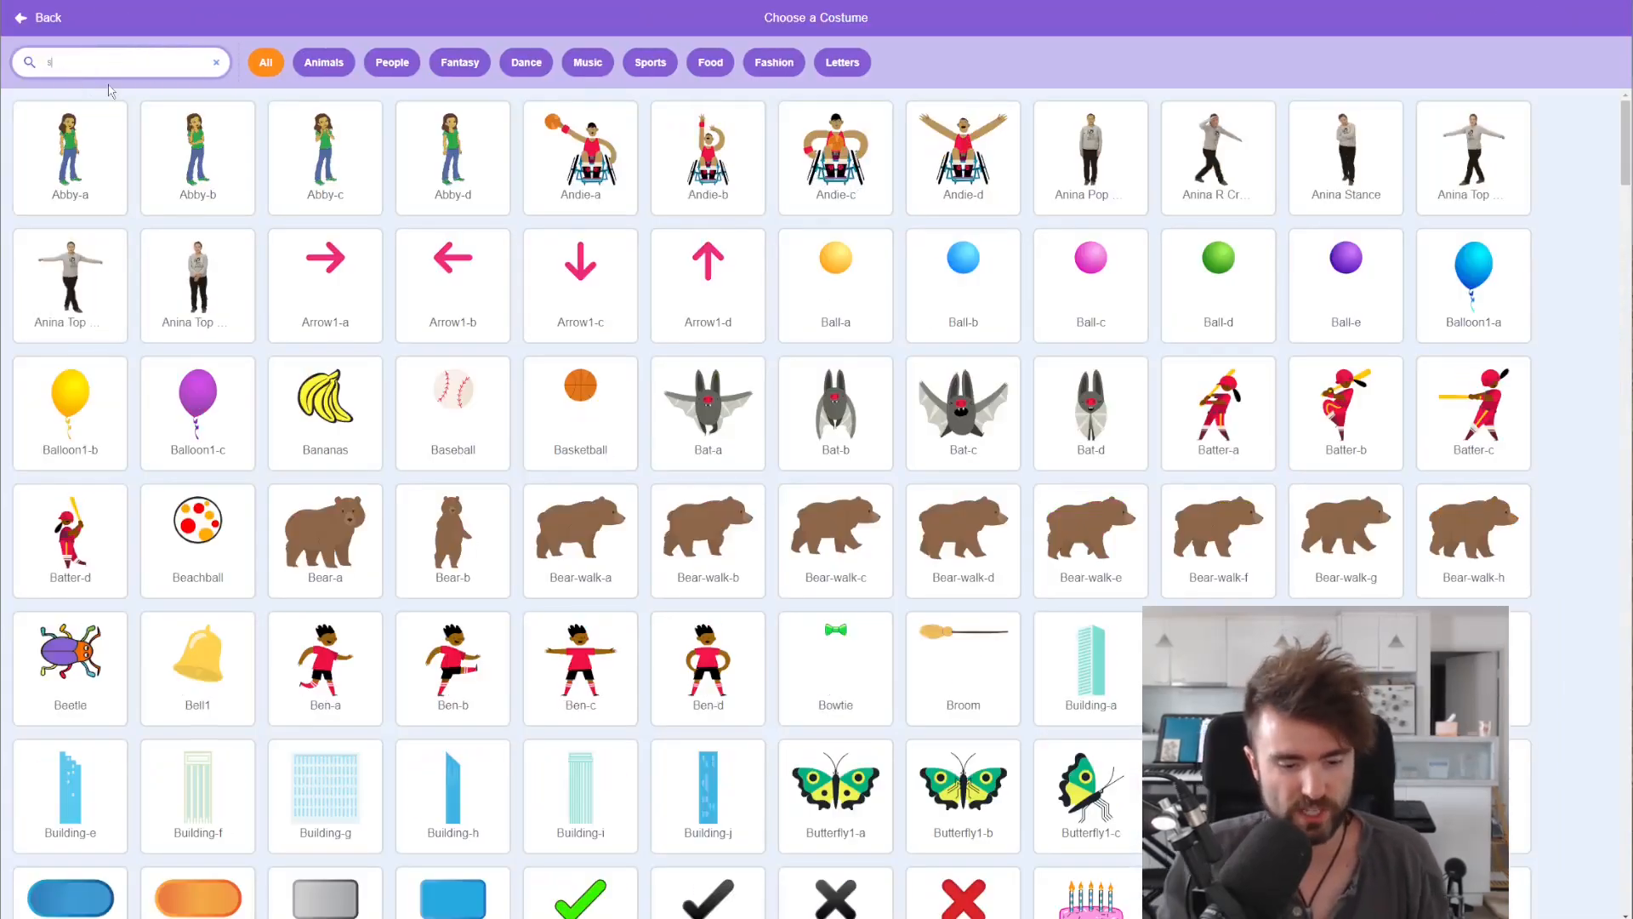
{"action": "type", "text": "dino"}
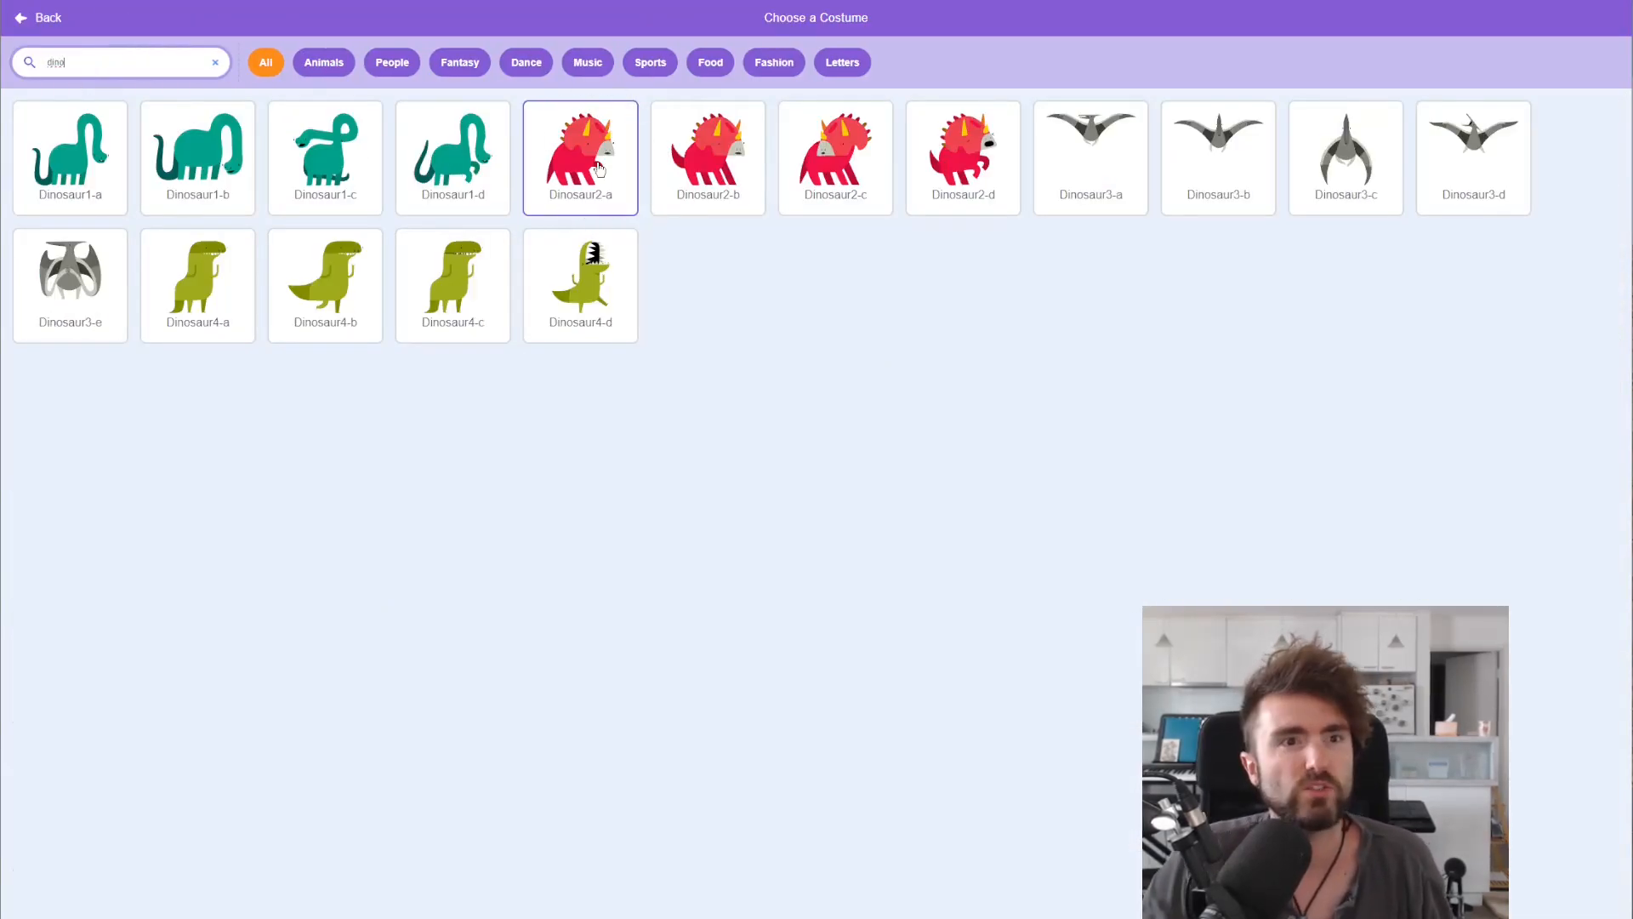
{"action": "left_click", "coordinate": [580, 156]}
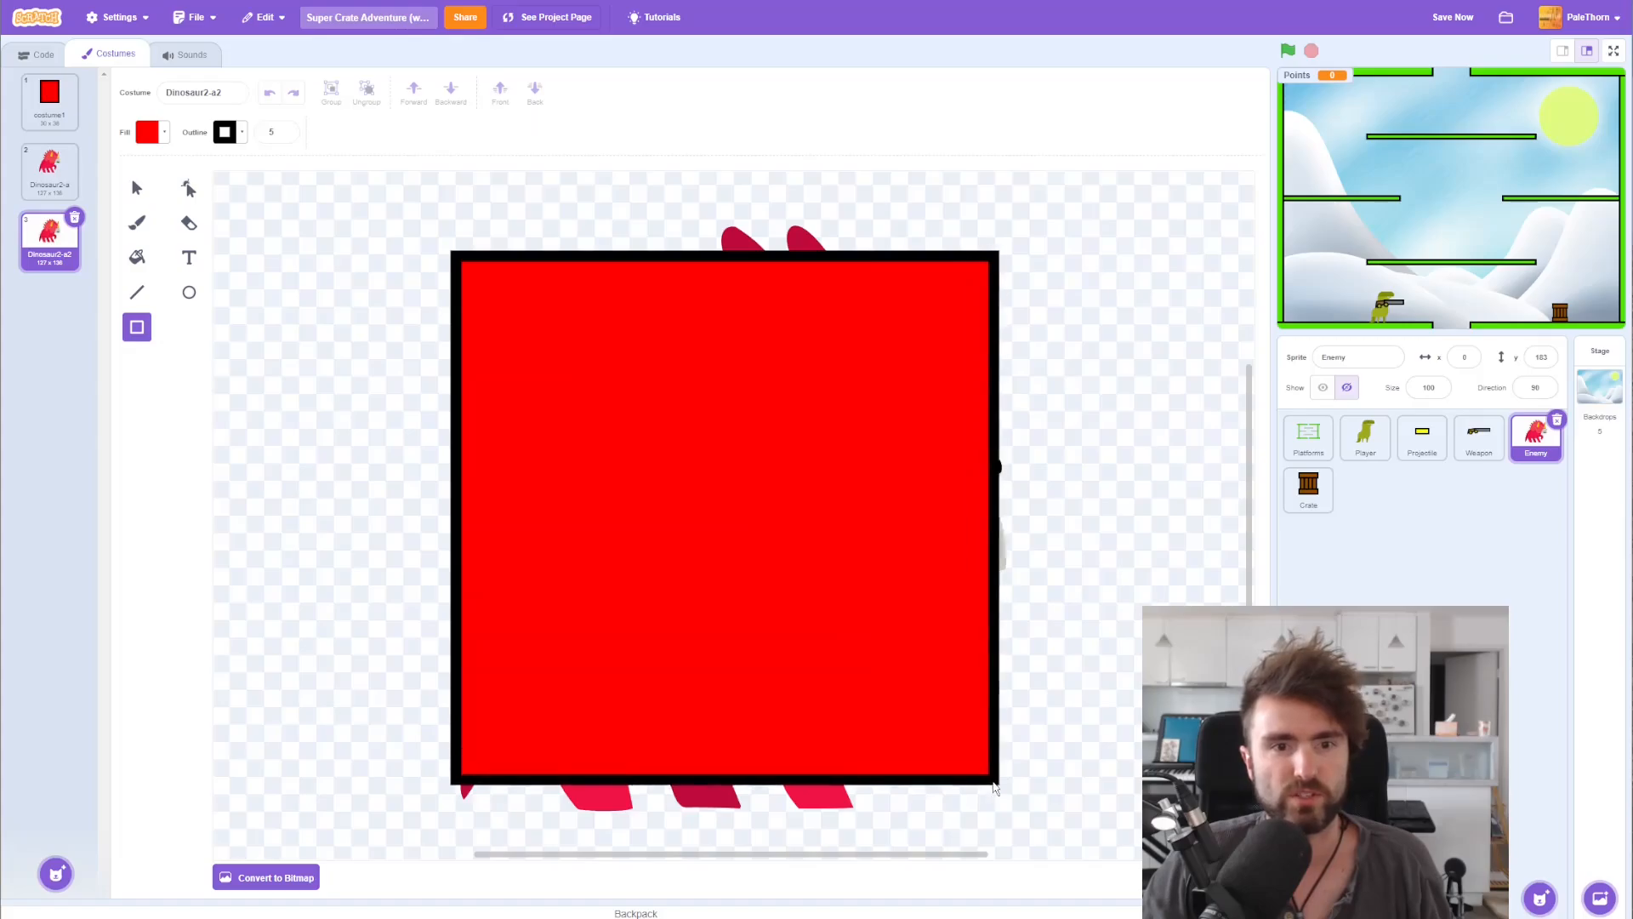
Step: Name the copied costume 'hitbox', delete costume1 so only steg and hitbox remain, and set size 30
{"action": "left_click", "coordinate": [534, 92]}
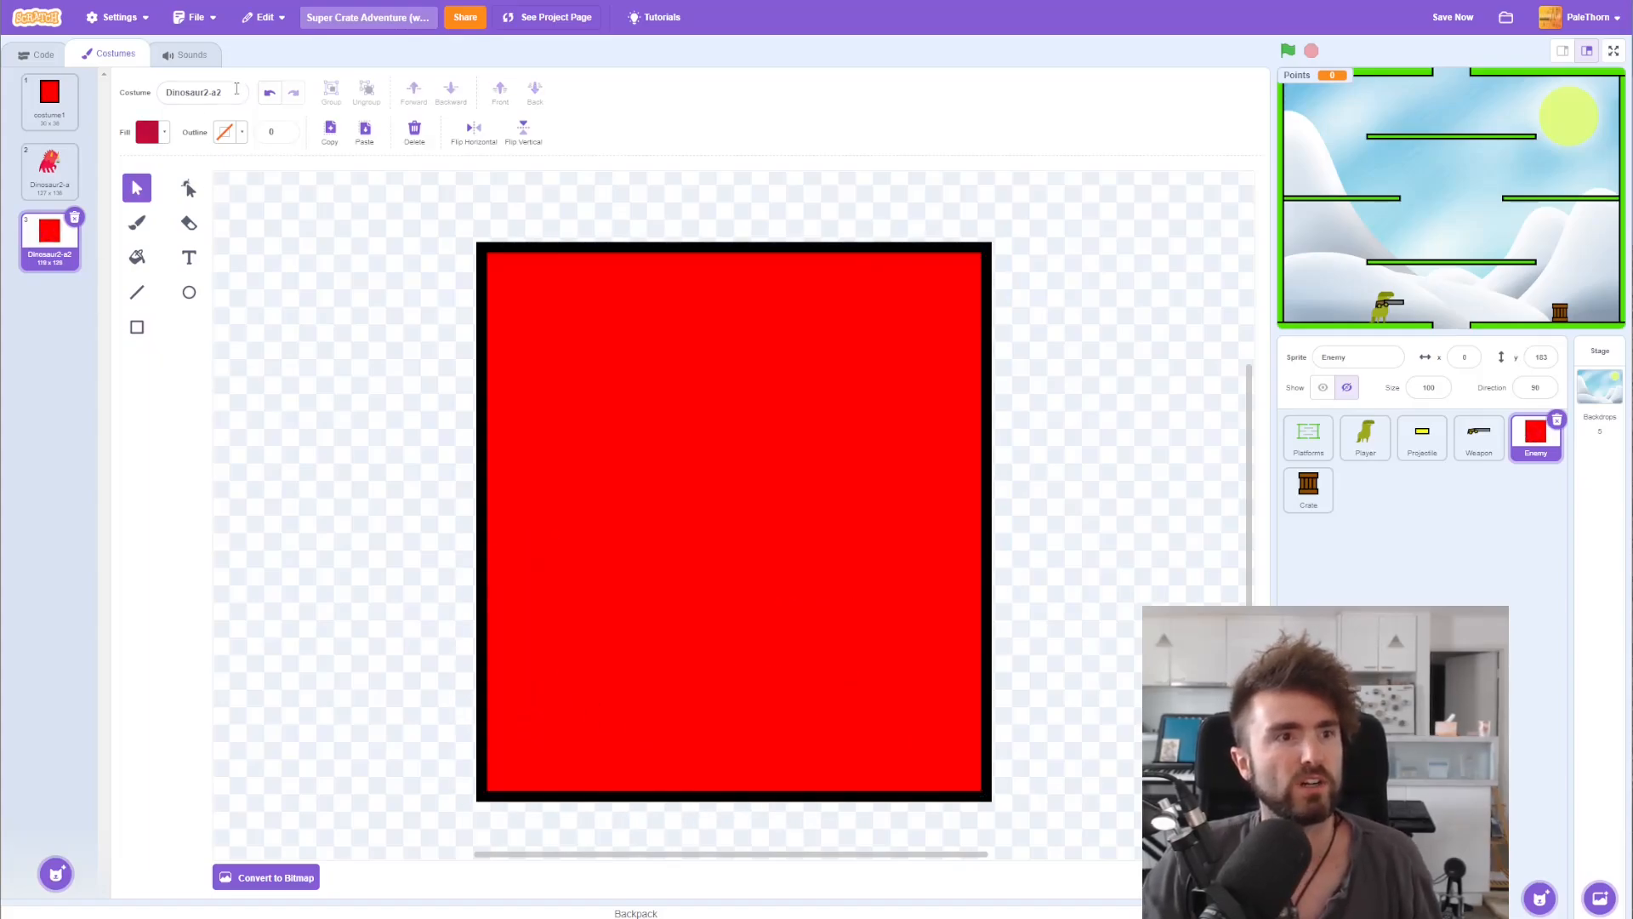
{"action": "type", "text": "hitbox"}
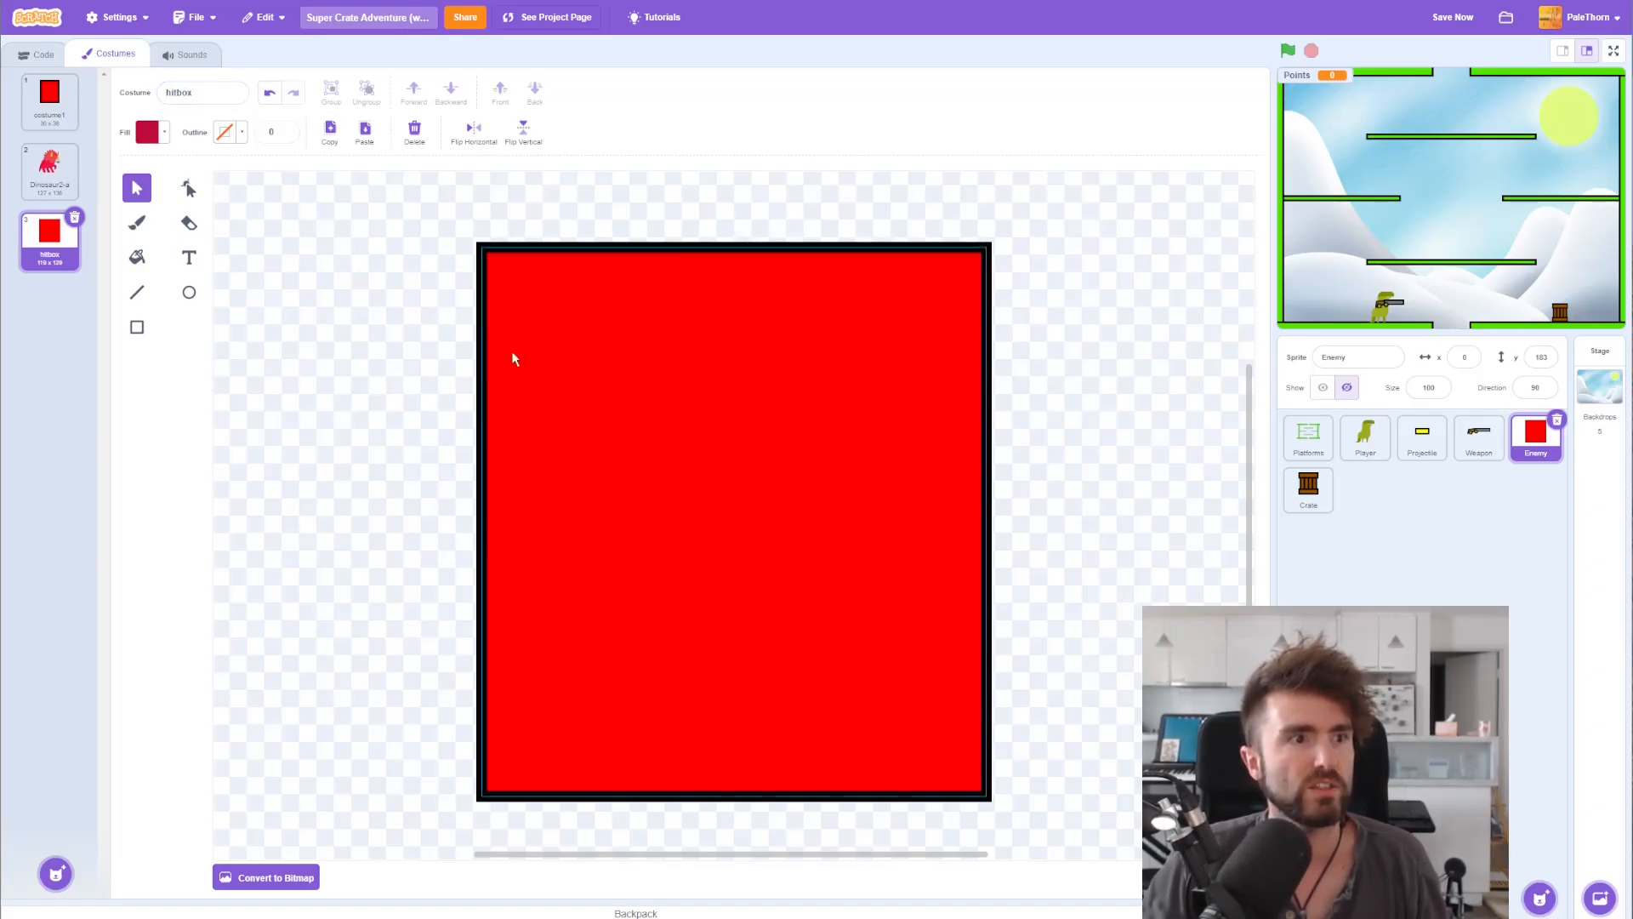
{"action": "left_click", "coordinate": [50, 171]}
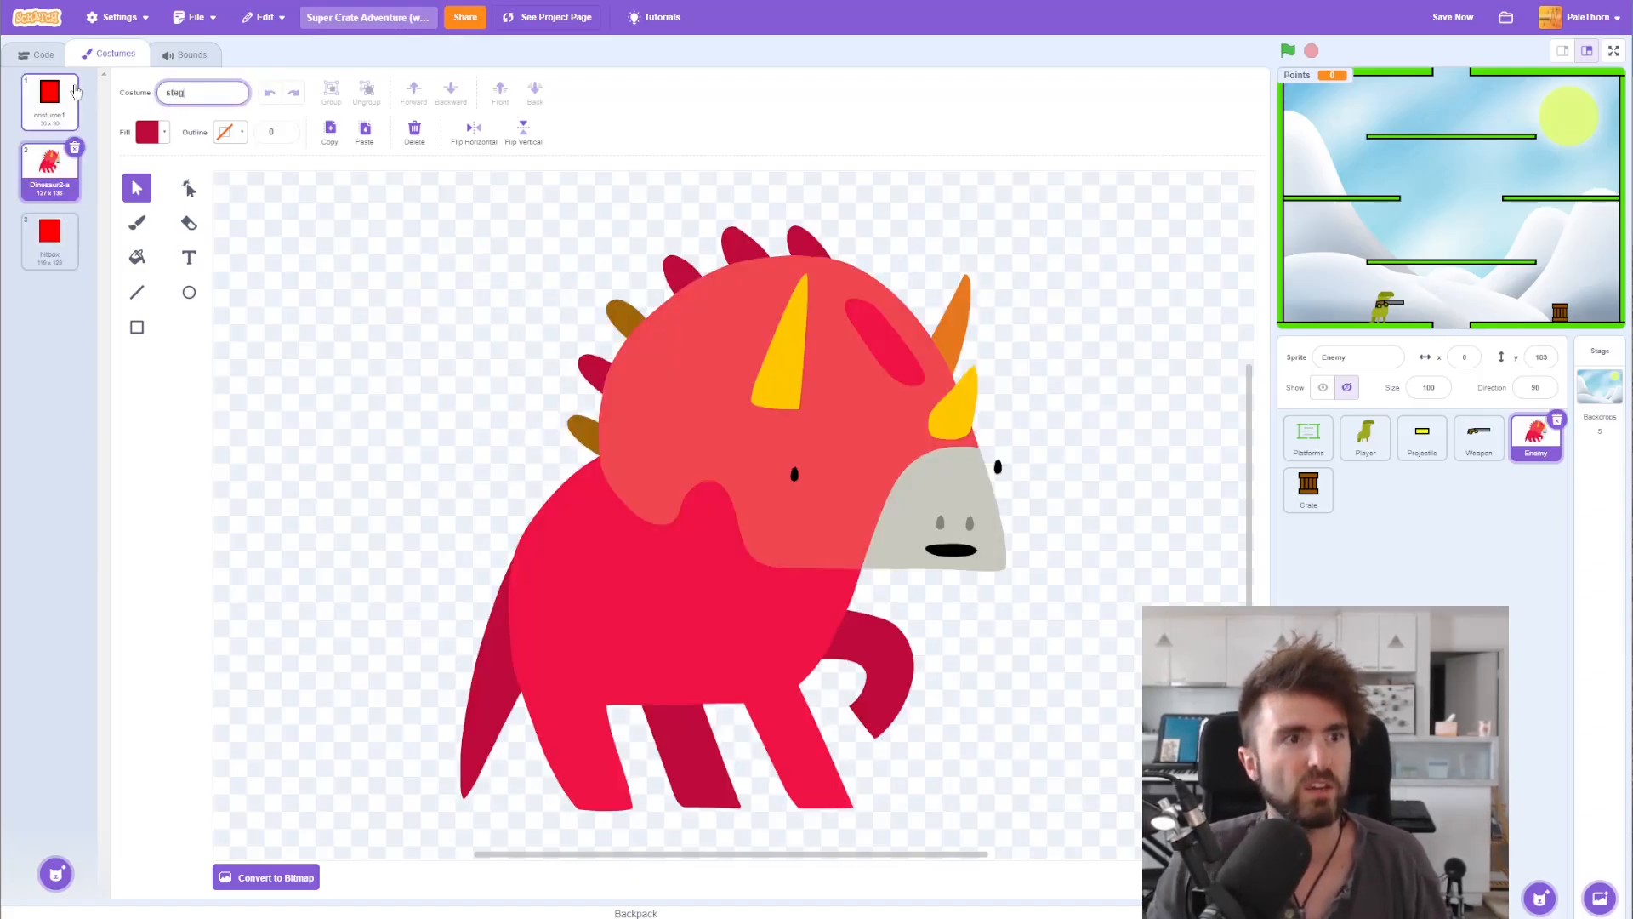
{"action": "left_click", "coordinate": [49, 99]}
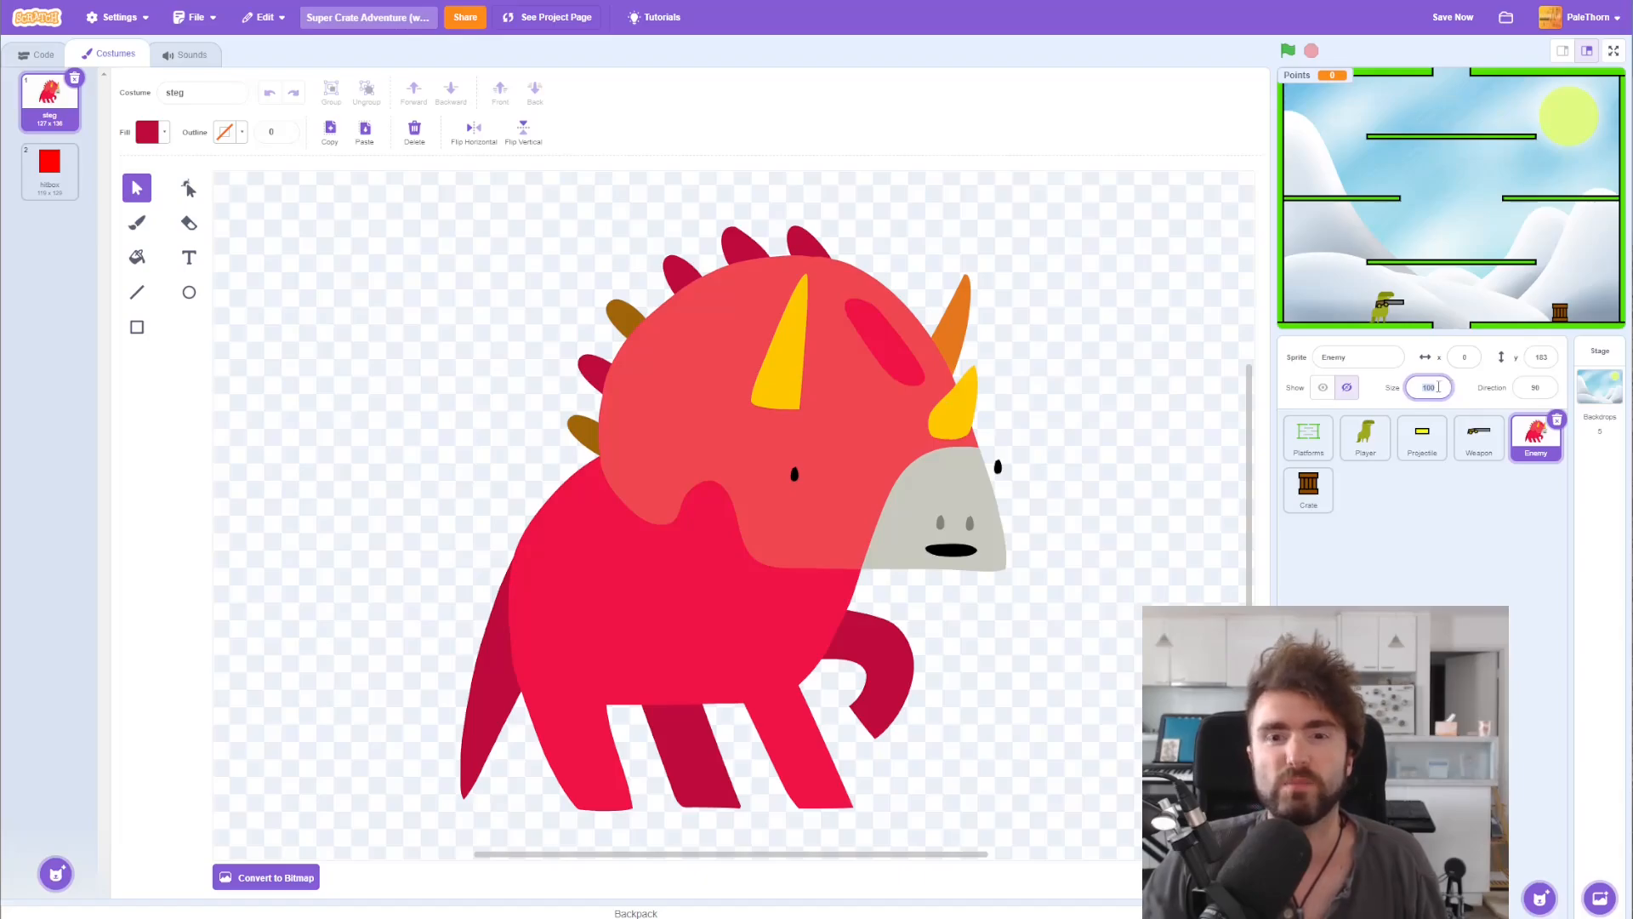
{"action": "type", "text": "30"}
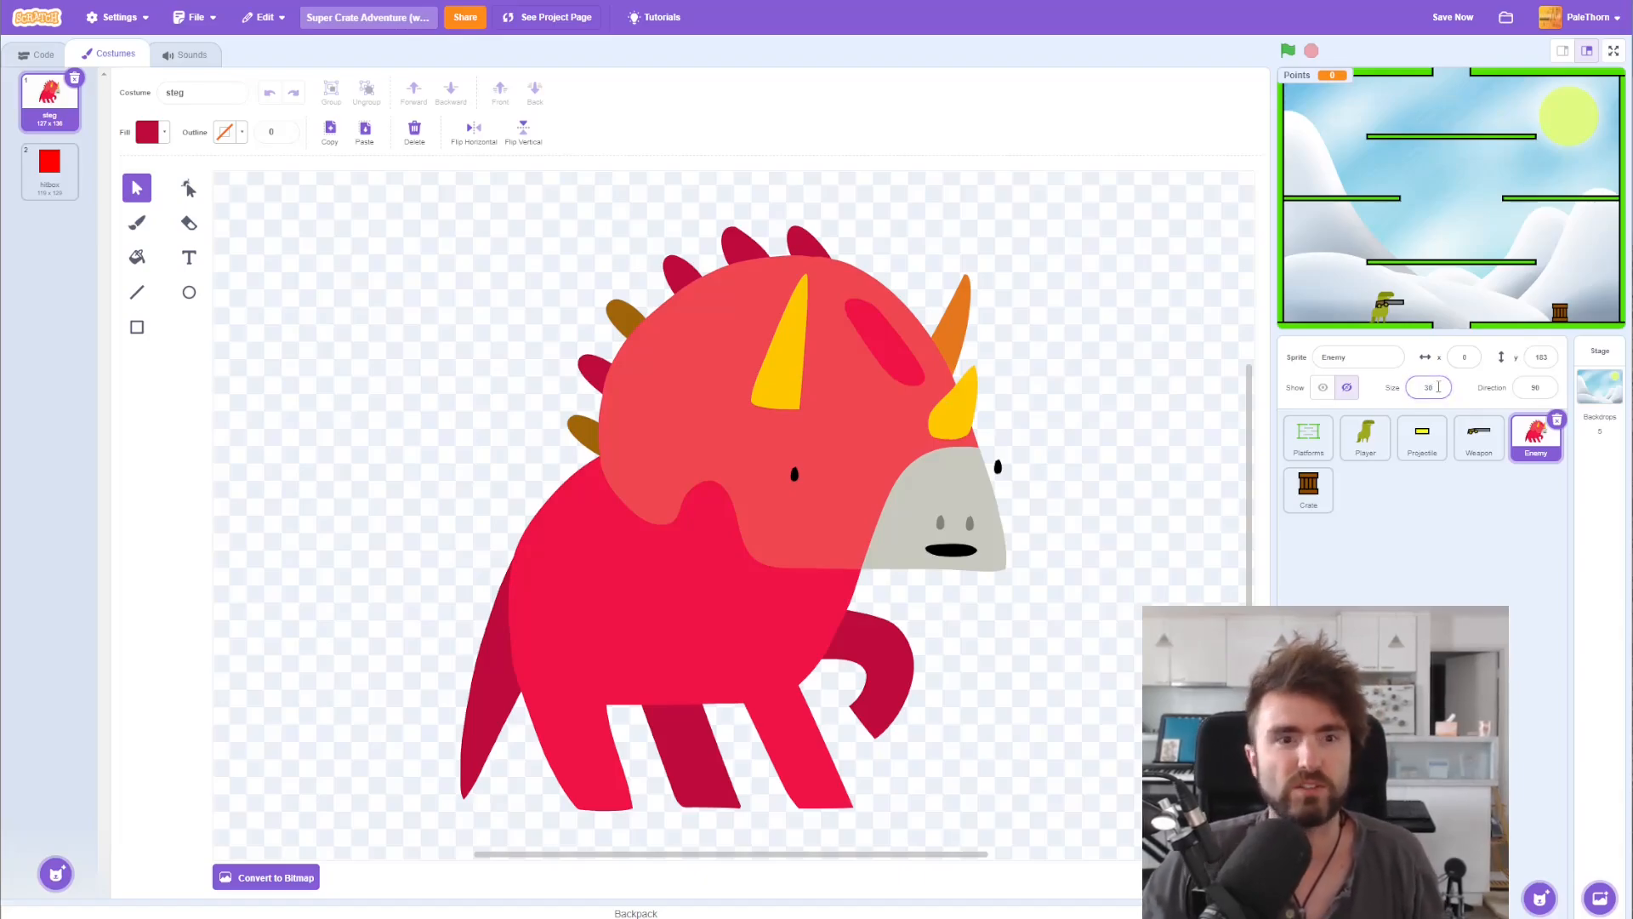
{"action": "left_click", "coordinate": [44, 52]}
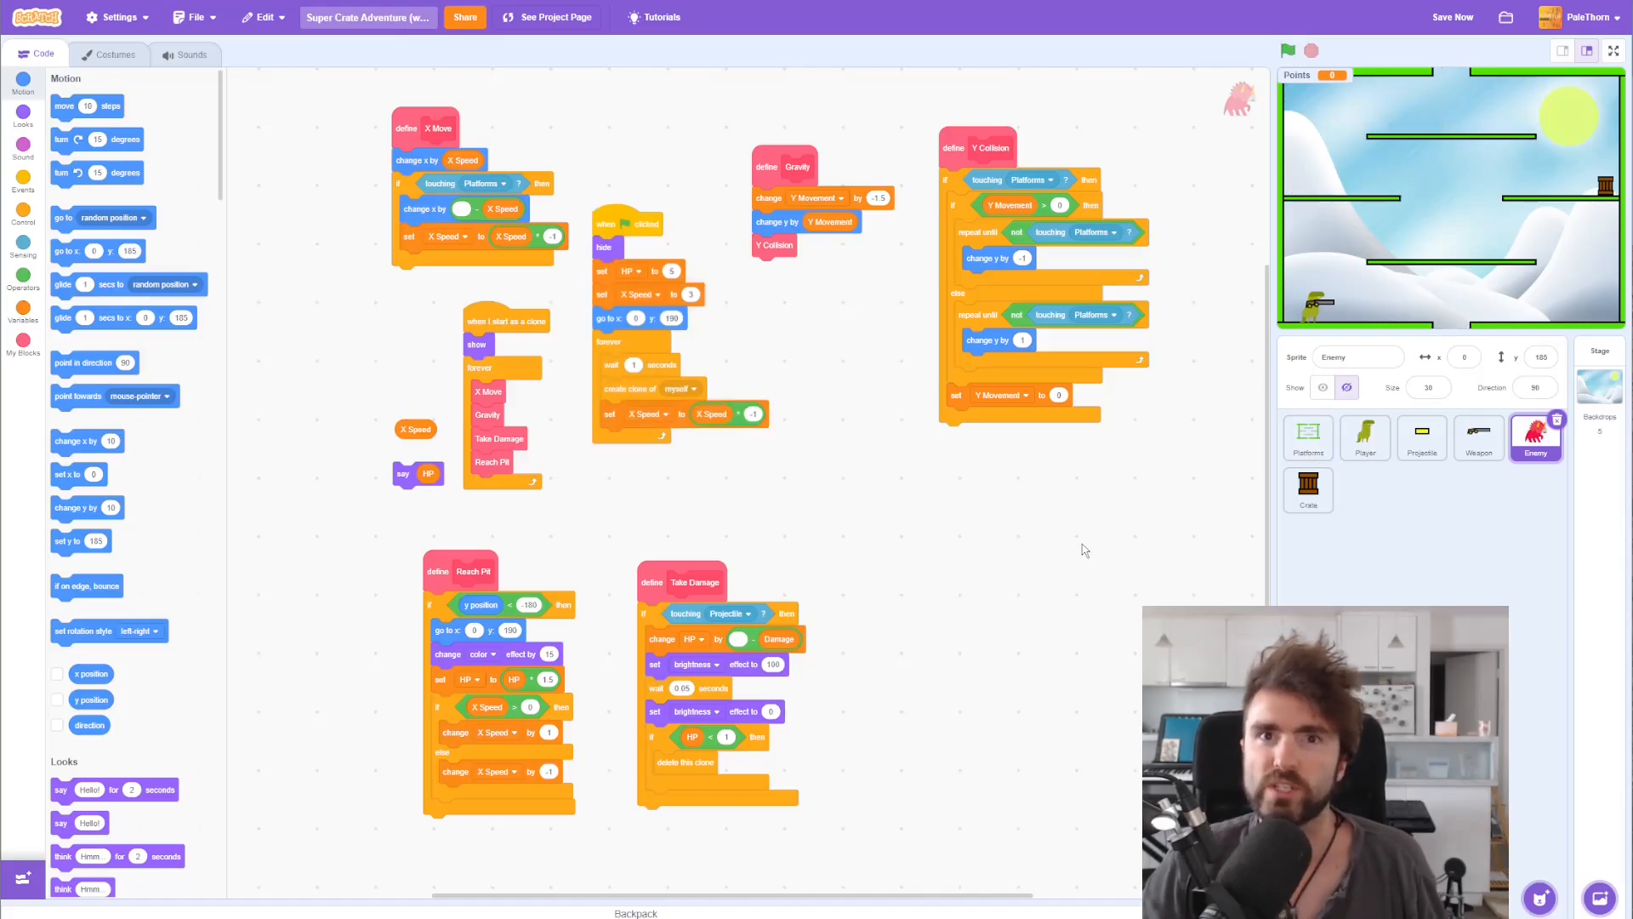
{"action": "mouse_move", "coordinate": [870, 565]}
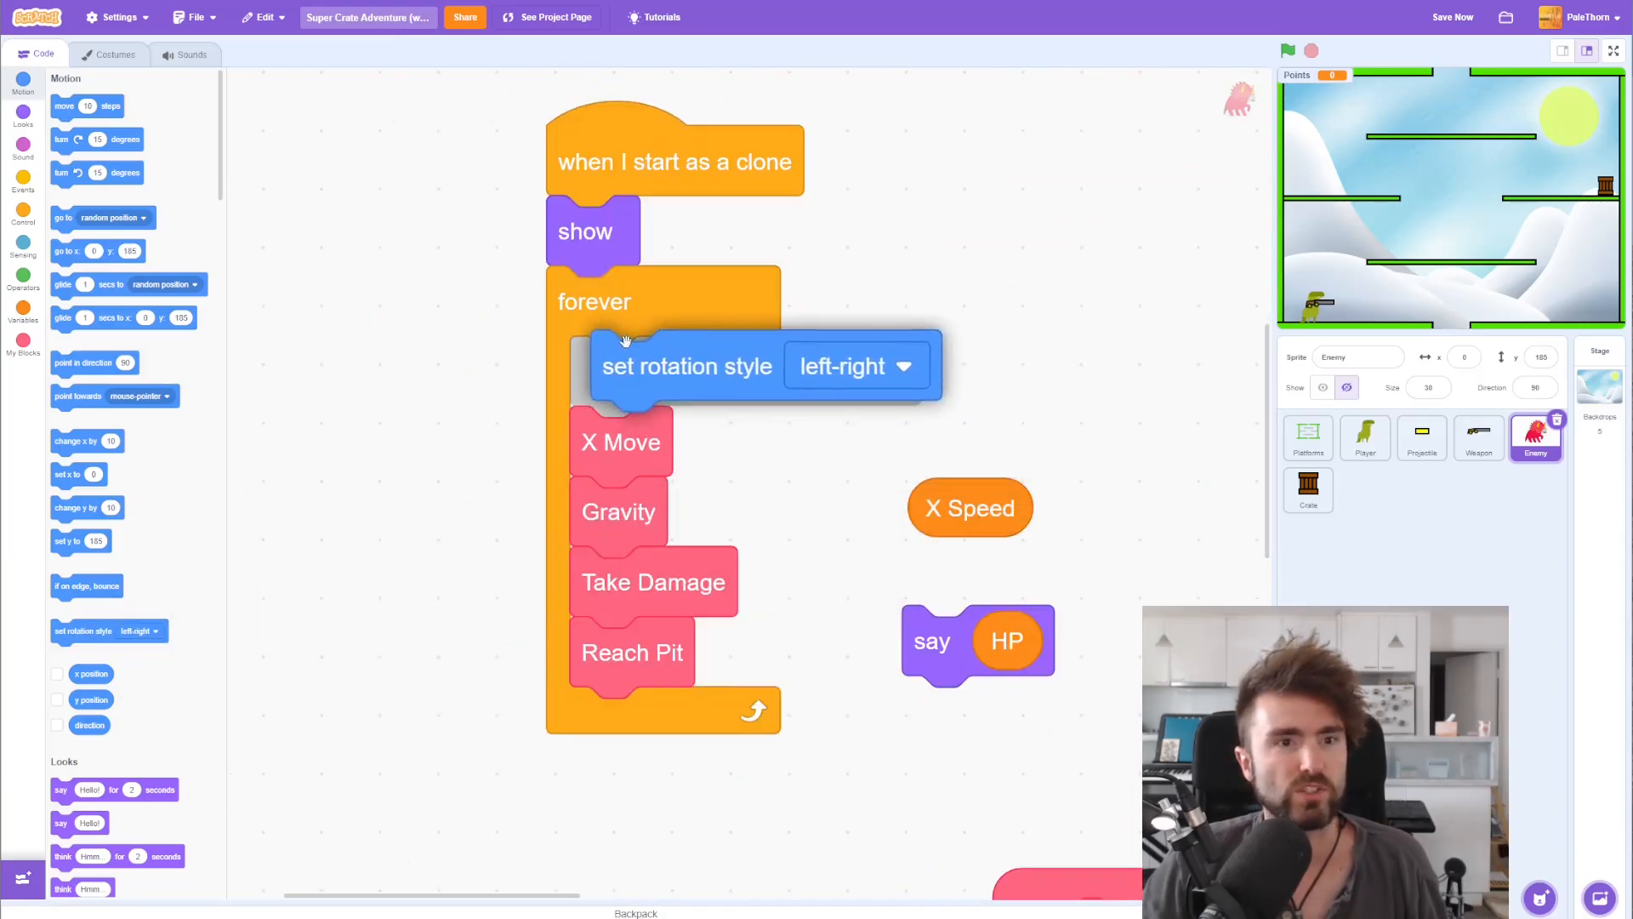
Step: Set rotation style 'don't rotate' for the hitbox at the top of the clone loop and run the game full screen
{"action": "left_click_drag", "start_coordinate": [685, 366], "coordinate": [665, 721]}
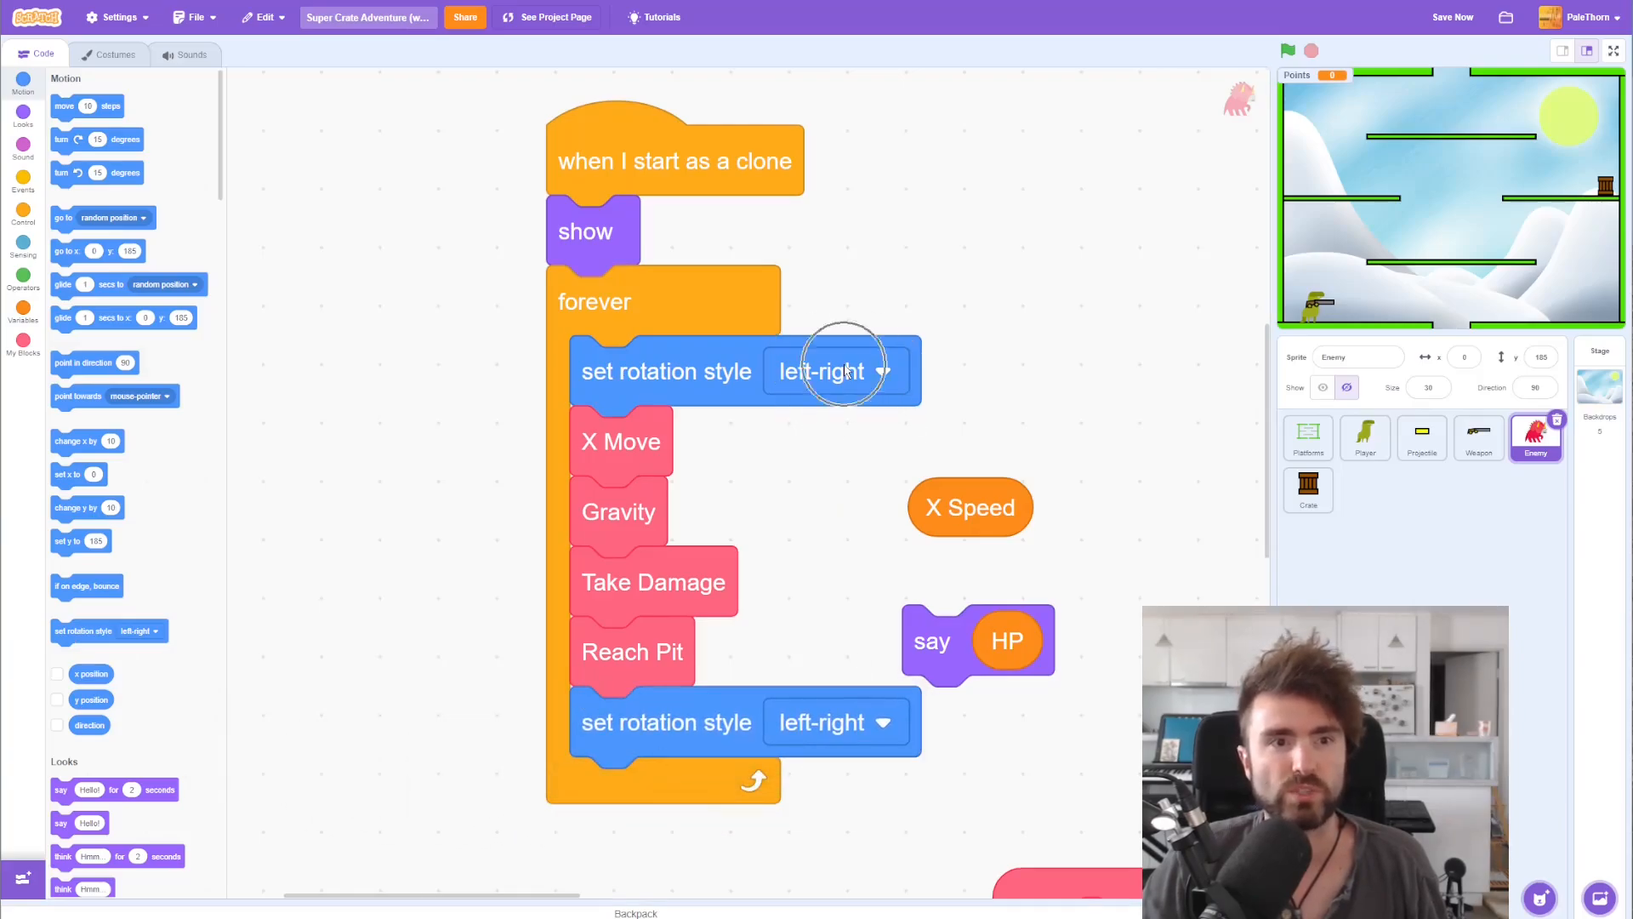
{"action": "left_click", "coordinate": [834, 371]}
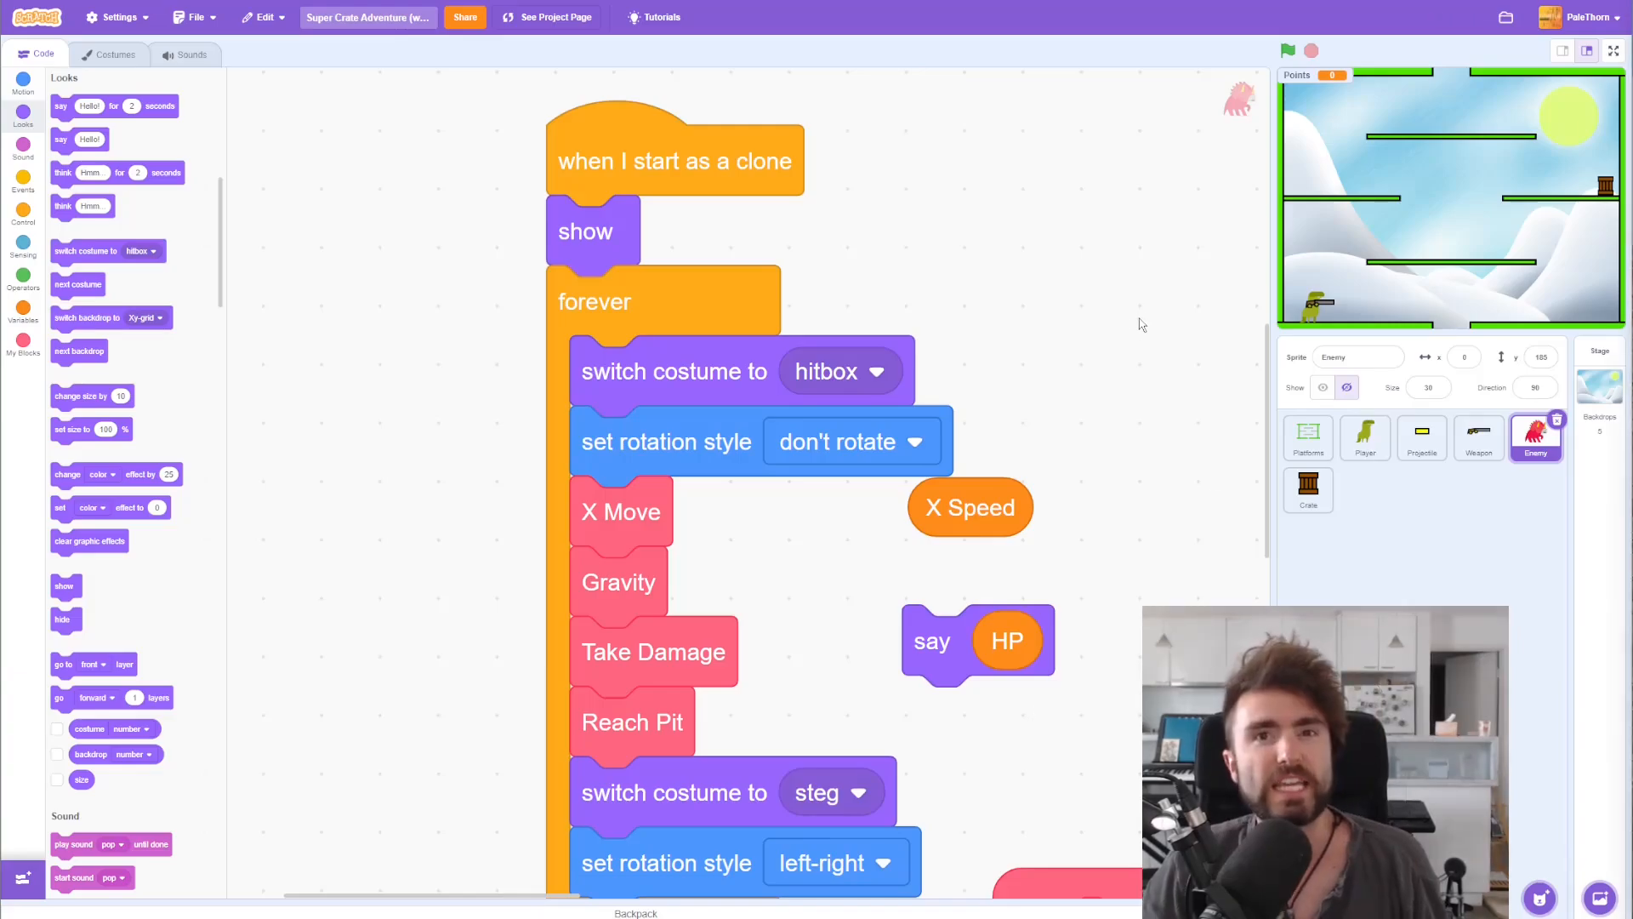
{"action": "left_click", "coordinate": [1615, 49]}
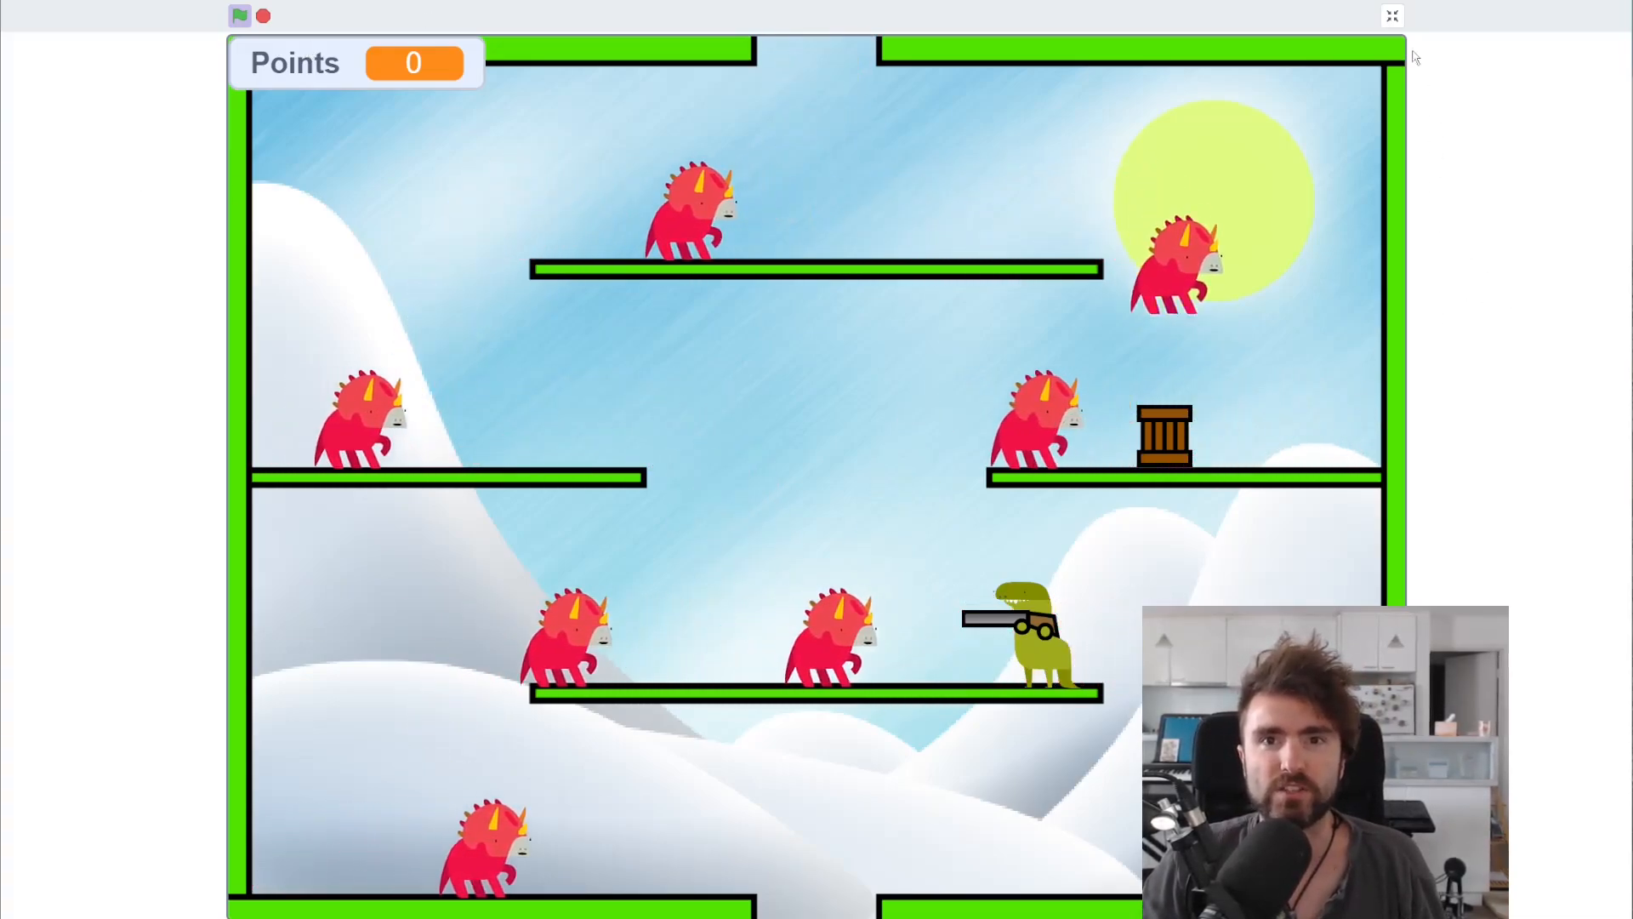
Step: Copy the hitbox costume and 'don't rotate' blocks onto the end of the Take Damage definition
{"action": "left_click", "coordinate": [1392, 15]}
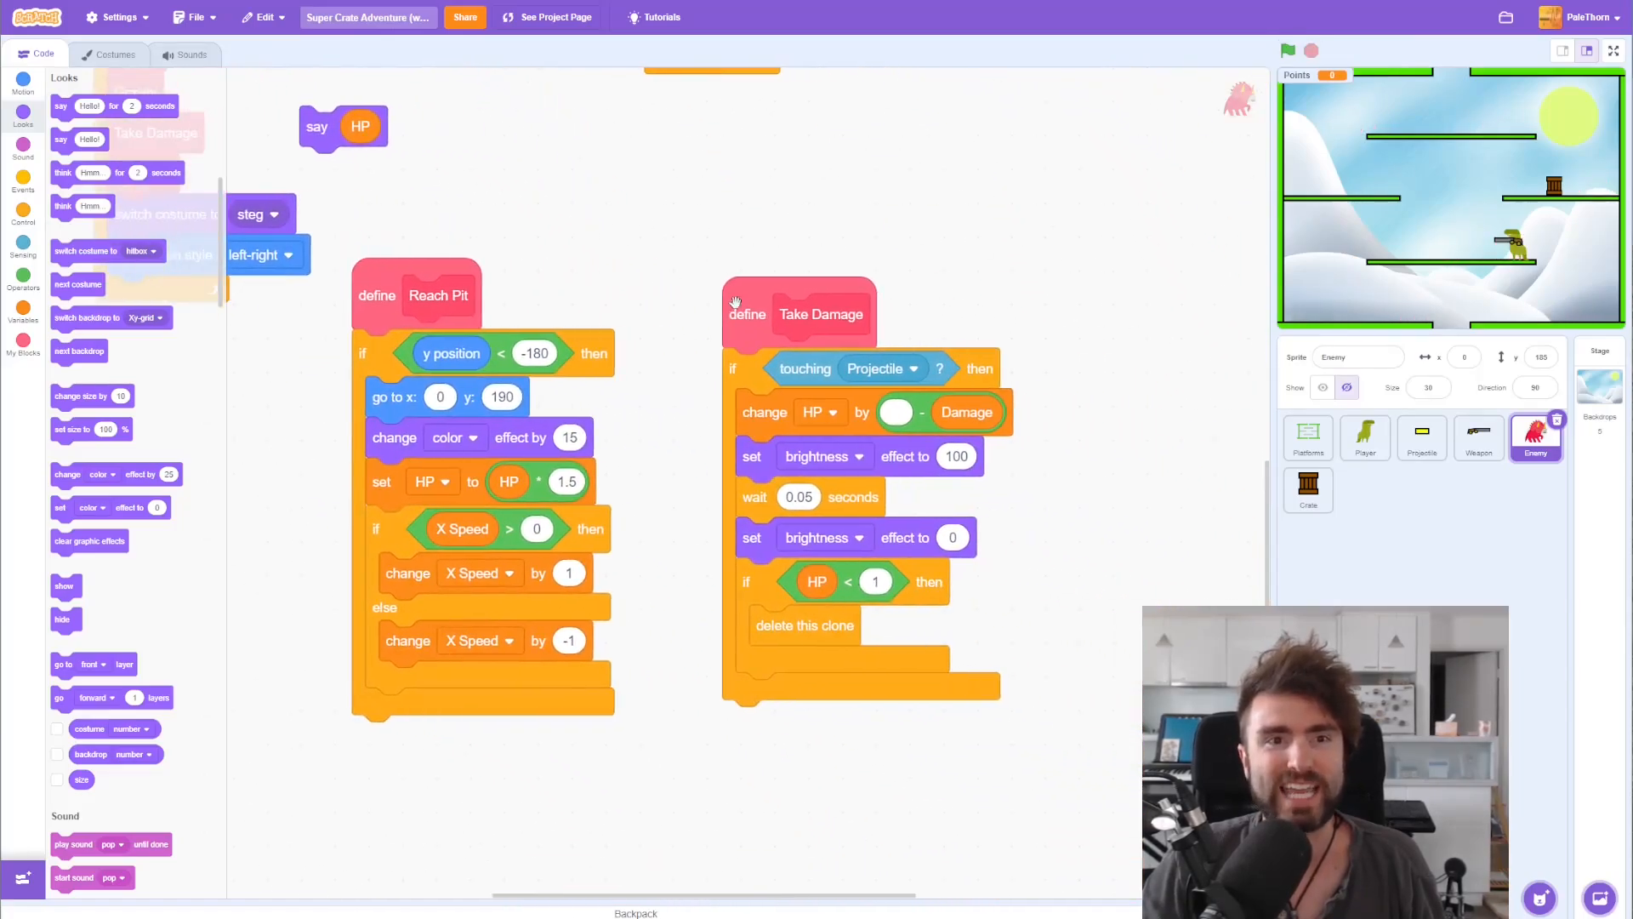
{"action": "scroll", "scroll_direction": "down", "scroll_amount": 3}
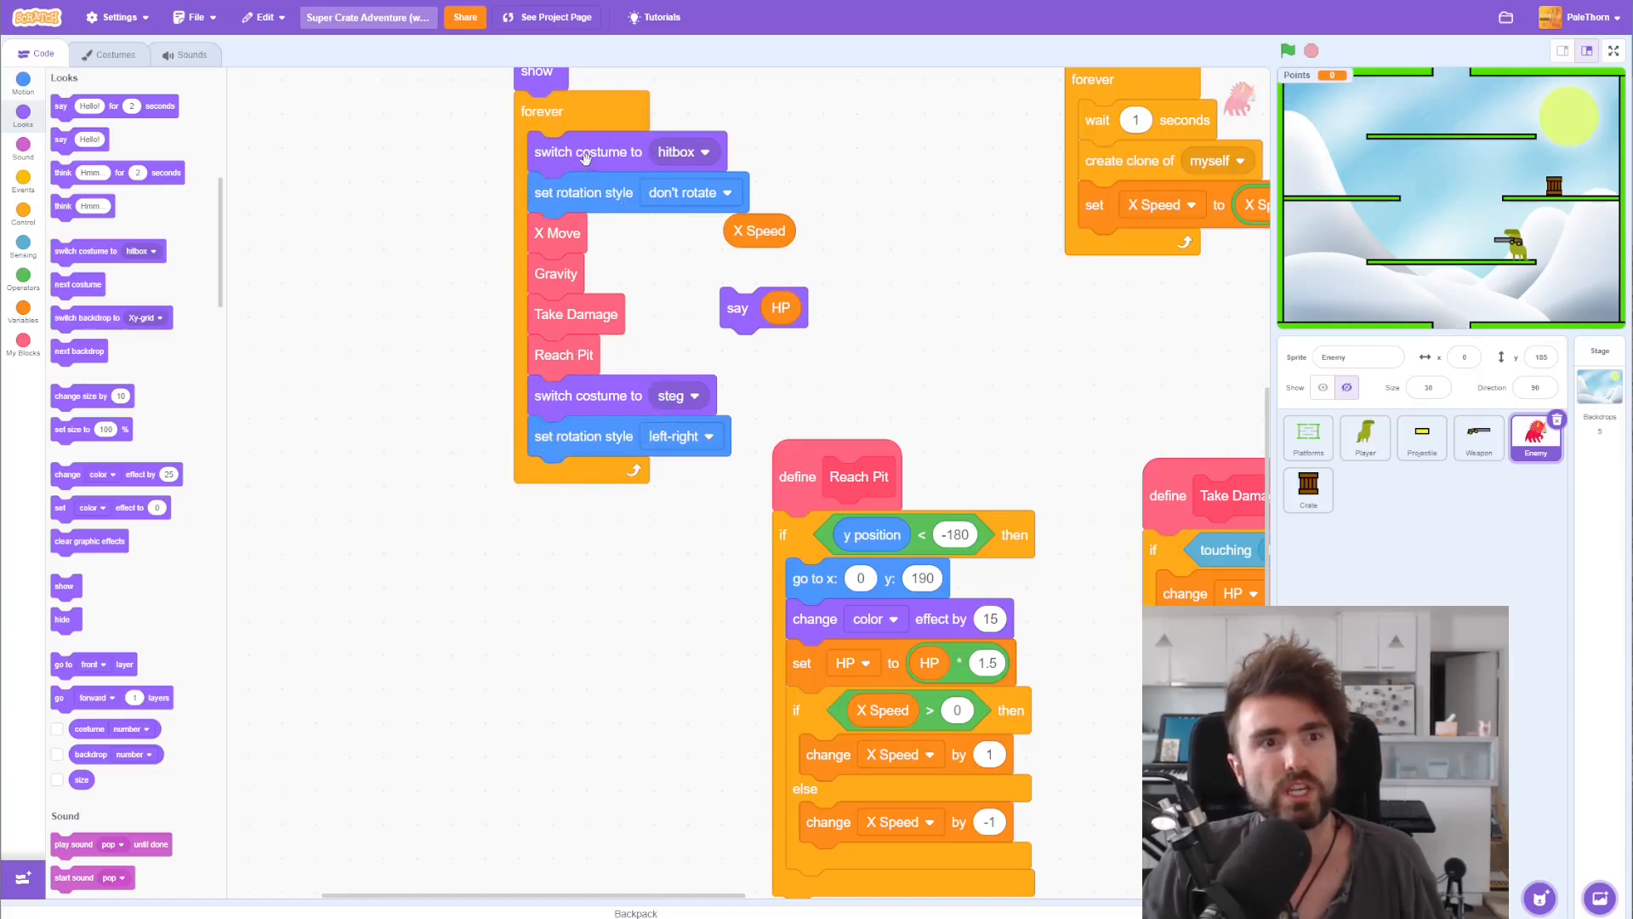
{"action": "left_click_drag", "start_coordinate": [587, 152], "coordinate": [961, 301]}
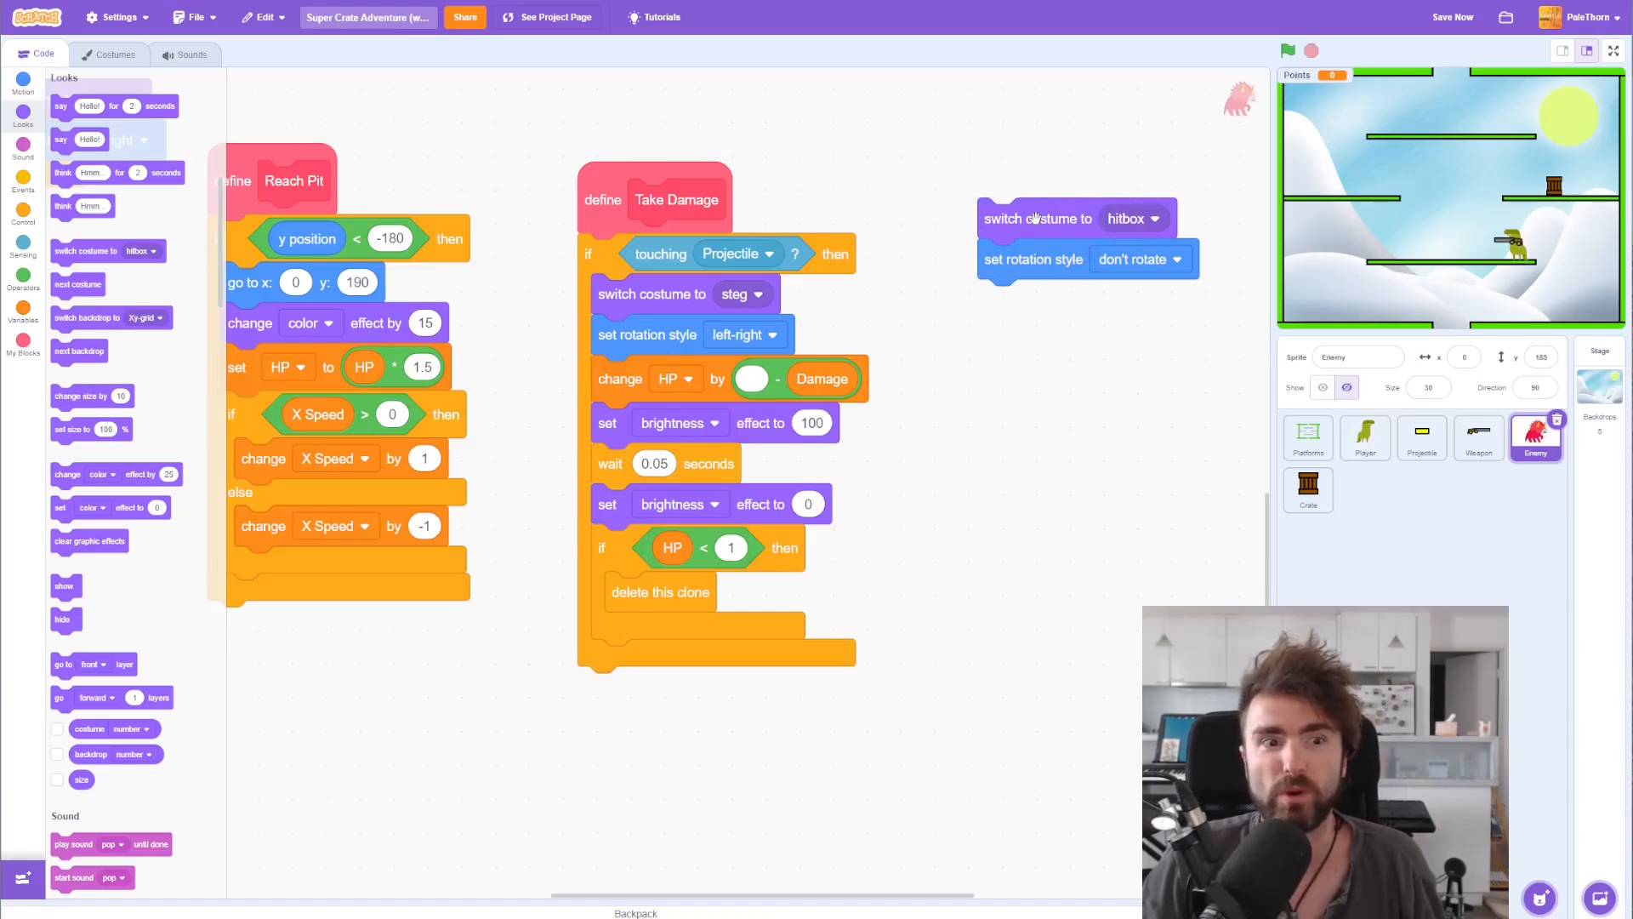
{"action": "left_click_drag", "start_coordinate": [1036, 219], "coordinate": [682, 687]}
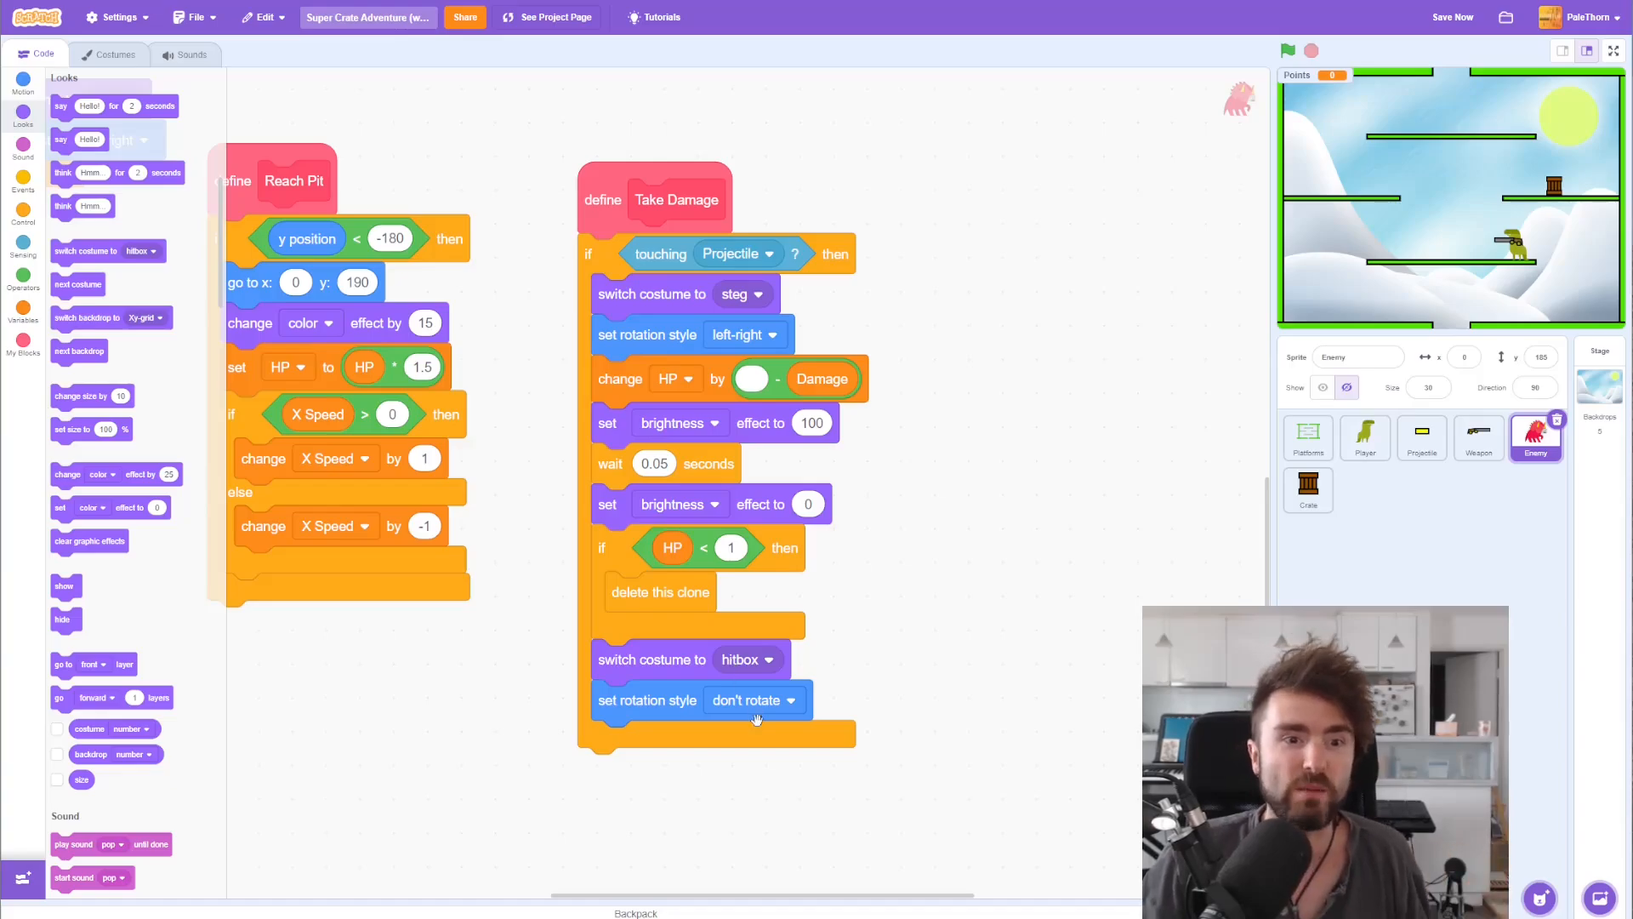
{"action": "mouse_move", "coordinate": [752, 699]}
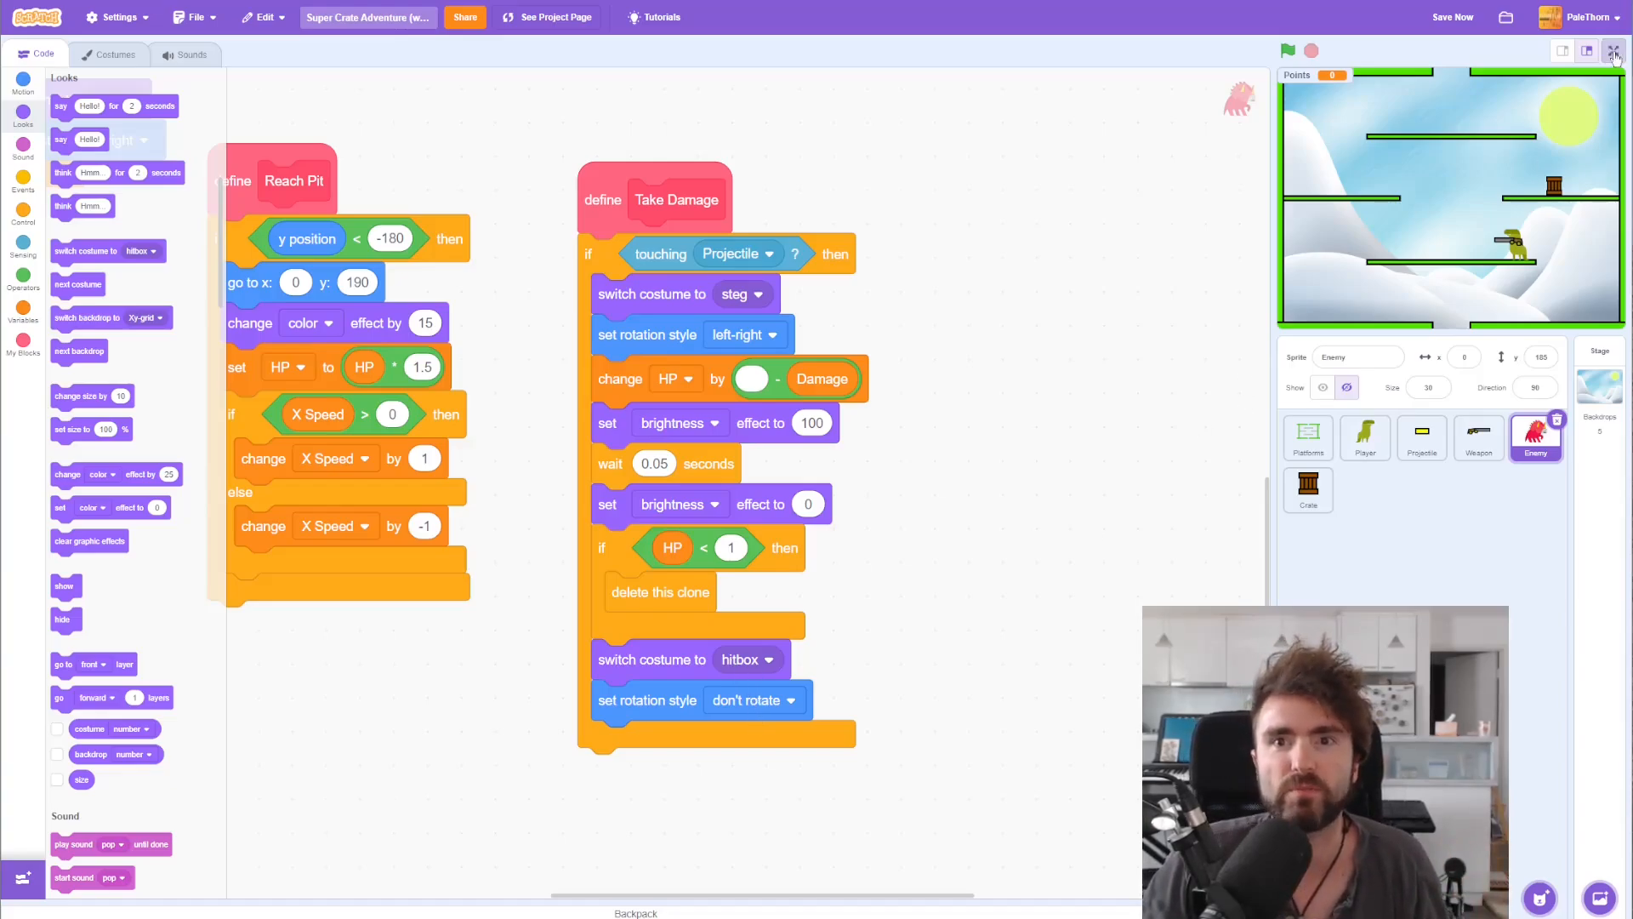
{"action": "left_click", "coordinate": [1613, 49]}
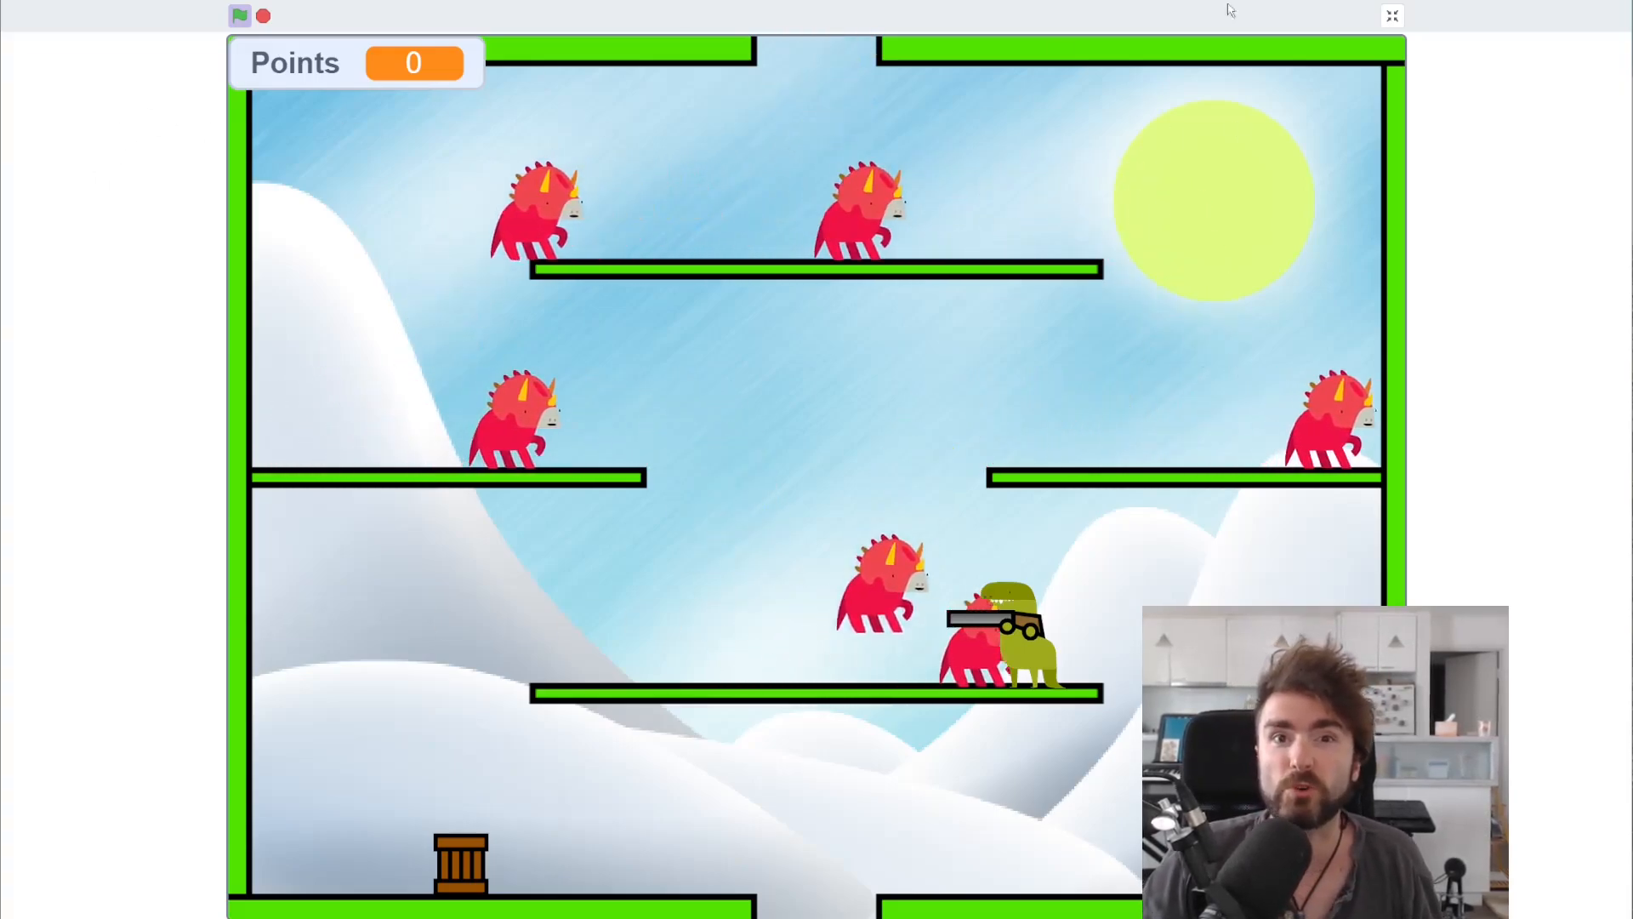
{"action": "left_click", "coordinate": [1390, 15]}
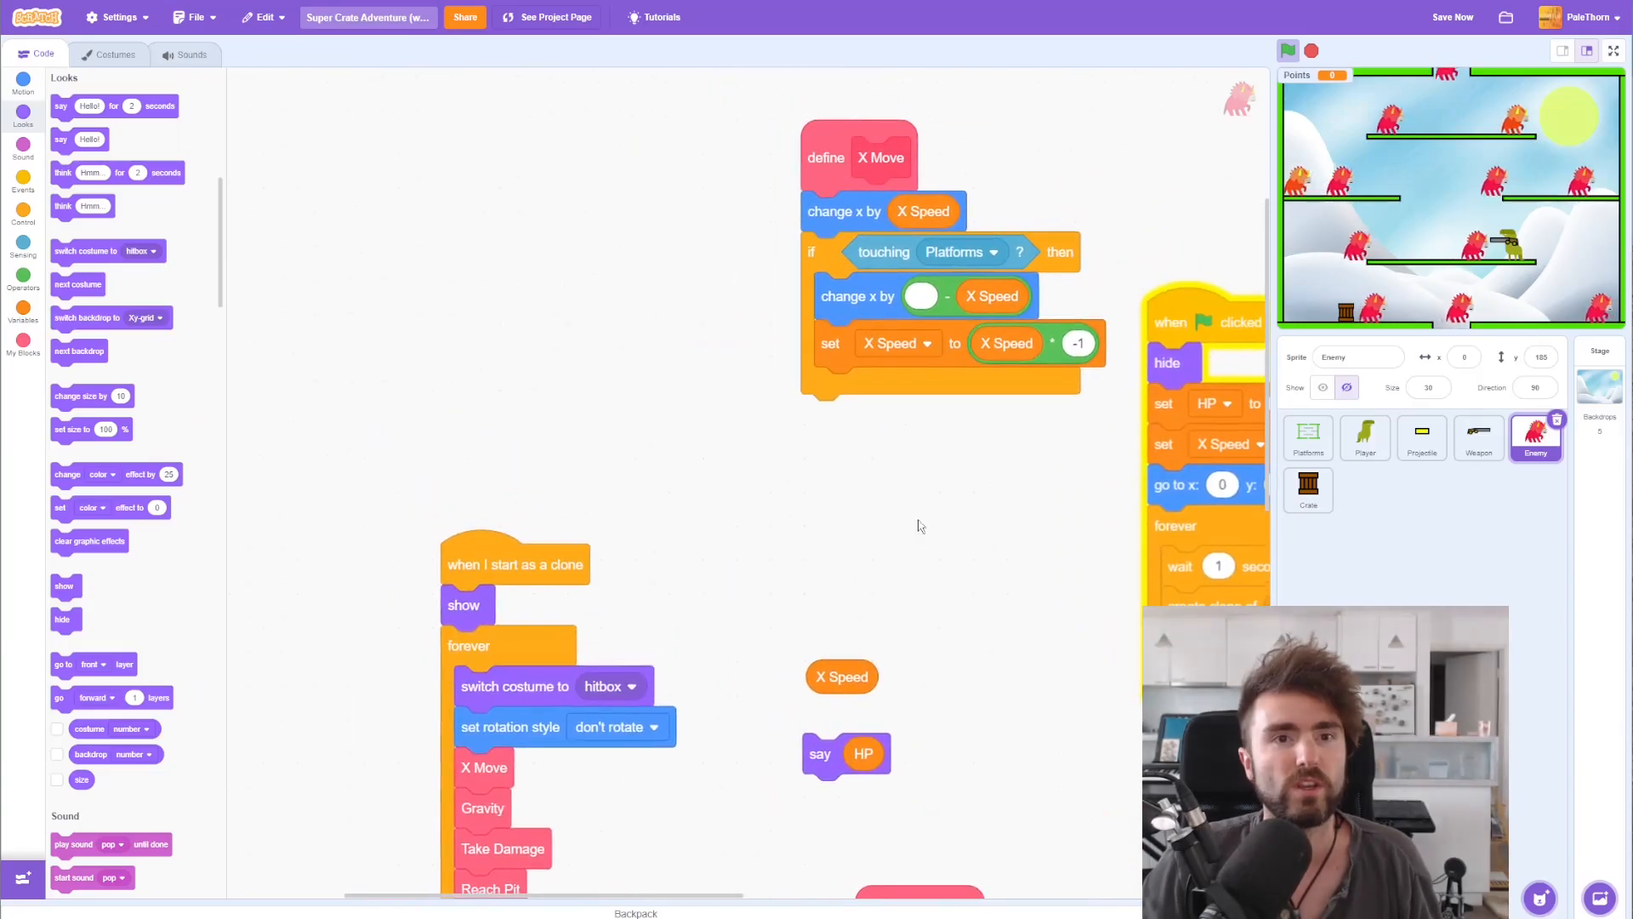
Step: End X Move with an if-else testing X Speed > 0
{"action": "left_click_drag", "start_coordinate": [859, 156], "coordinate": [677, 113]}
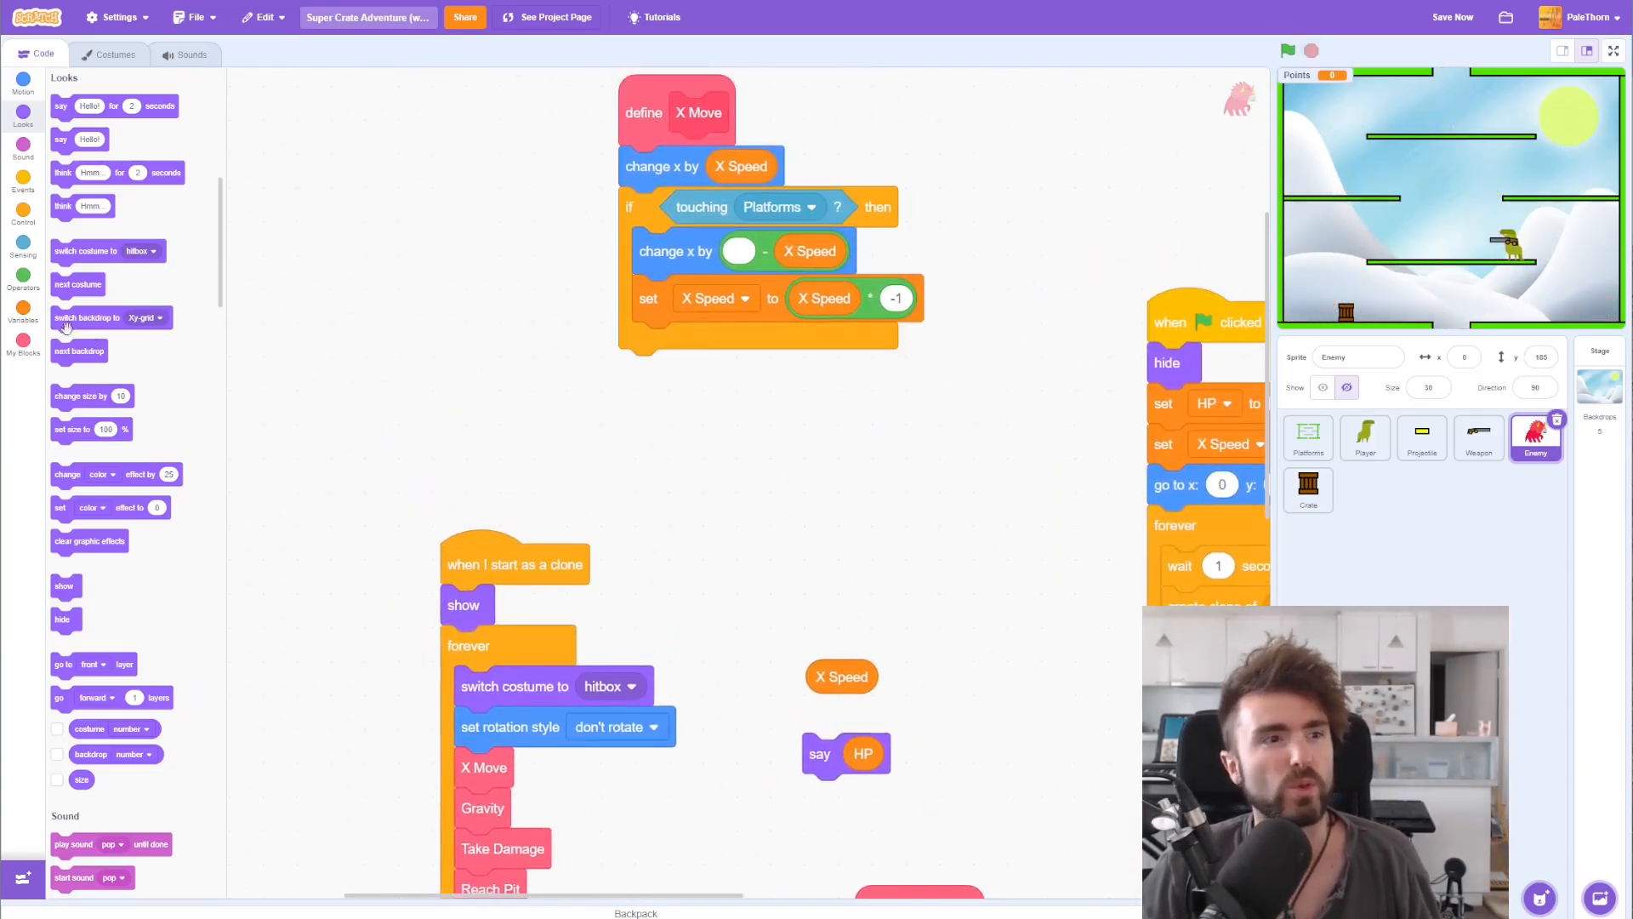
{"action": "left_click", "coordinate": [22, 207]}
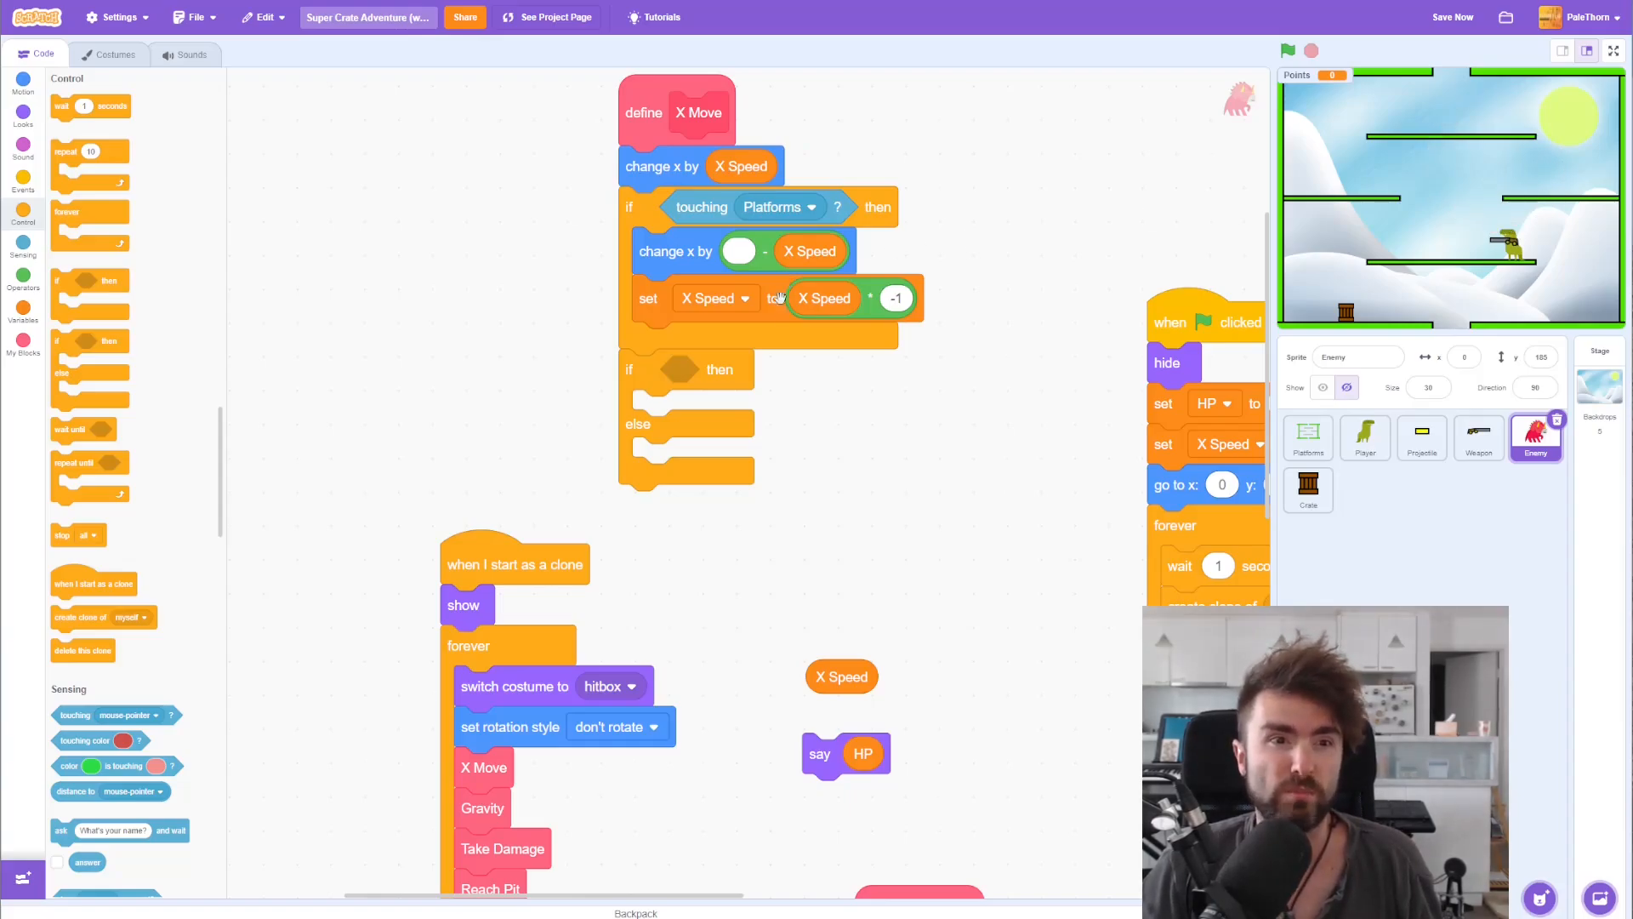
{"action": "mouse_move", "coordinate": [1546, 124]}
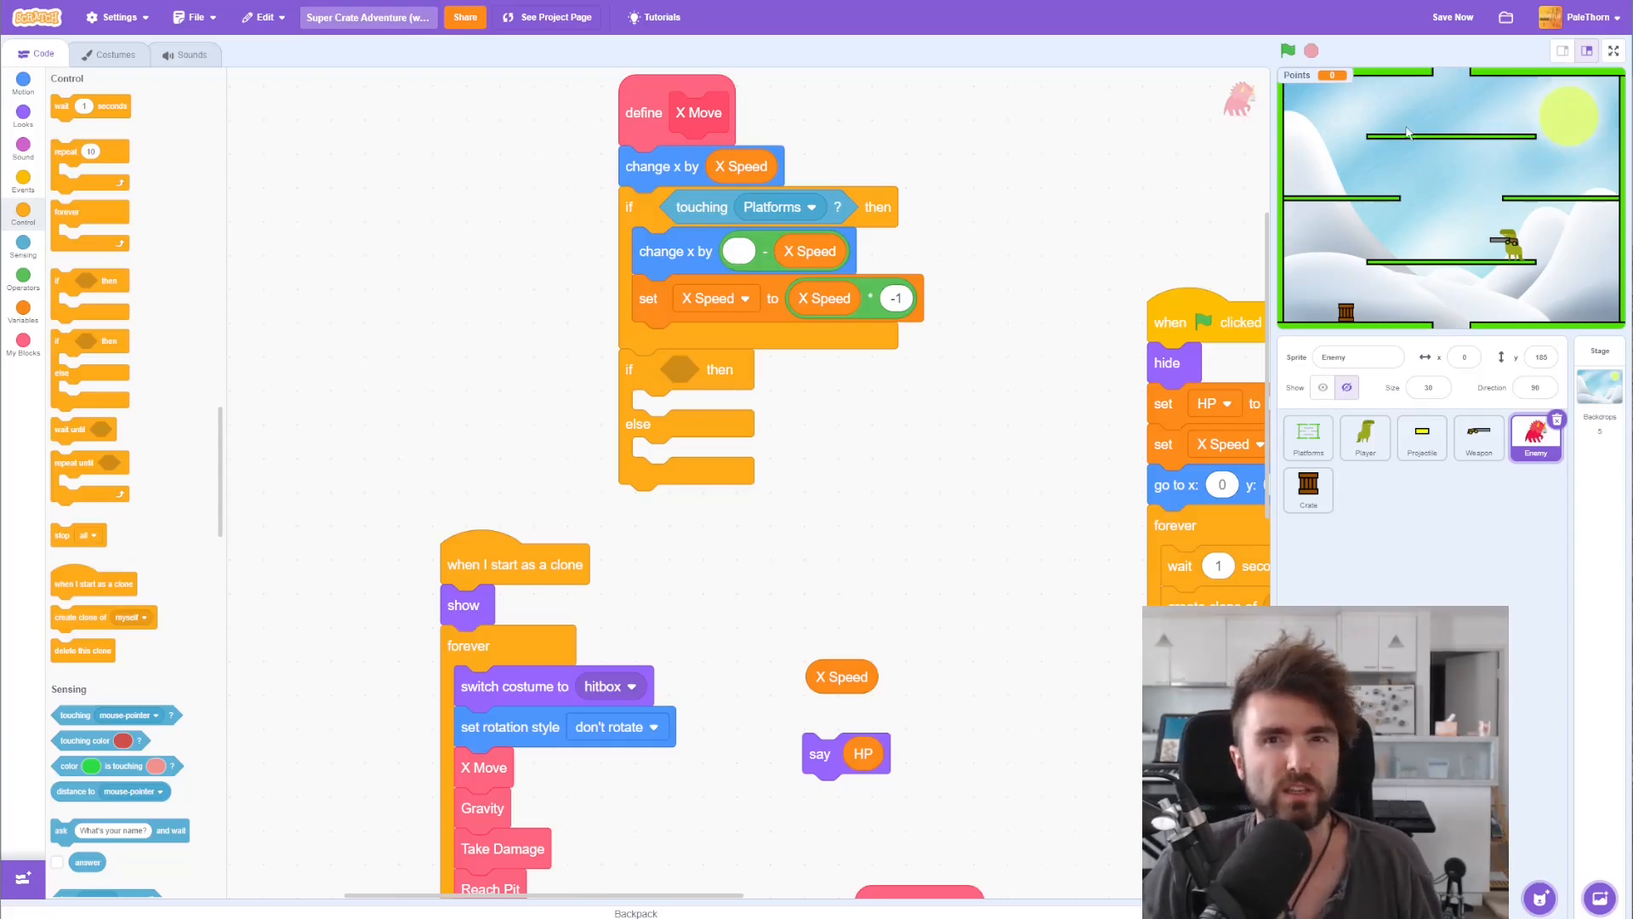
{"action": "mouse_move", "coordinate": [1345, 123]}
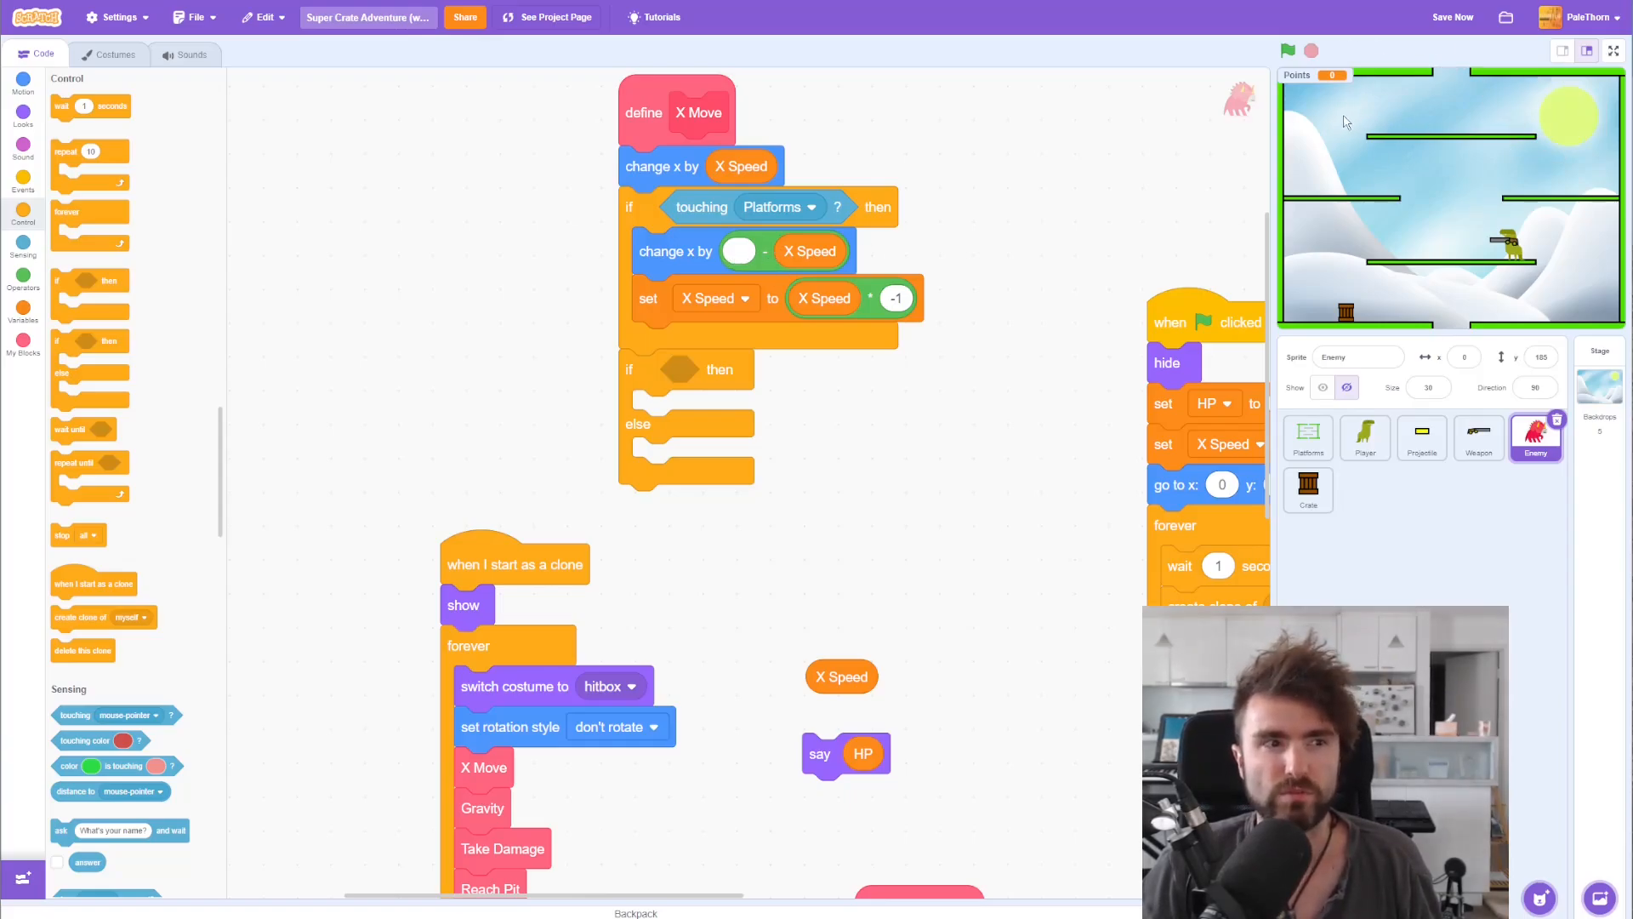
{"action": "left_click", "coordinate": [22, 281]}
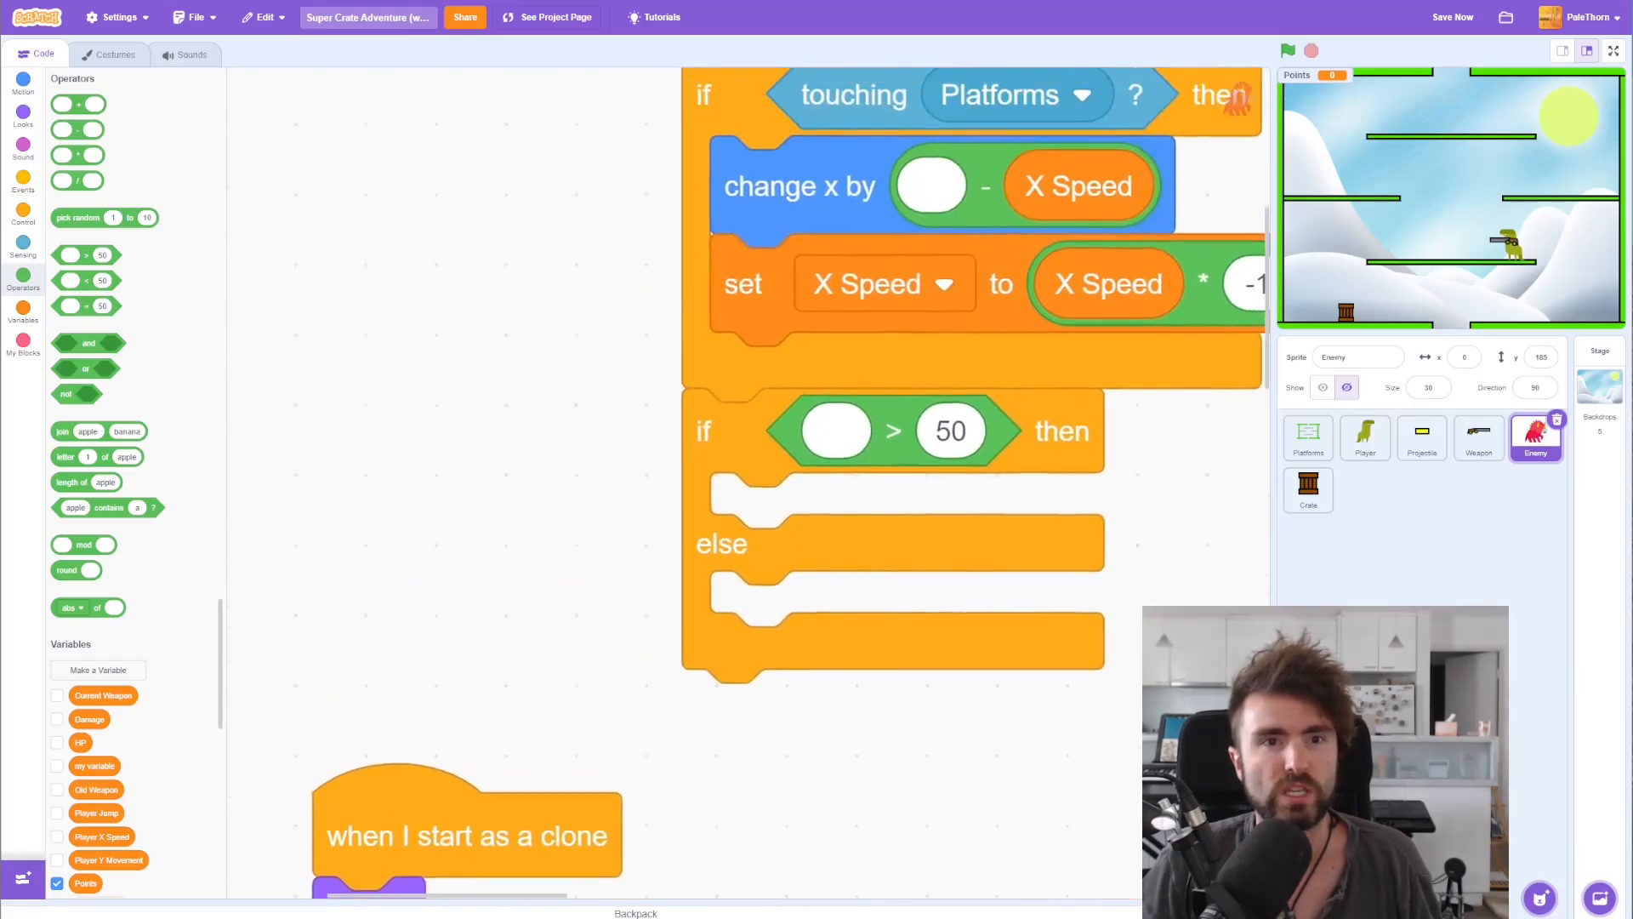
{"action": "scroll", "scroll_direction": "down", "scroll_amount": 3}
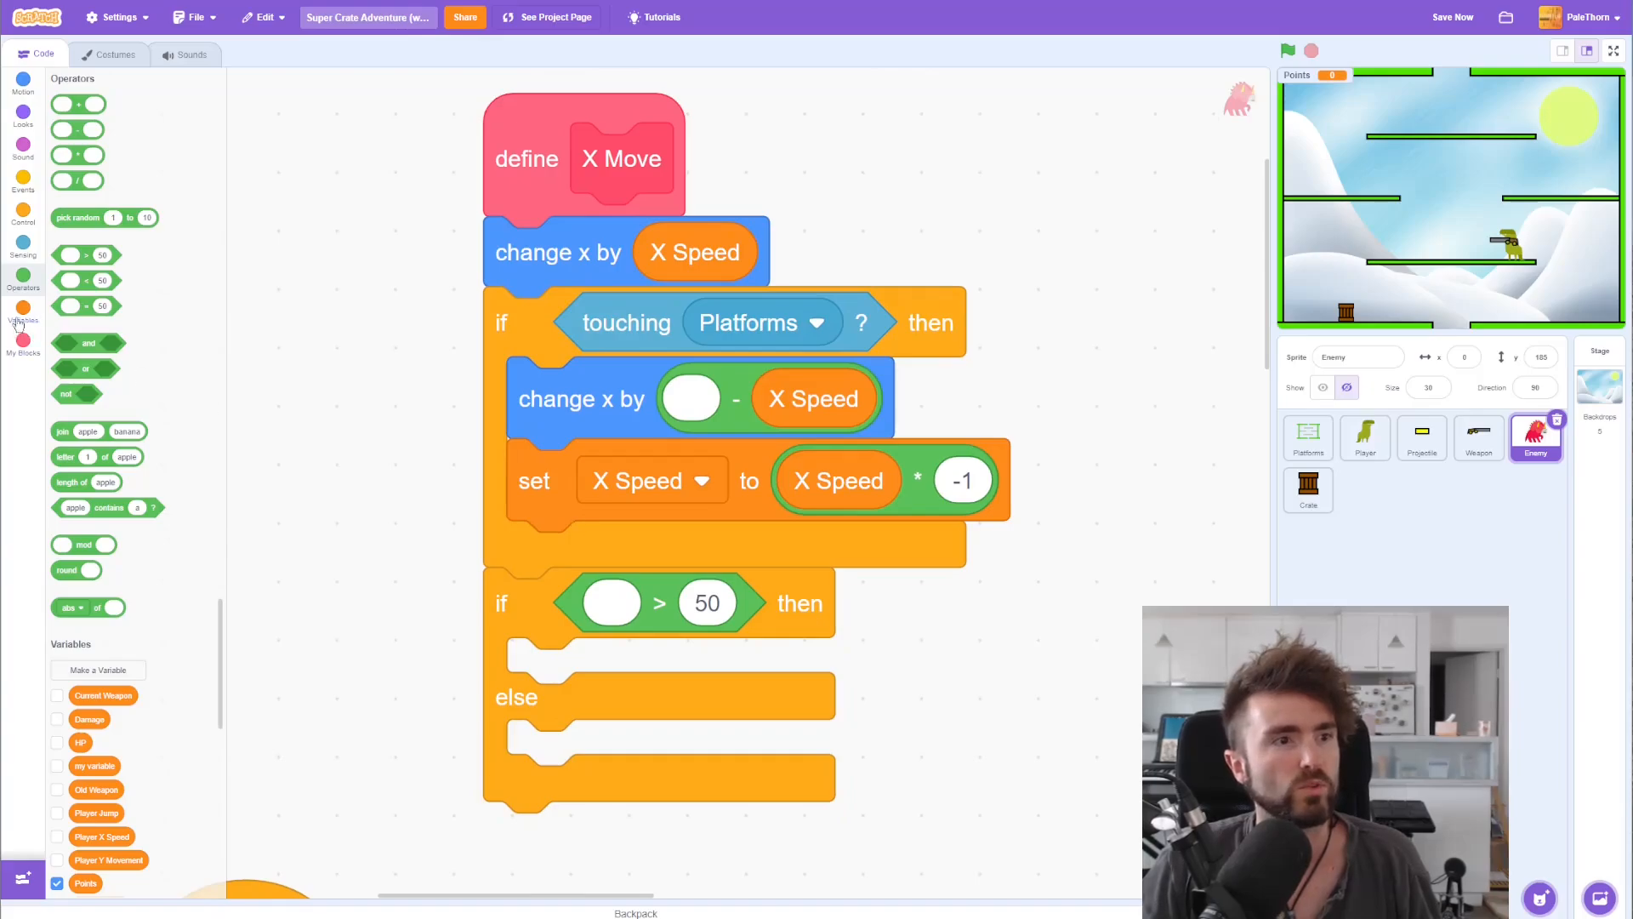
{"action": "left_click", "coordinate": [22, 310]}
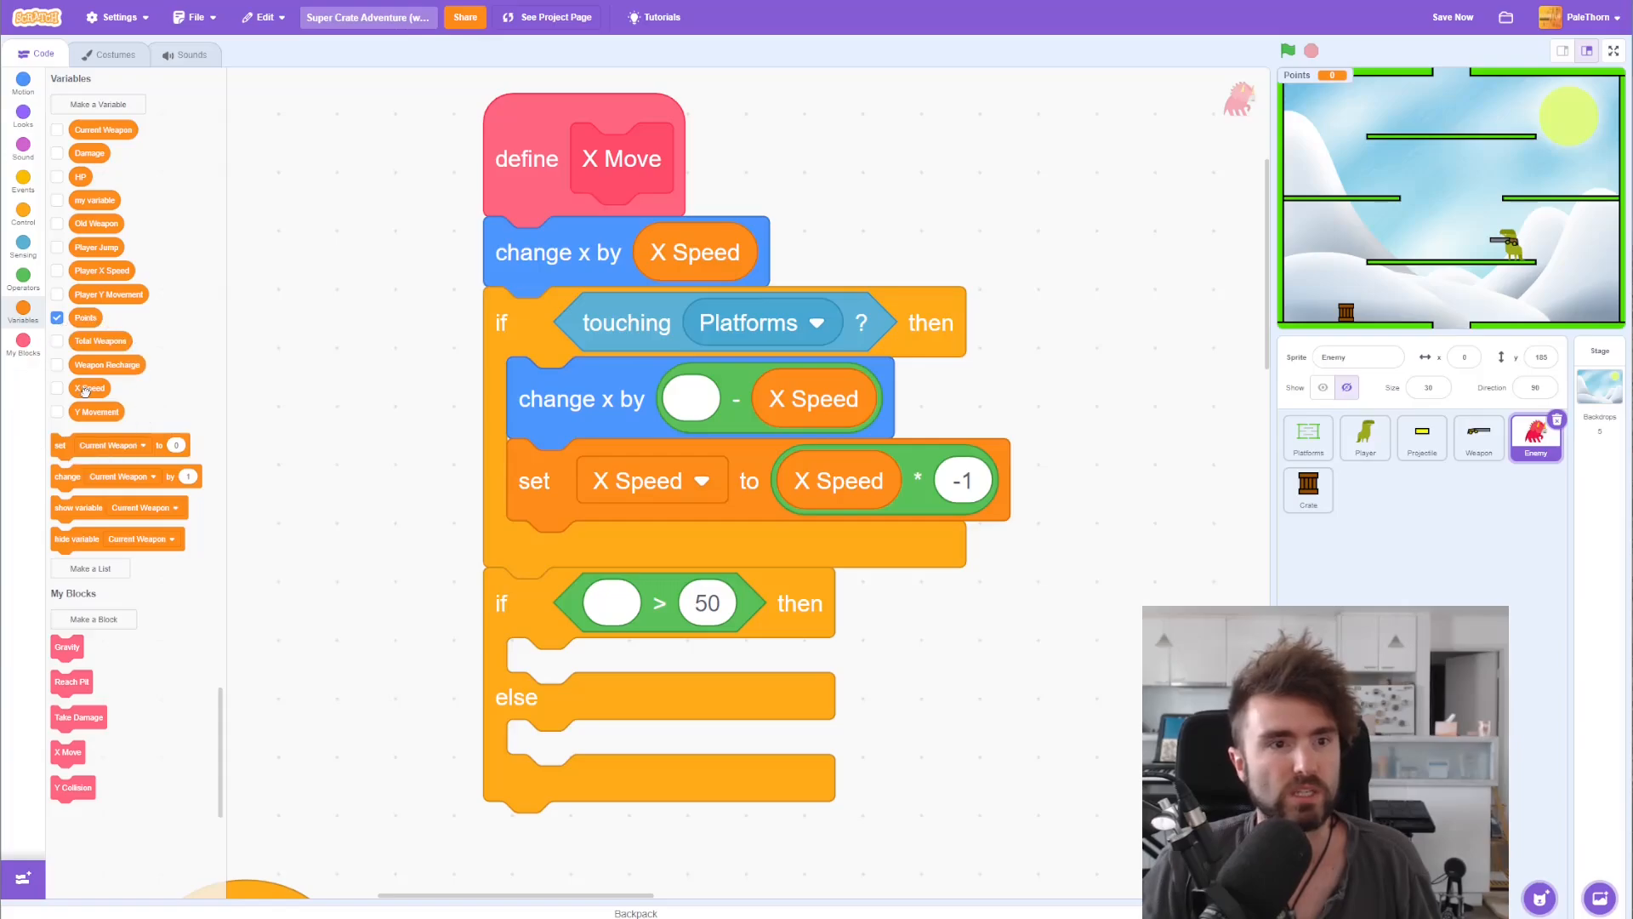
{"action": "left_click_drag", "start_coordinate": [88, 388], "coordinate": [611, 609]}
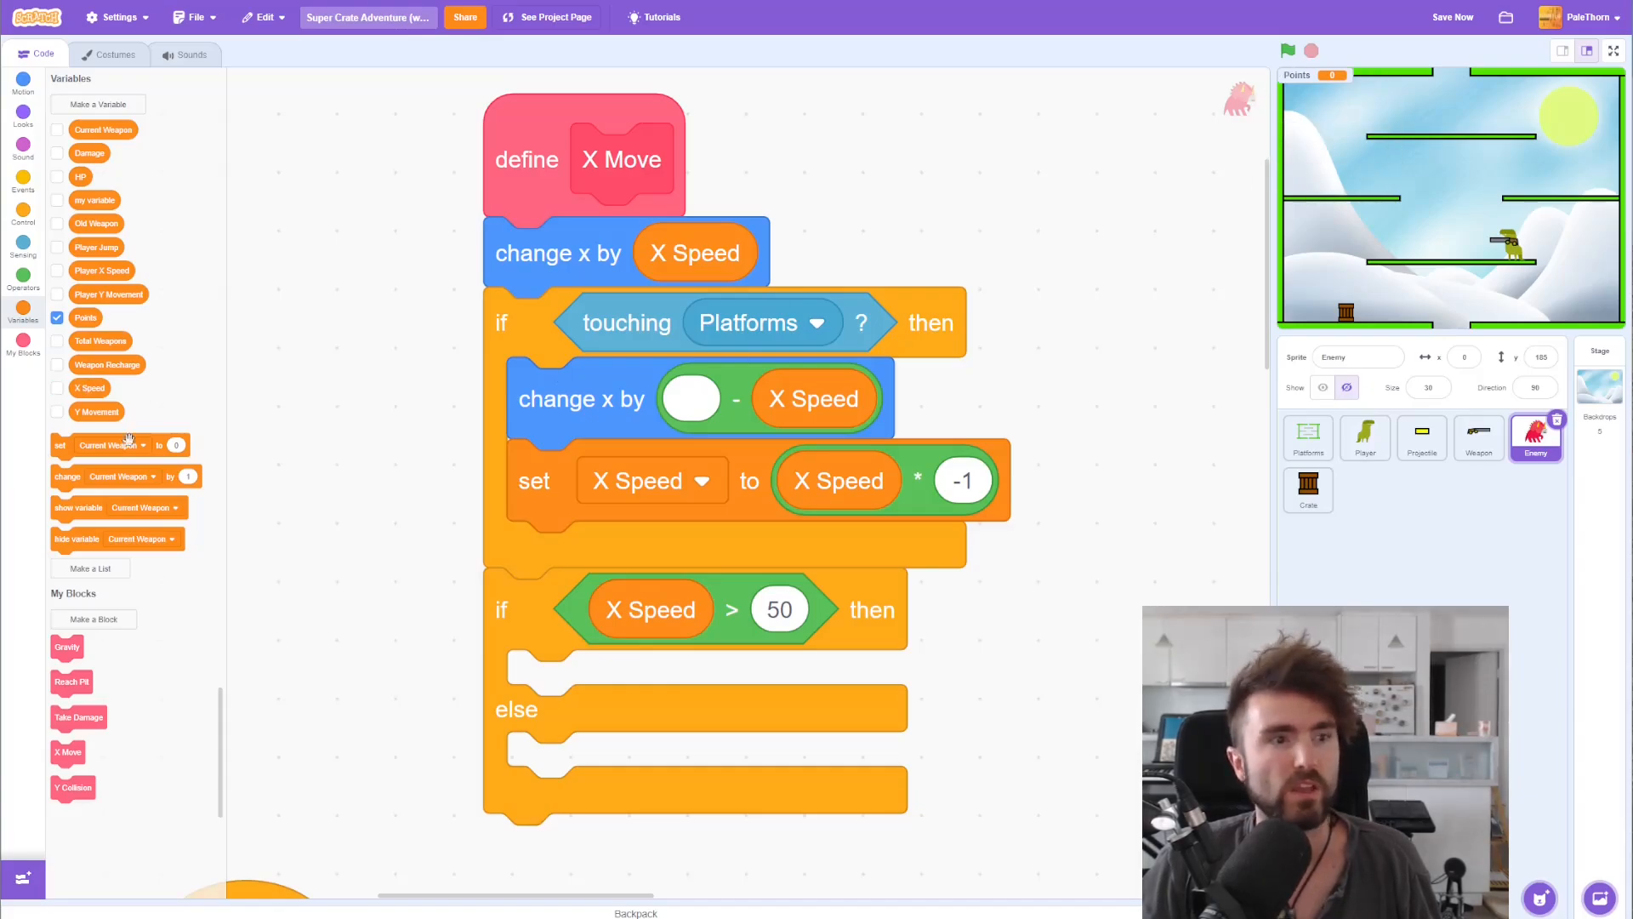
{"action": "left_click", "coordinate": [778, 609]}
{"action": "type", "text": "0"}
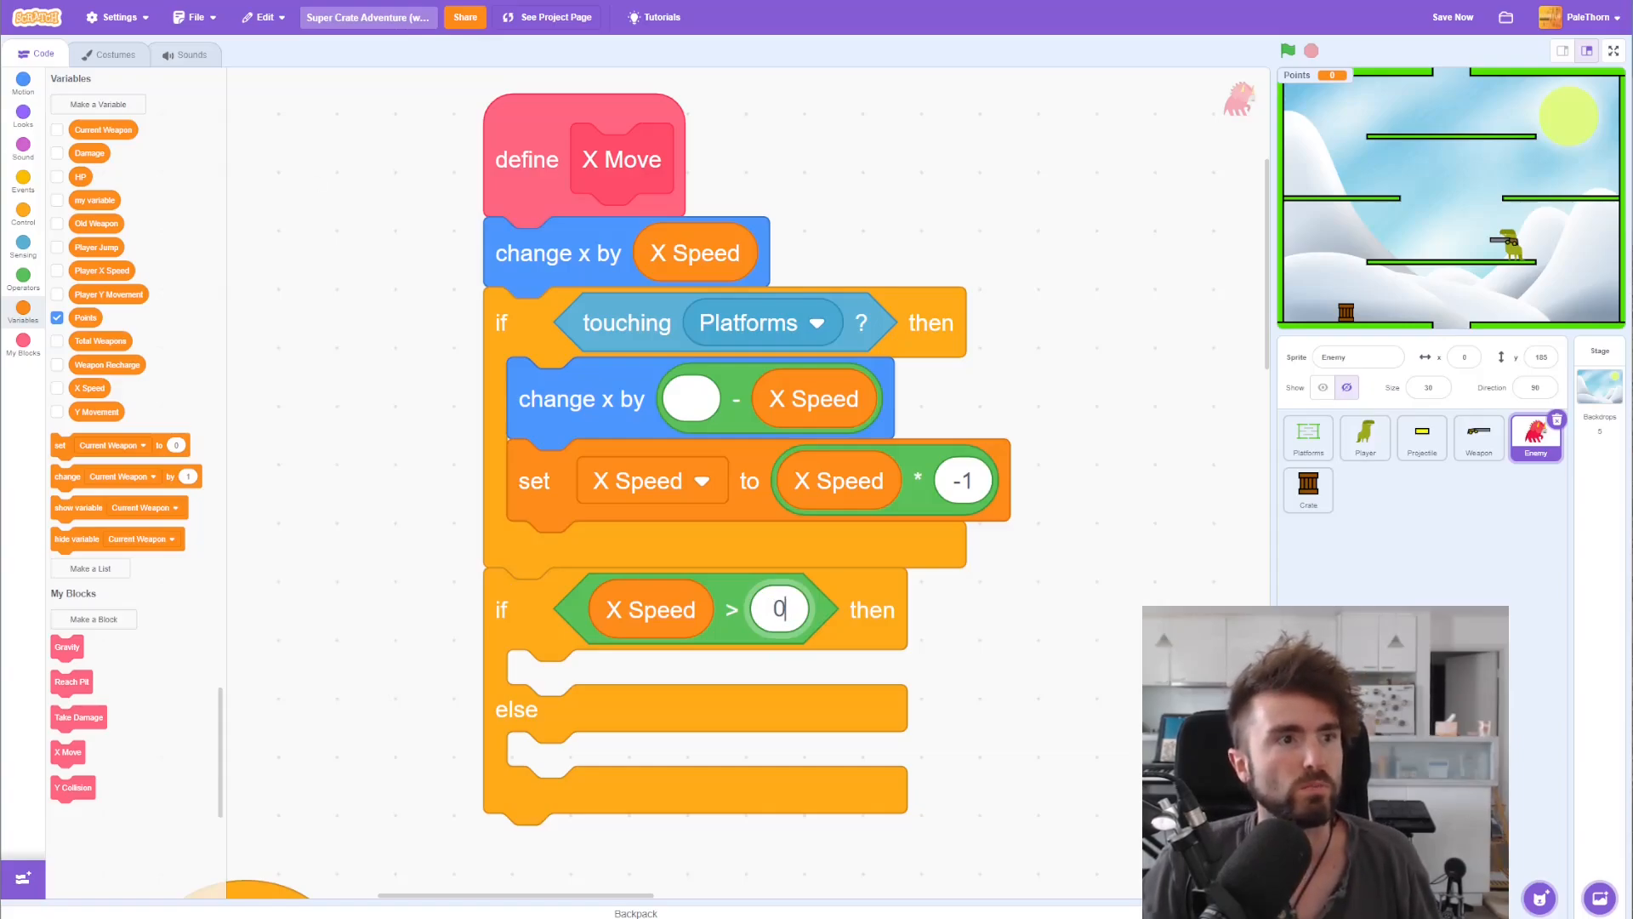
{"action": "left_click", "coordinate": [23, 87]}
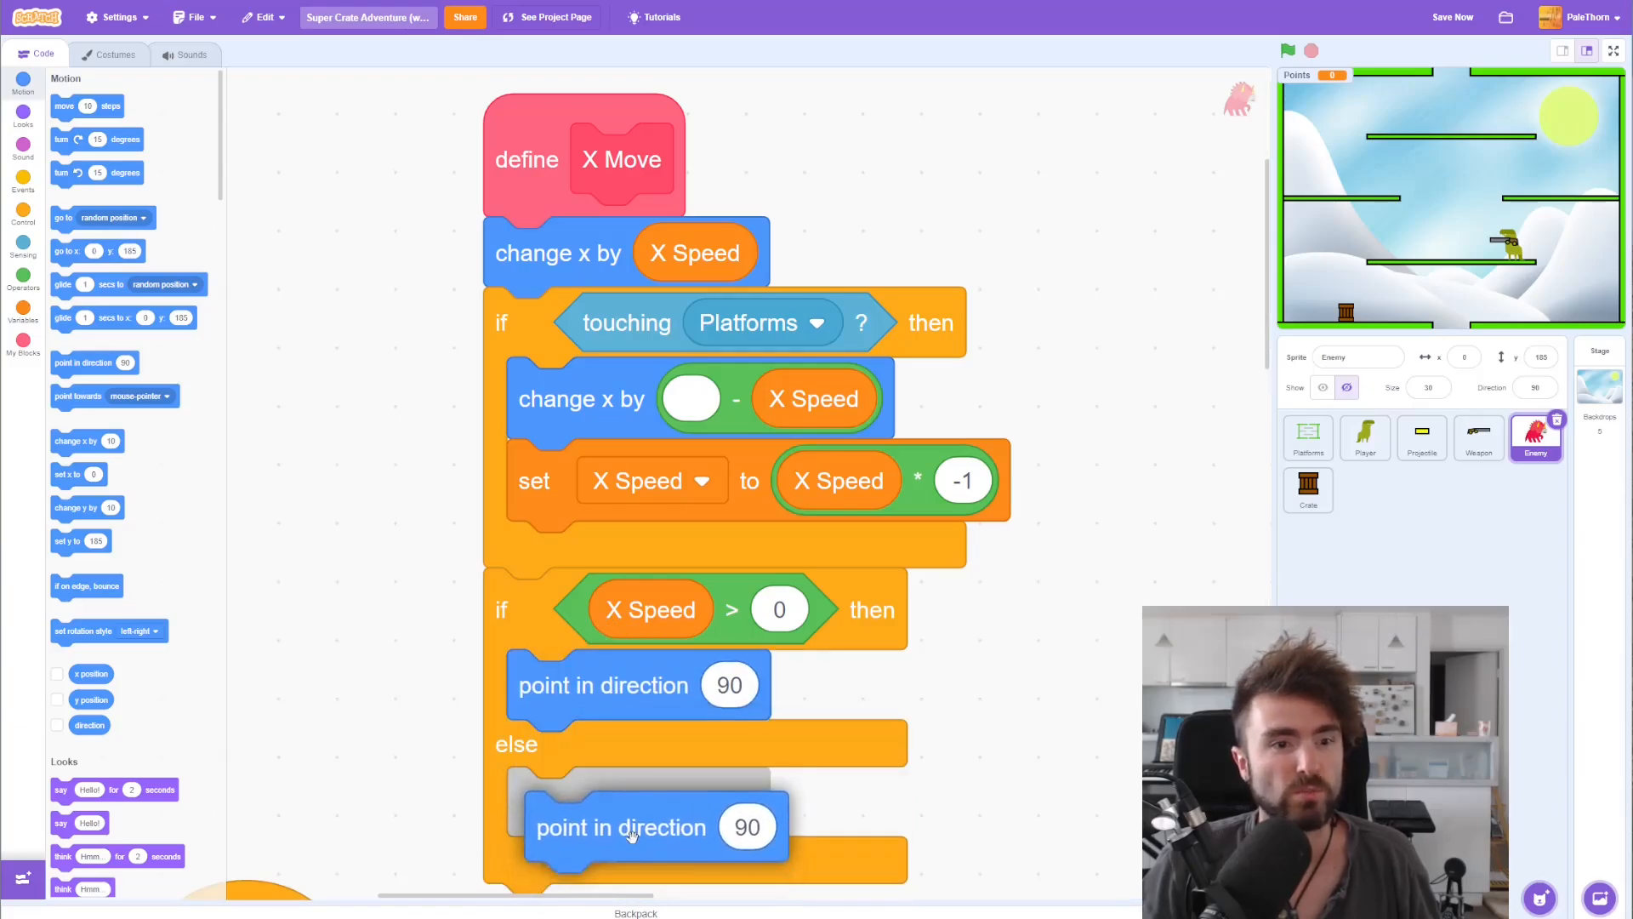
Step: Point the enemy in direction 90 when moving right, -90 in the else branch
{"action": "left_click", "coordinate": [745, 827]}
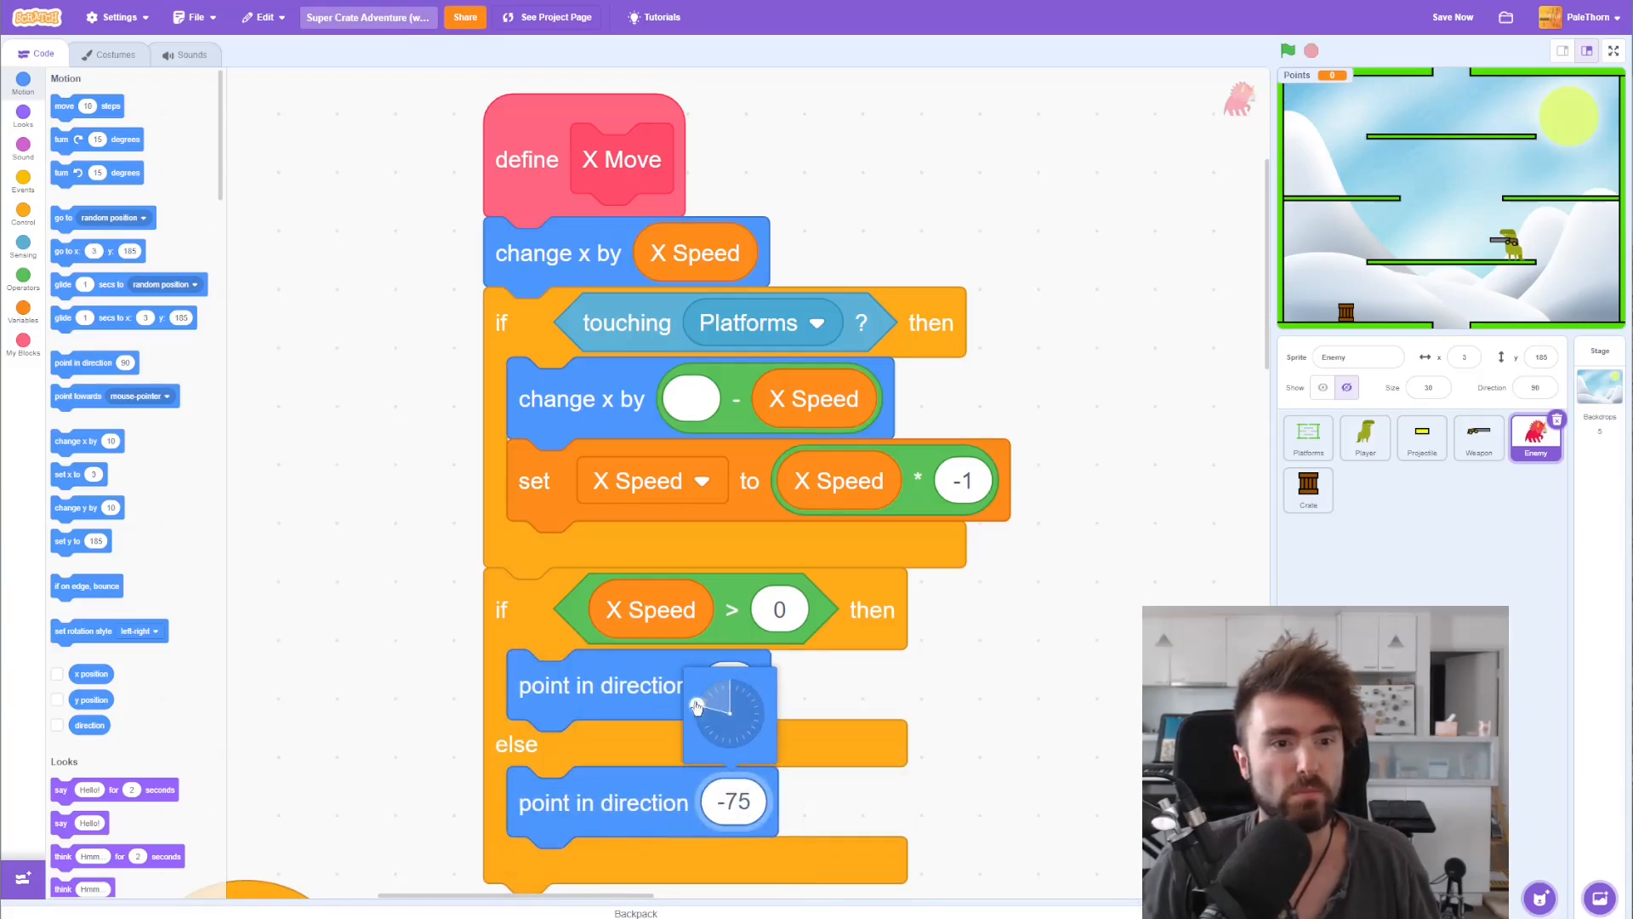
{"action": "left_click", "coordinate": [1288, 49]}
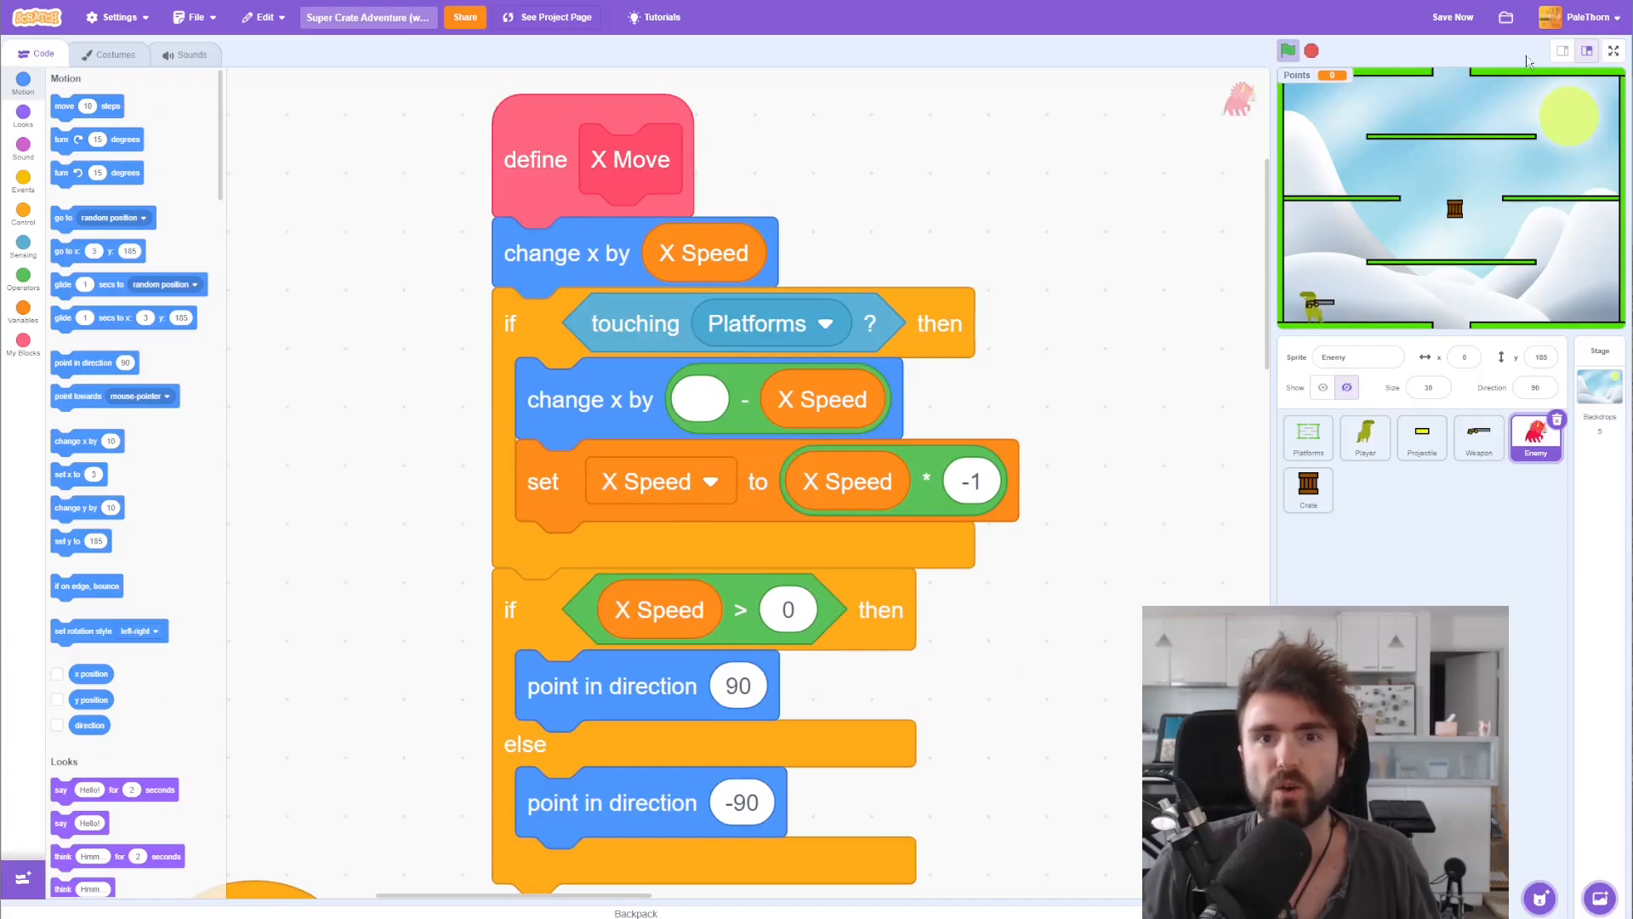